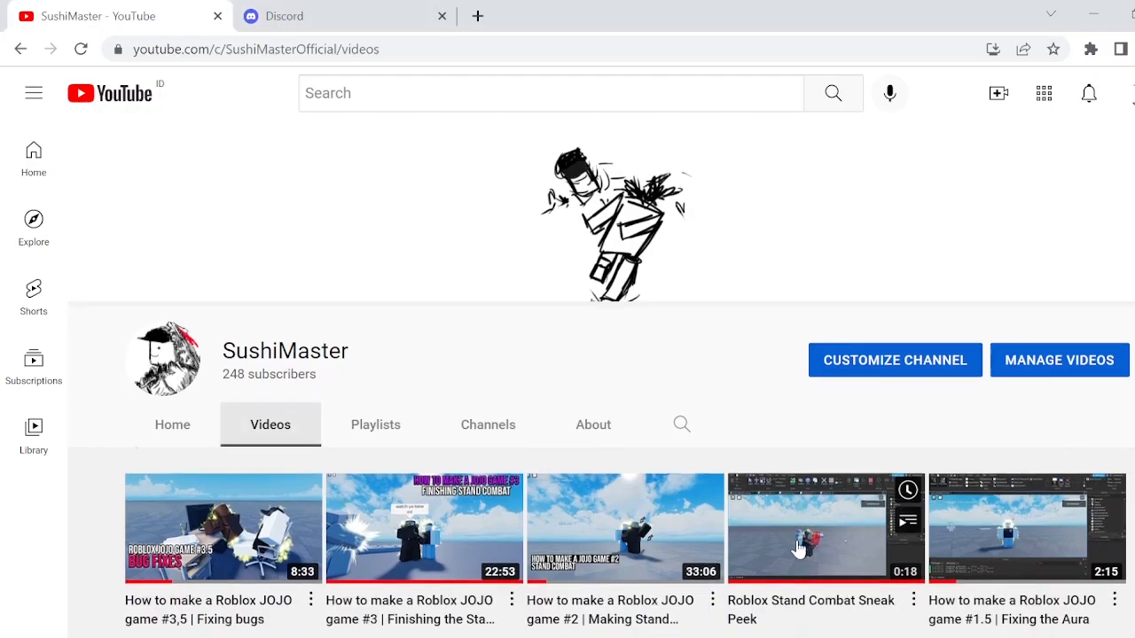
- Open the HitModule script from the Workspace in the script editor
{"action": "scroll", "scroll_direction": "down", "scroll_amount": 3}
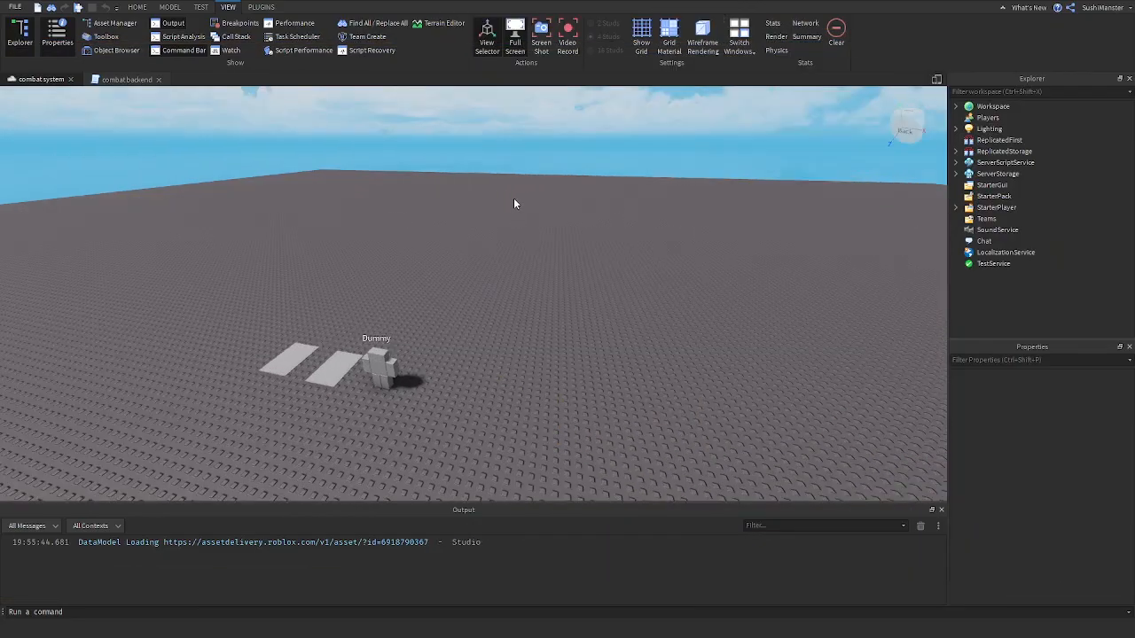
{"action": "mouse_move", "coordinate": [121, 99]}
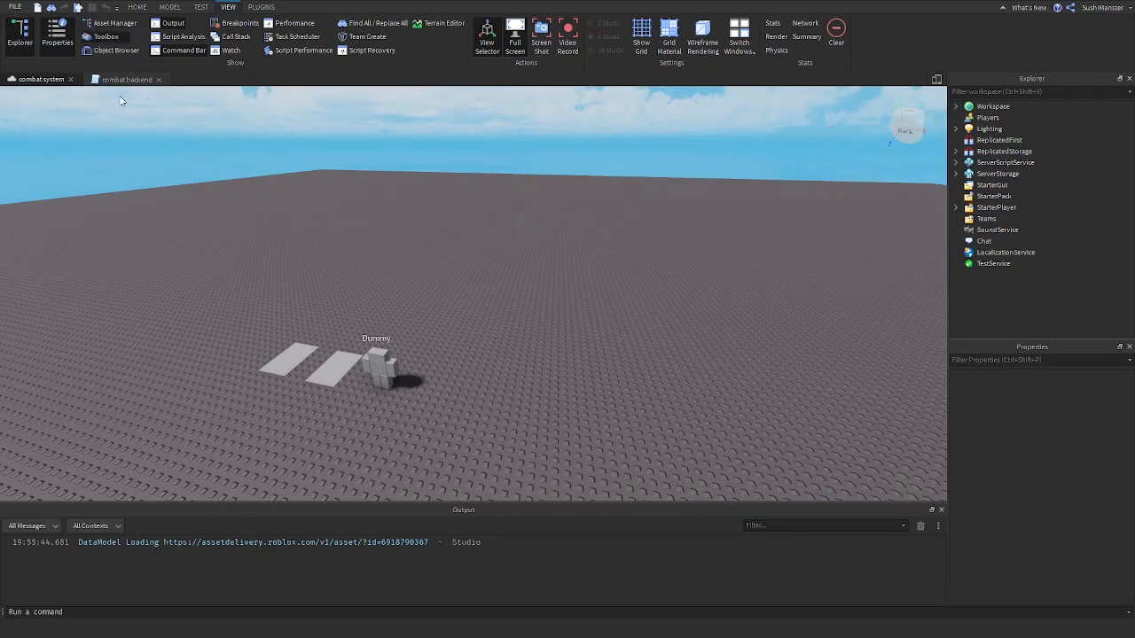
{"action": "left_click", "coordinate": [106, 35]}
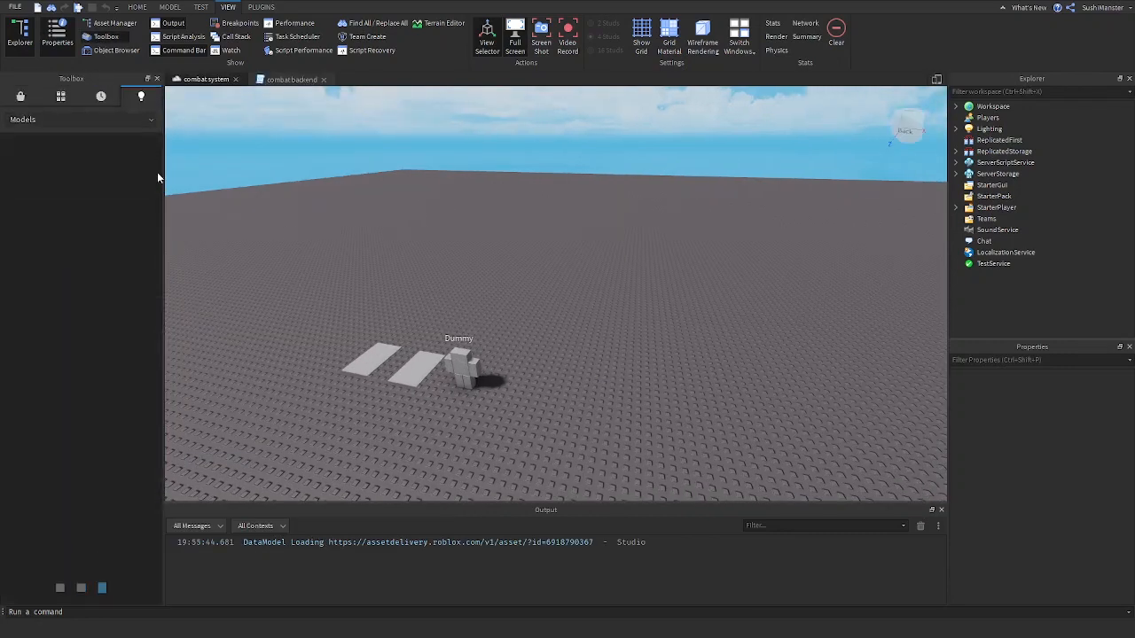
{"action": "left_click", "coordinate": [469, 367]}
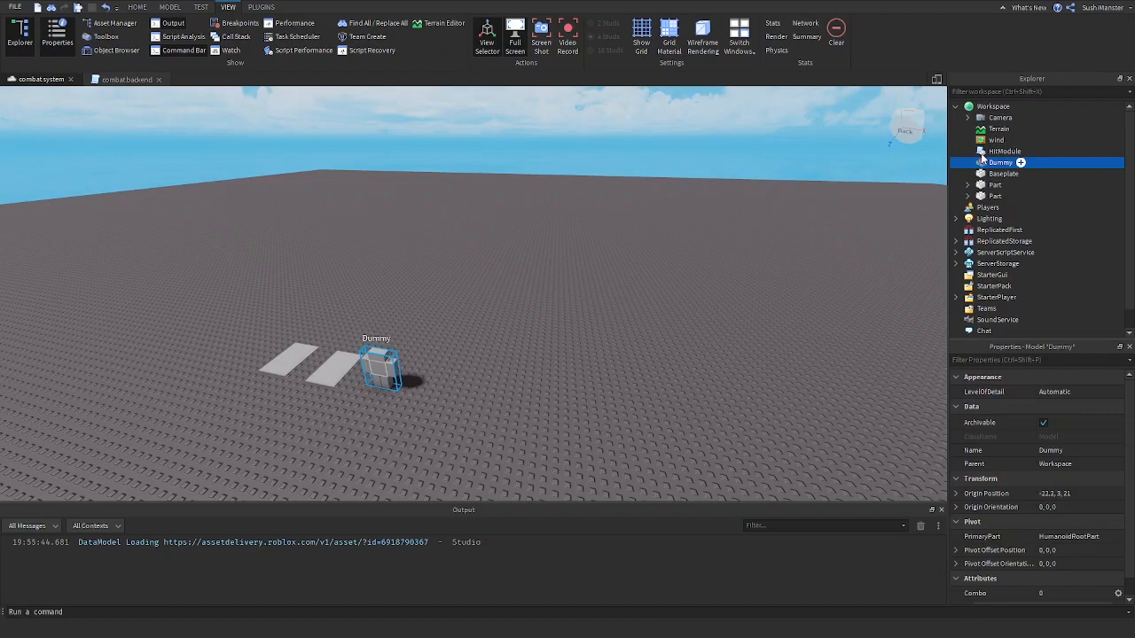
{"action": "double_click", "coordinate": [1003, 151]}
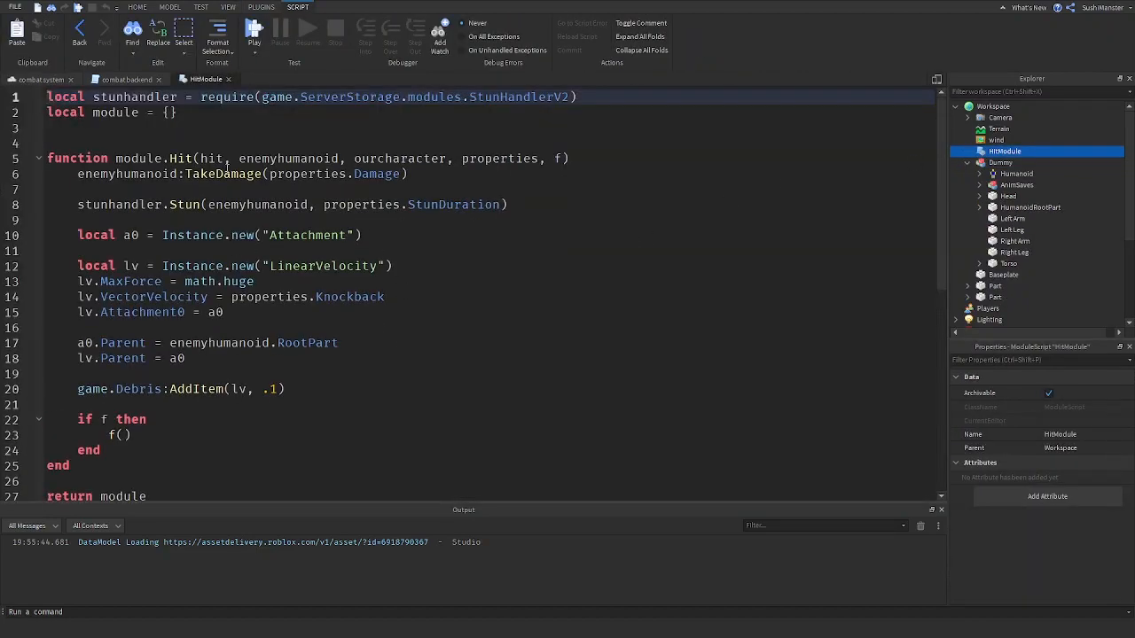
- Highlight the Hit function's hit and enemyhumanoid parameters in turn
{"action": "double_click", "coordinate": [213, 158]}
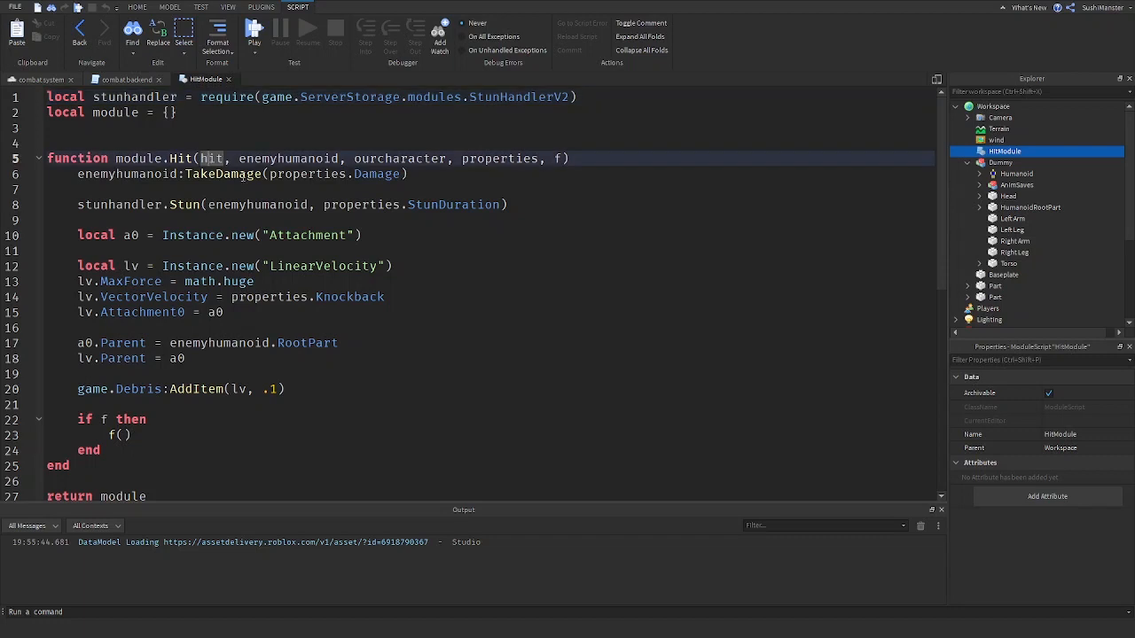
{"action": "double_click", "coordinate": [287, 158]}
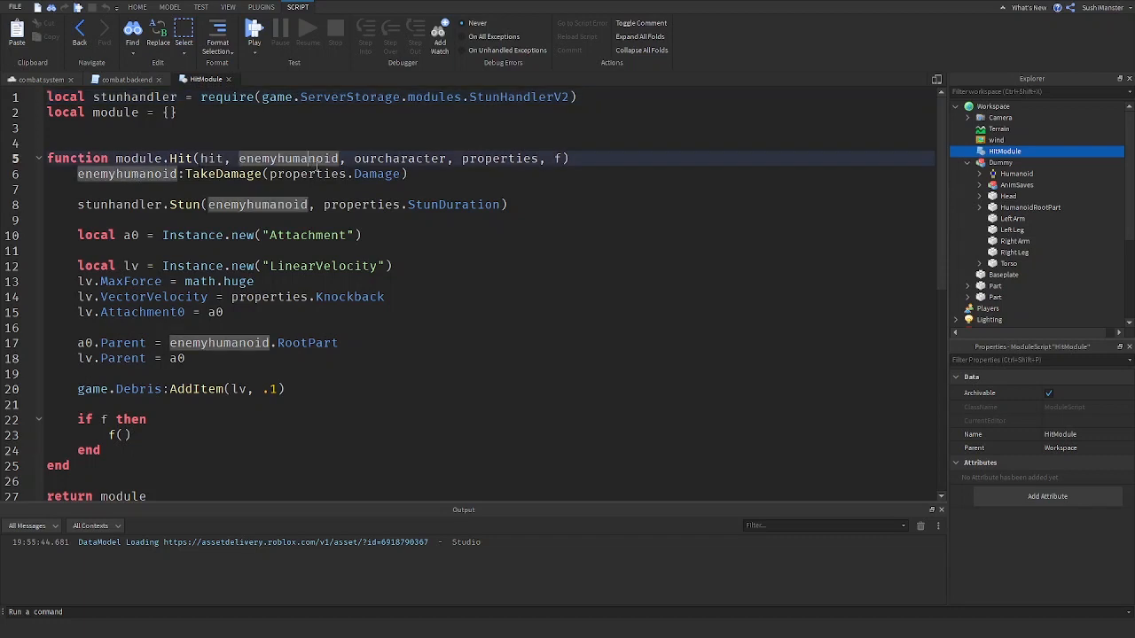
{"action": "left_click", "coordinate": [399, 158]}
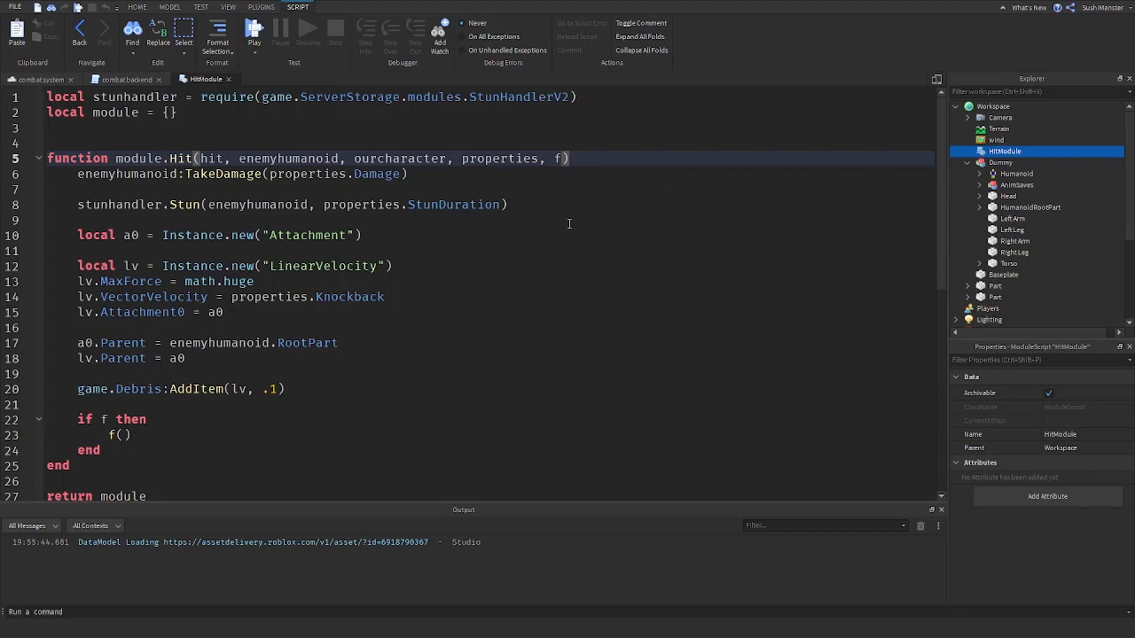
{"action": "mouse_move", "coordinate": [628, 270]}
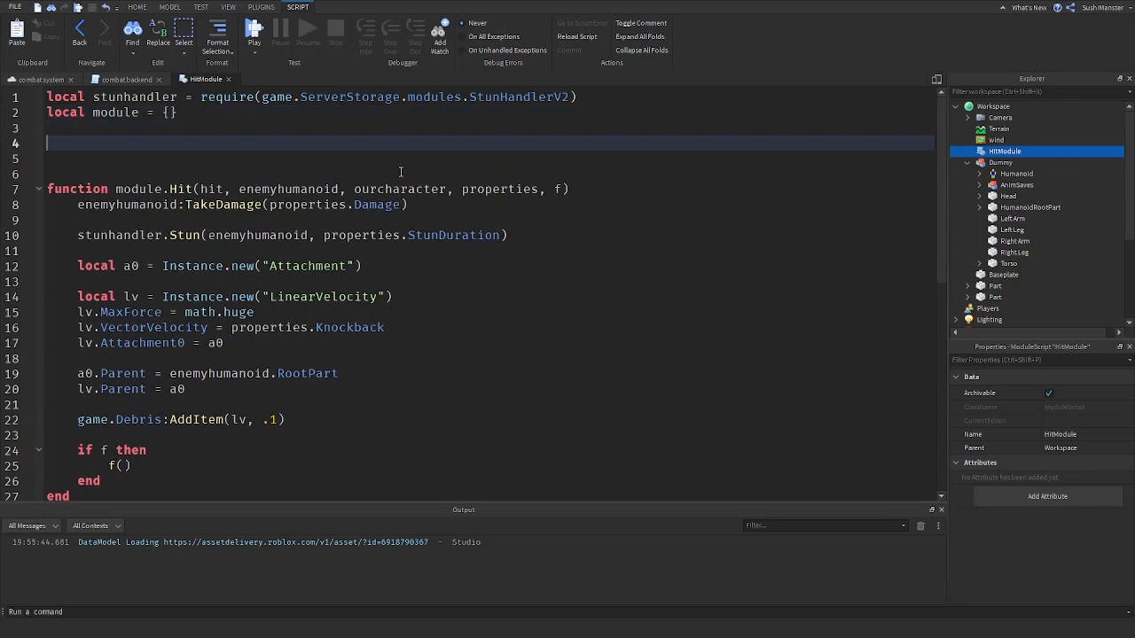
- Add a --[[ ]] header comment listing stun duration, damage and knockback (position)
{"action": "type", "text": "--[["}
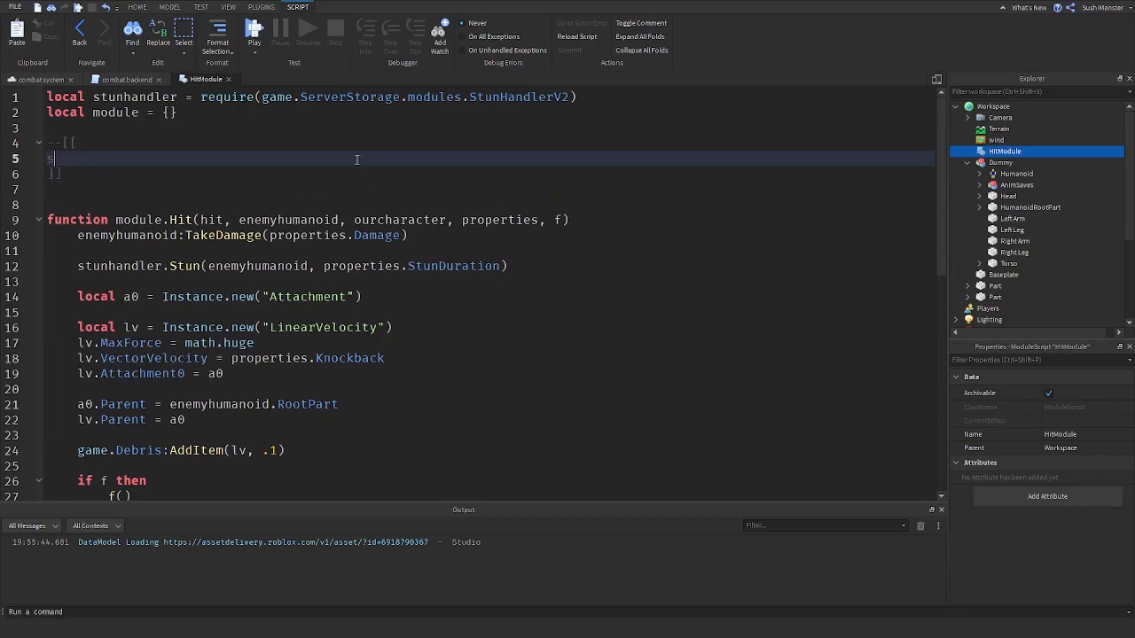
{"action": "type", "text": "stun duration"}
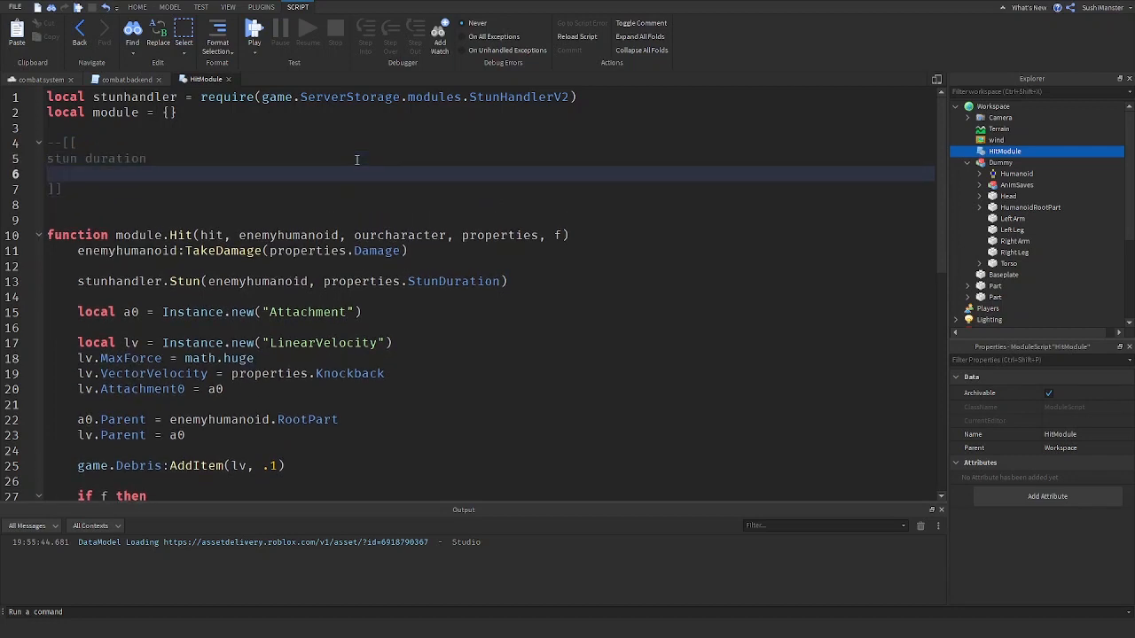
{"action": "type", "text": "damage"}
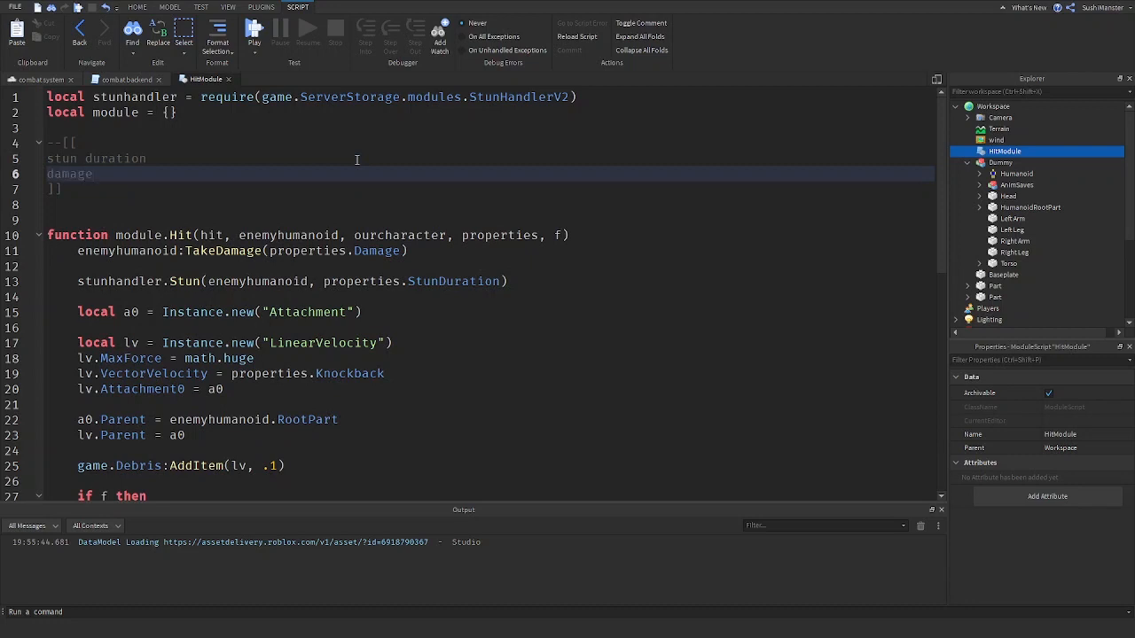
{"action": "type", "text": "knockback"}
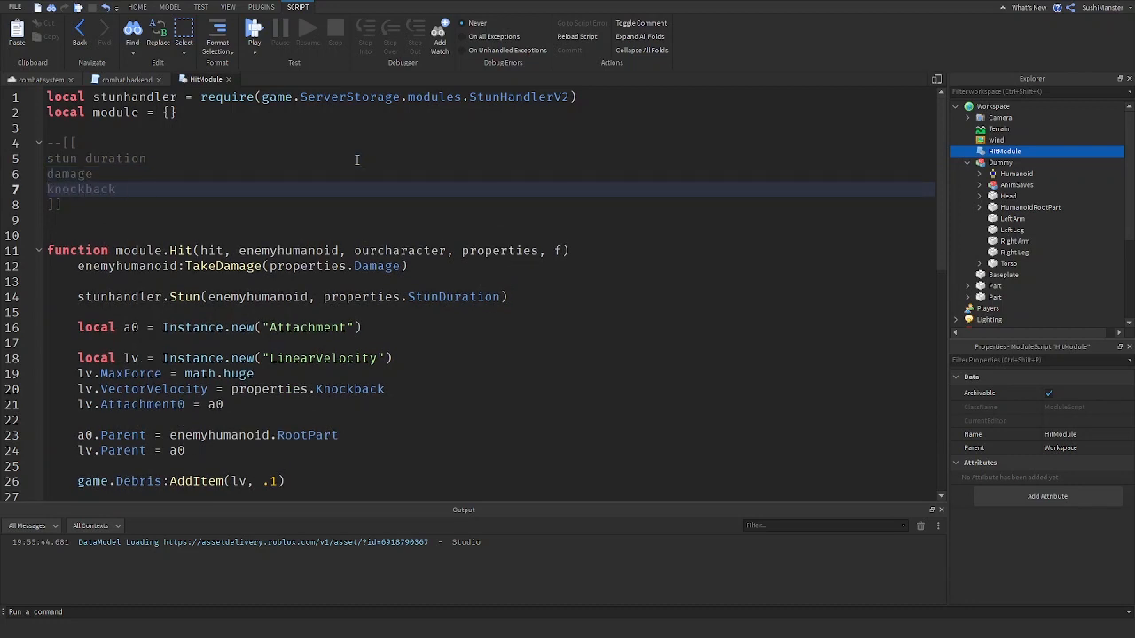
{"action": "type", "text": "(position)"}
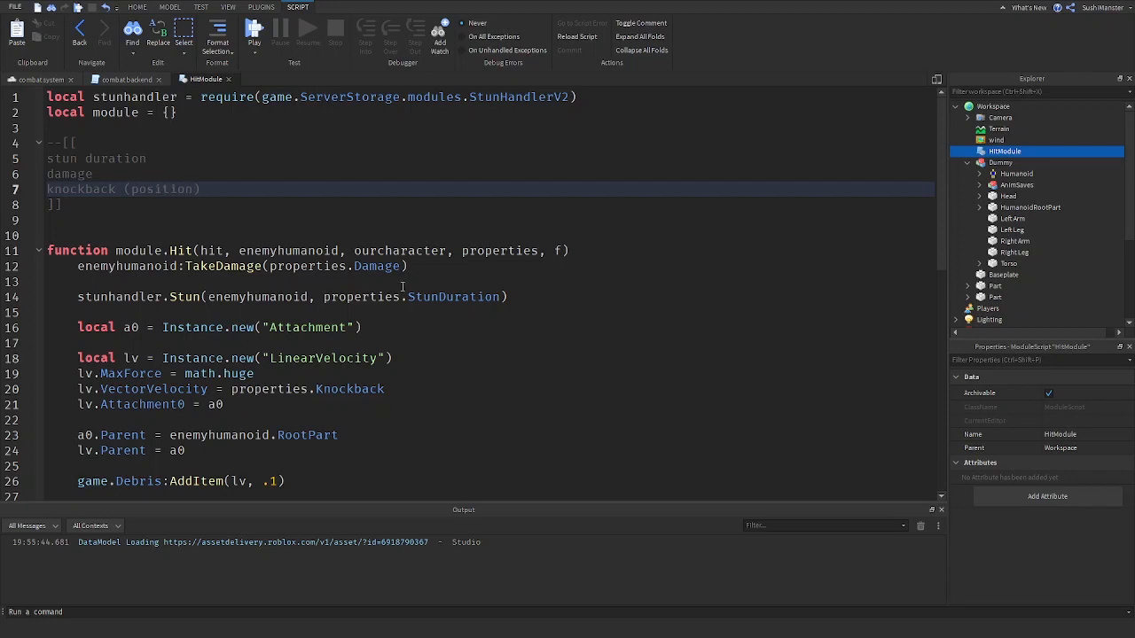
{"action": "scroll", "scroll_direction": "down", "scroll_amount": 3}
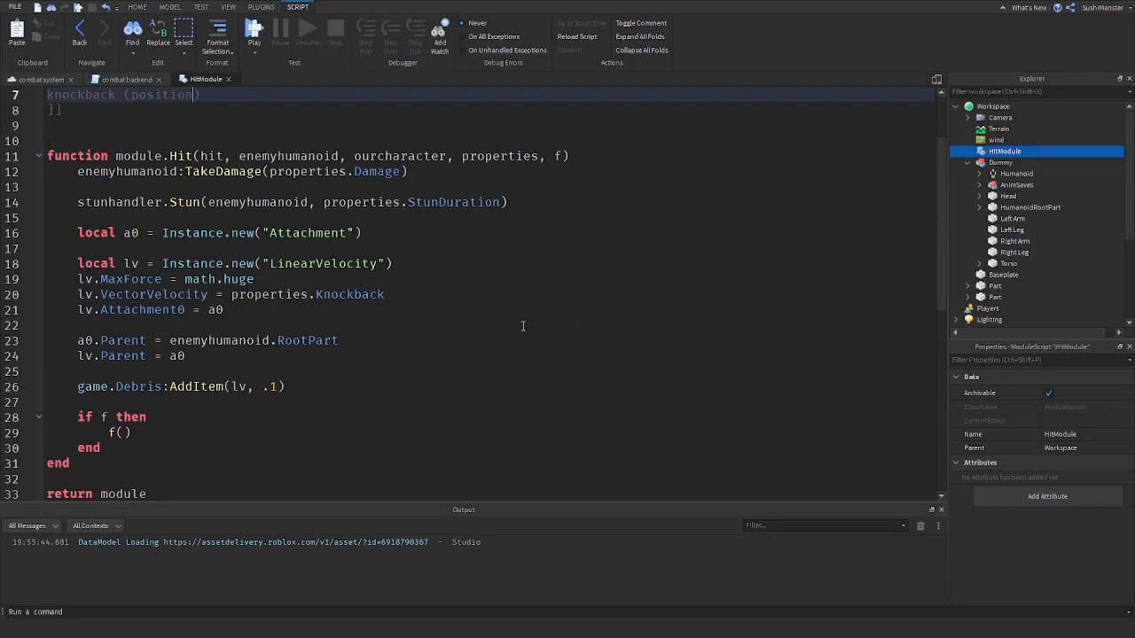
{"action": "scroll", "scroll_direction": "down", "scroll_amount": 3}
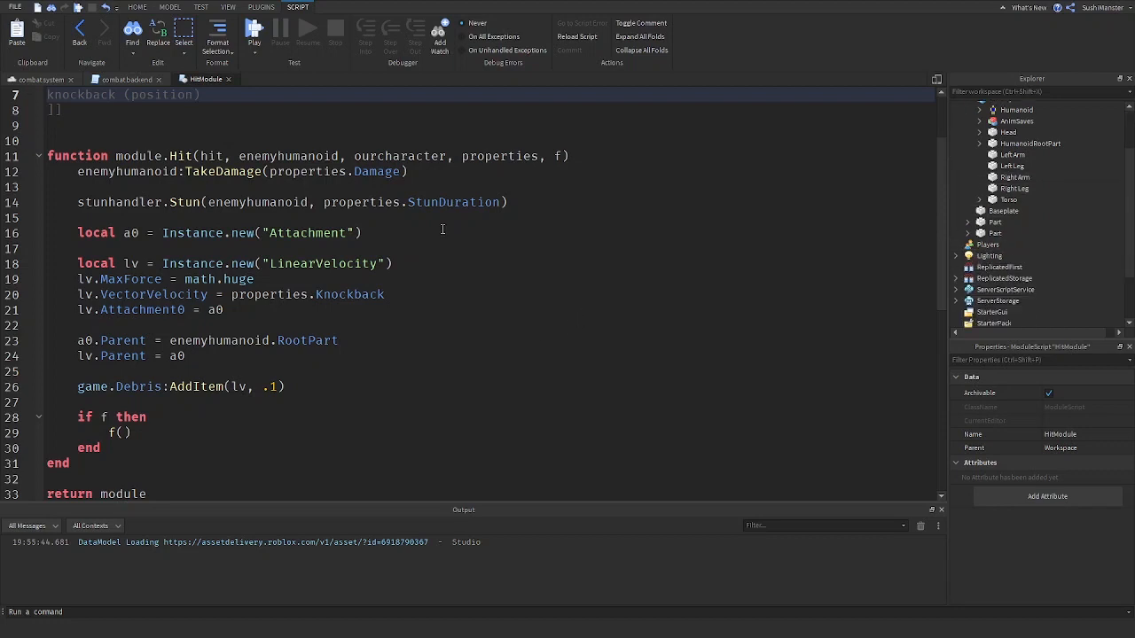
{"action": "mouse_move", "coordinate": [515, 247]}
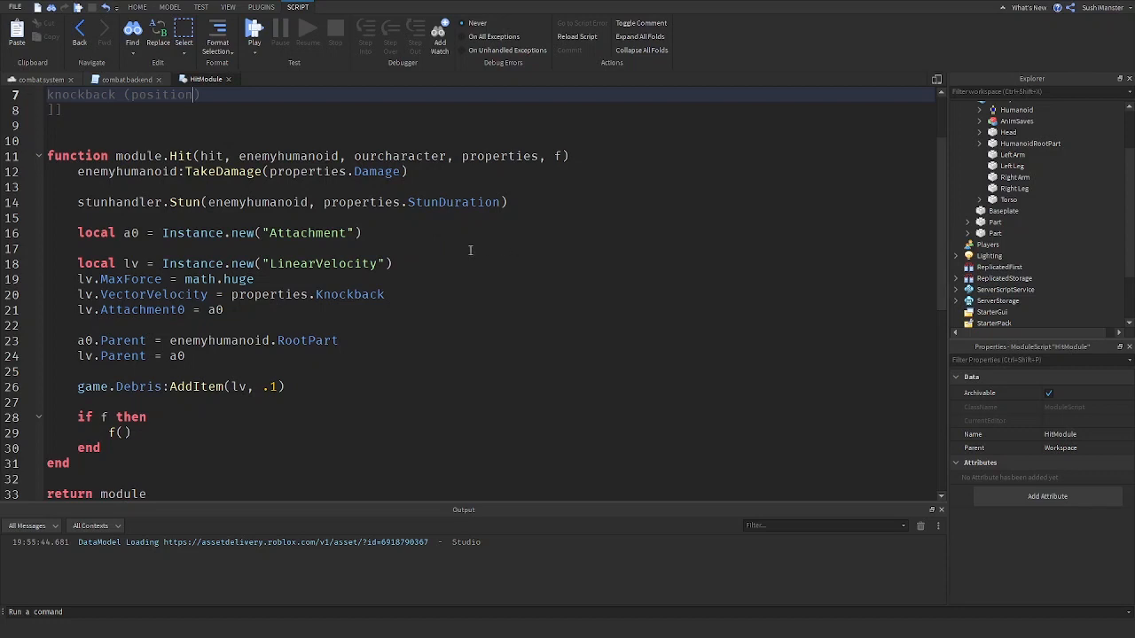
{"action": "mouse_move", "coordinate": [475, 194]}
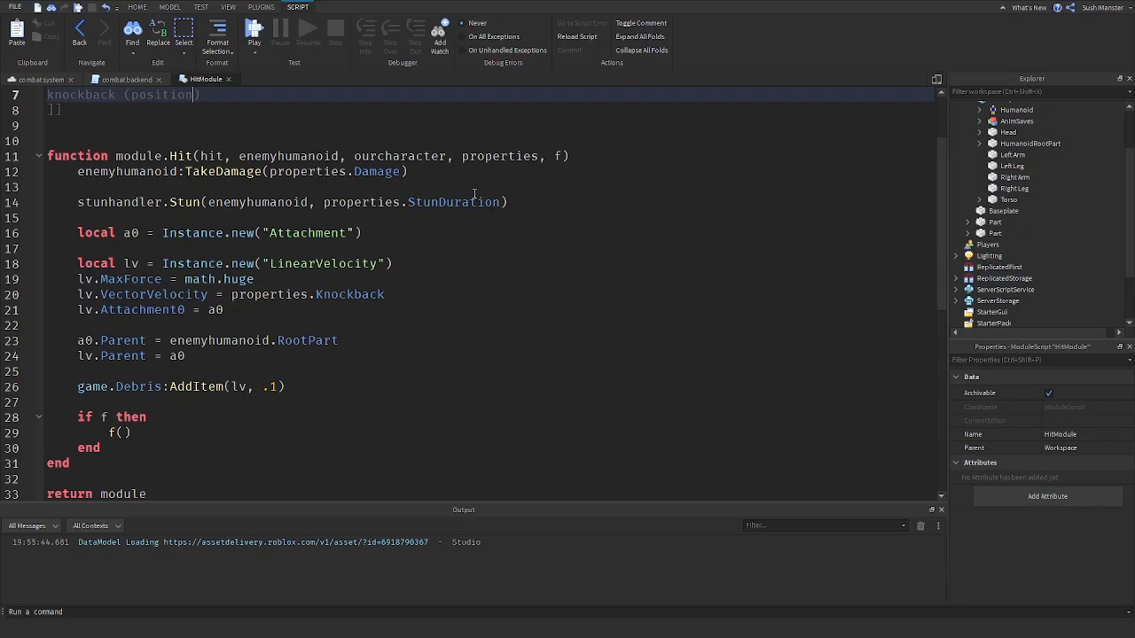
{"action": "mouse_move", "coordinate": [128, 80]}
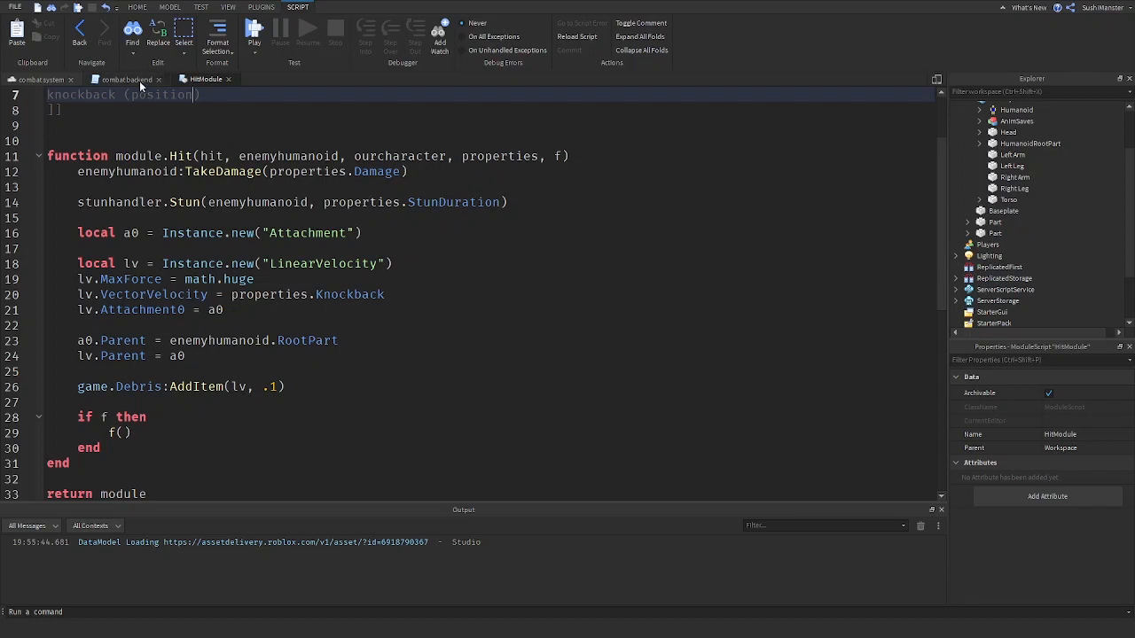
- Declare a local properties = {} table and give Hit default damage, stun duration and knockback fallbacks
{"action": "left_click", "coordinate": [126, 78]}
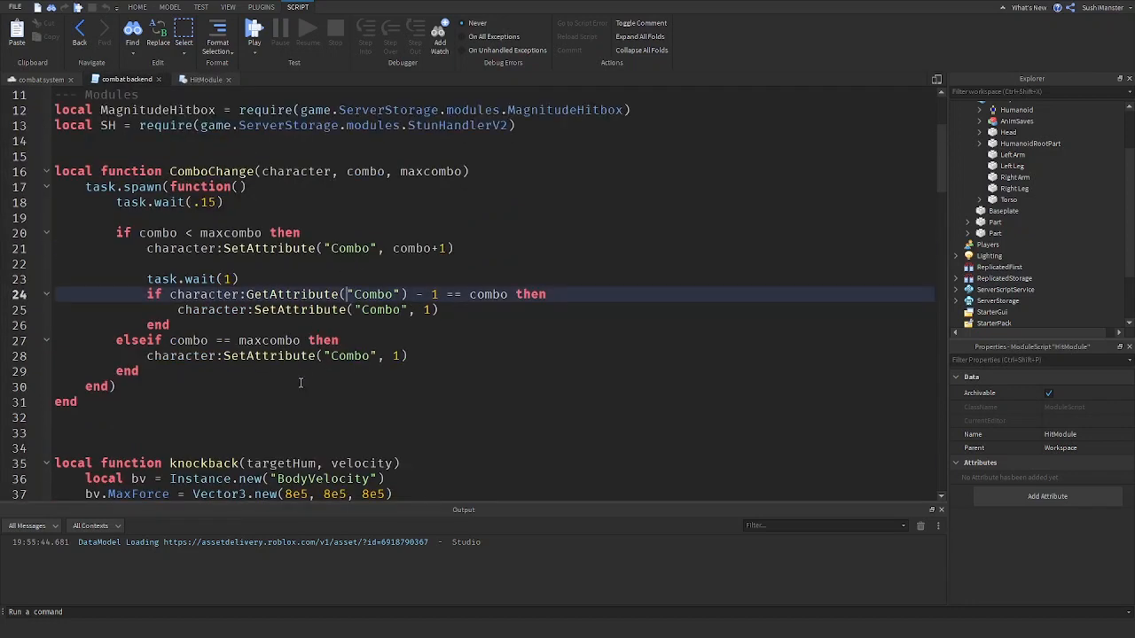
{"action": "scroll", "scroll_direction": "down", "scroll_amount": 3}
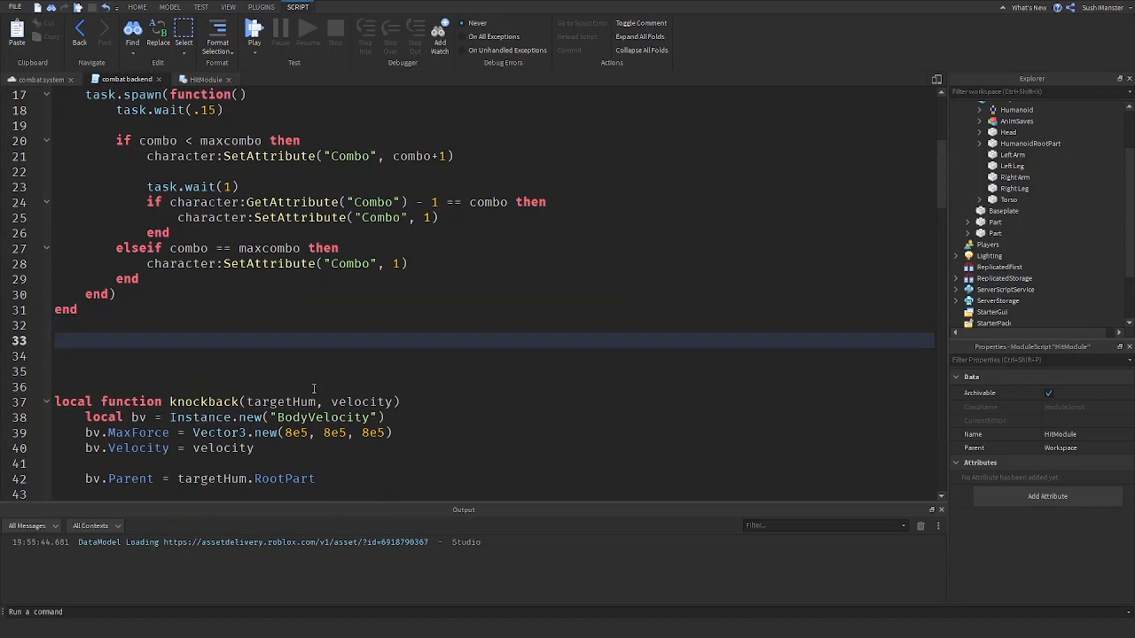
{"action": "type", "text": "local property+"}
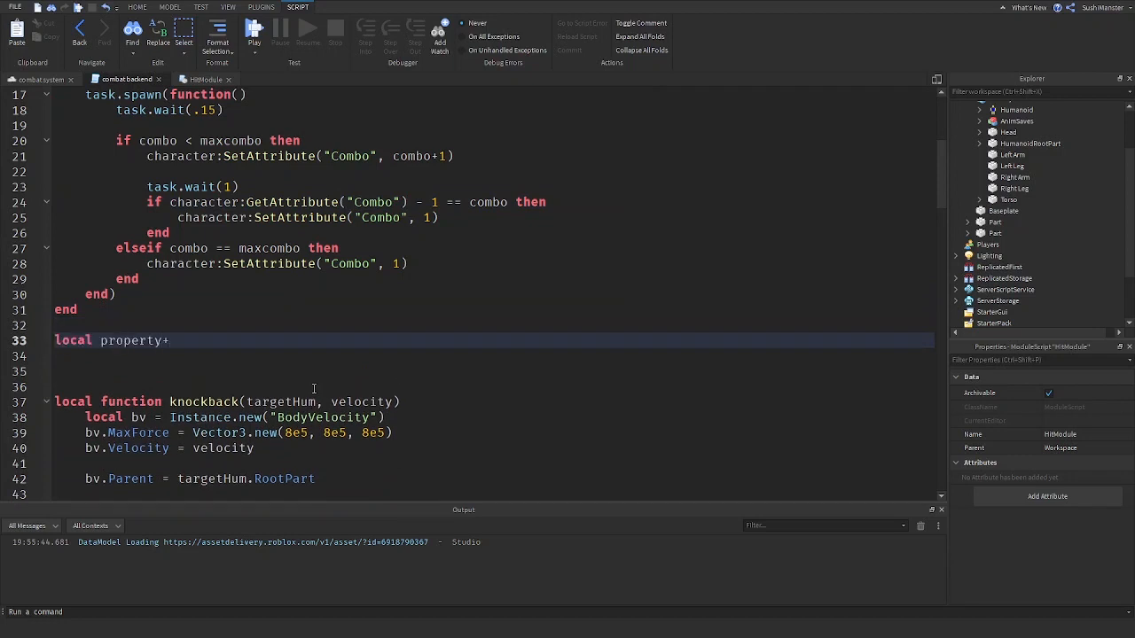
{"action": "type", "text": "= {}"}
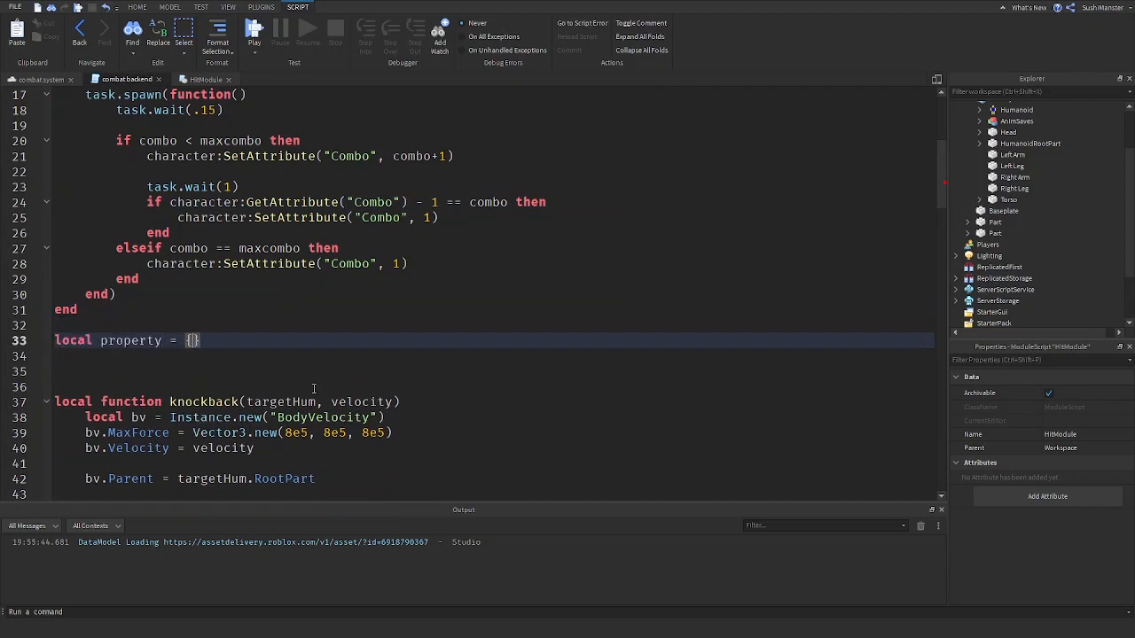
{"action": "key", "text": "enter"}
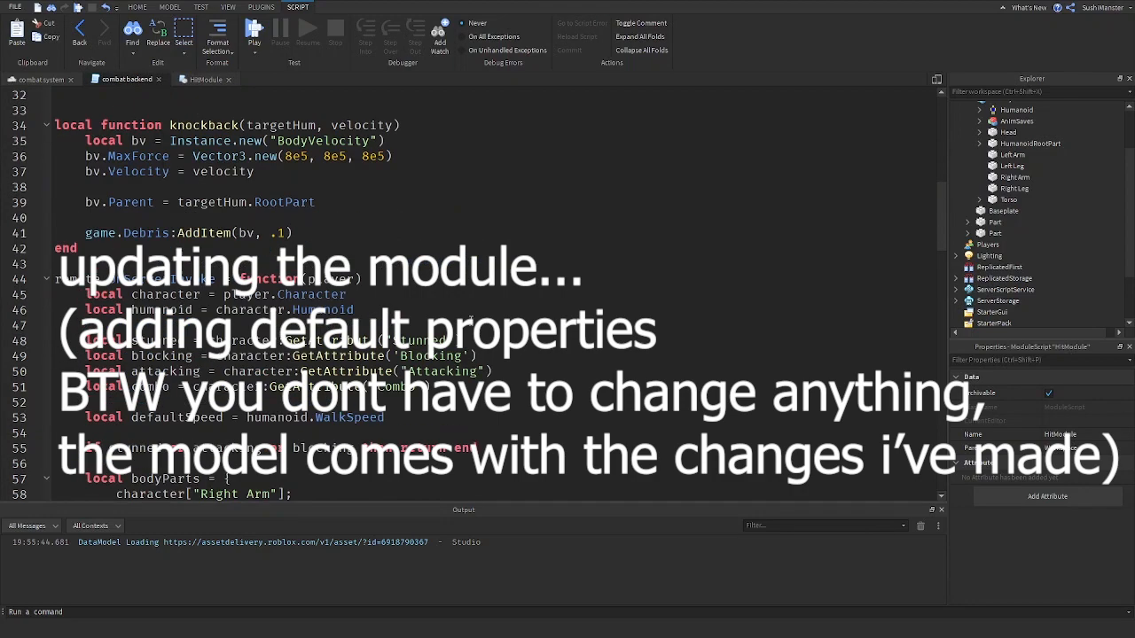
{"action": "scroll", "scroll_direction": "down", "scroll_amount": 3}
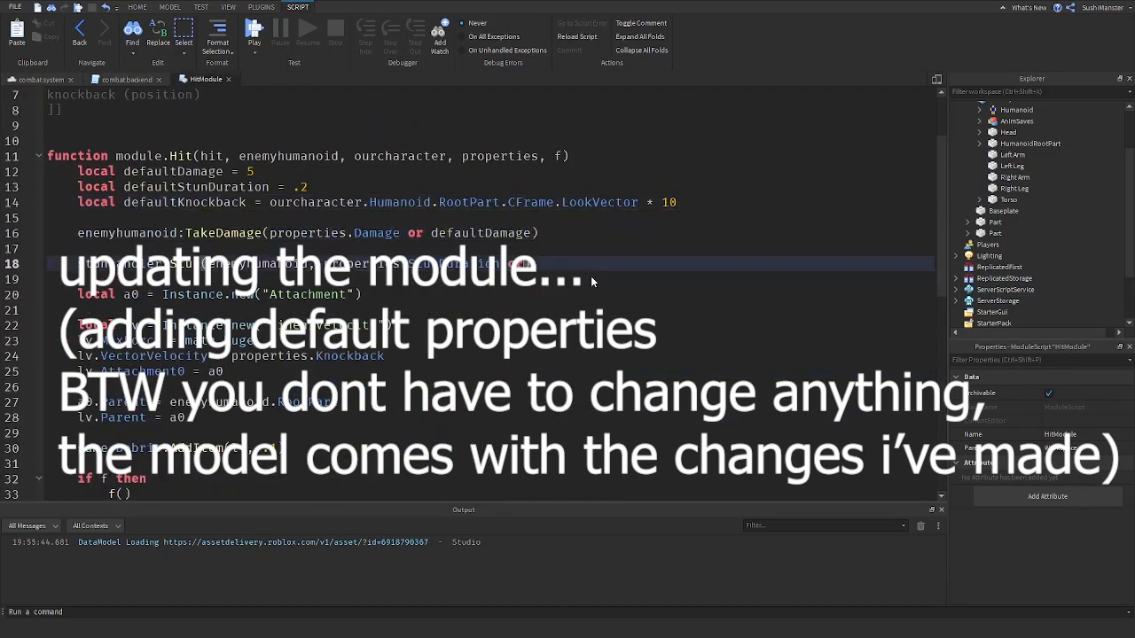
{"action": "scroll", "scroll_direction": "down", "scroll_amount": 3}
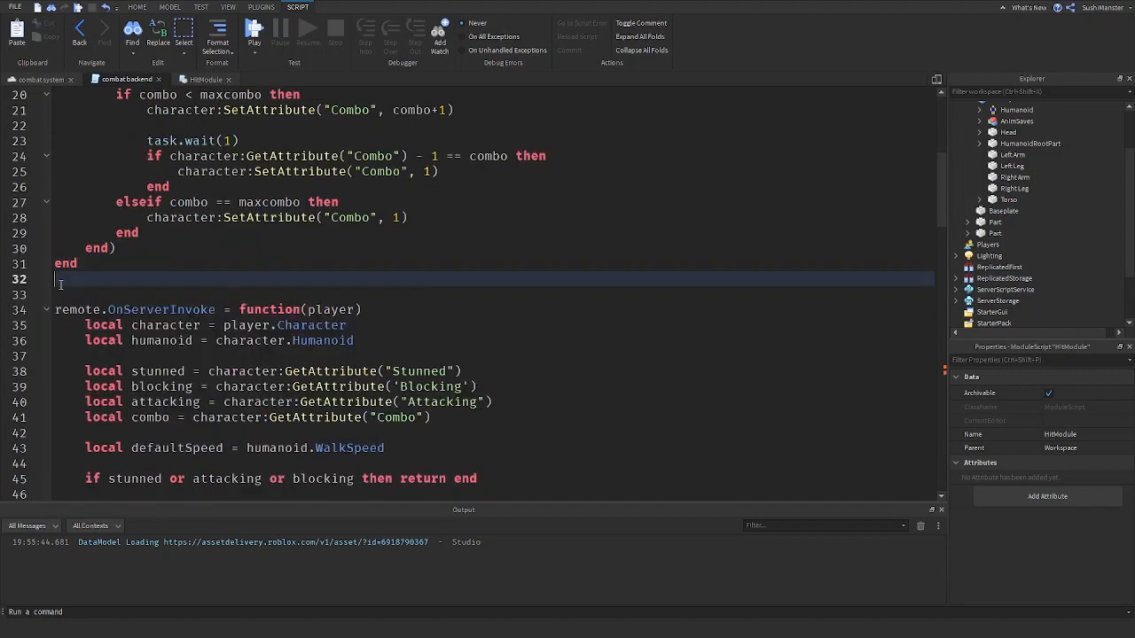
{"action": "scroll", "scroll_direction": "down", "scroll_amount": 3}
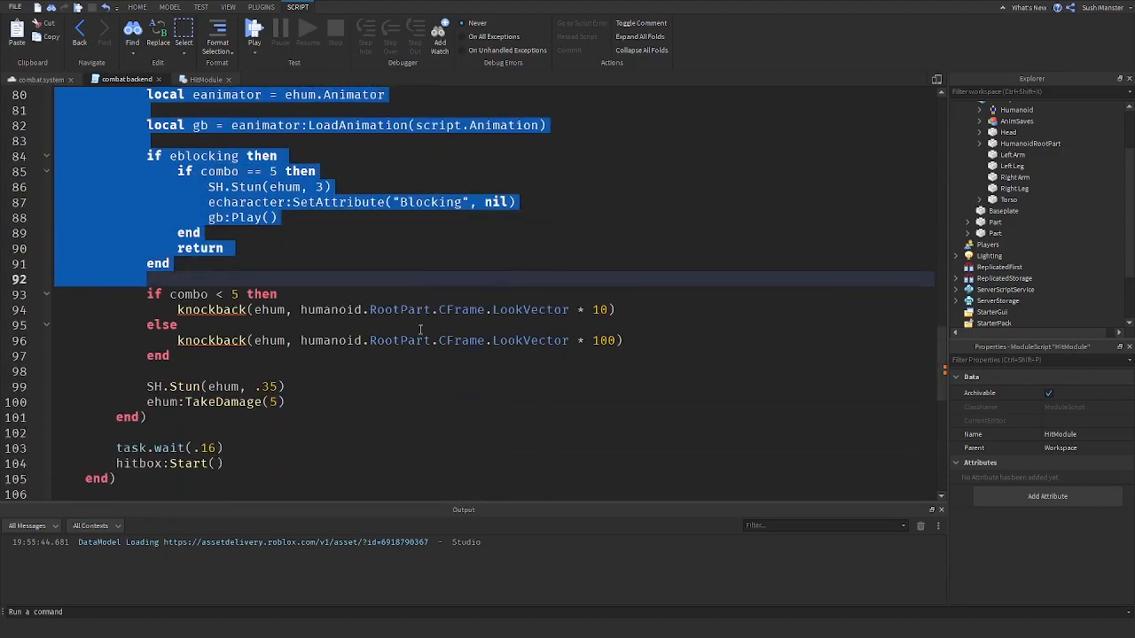
{"action": "scroll", "scroll_direction": "up", "scroll_amount": 3}
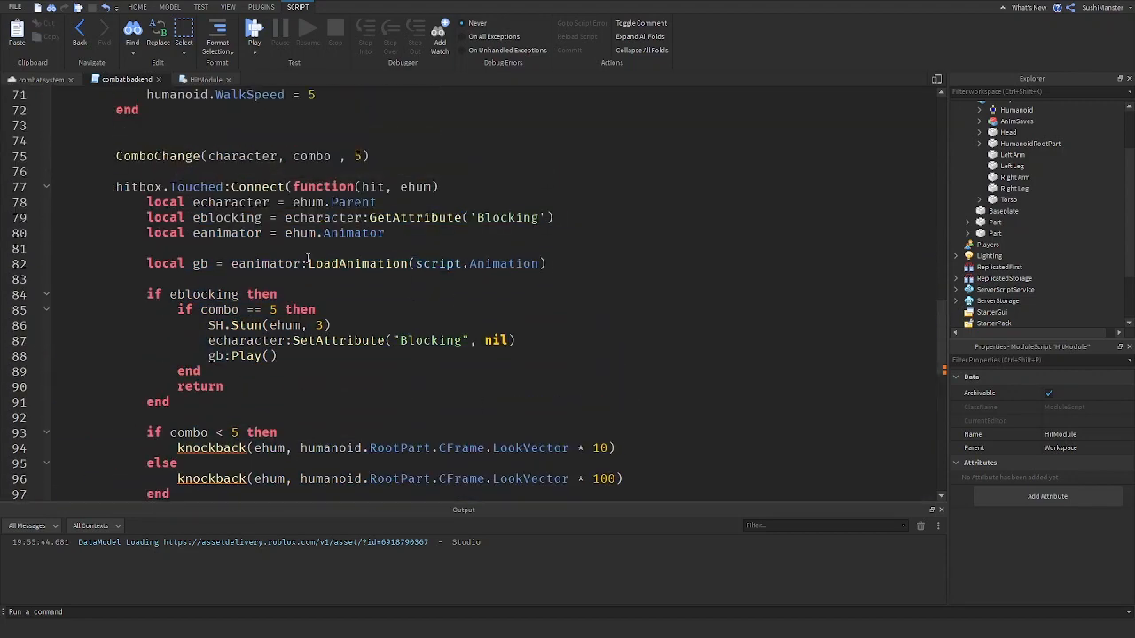
{"action": "scroll", "scroll_direction": "up", "scroll_amount": 3}
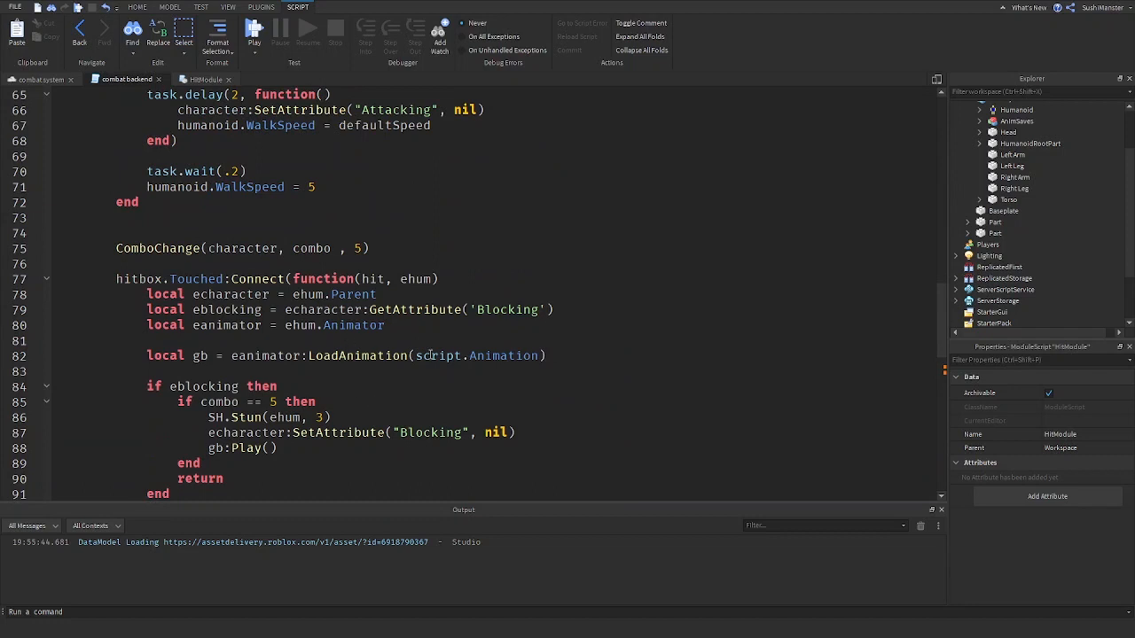
{"action": "mouse_move", "coordinate": [647, 337]}
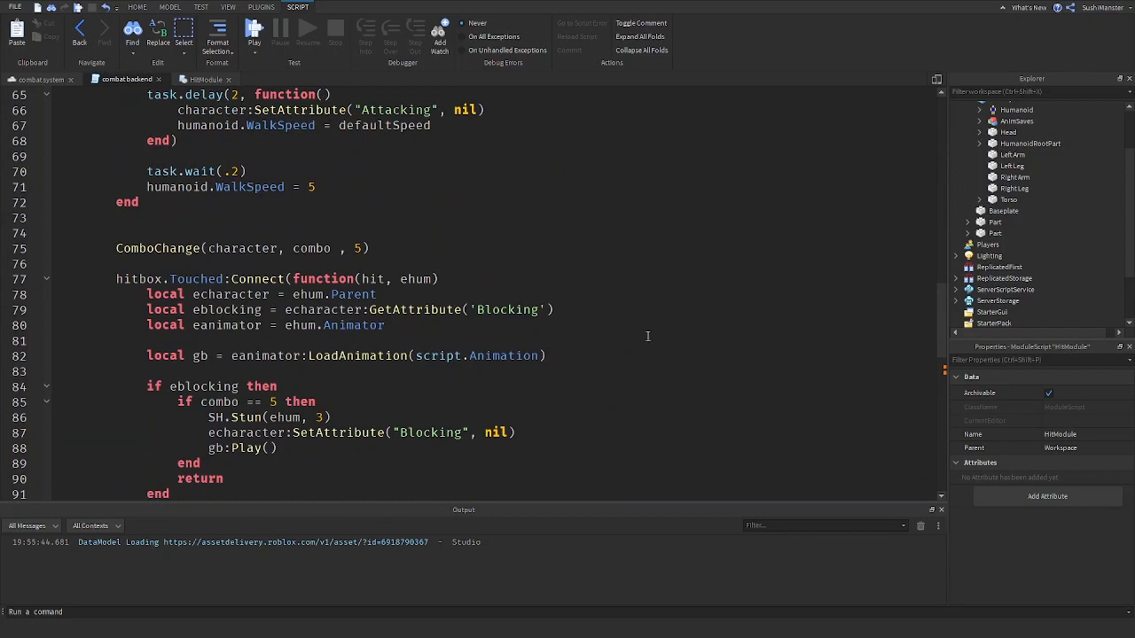
{"action": "mouse_move", "coordinate": [786, 418]}
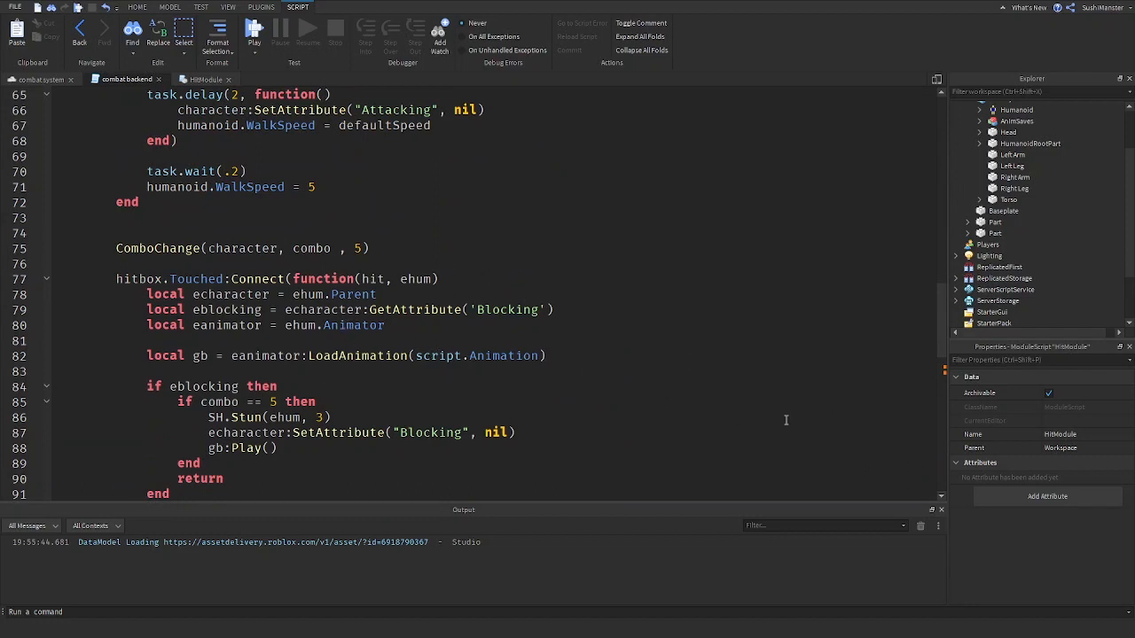
{"action": "mouse_move", "coordinate": [752, 401]}
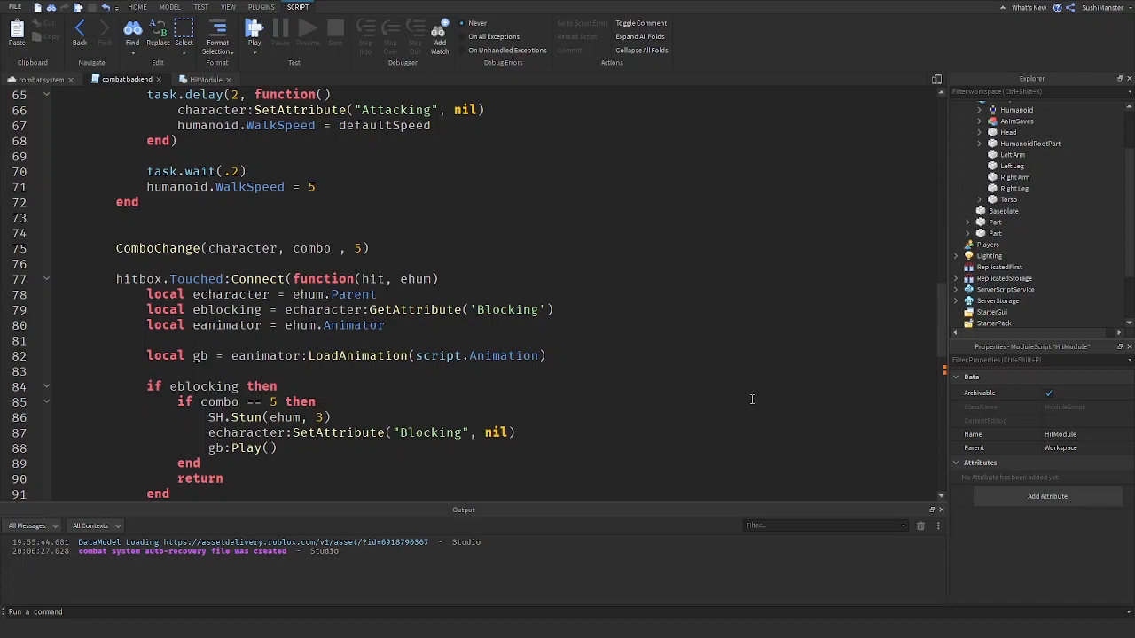
{"action": "scroll", "scroll_direction": "down", "scroll_amount": 3}
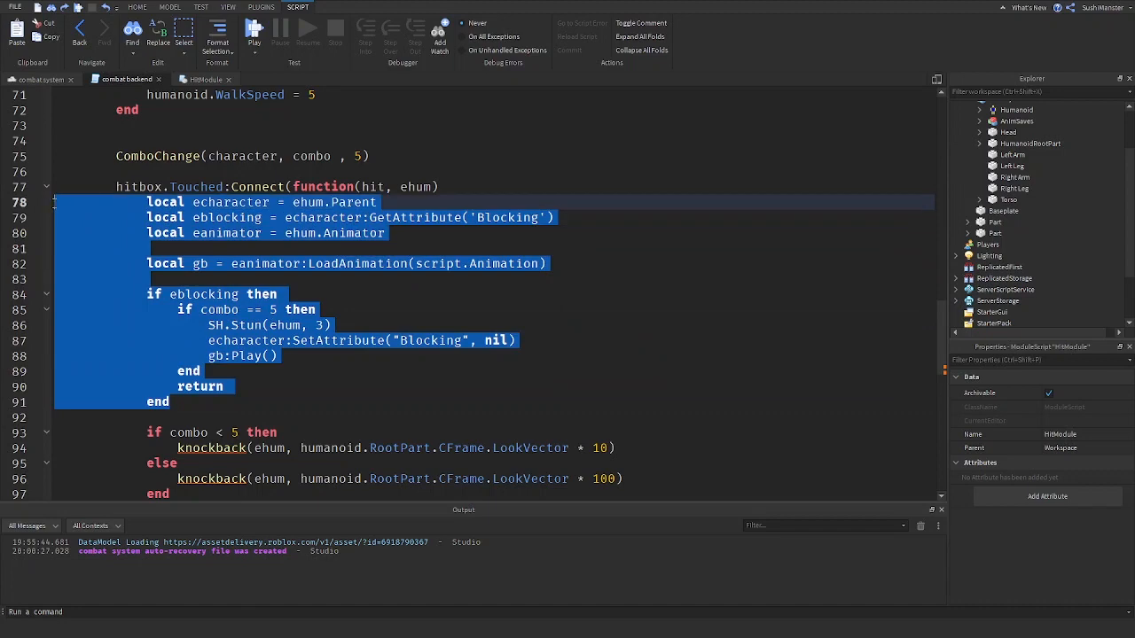
{"action": "scroll", "scroll_direction": "up", "scroll_amount": 3}
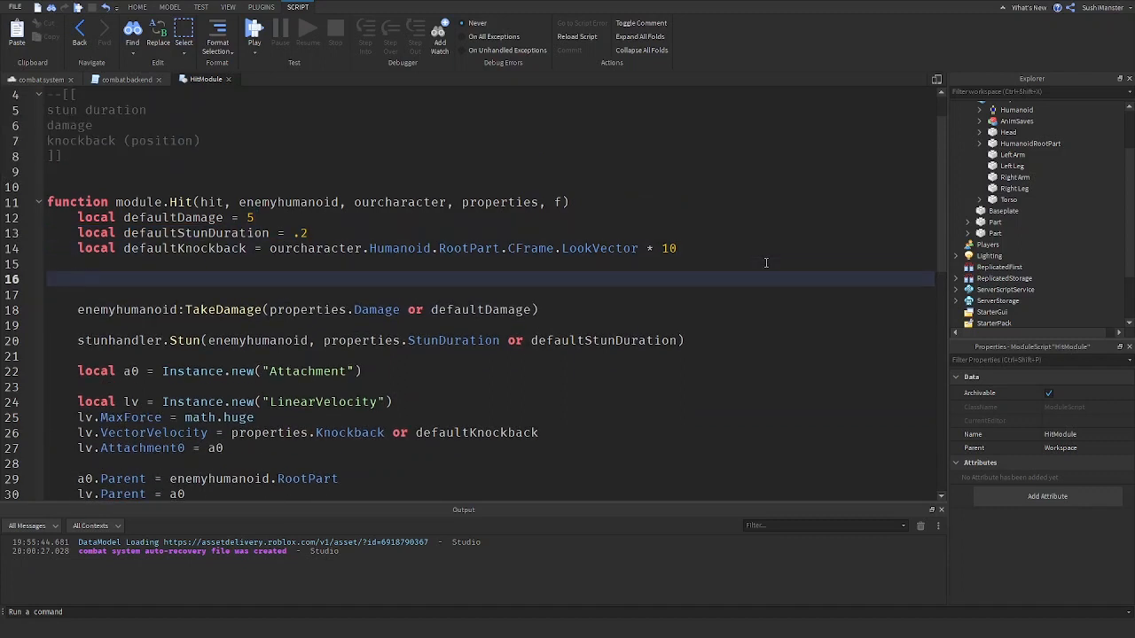
- Wrap the blocking check in an 'if properties.GuardBreak then' branch
{"action": "type", "text": "if properties."}
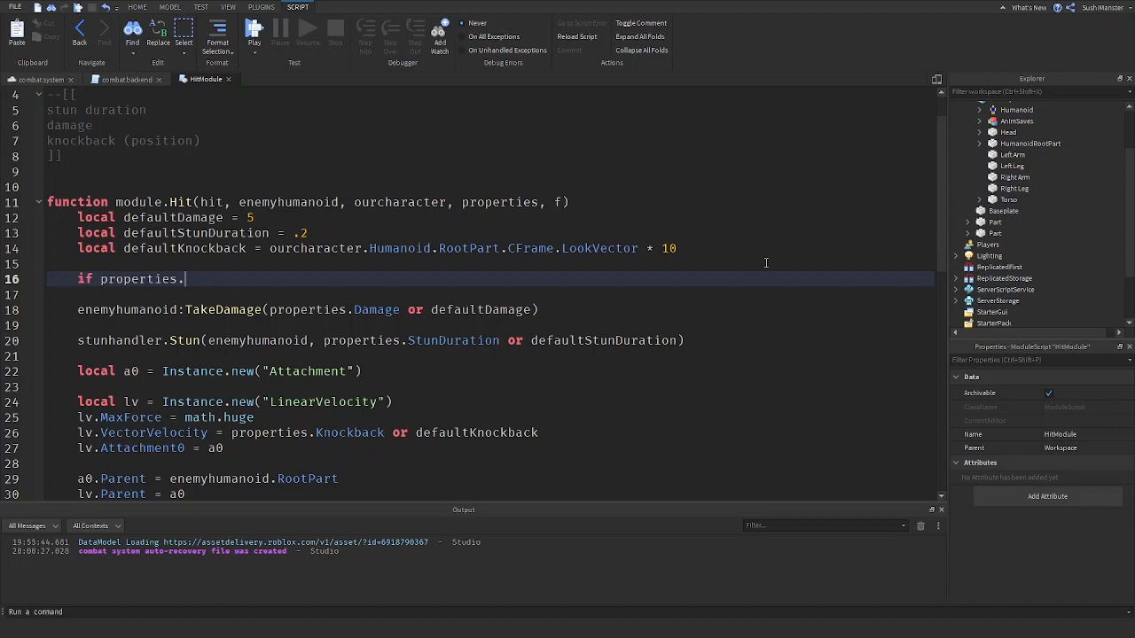
{"action": "type", "text": "GuardBrea"}
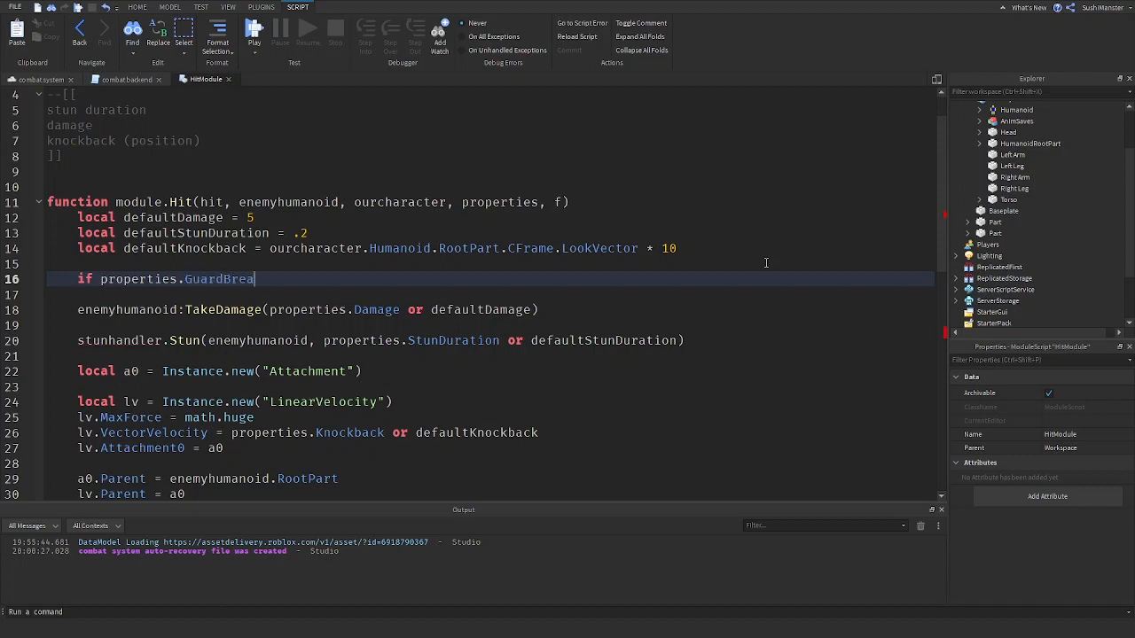
{"action": "type", "text": "k then"}
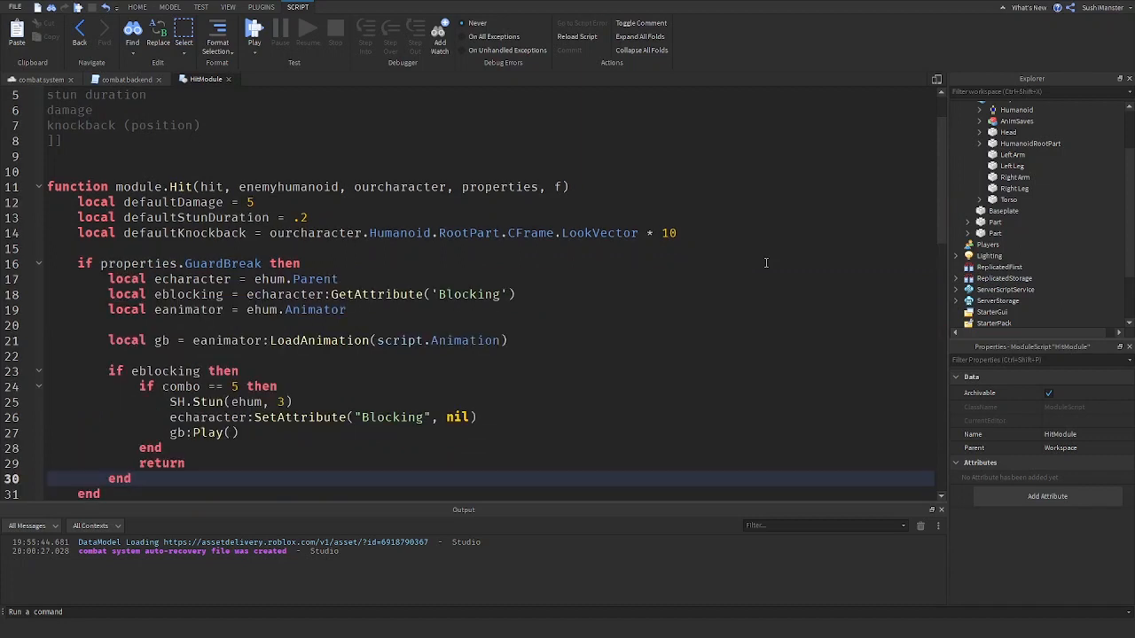
{"action": "scroll", "scroll_direction": "down", "scroll_amount": 3}
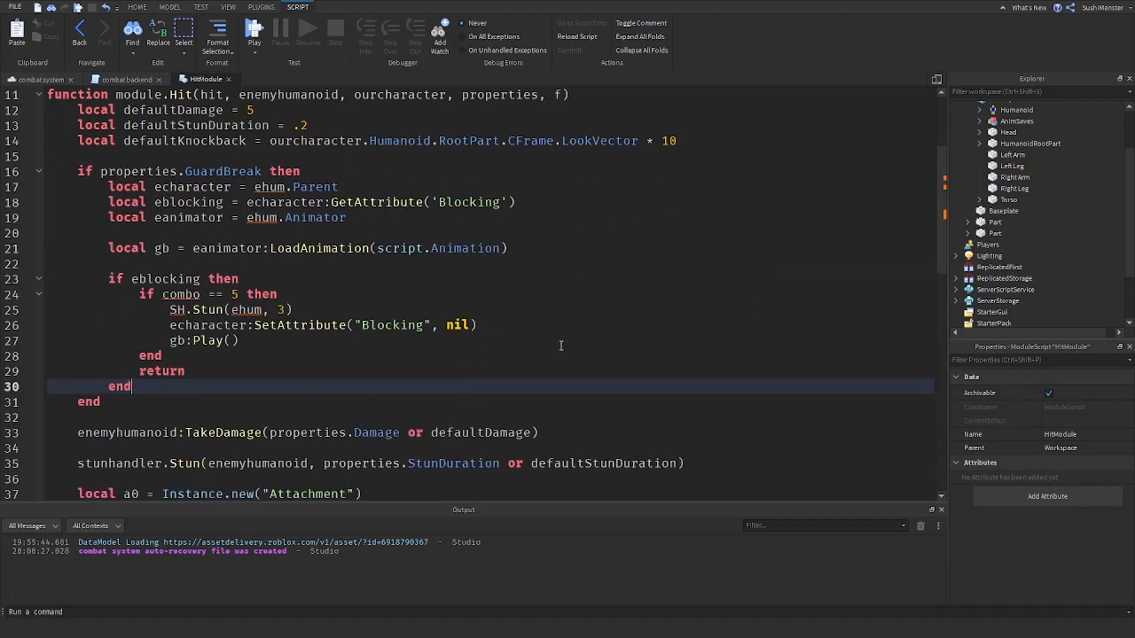
{"action": "scroll", "scroll_direction": "up", "scroll_amount": 3}
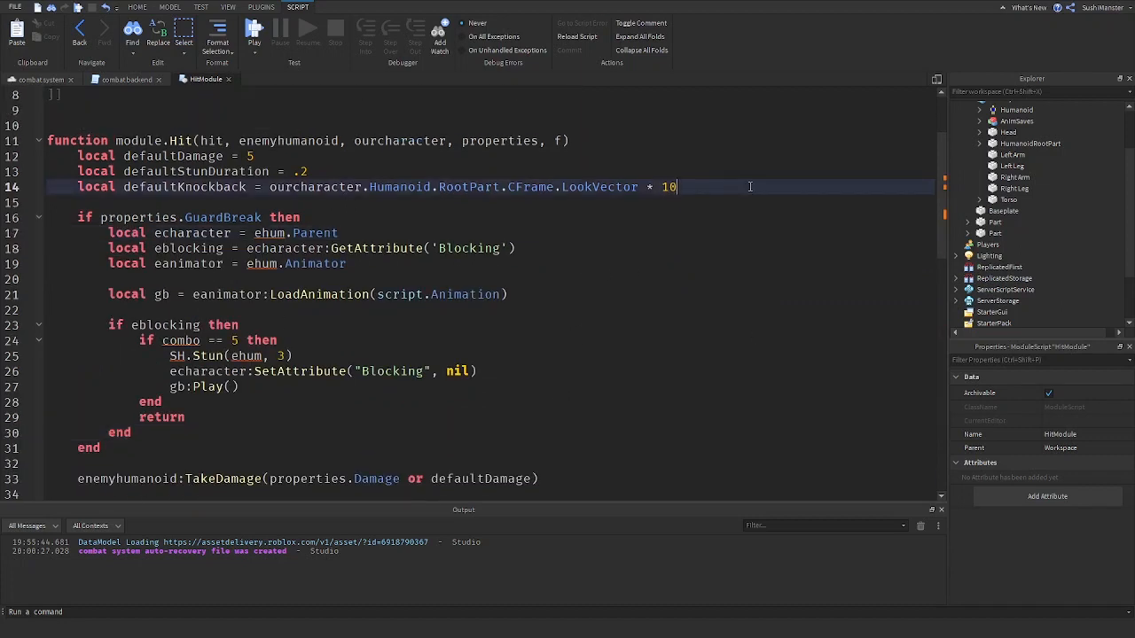
- Add local combo = ourcharacter:GetAttribute("Combo") and rename ehum to enemyhumanoid
{"action": "type", "text": "local co"}
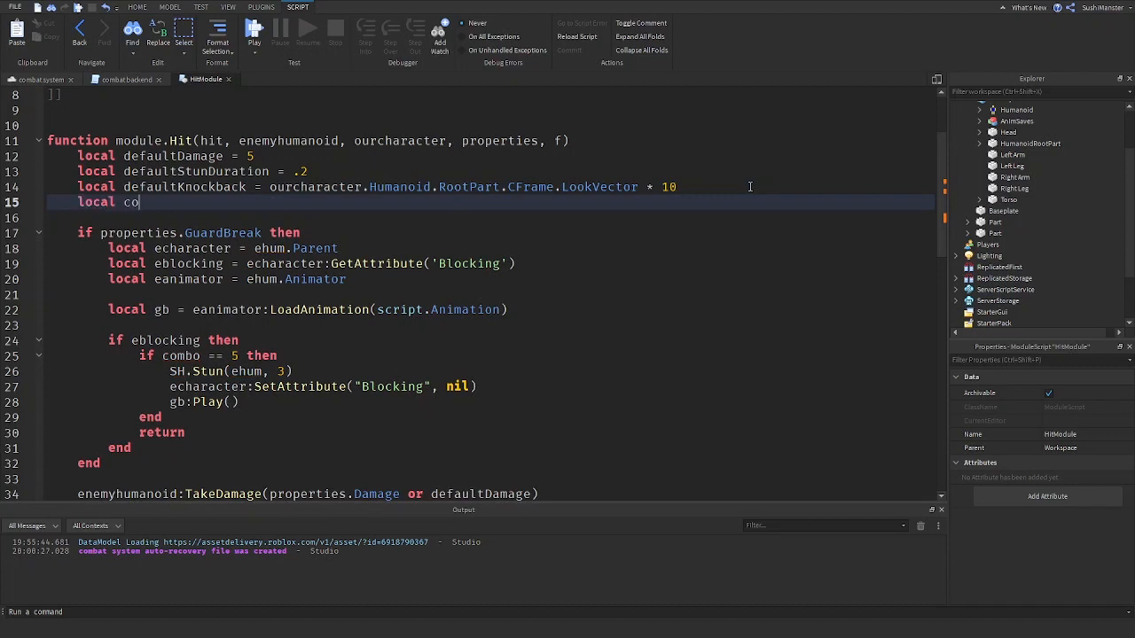
{"action": "type", "text": "mbo ="}
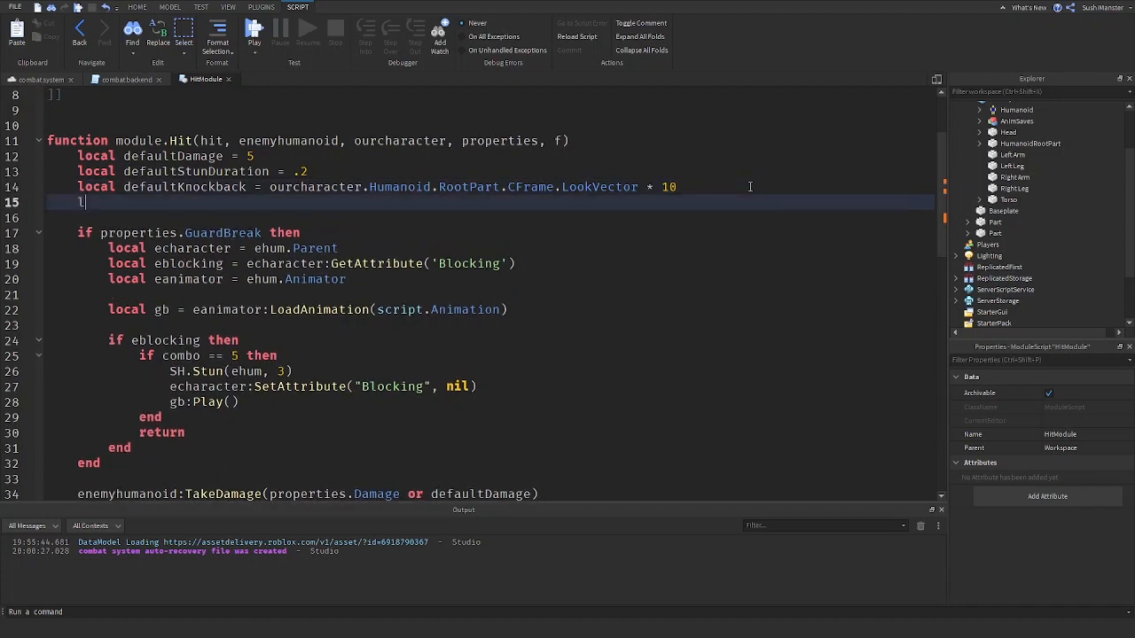
{"action": "type", "text": "local combo ="}
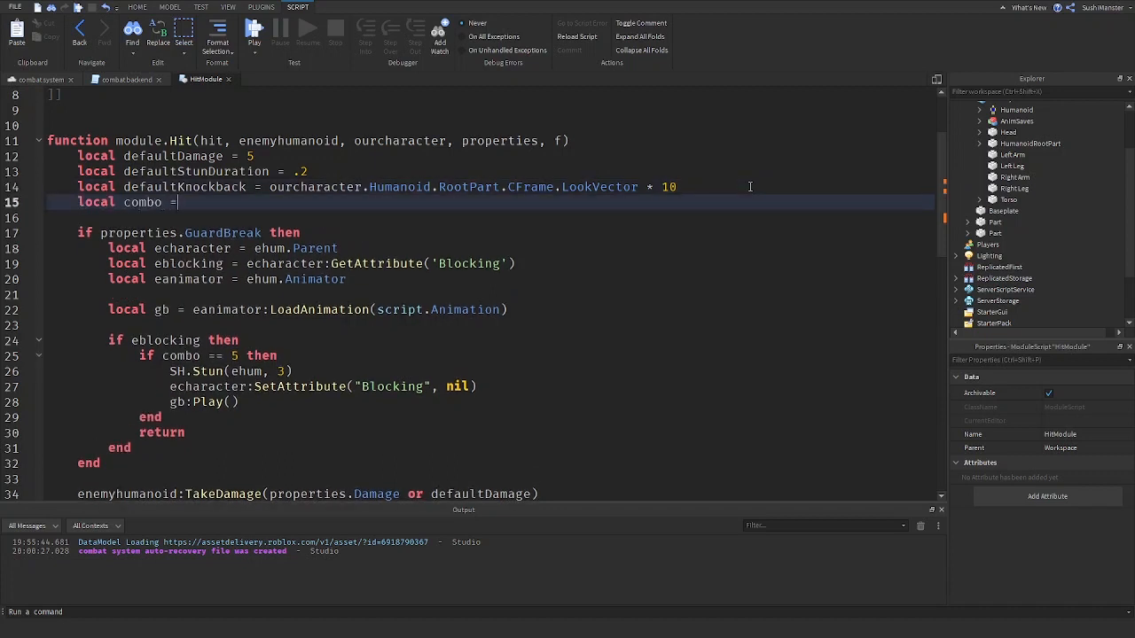
{"action": "type", "text": "ourcharacter:GetAttribute(\"Co"}
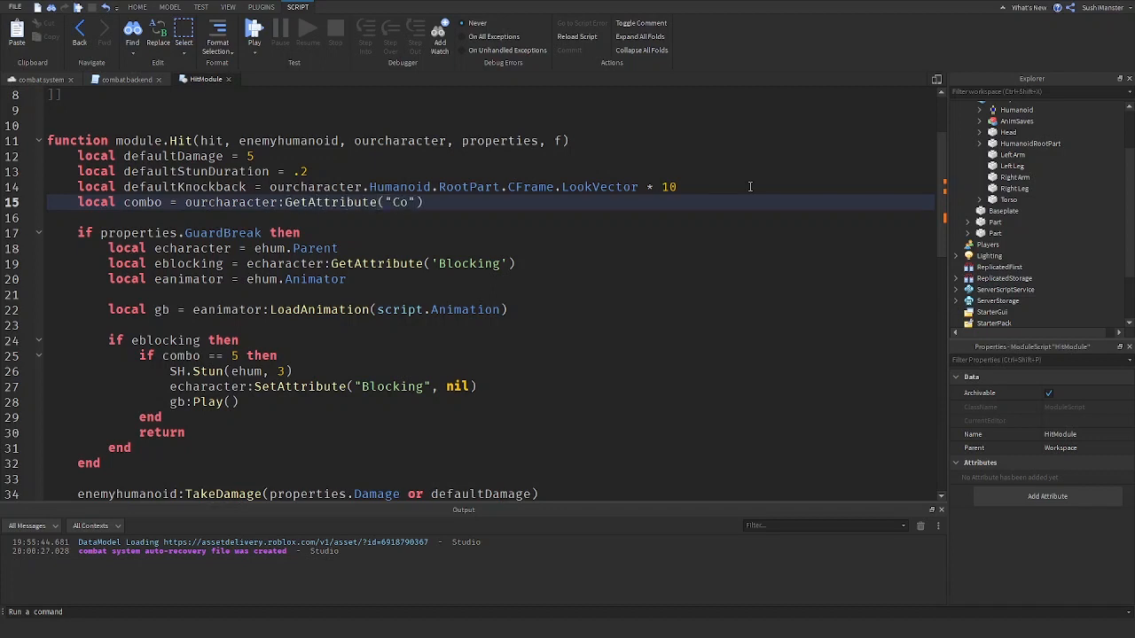
{"action": "type", "text": "mbo"}
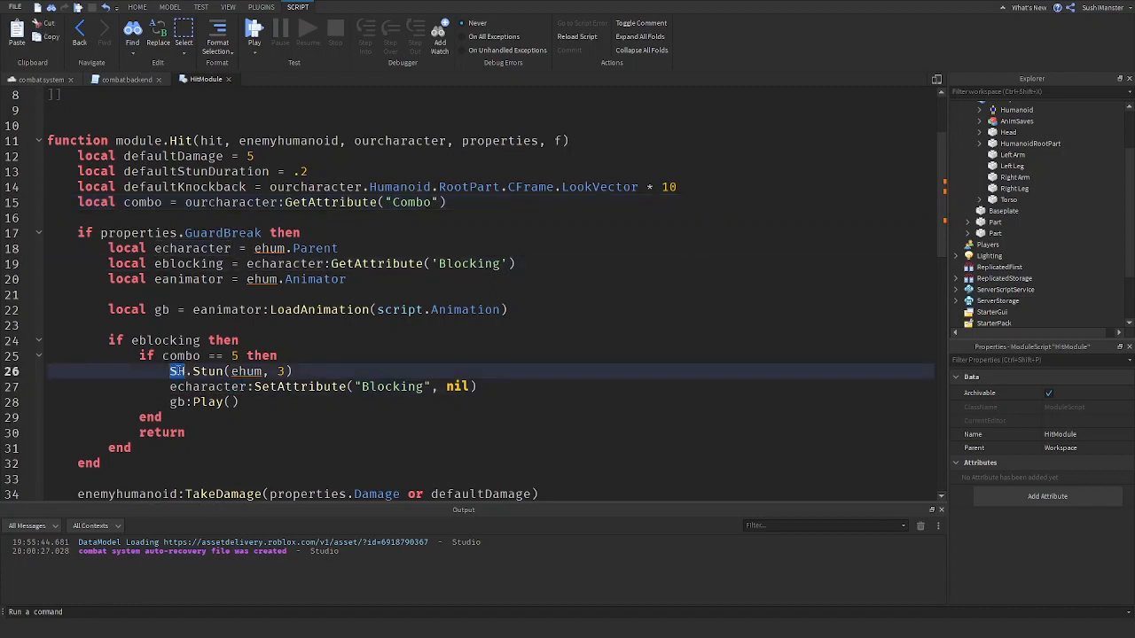
{"action": "scroll", "scroll_direction": "down", "scroll_amount": 3}
{"action": "type", "text": "stun"}
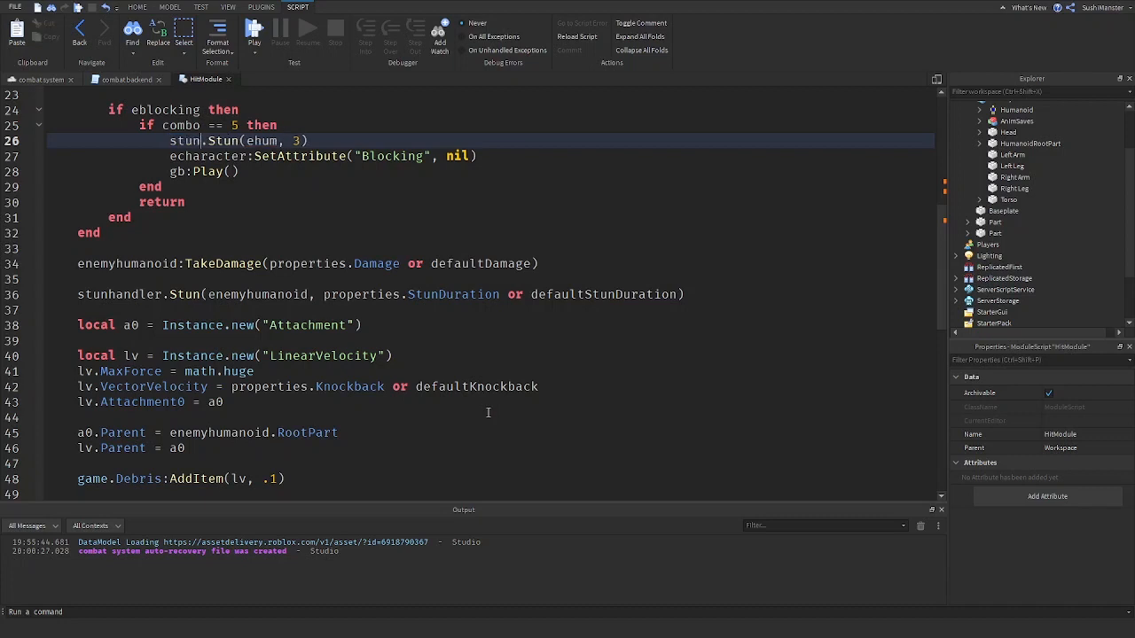
{"action": "scroll", "scroll_direction": "up", "scroll_amount": 3}
{"action": "type", "text": "handler"}
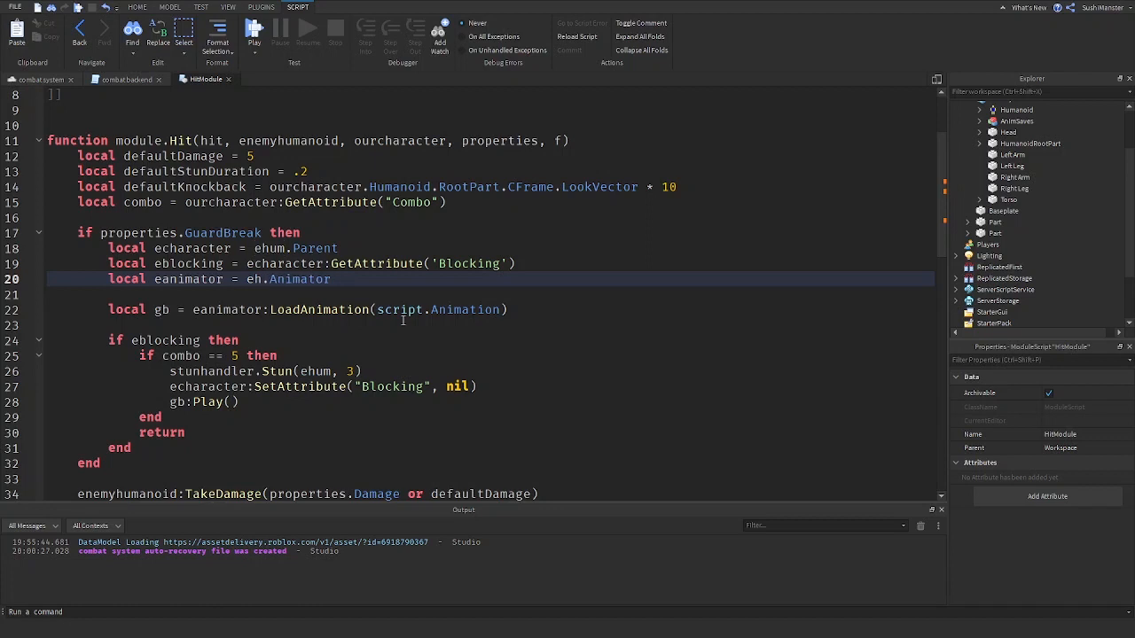
{"action": "type", "text": "enemyhumanoid"}
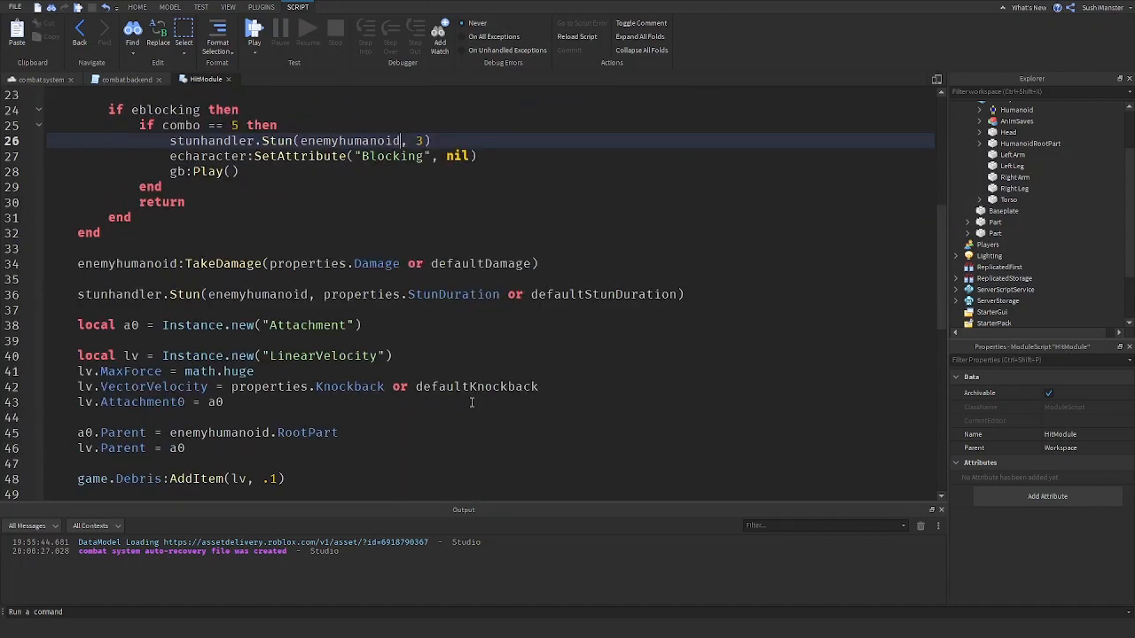
{"action": "scroll", "scroll_direction": "down", "scroll_amount": 3}
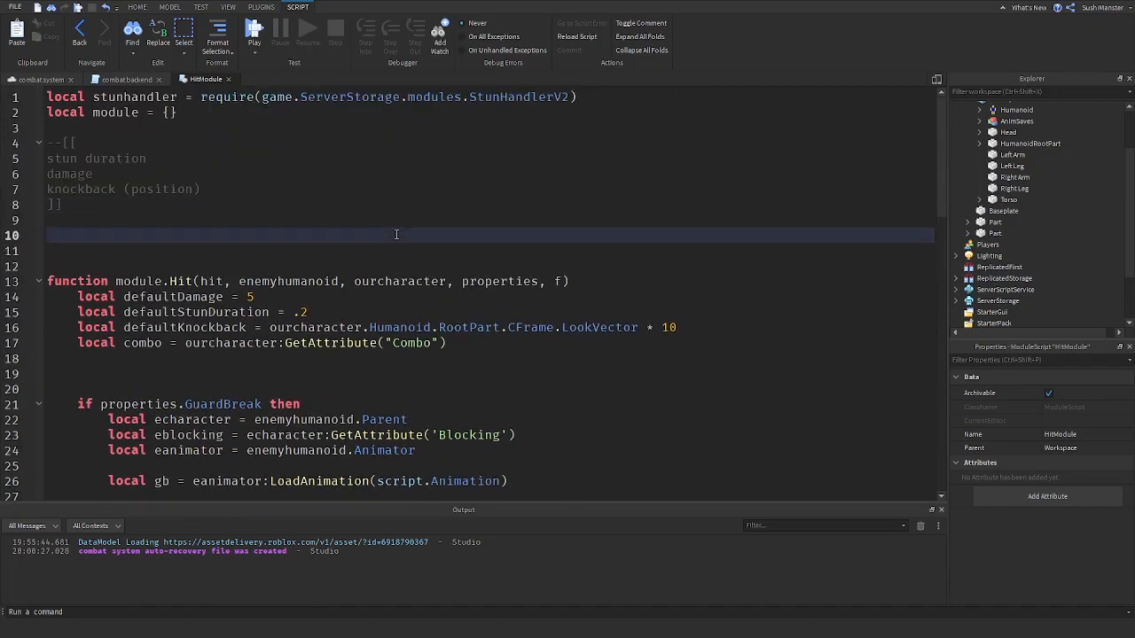
- Create a local function GBCheck() above module.Hit and move the GuardBreak block into it
{"action": "type", "text": "local fun"}
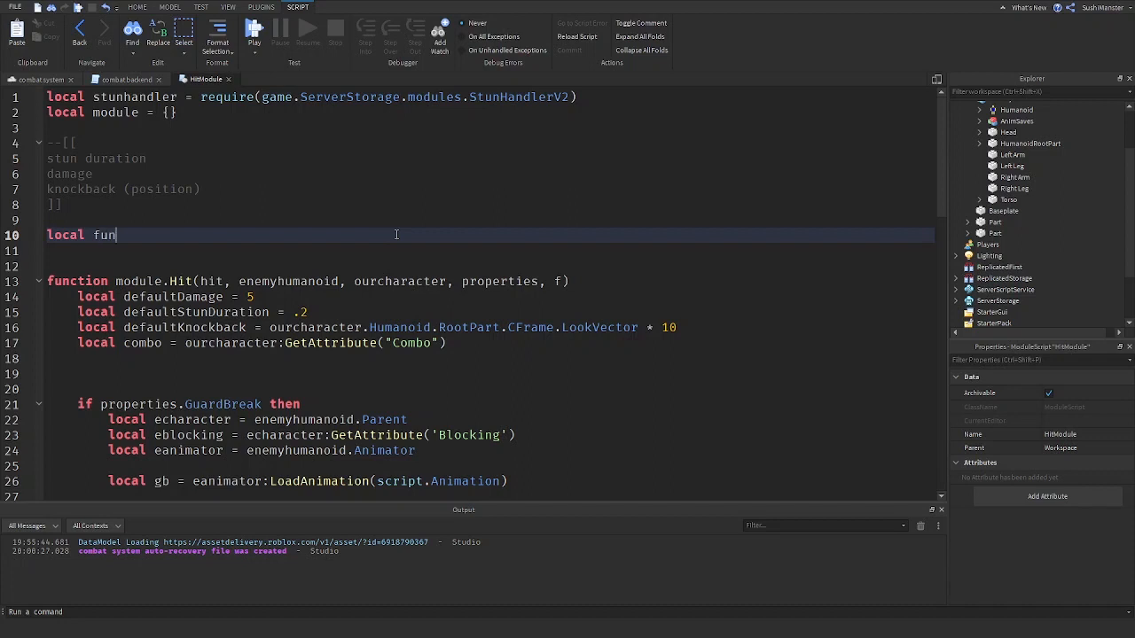
{"action": "type", "text": "ction GB()"}
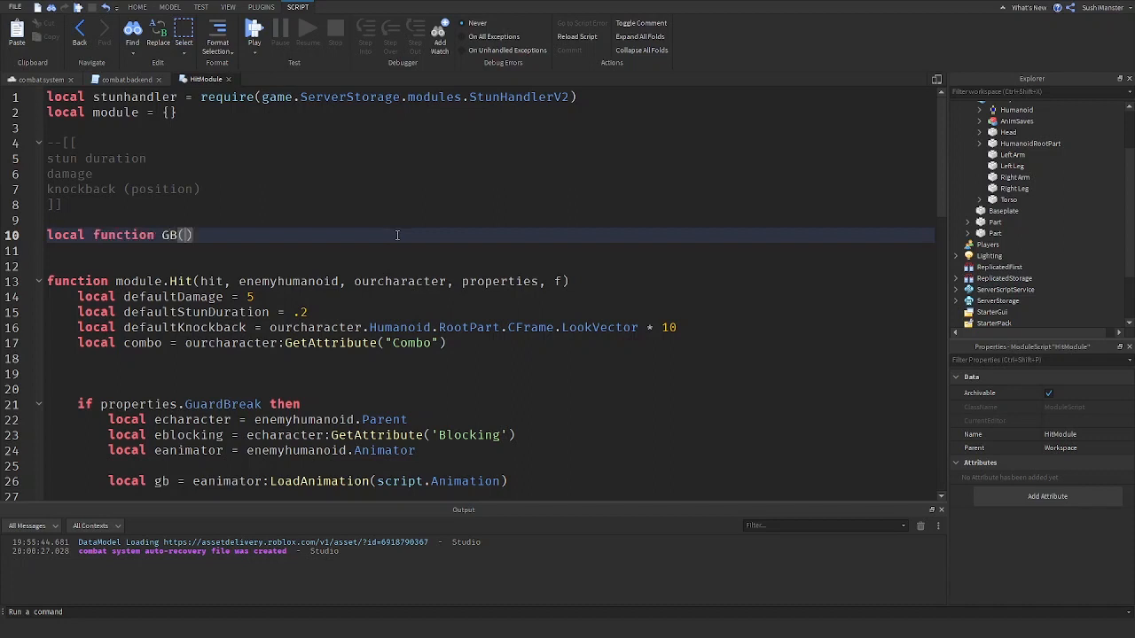
{"action": "key", "text": "Return"}
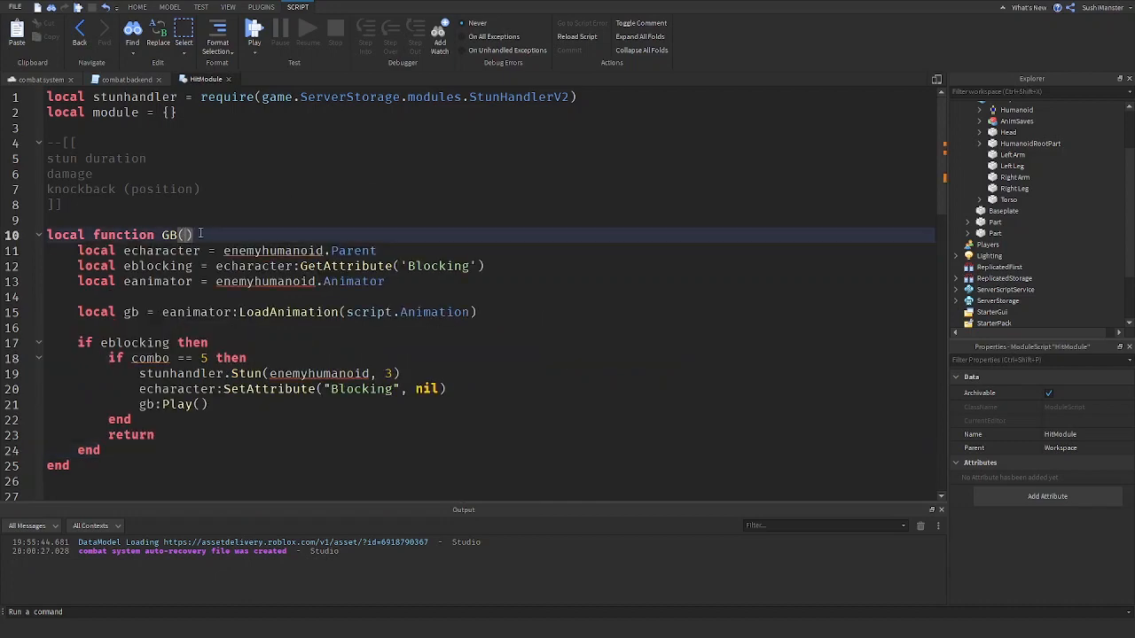
{"action": "mouse_move", "coordinate": [353, 234]}
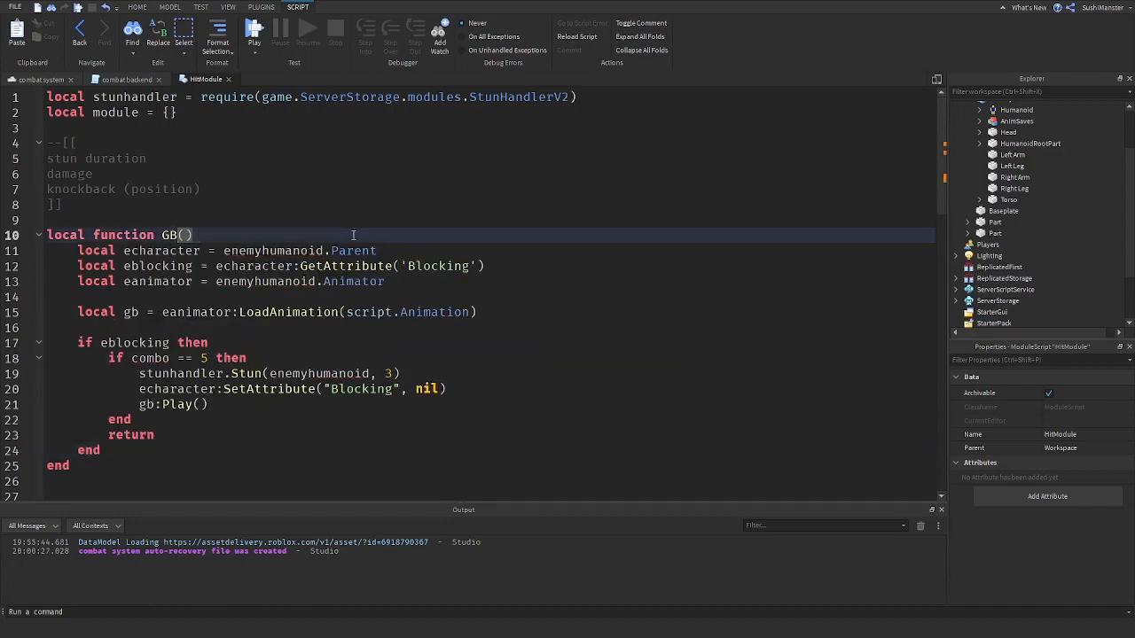
{"action": "scroll", "scroll_direction": "down", "scroll_amount": 3}
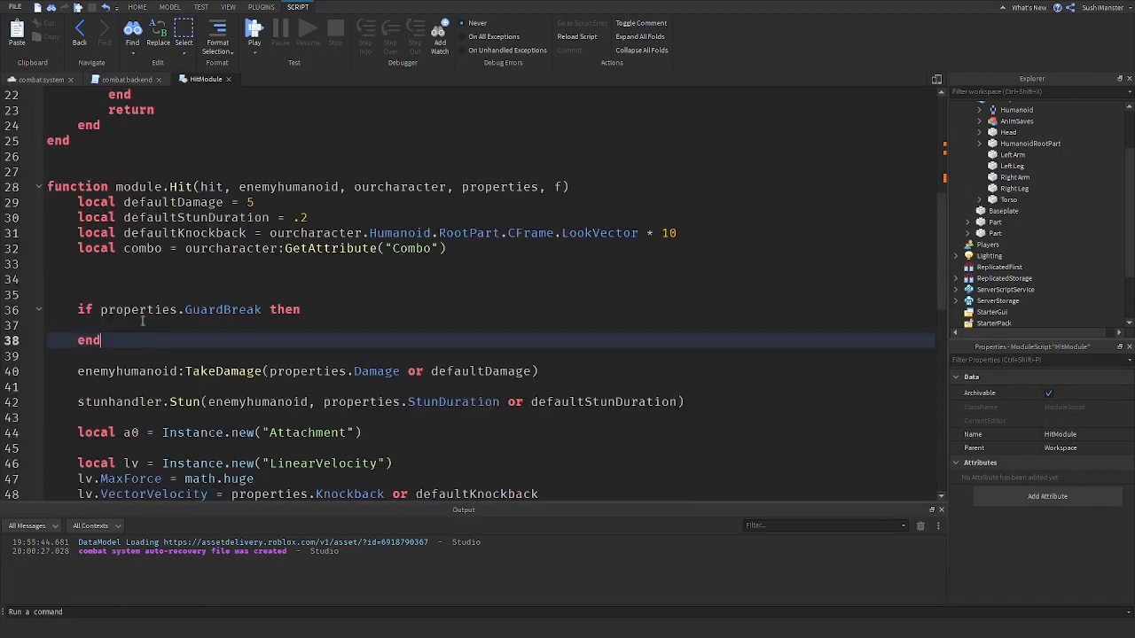
{"action": "left_click_drag", "start_coordinate": [101, 340], "coordinate": [76, 308]}
{"action": "type", "text": "local function GBCheck("}
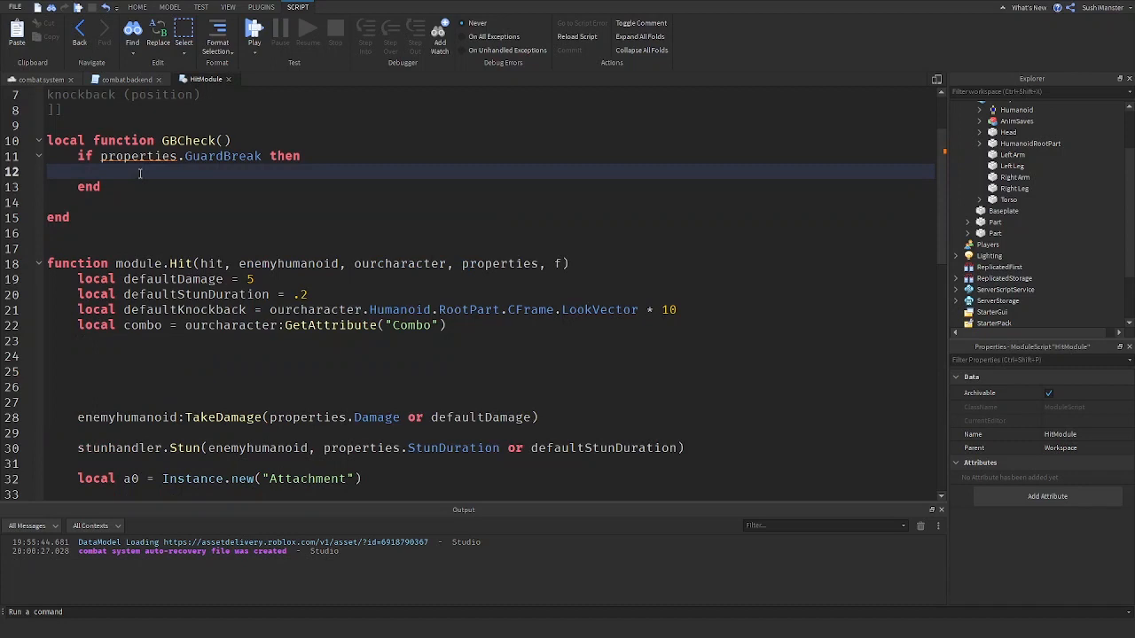
- Give GBCheck the parameters echaracter, combo, enemyhumanoid and properties
{"action": "type", "text": "local echaracter = enemyhumanoid.Parent"}
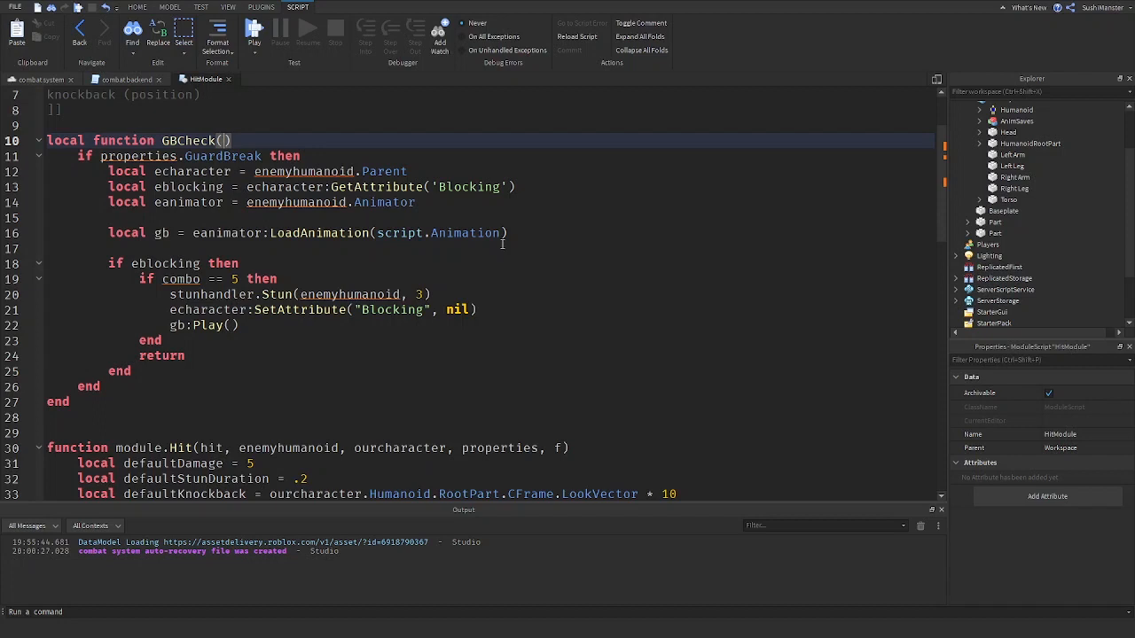
{"action": "type", "text": "p"}
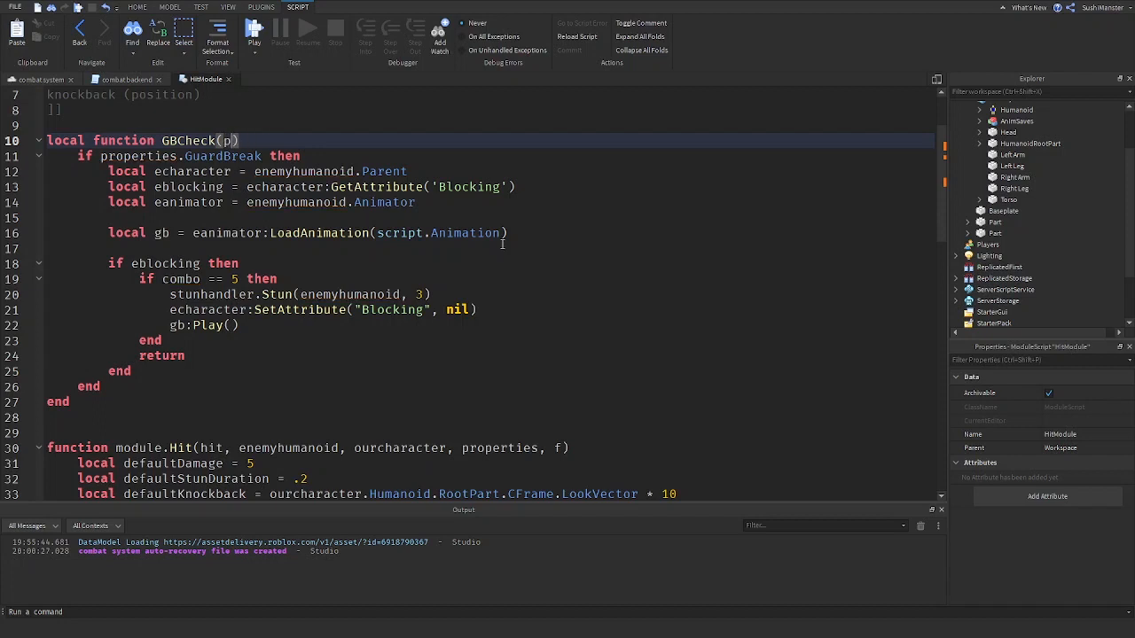
{"action": "type", "text": "echaracter"}
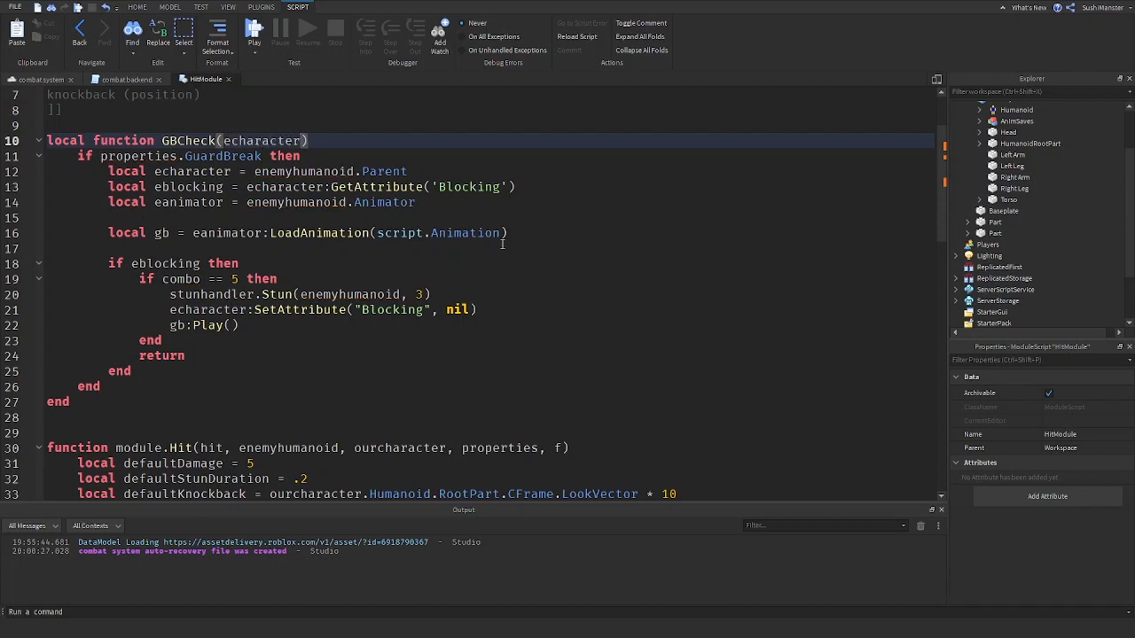
{"action": "type", "text": ","}
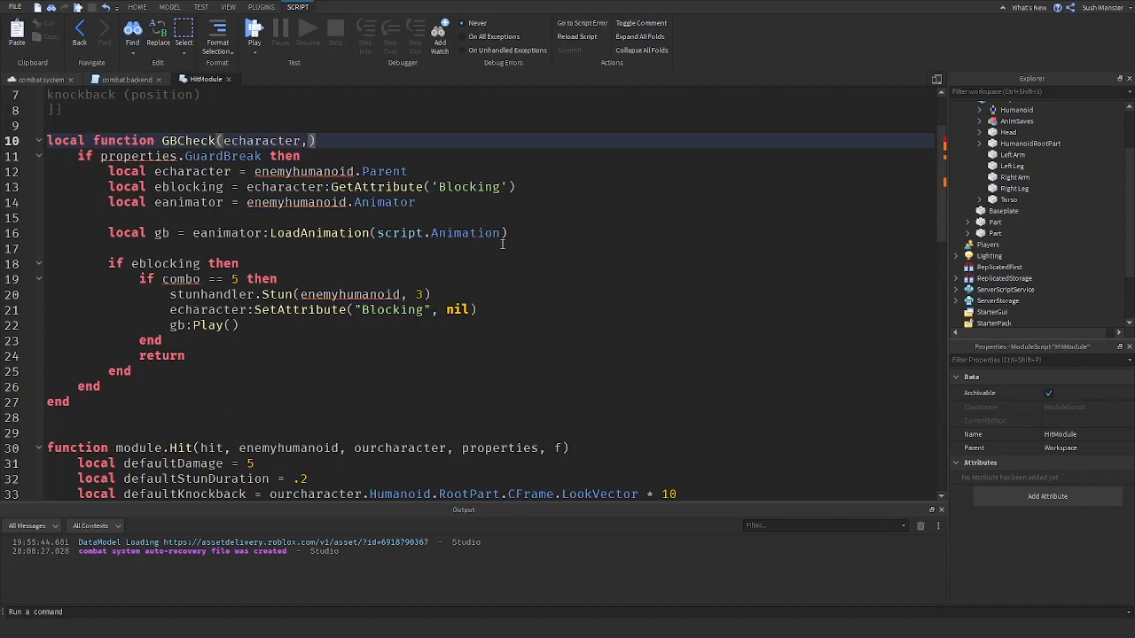
{"action": "type", "text": "combo"}
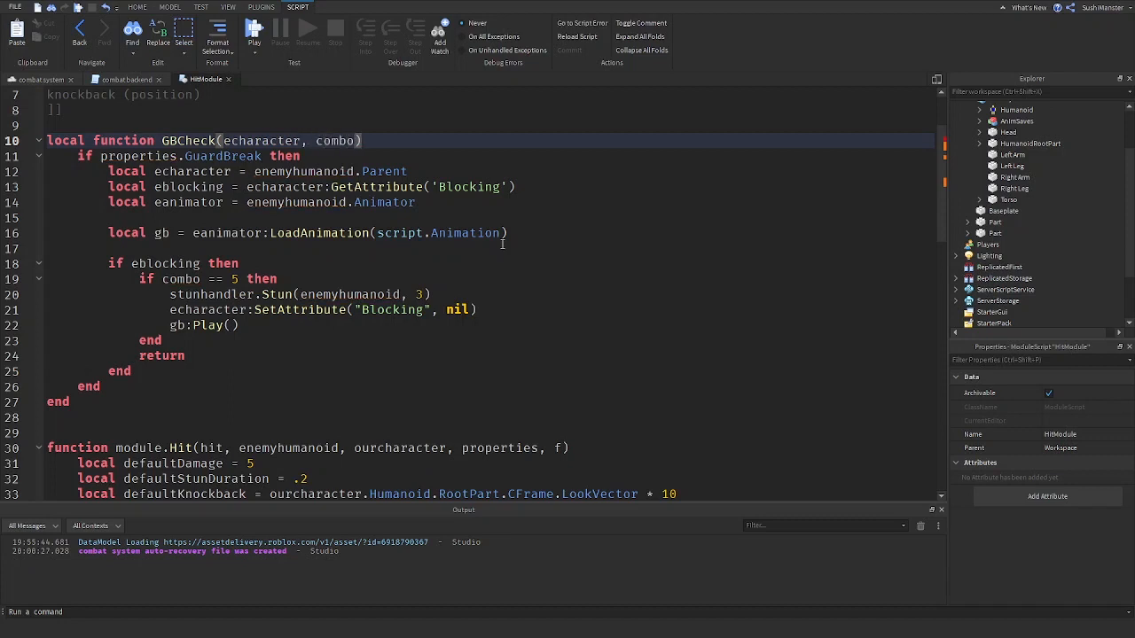
{"action": "type", "text": ", enemyhumanoid, pr"}
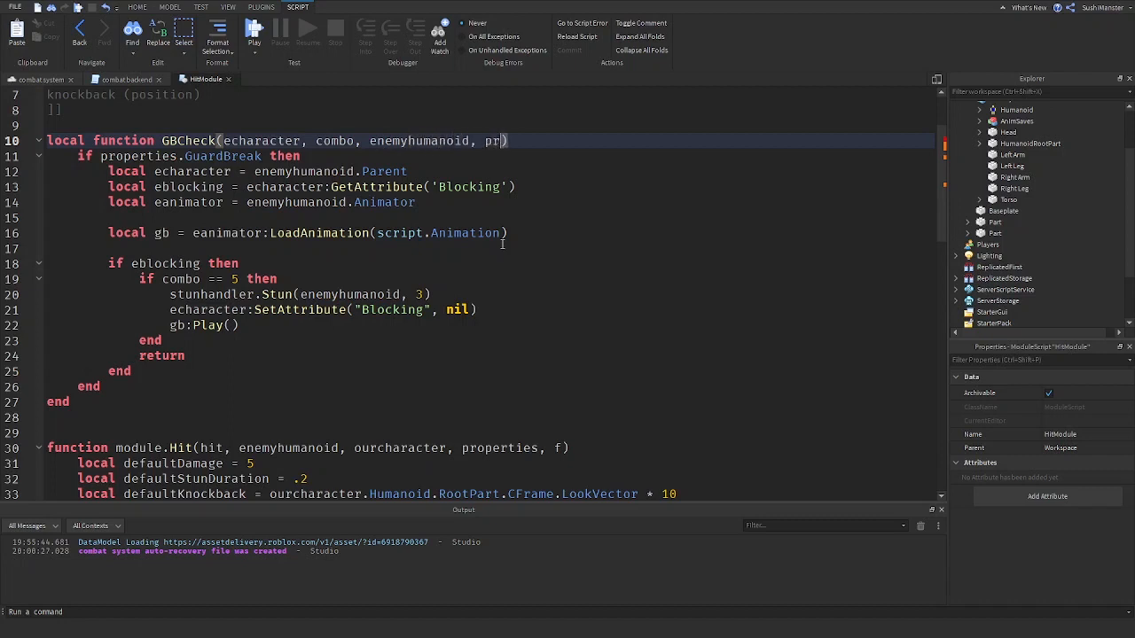
{"action": "type", "text": "operties"}
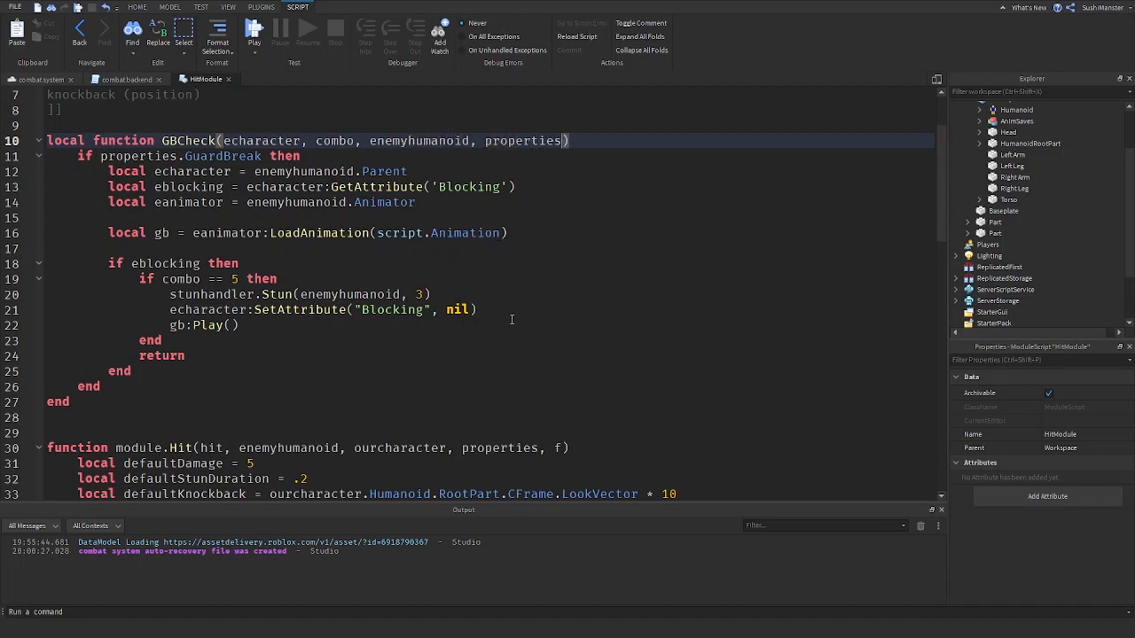
- Insert a new Animations folder under ServerStorage
{"action": "left_click", "coordinate": [997, 230]}
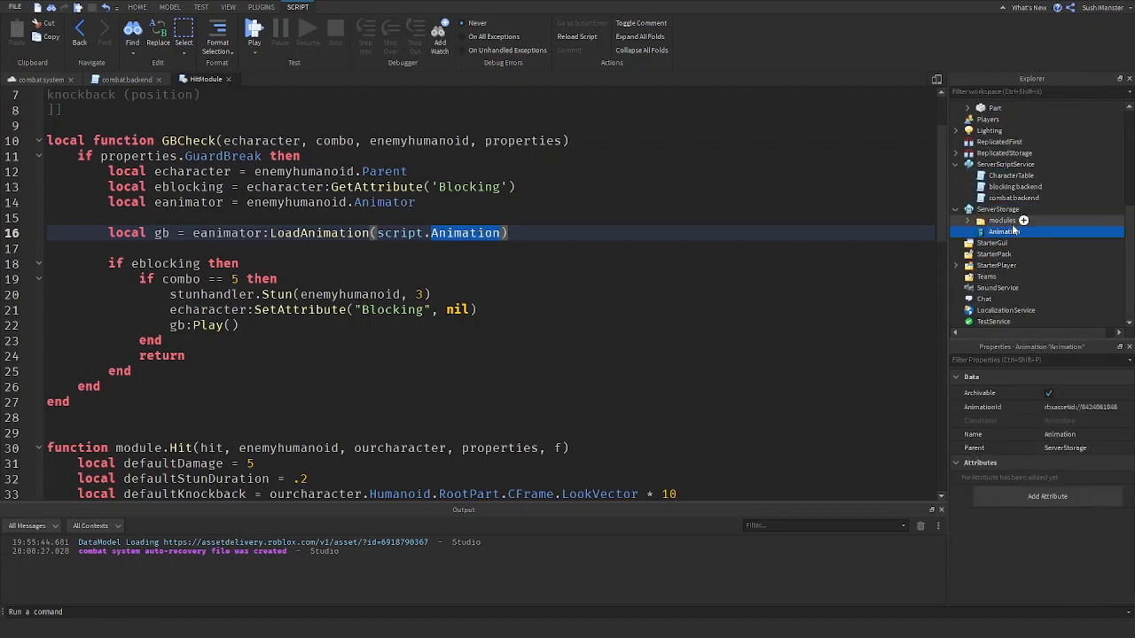
{"action": "left_click", "coordinate": [997, 210]}
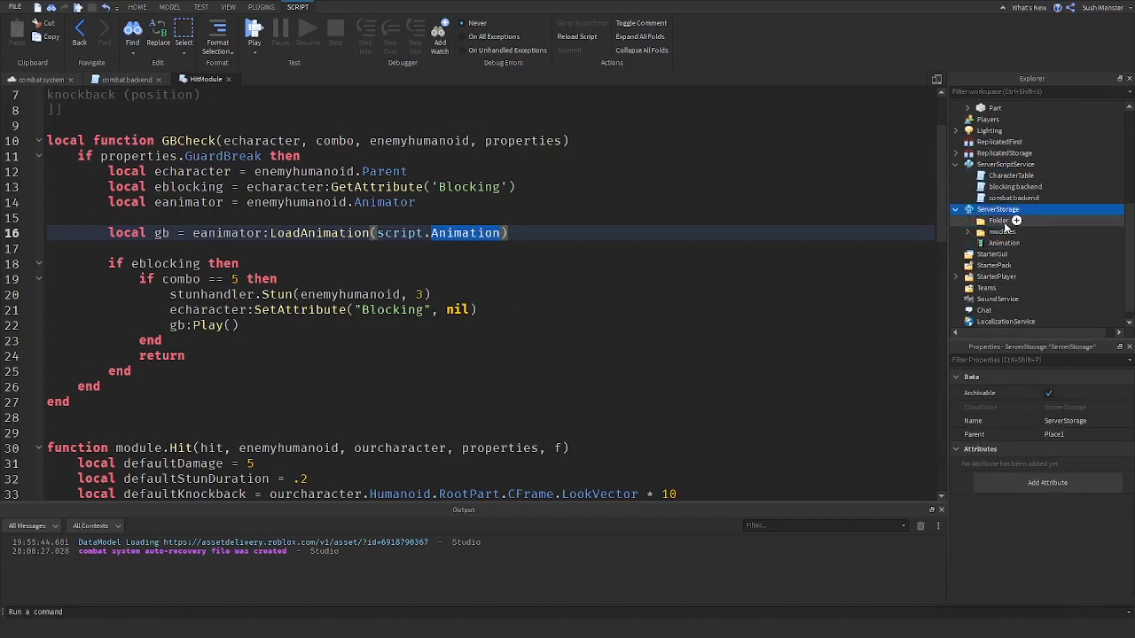
{"action": "left_click", "coordinate": [1015, 220]}
{"action": "type", "text": "Animations"}
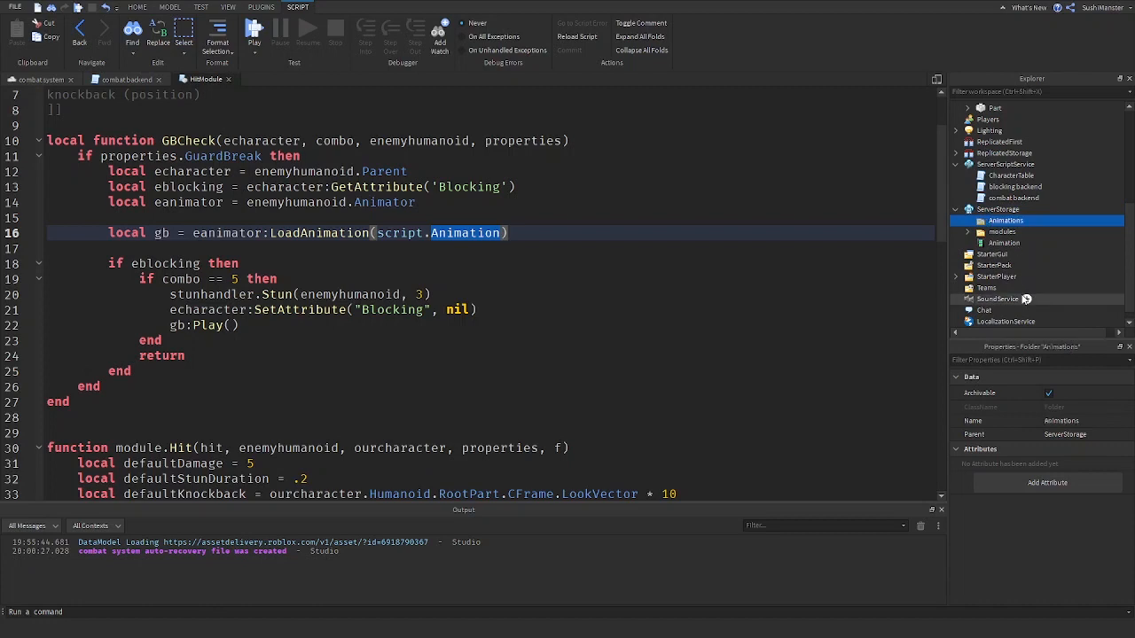
- Move the guard-break Animation into the folder, rename it, and relocate the folder to ReplicatedStorage
{"action": "left_click", "coordinate": [993, 256]}
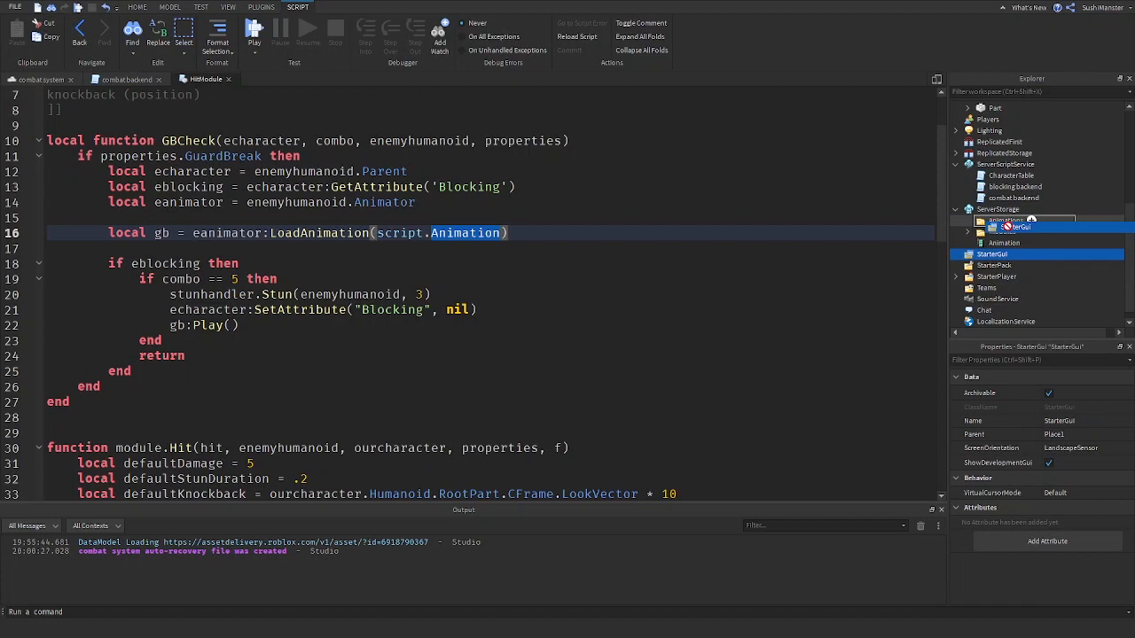
{"action": "left_click", "coordinate": [1004, 243]}
{"action": "type", "text": "GuardBre"}
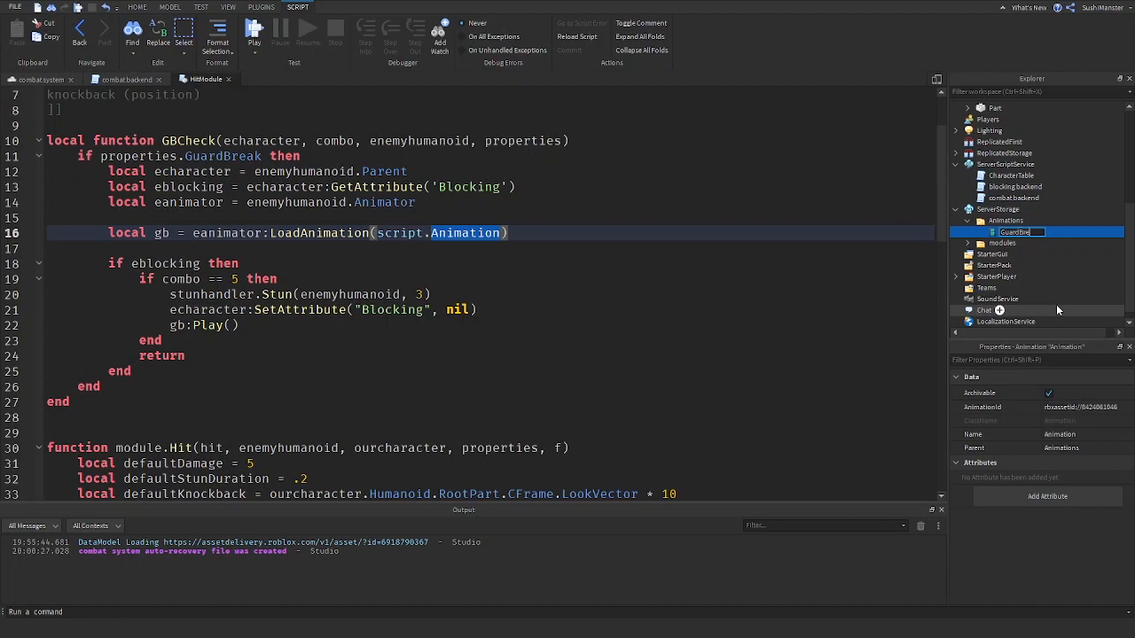
{"action": "left_click", "coordinate": [1003, 219]}
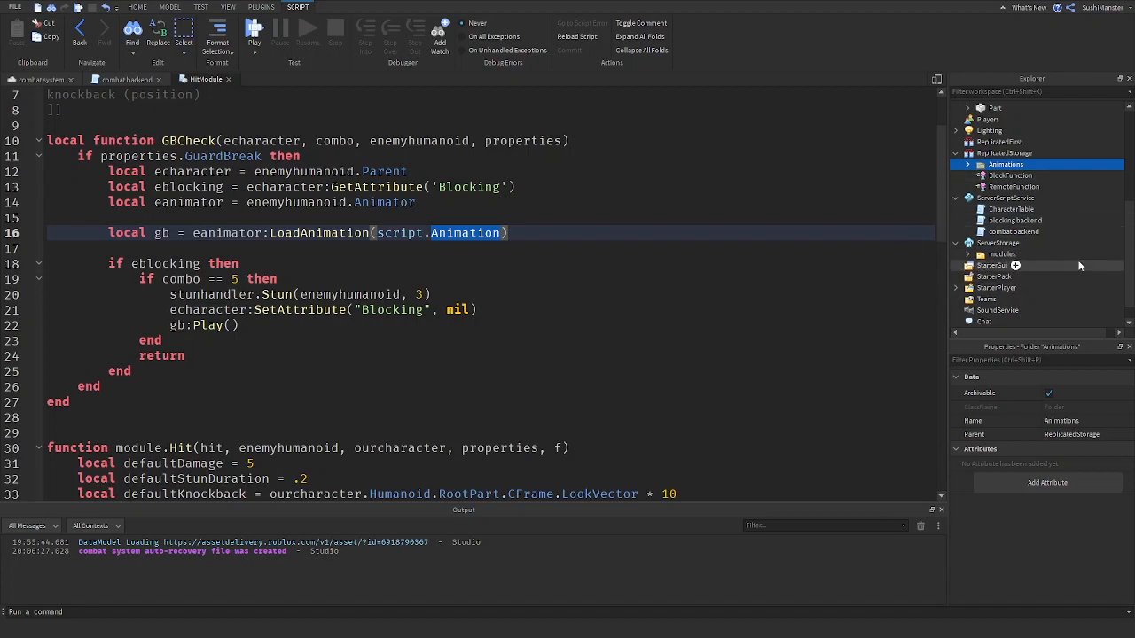
{"action": "scroll", "scroll_direction": "down", "scroll_amount": 3}
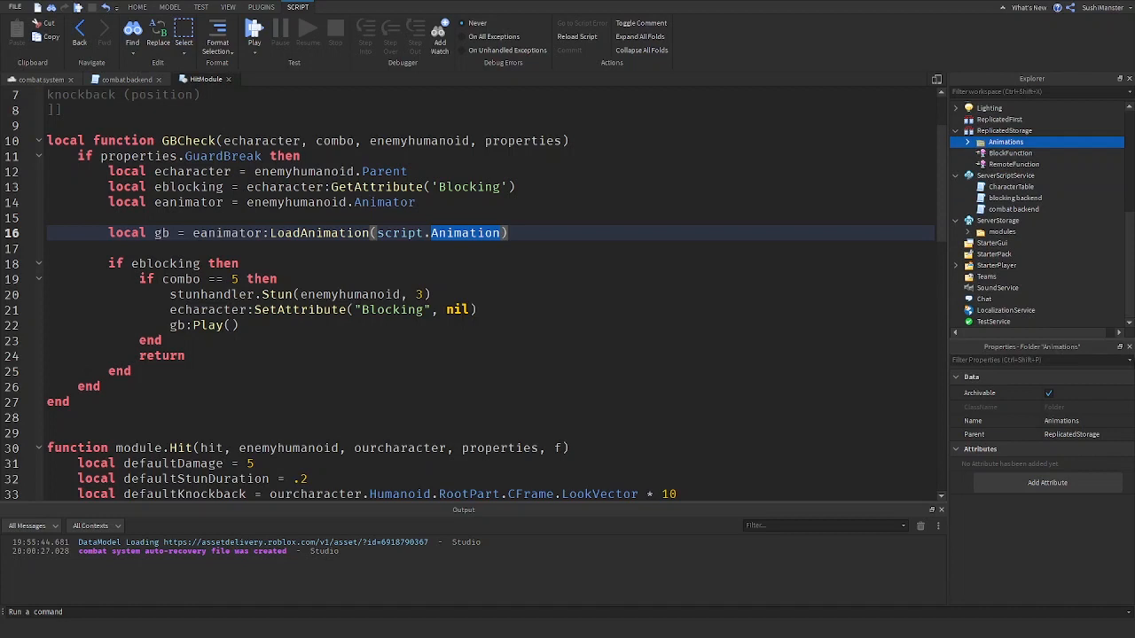
{"action": "mouse_move", "coordinate": [542, 317]}
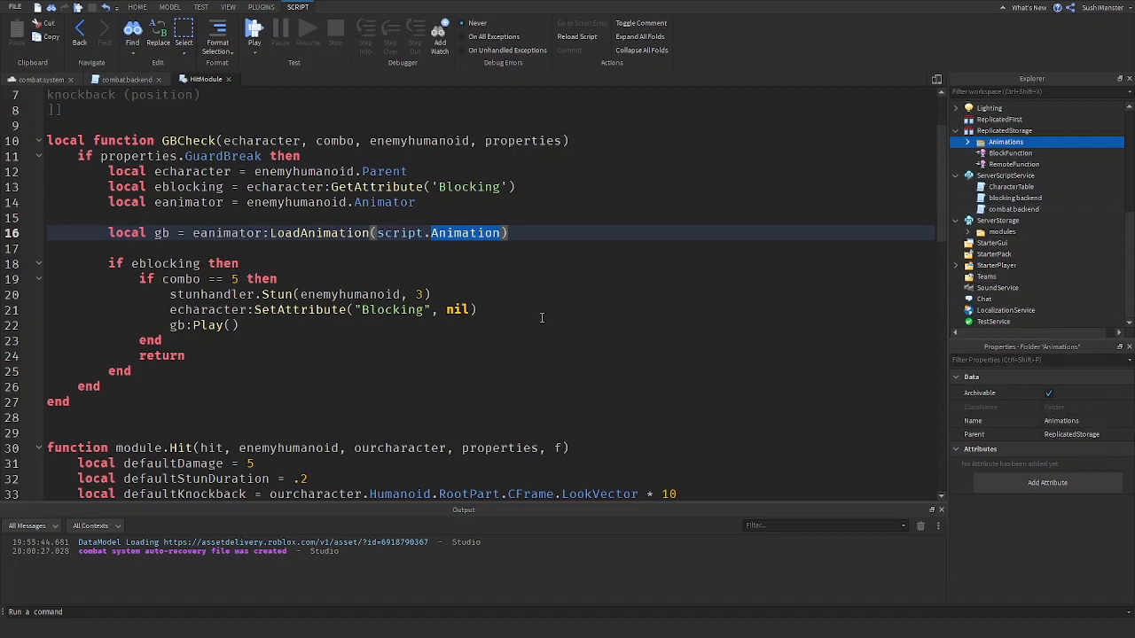
{"action": "left_click", "coordinate": [518, 325]}
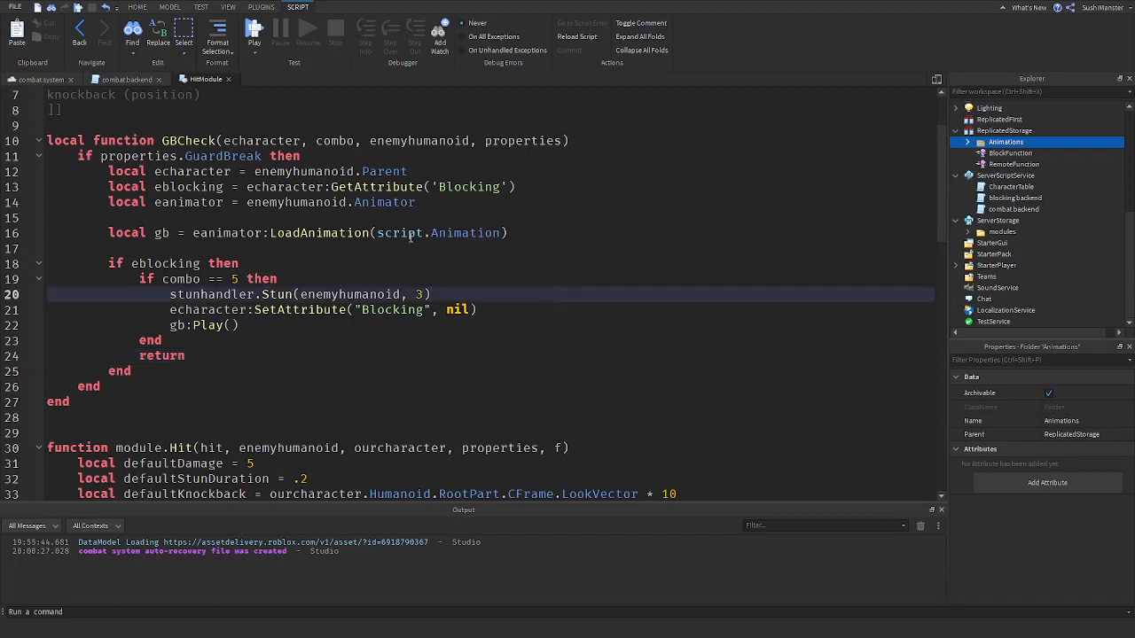
- Point GBCheck's LoadAnimation at game.ReplicatedStorage.Animations.GuardBreak
{"action": "left_click", "coordinate": [457, 245]}
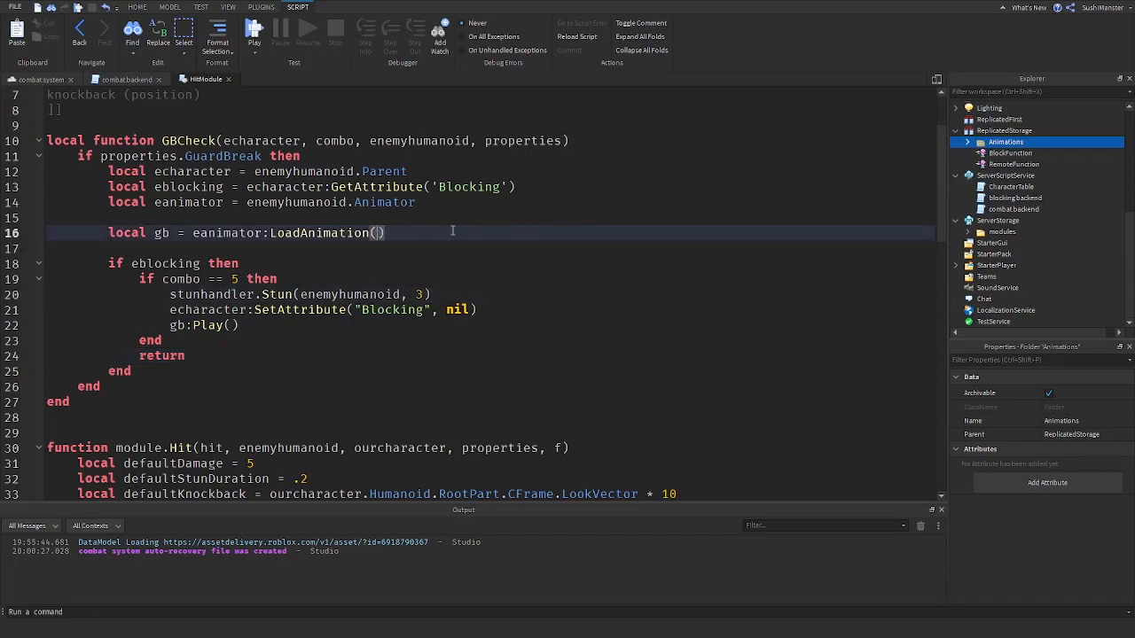
{"action": "type", "text": "game.replst"}
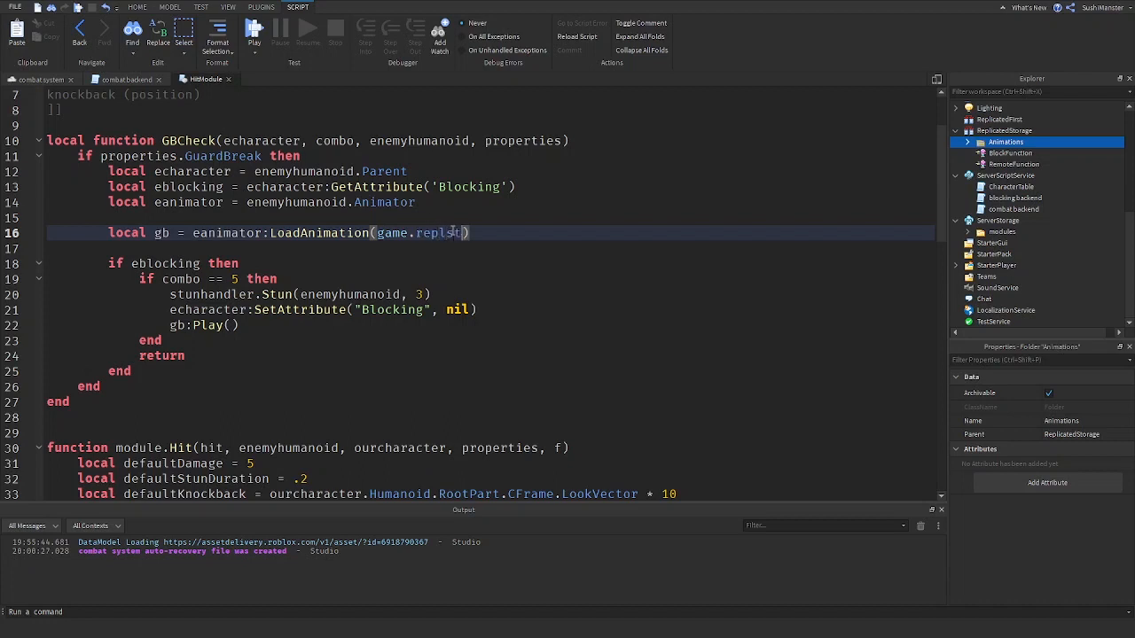
{"action": "type", "text": "ReplicatedStorage.a"}
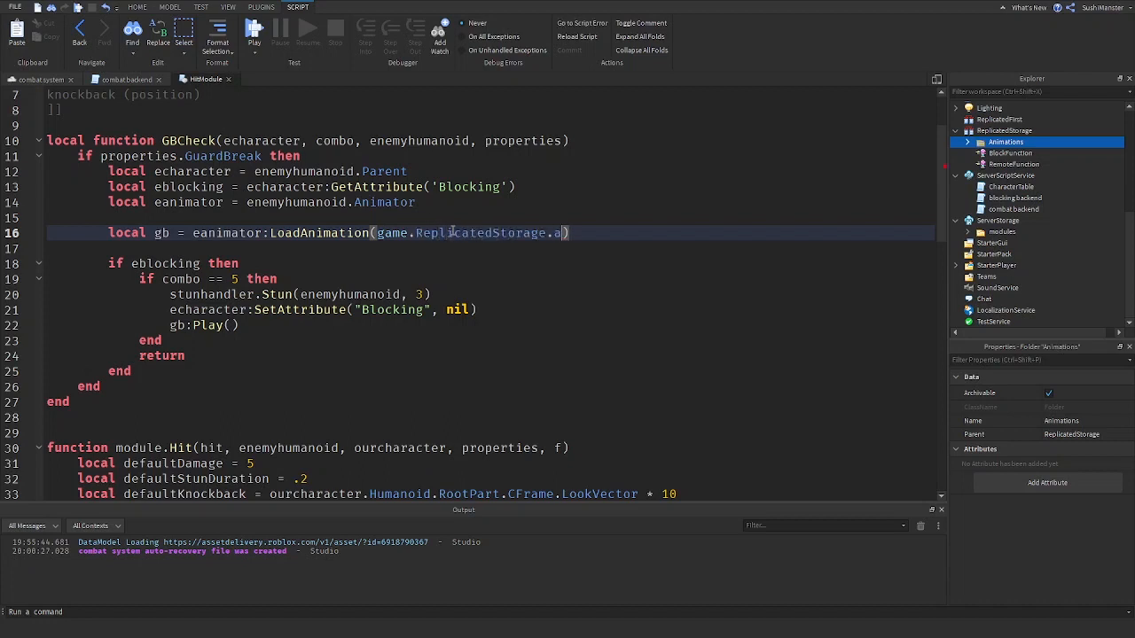
{"action": "type", "text": "nimations.gua"}
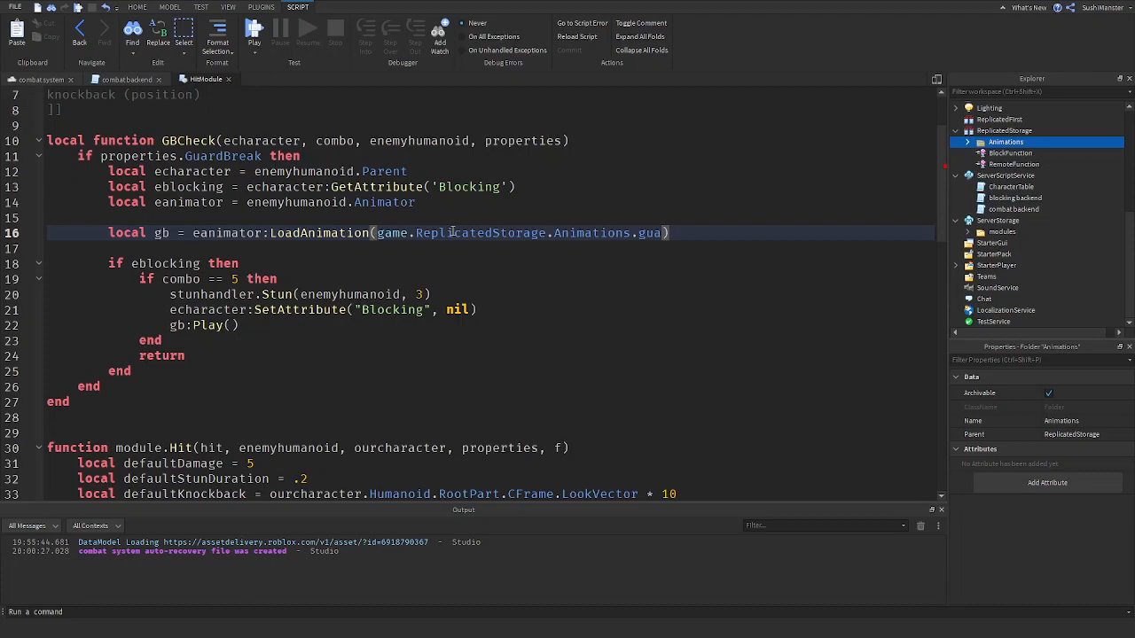
{"action": "scroll", "scroll_direction": "down", "scroll_amount": 3}
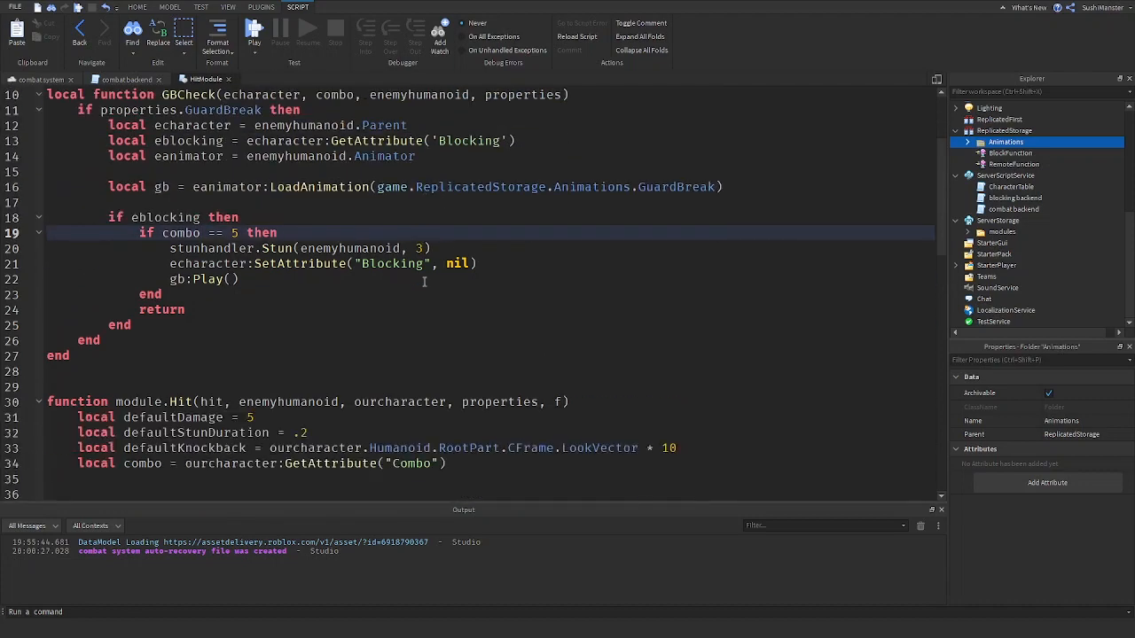
- Call GBCheck(enemyhumanoid.Parent, combo, enemyhumanoid, properties) in module.Hit before damage
{"action": "scroll", "scroll_direction": "down", "scroll_amount": 3}
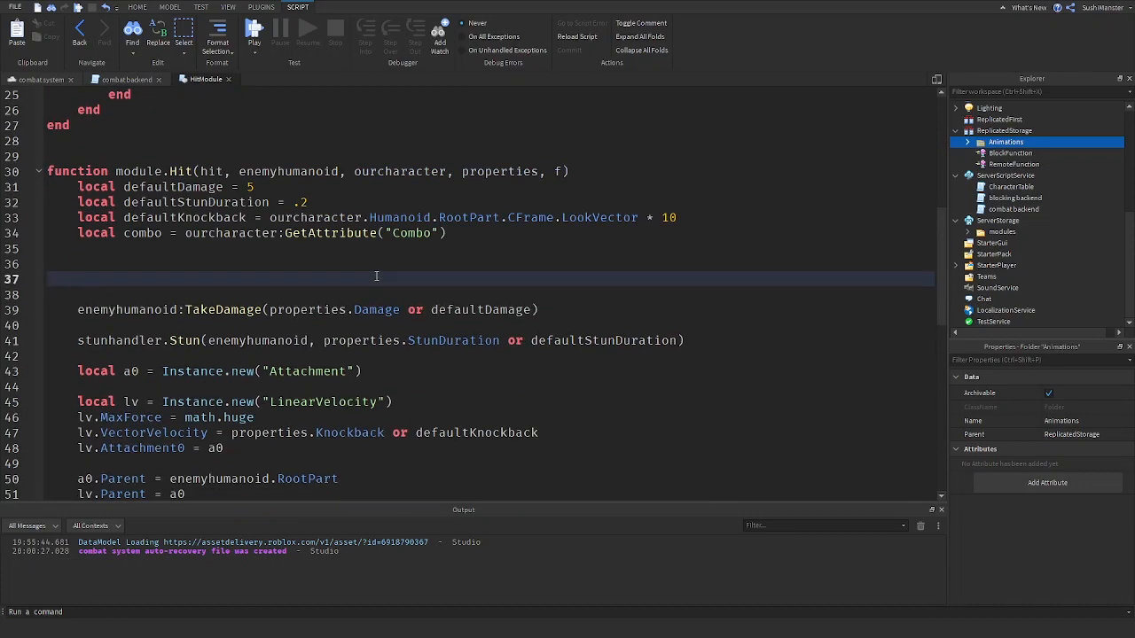
{"action": "type", "text": "gg"}
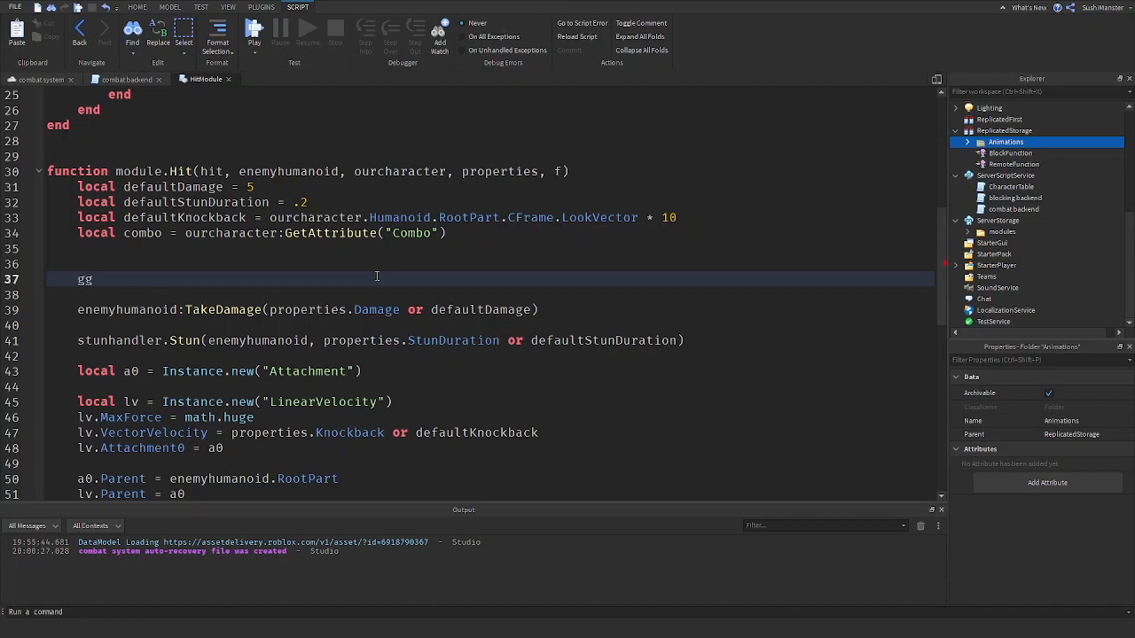
{"action": "type", "text": "BCheck()"}
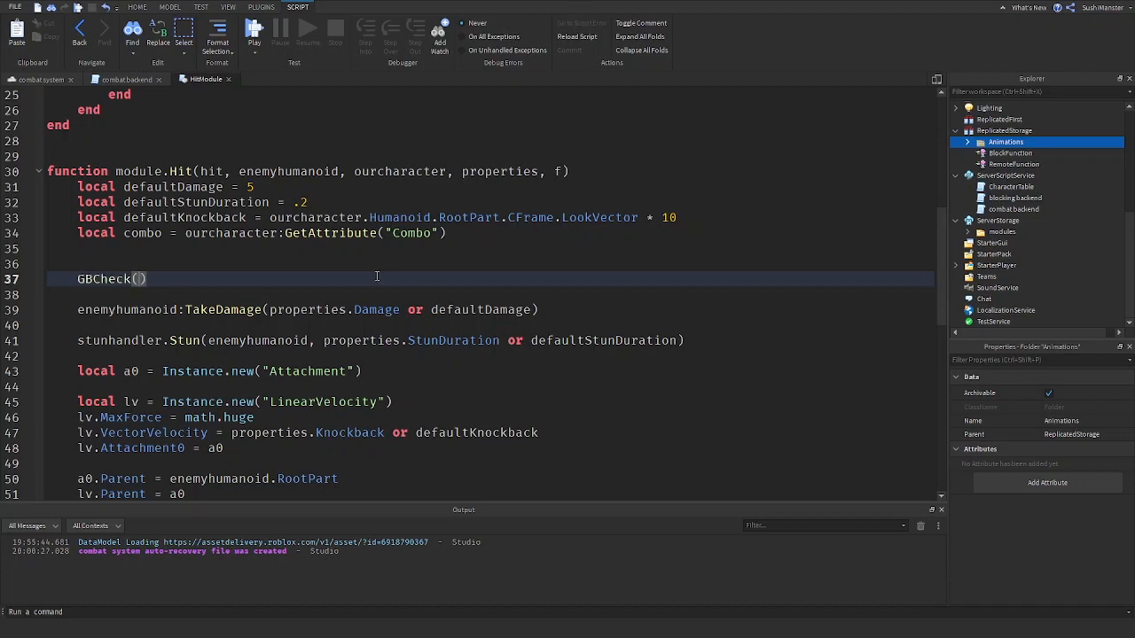
{"action": "type", "text": "eh"}
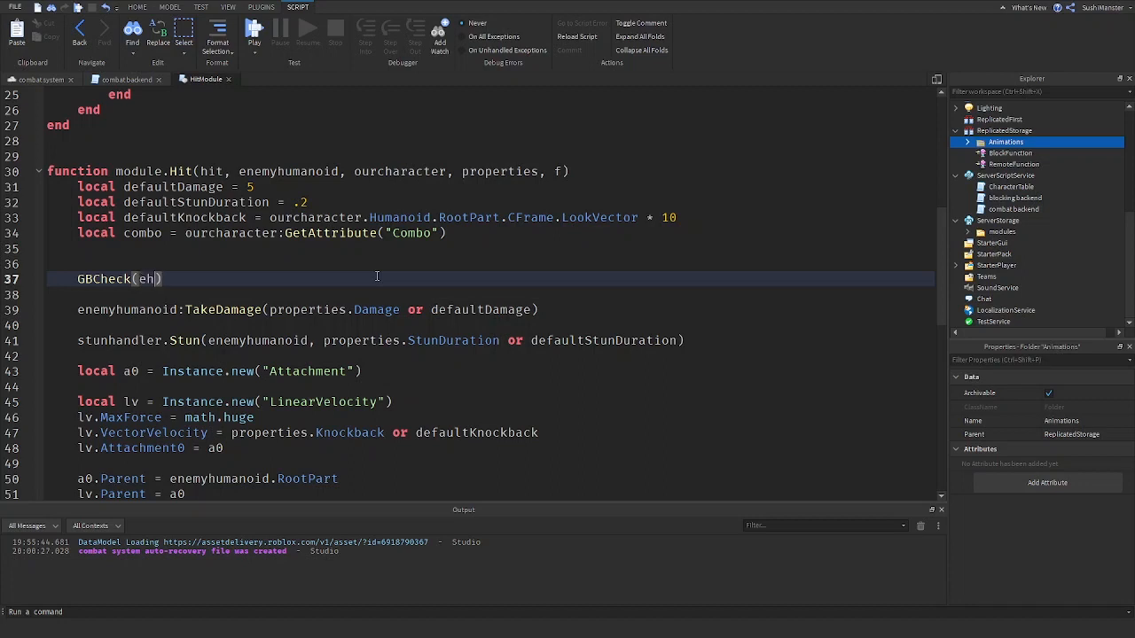
{"action": "type", "text": "enemyhumanoid"}
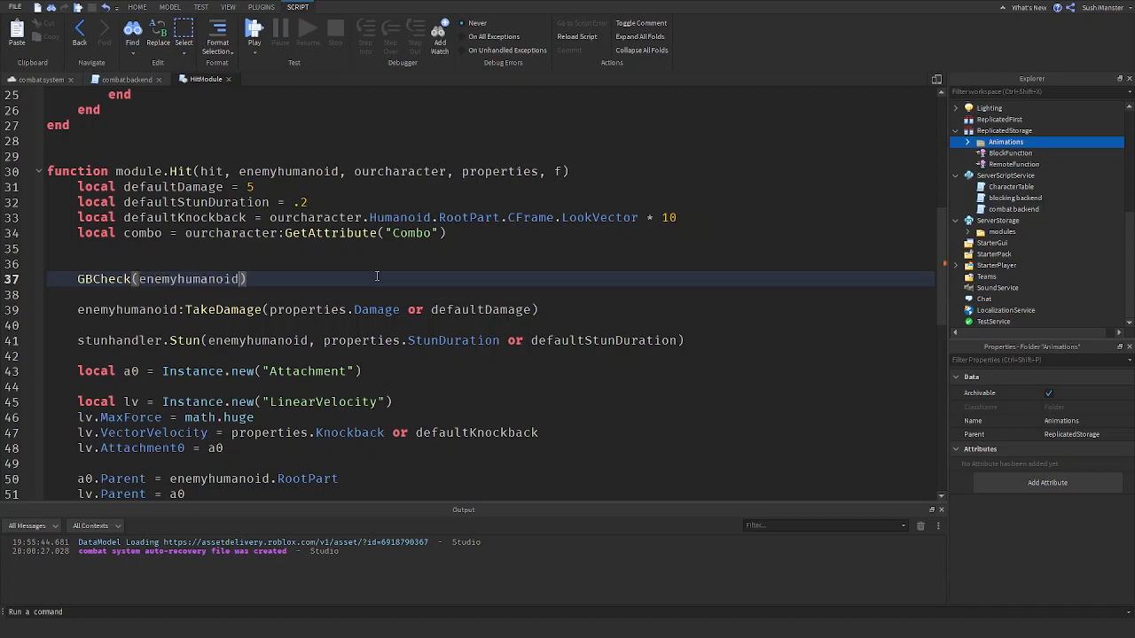
{"action": "type", "text": ".Parent,"}
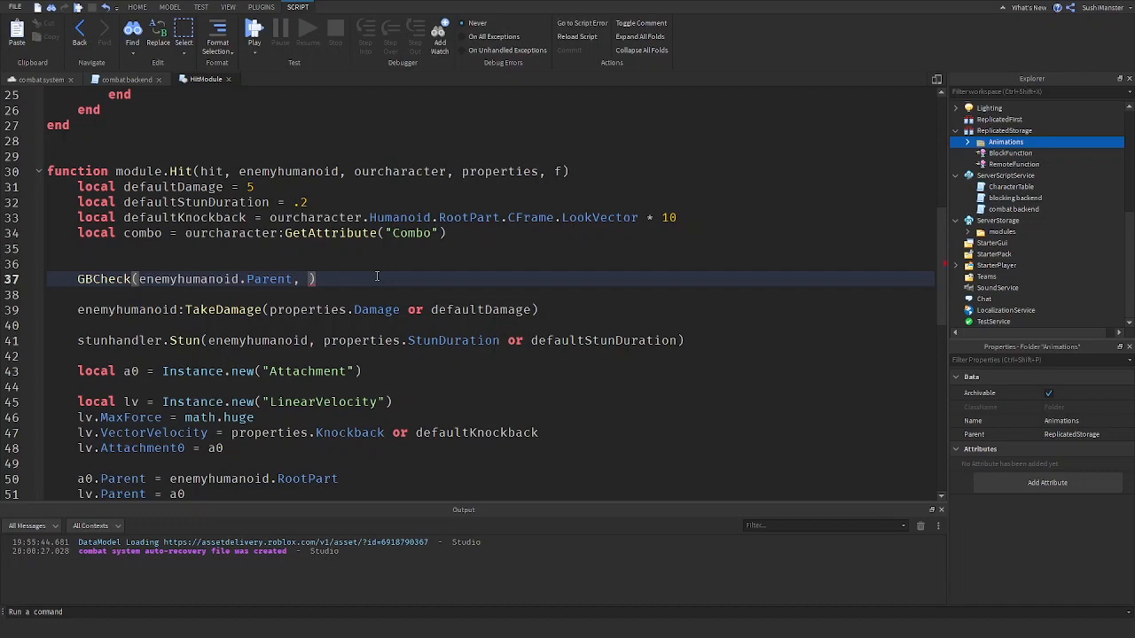
{"action": "type", "text": "combo,"}
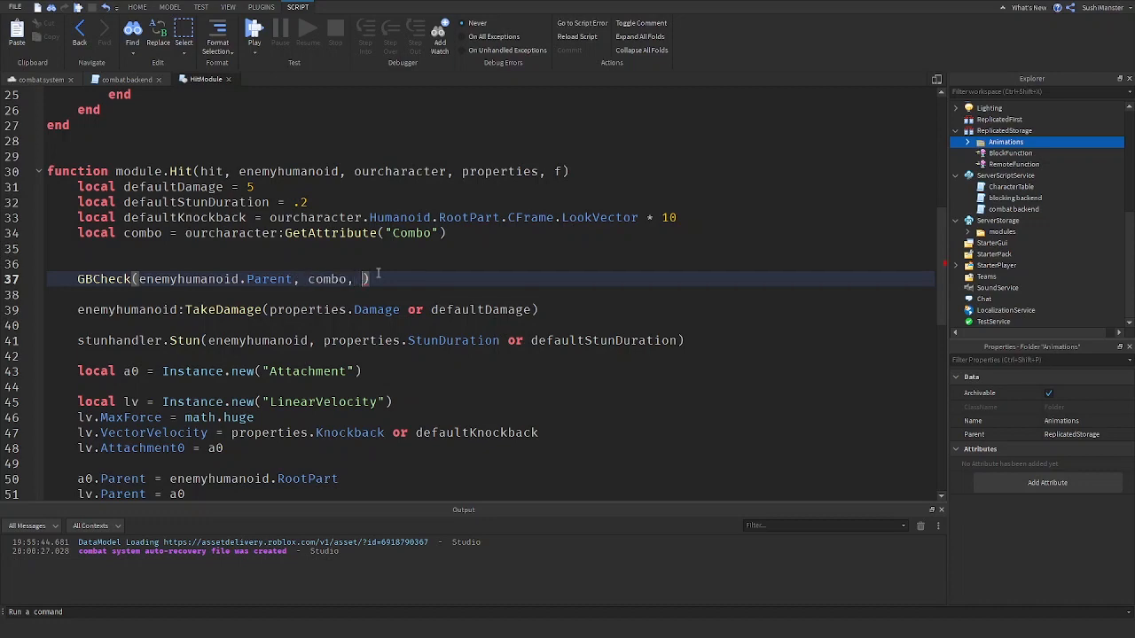
{"action": "scroll", "scroll_direction": "up", "scroll_amount": 3}
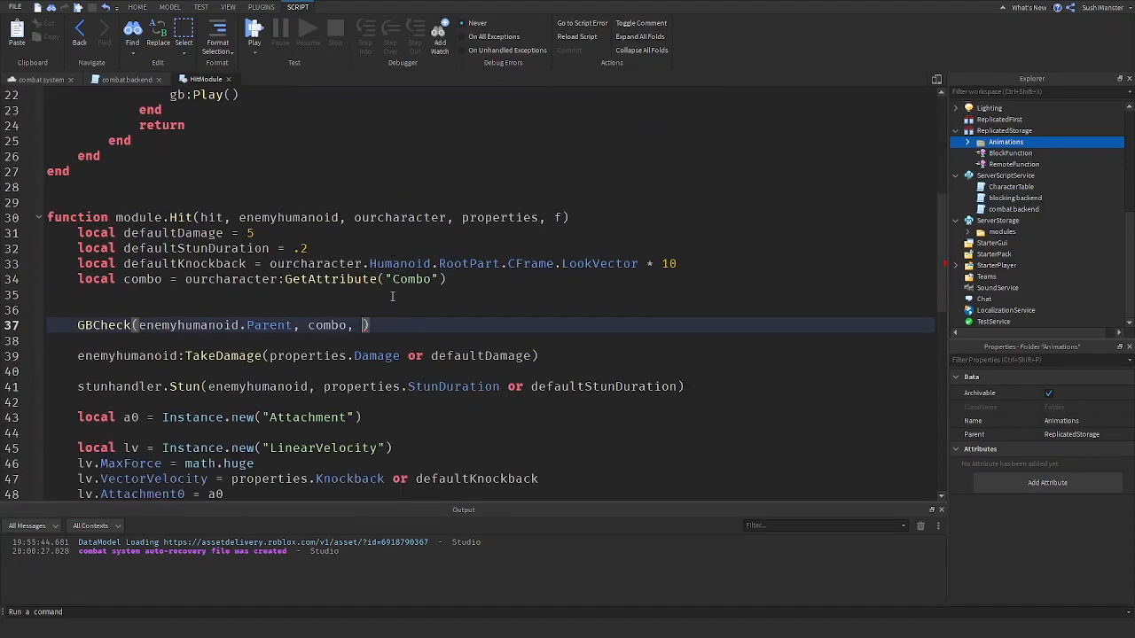
{"action": "type", "text": "enem"}
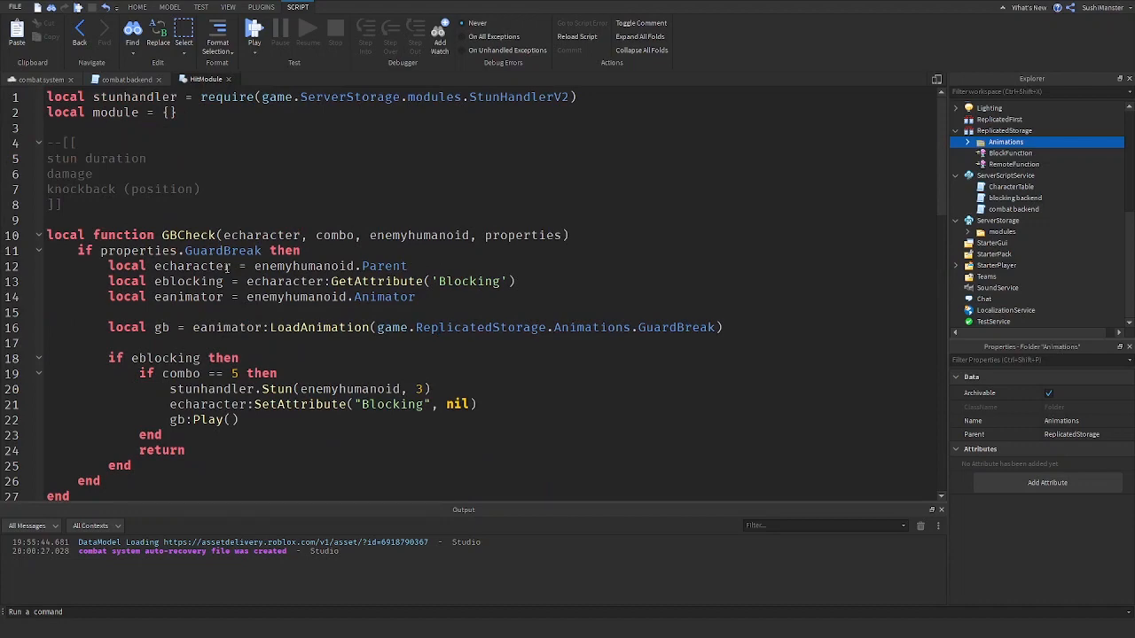
{"action": "scroll", "scroll_direction": "down", "scroll_amount": 3}
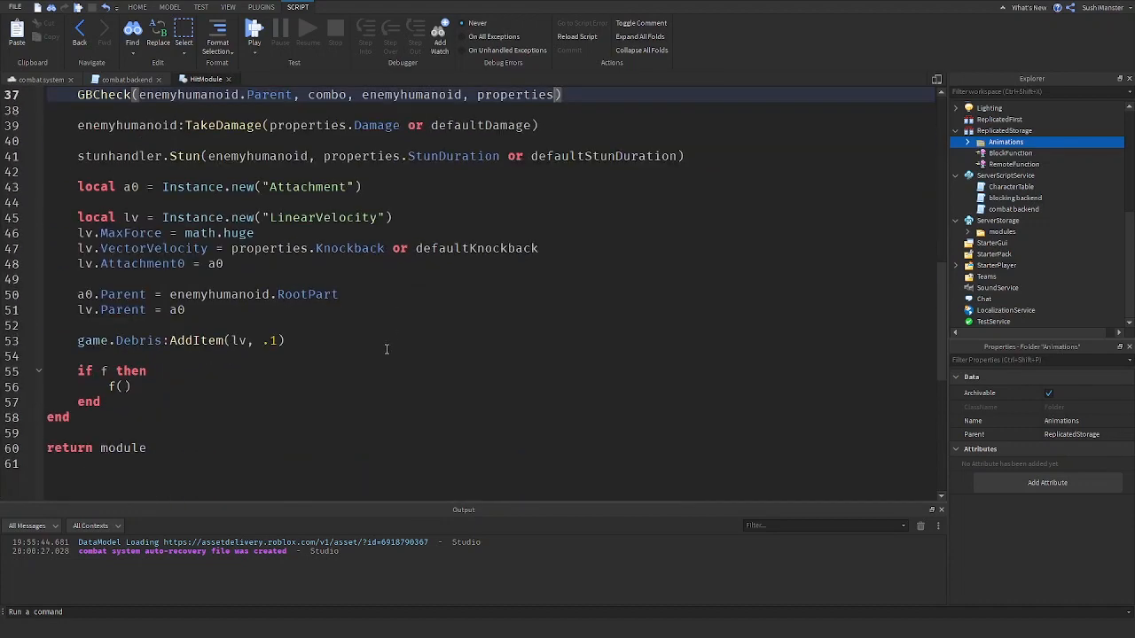
- In combatbackend, declare the local hitproperties = {} table after the hitbox is created
{"action": "left_click", "coordinate": [126, 78]}
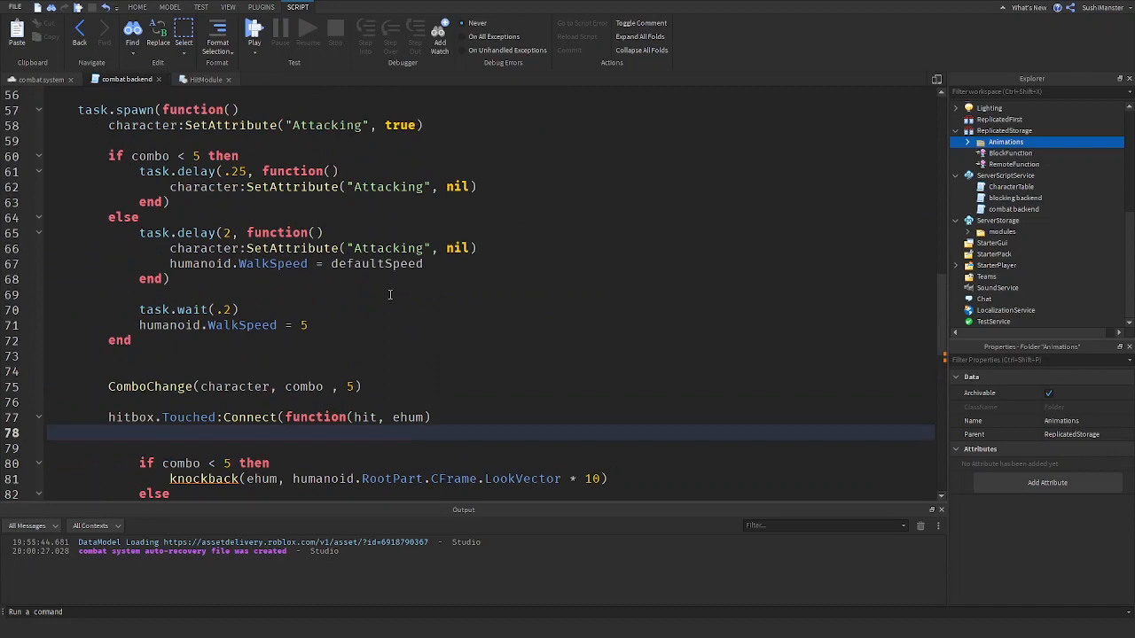
{"action": "scroll", "scroll_direction": "up", "scroll_amount": 3}
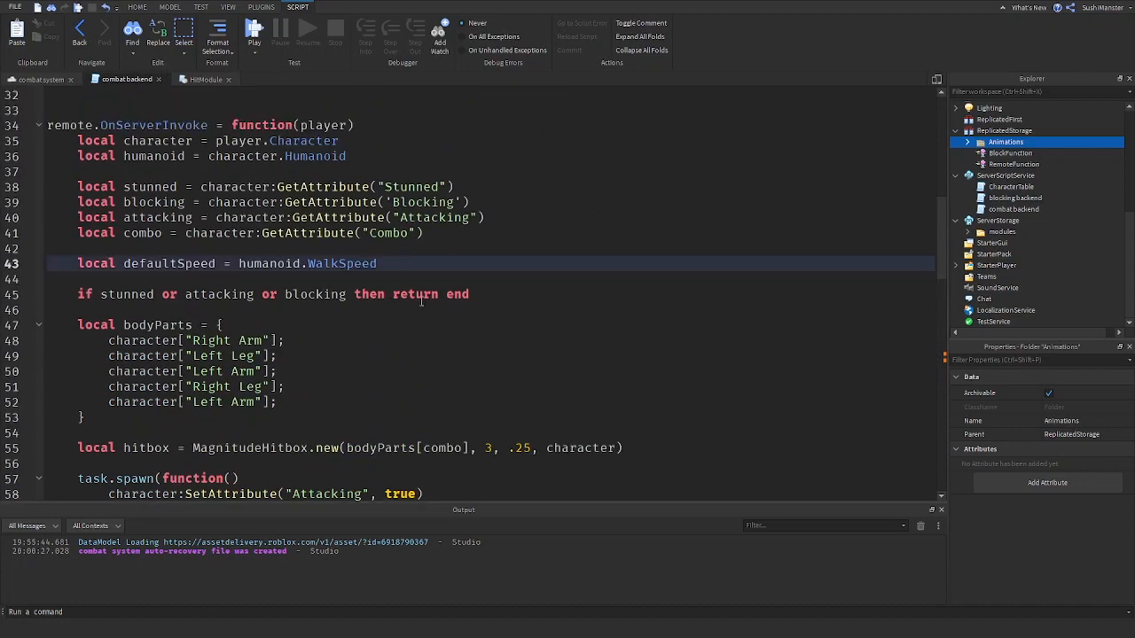
{"action": "left_click", "coordinate": [425, 373]}
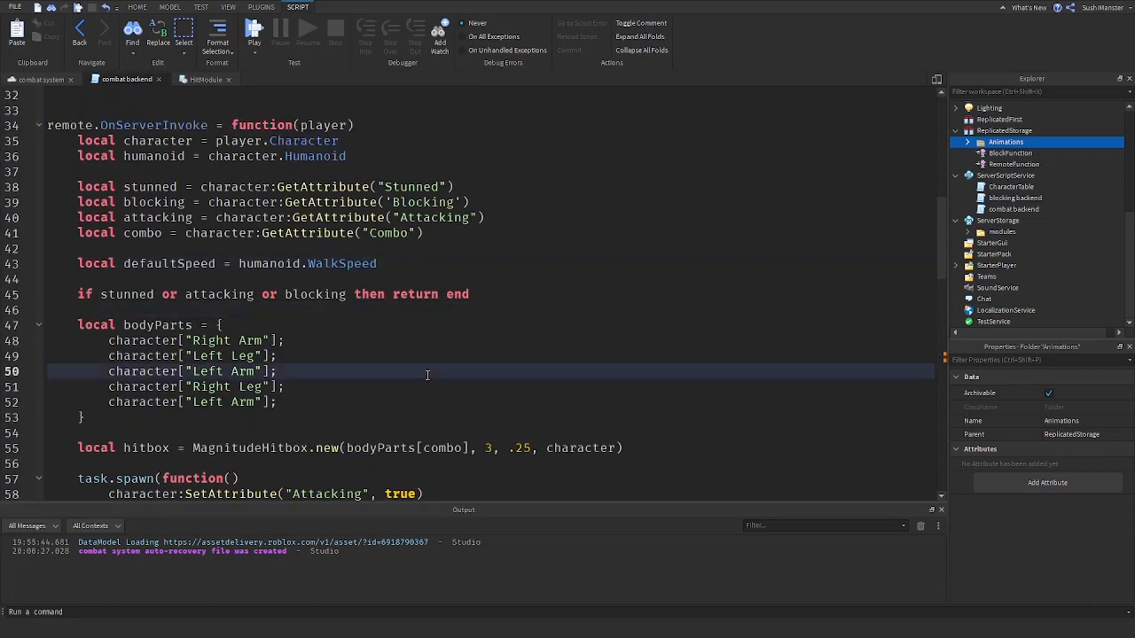
{"action": "scroll", "scroll_direction": "down", "scroll_amount": 3}
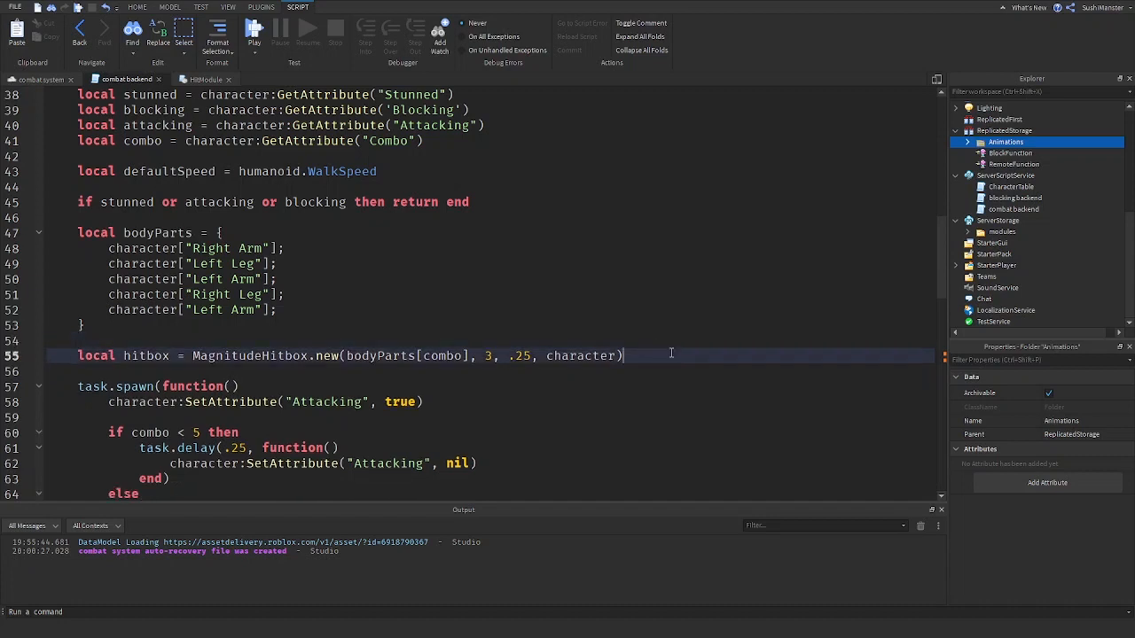
{"action": "type", "text": "local prop"}
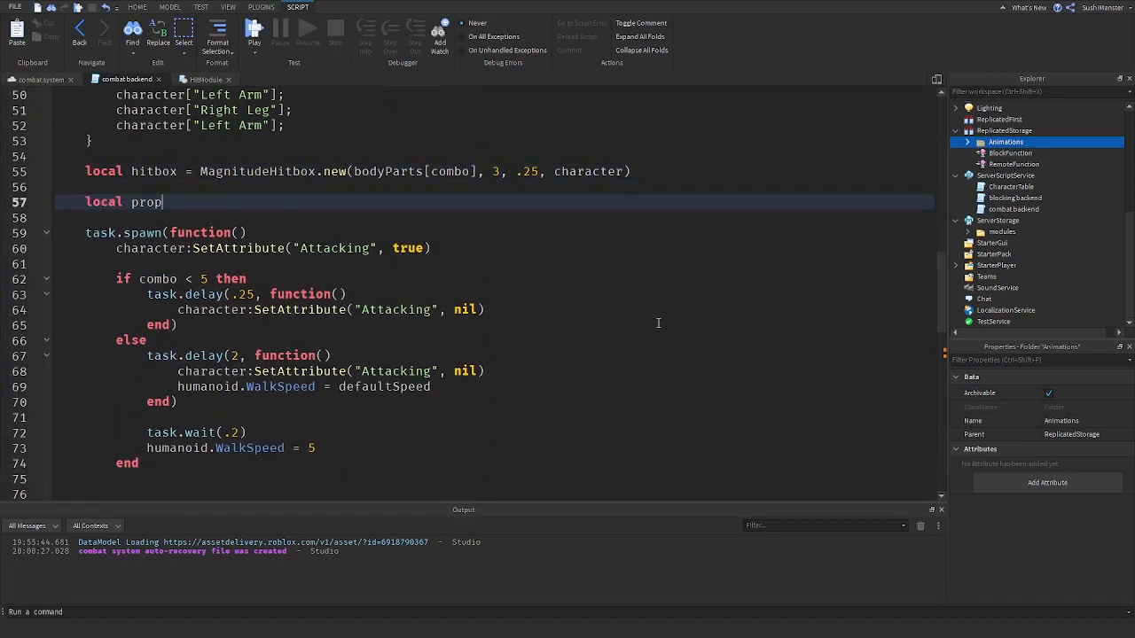
{"action": "type", "text": "erties = {}"}
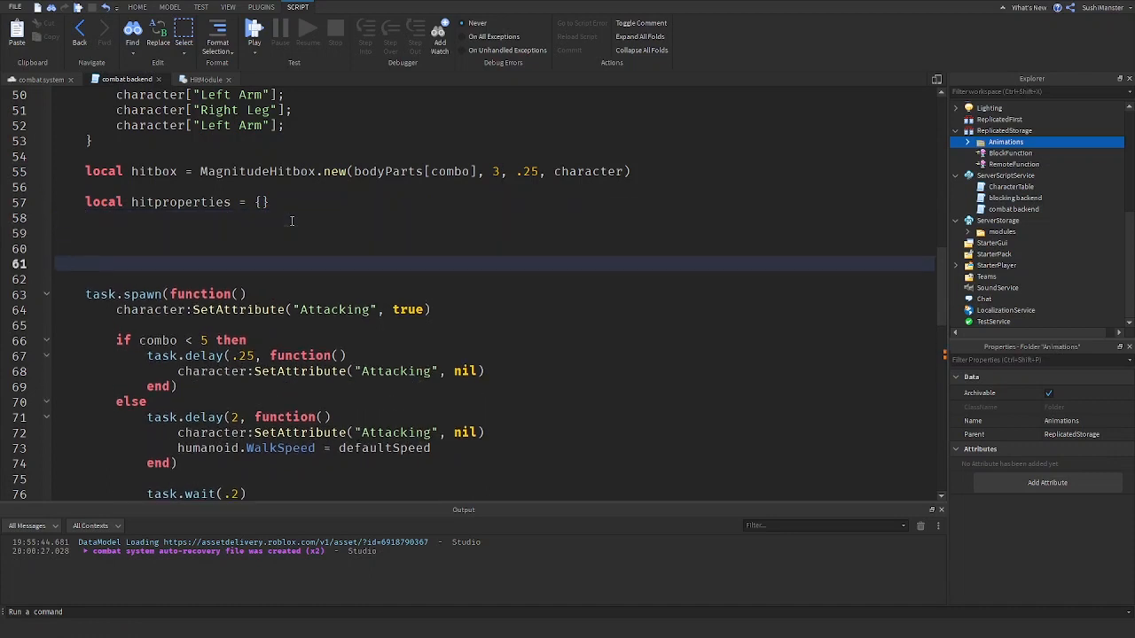
- Set hitproperties.Damage = 5 and hitproperties.StunDuration = .35, leaving a line inside the Touched handler
{"action": "type", "text": "hitproperties.D"}
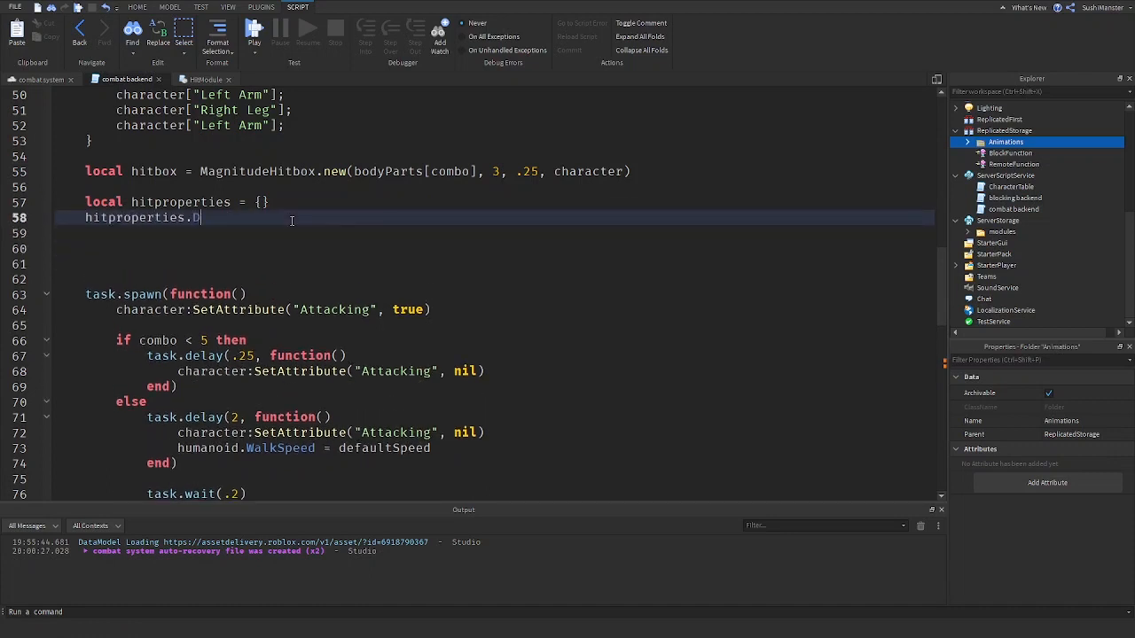
{"action": "type", "text": "amage = 5"}
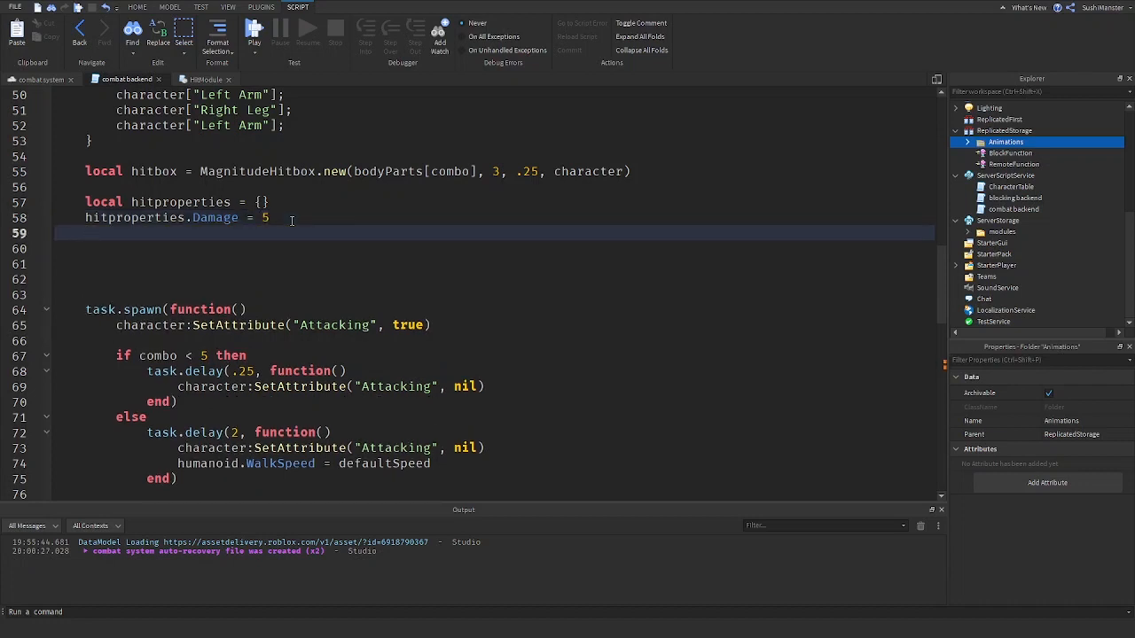
{"action": "type", "text": "hitproperties.StunDuration ="}
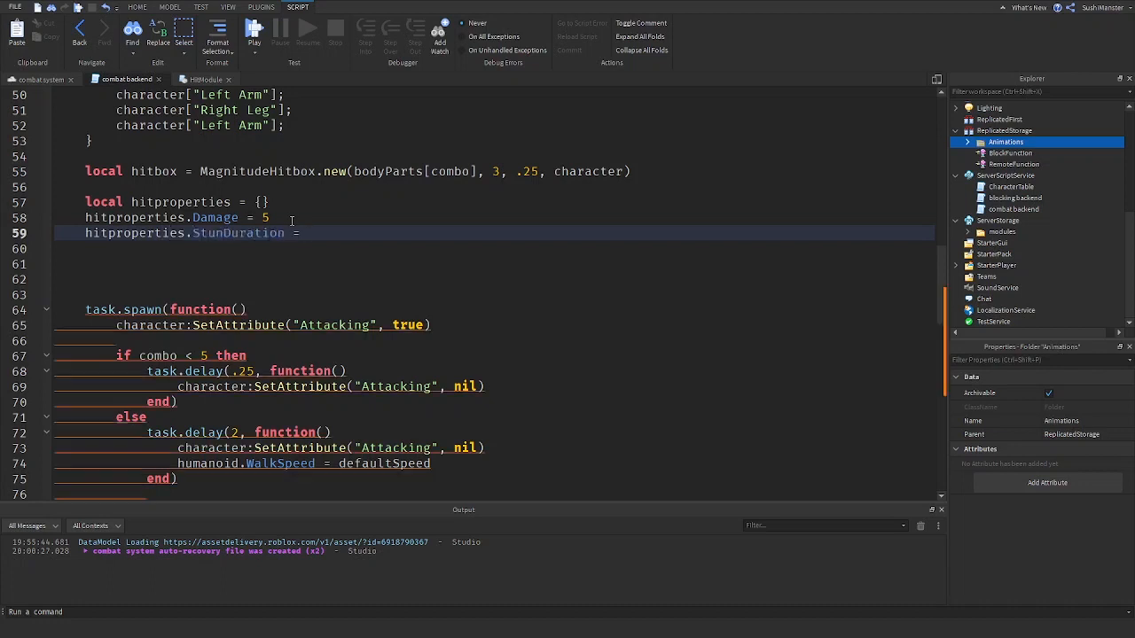
{"action": "scroll", "scroll_direction": "down", "scroll_amount": 3}
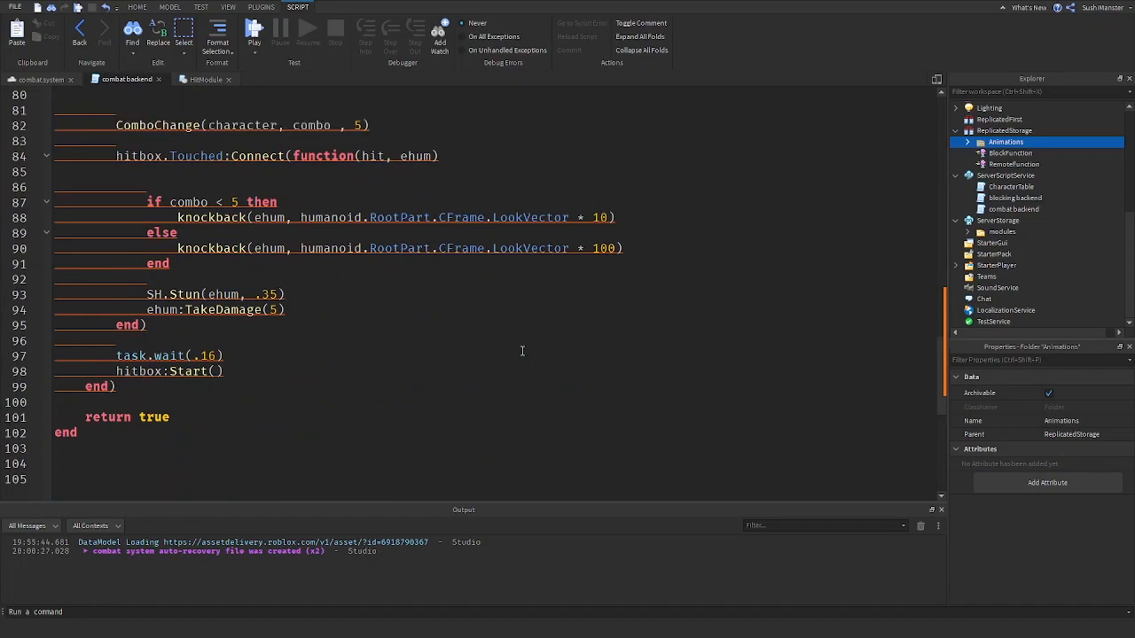
{"action": "scroll", "scroll_direction": "up", "scroll_amount": 3}
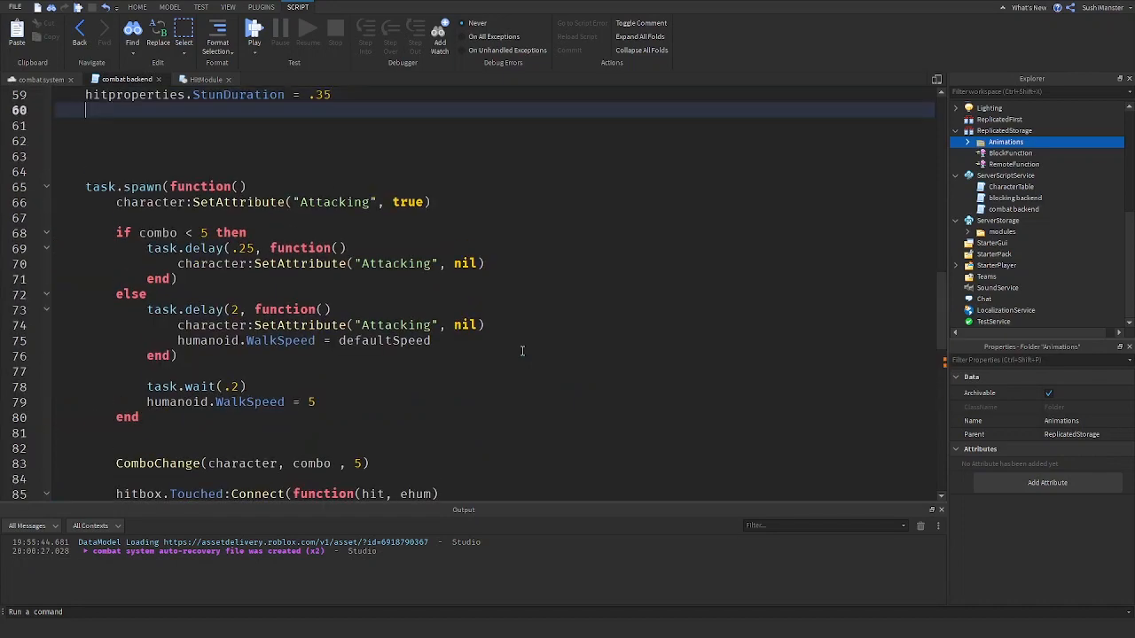
{"action": "scroll", "scroll_direction": "down", "scroll_amount": 3}
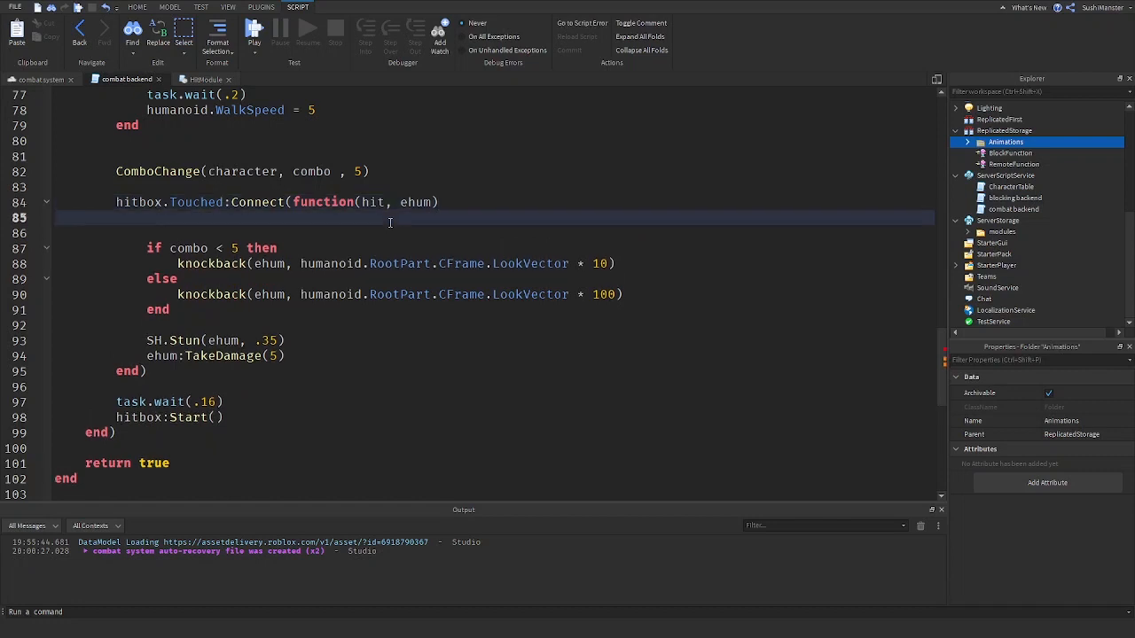
- Remove the stray HITM text and start local hitModule = require(game.ServerStorage.modules.HitModule) in the Modules section
{"action": "type", "text": "HITM"}
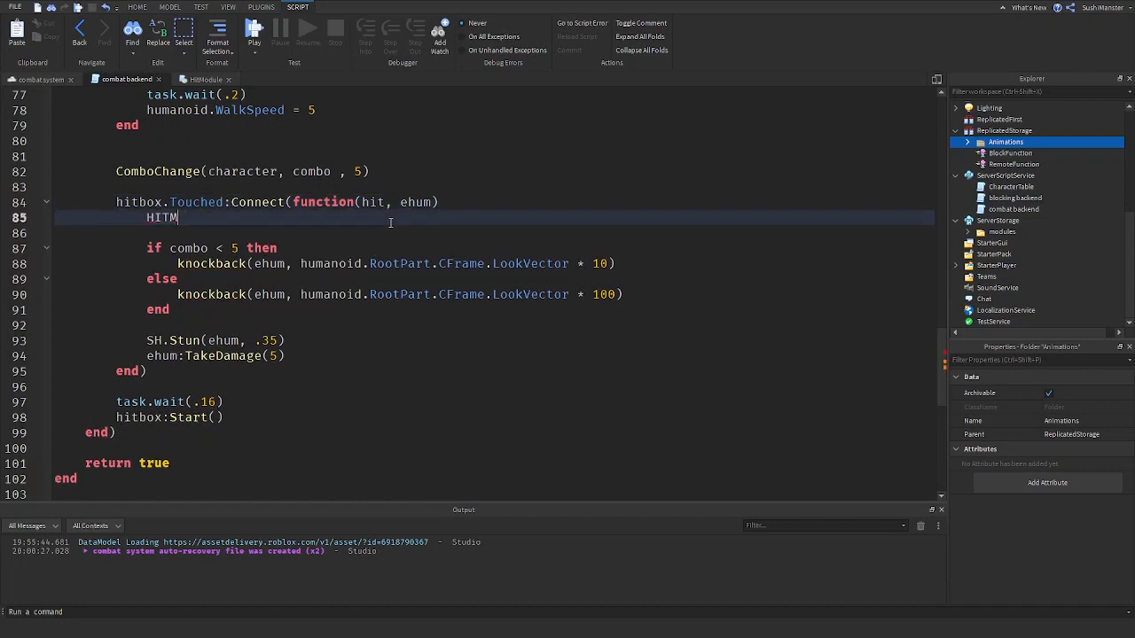
{"action": "key", "text": "Backspace"}
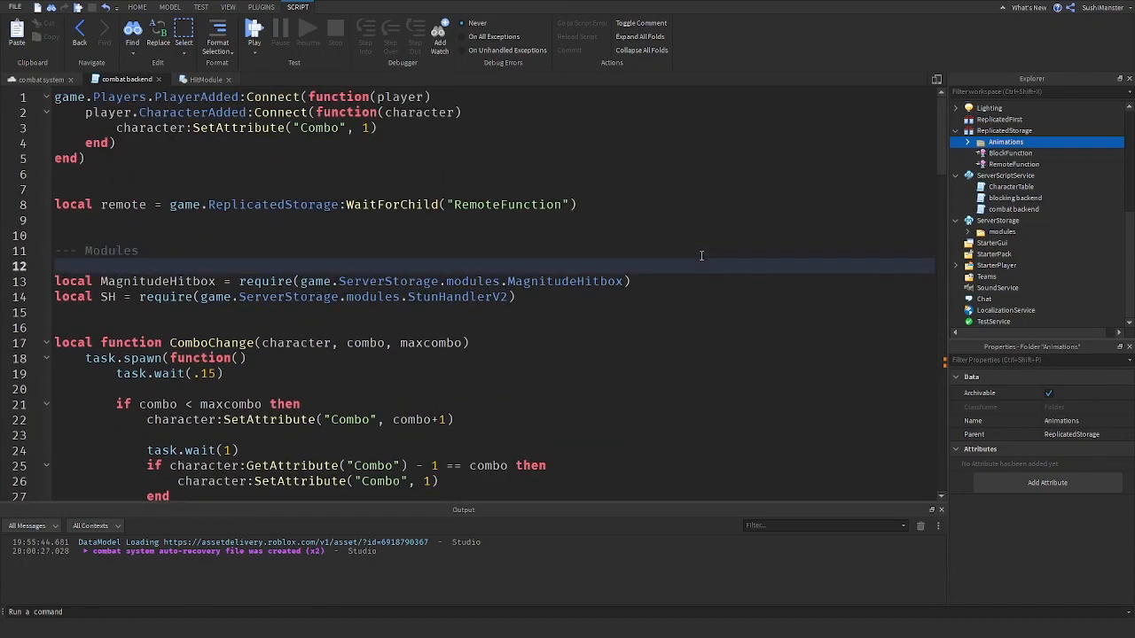
{"action": "type", "text": "local h"}
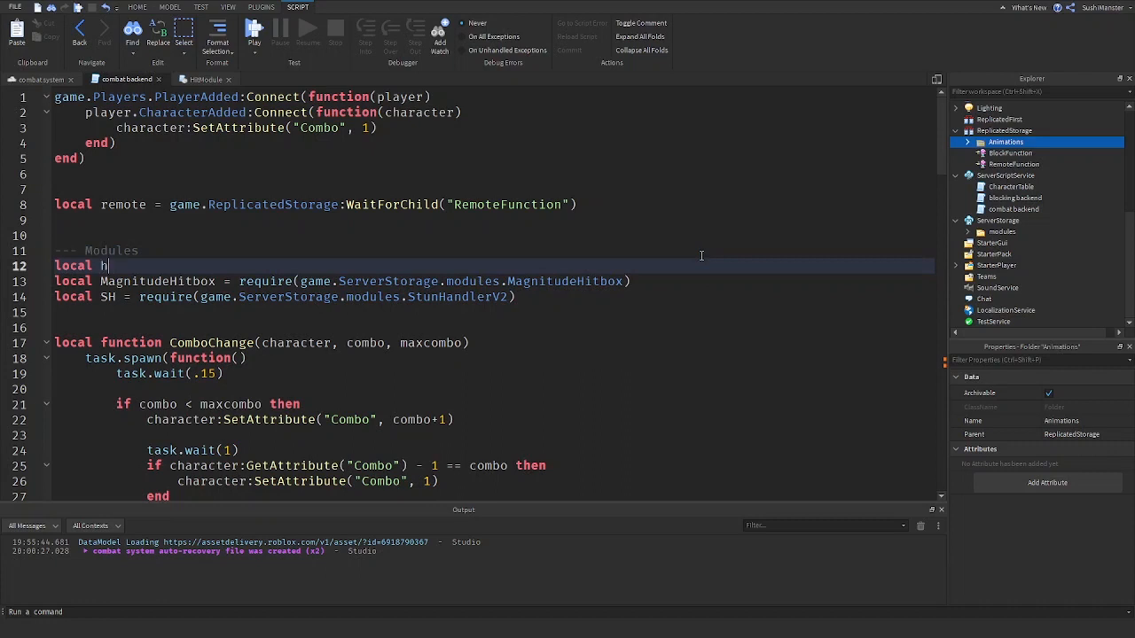
{"action": "type", "text": "itModule = require(game.ServiceAdde"}
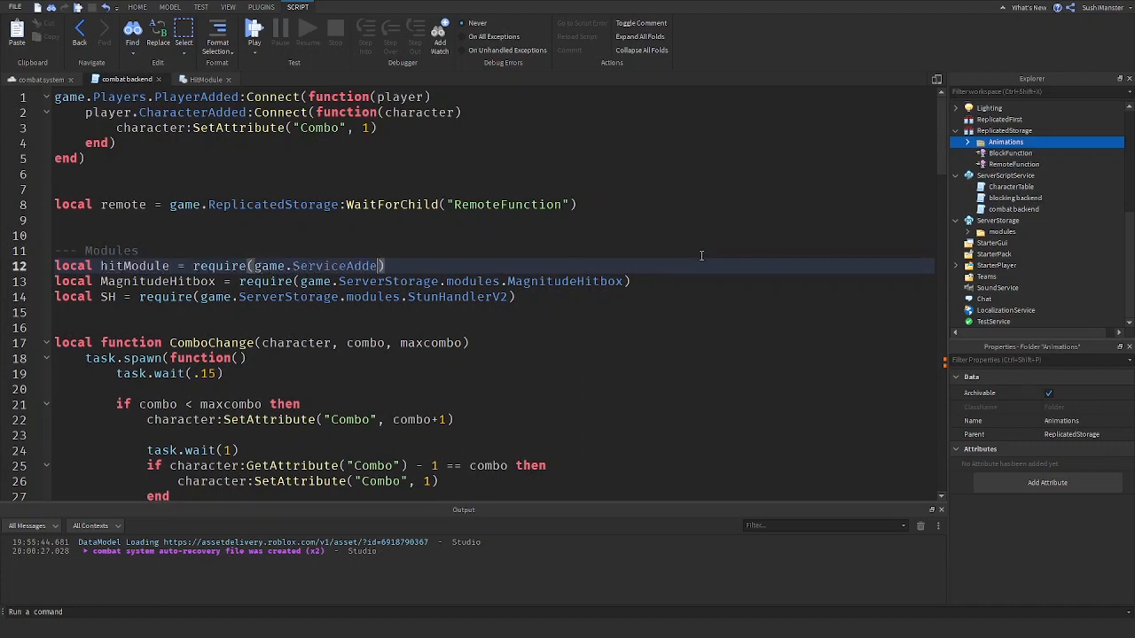
{"action": "key", "text": "Backspace"}
{"action": "type", "text": "erStorage.modules.h"}
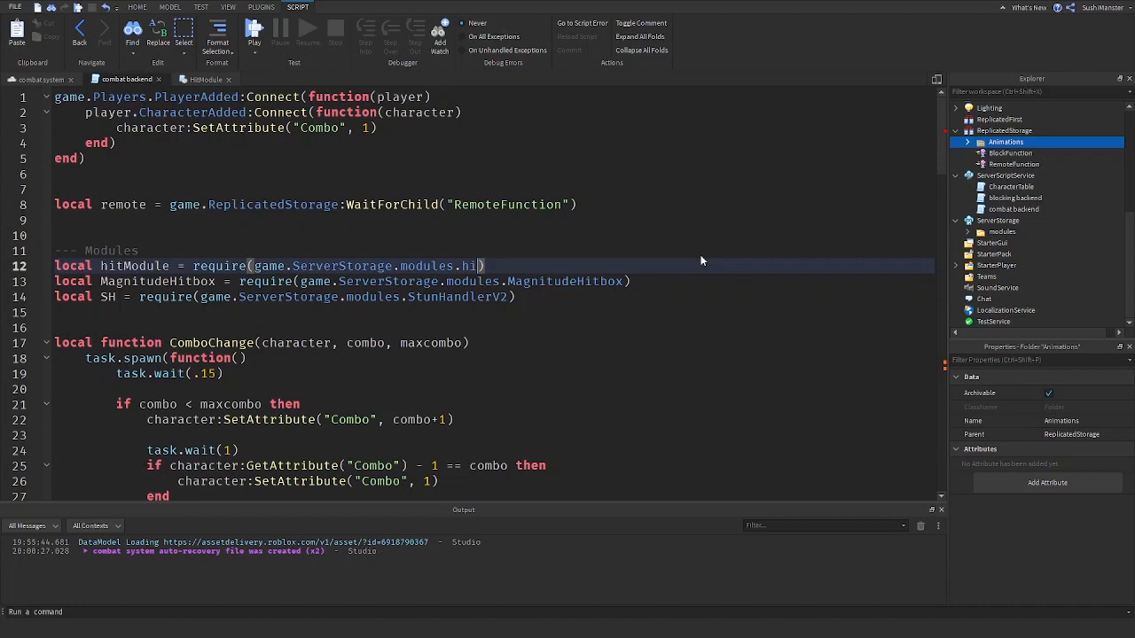
{"action": "key", "text": "Backspace"}
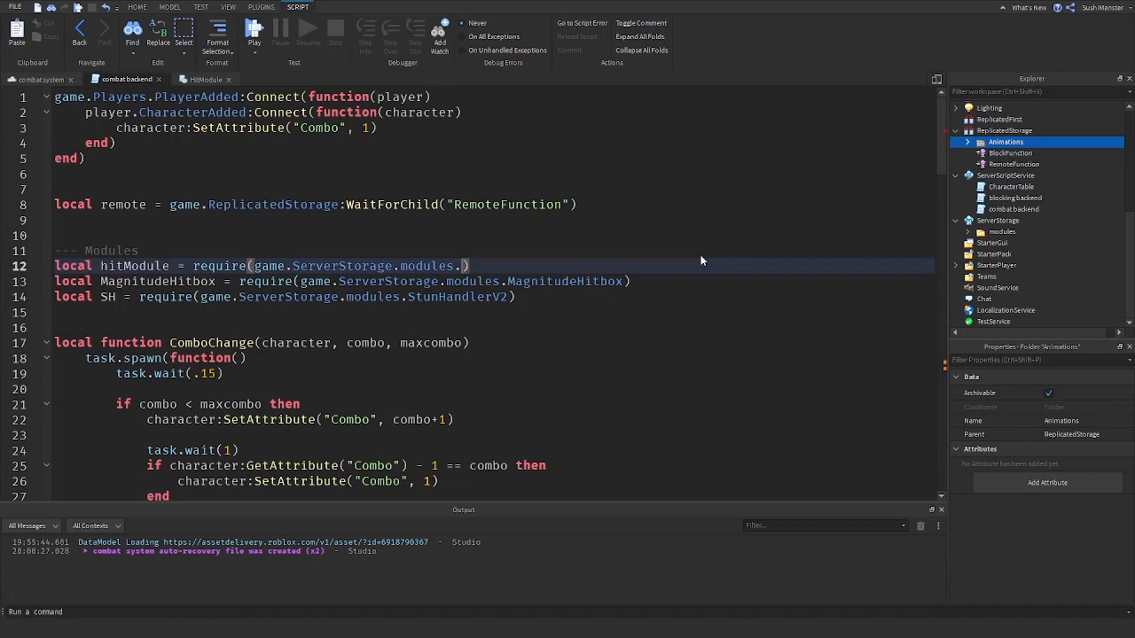
{"action": "type", "text": "mod"}
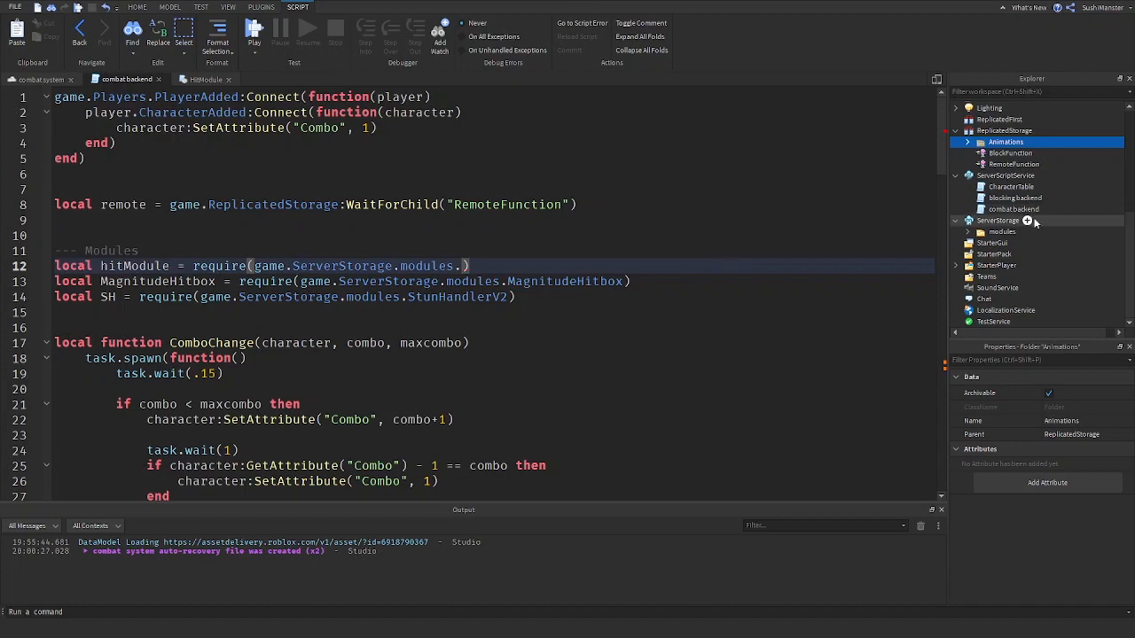
{"action": "left_click", "coordinate": [968, 231]}
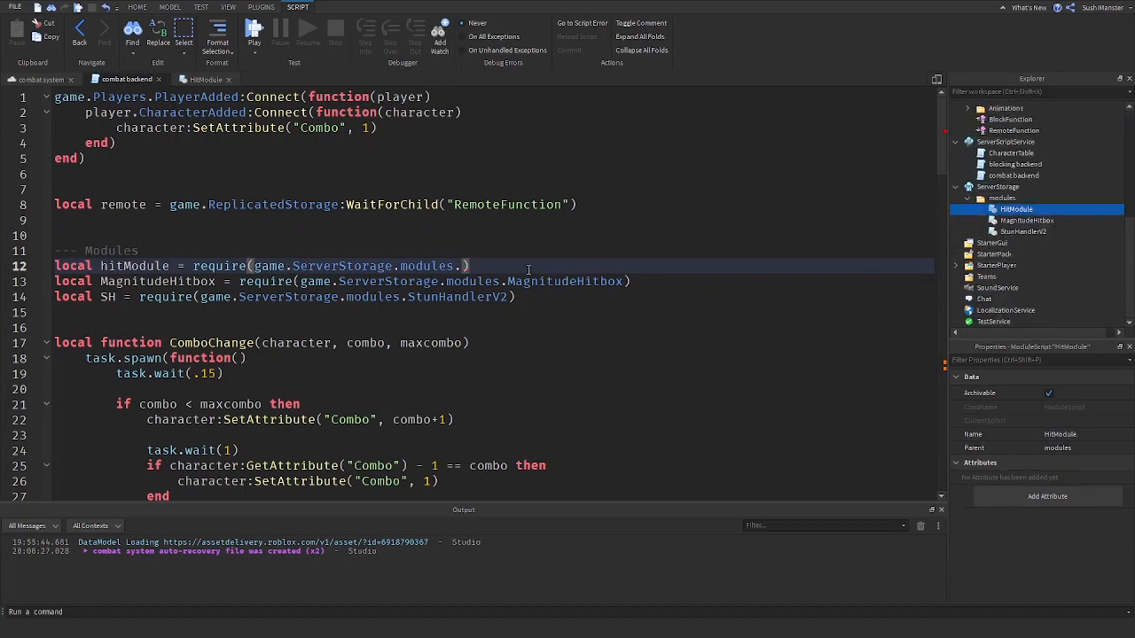
{"action": "type", "text": "hi"}
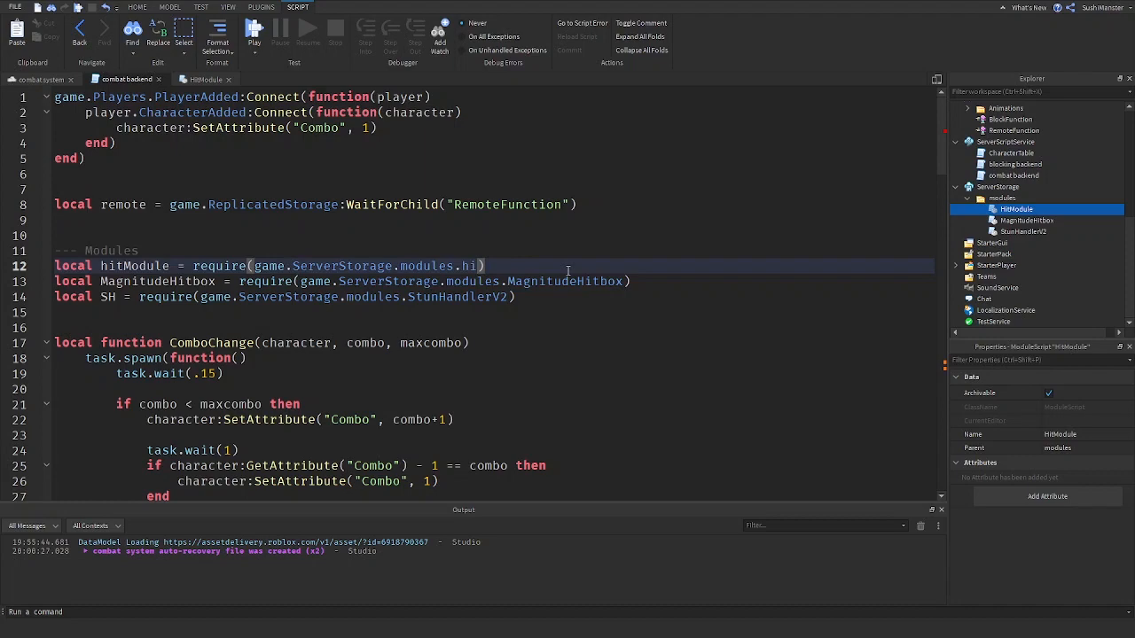
{"action": "scroll", "scroll_direction": "down", "scroll_amount": 3}
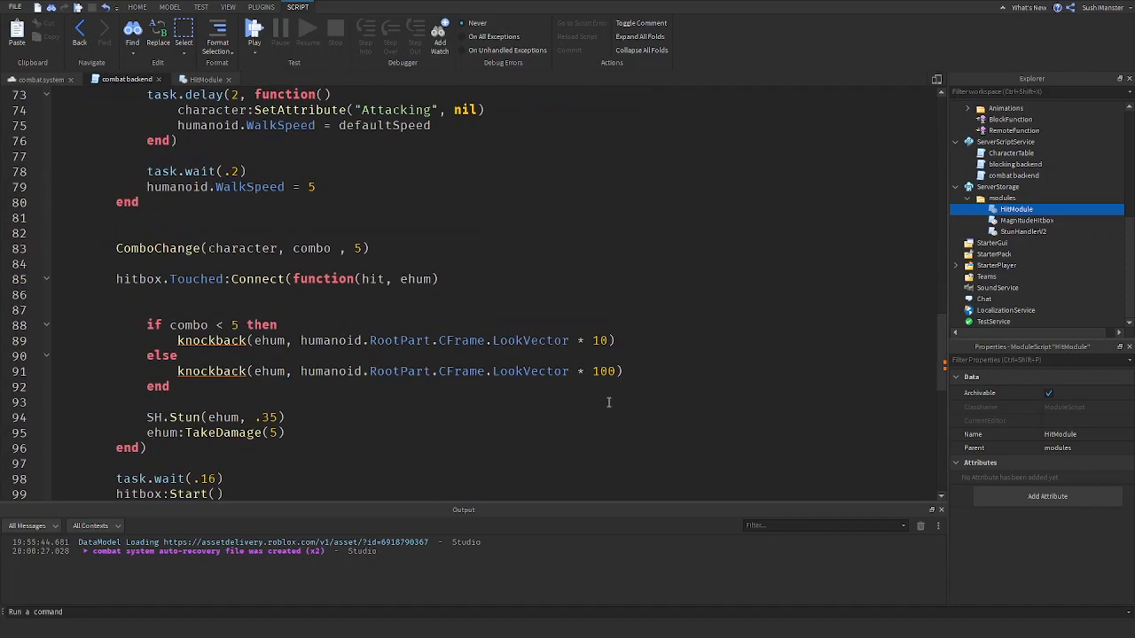
- Add hitModule.Hit(hit, ehum, character, hitproperties) inside the Touched handler
{"action": "scroll", "scroll_direction": "down", "scroll_amount": 3}
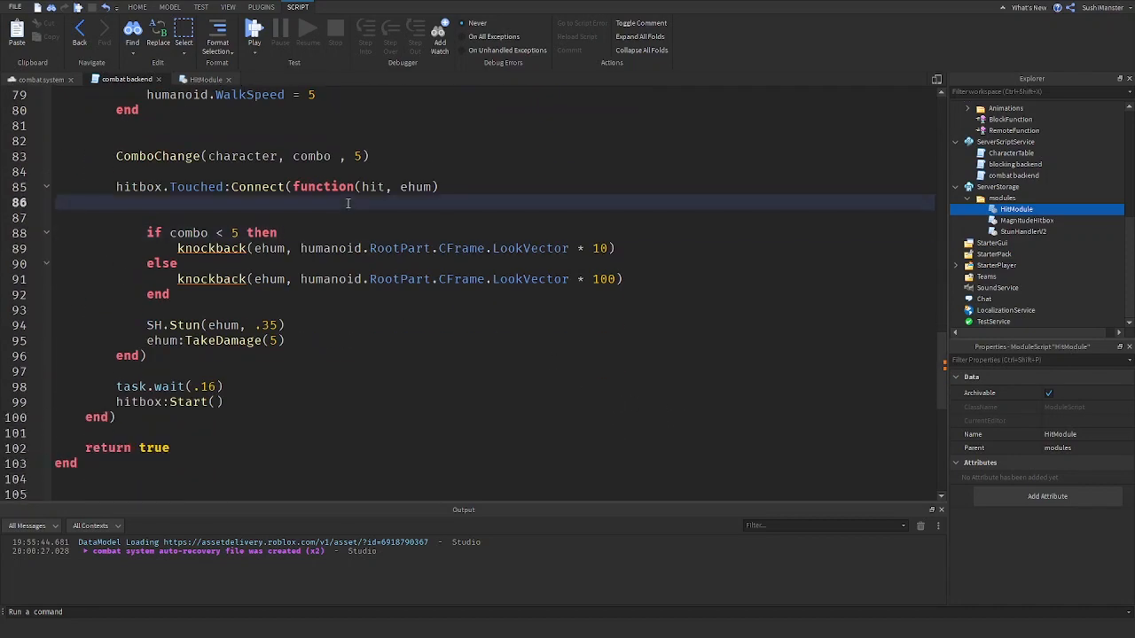
{"action": "type", "text": "hitModule.Hit(e"}
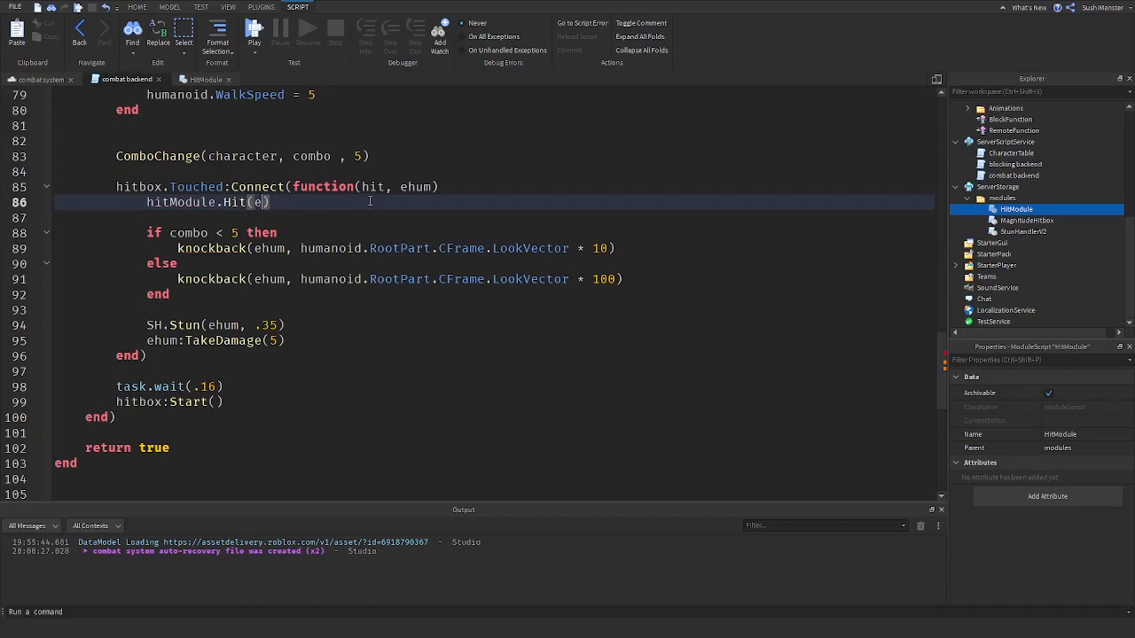
{"action": "type", "text": "hit, ene"}
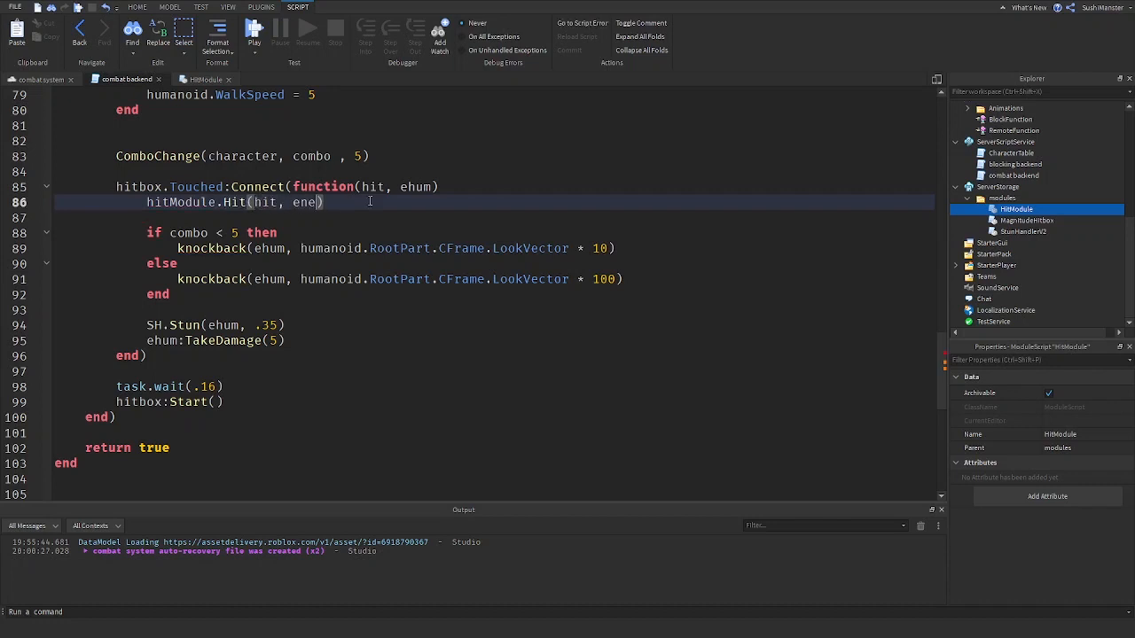
{"action": "type", "text": "hum"}
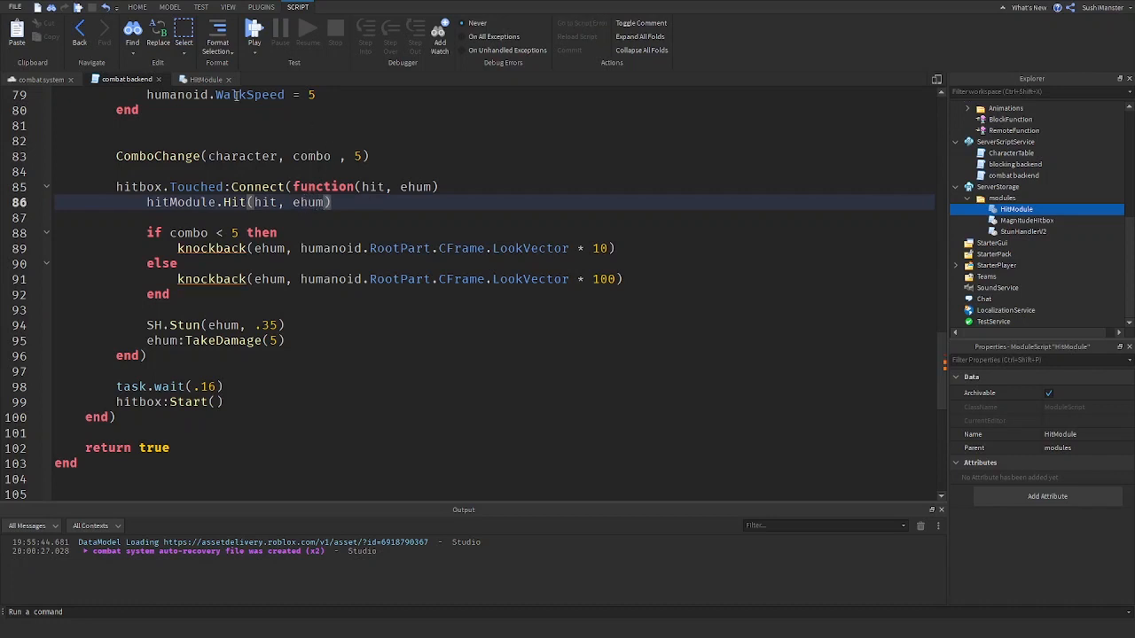
{"action": "type", "text": ", character"}
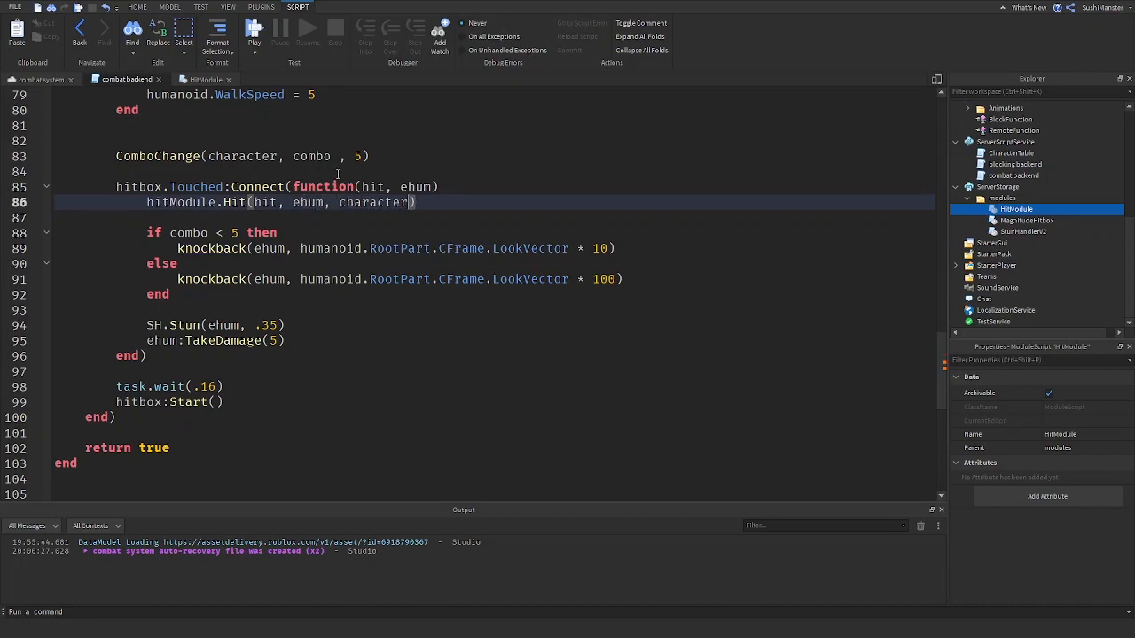
{"action": "type", "text": ", prop"}
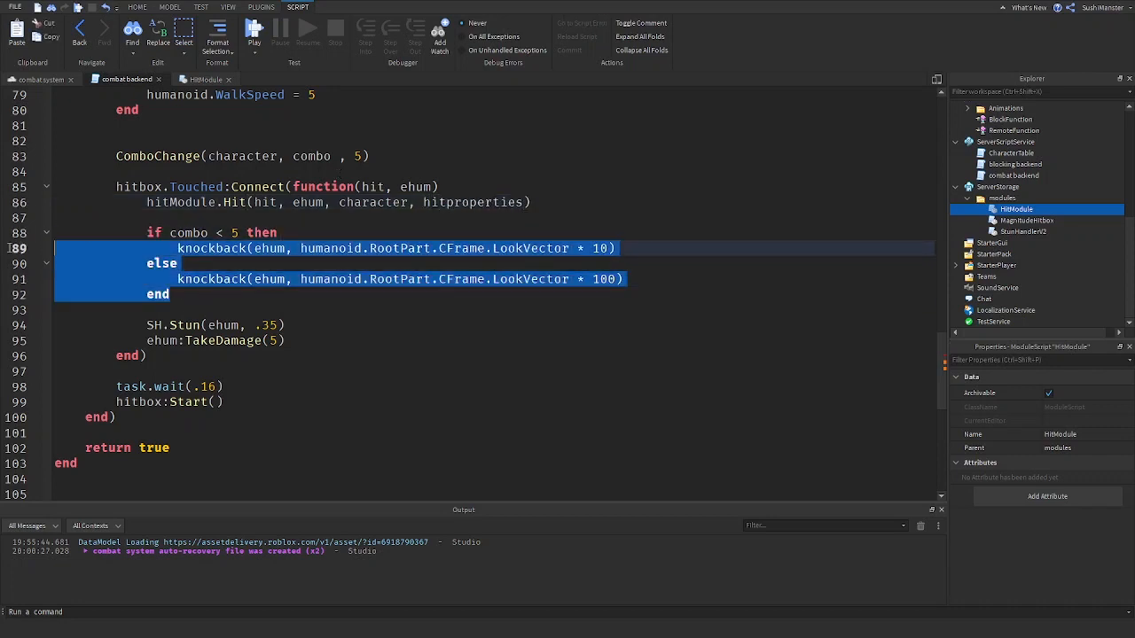
- Move the knockback if-block above the hitModule.Hit call
{"action": "key", "text": "Delete"}
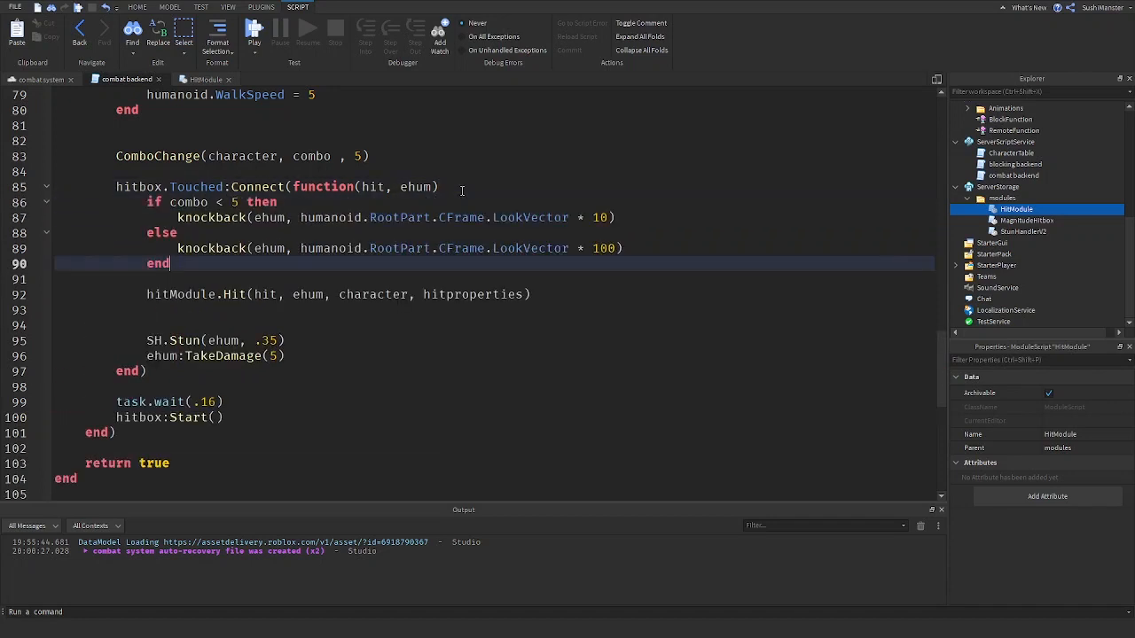
- Set hitproperties.Knockback to LookVector × 10 for short combos and × 100 for the finisher
{"action": "left_click", "coordinate": [626, 248]}
{"action": "type", "text": "hitproperties."}
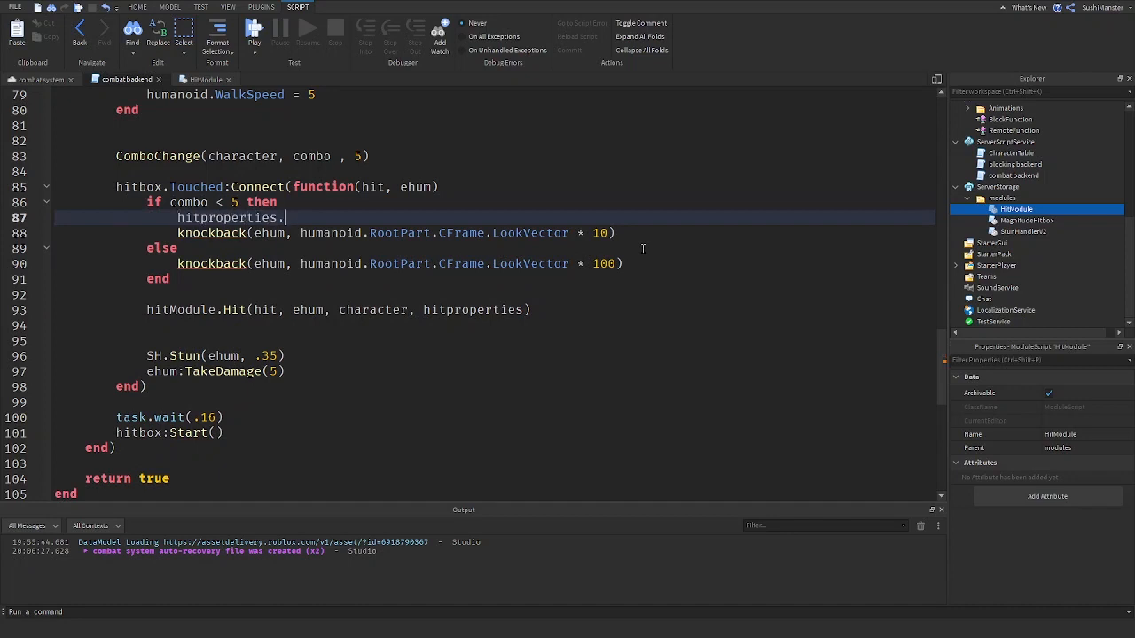
{"action": "type", "text": "Knockbacj"}
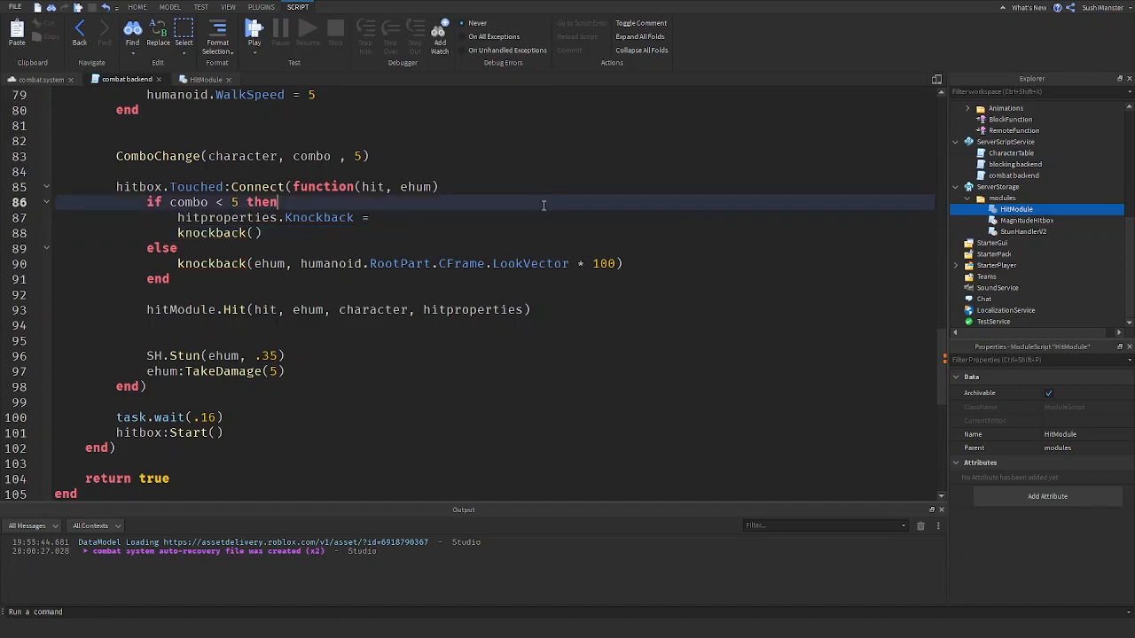
{"action": "type", "text": "ehum, humanoid.RootPart.CFrame.LookVector * 10"}
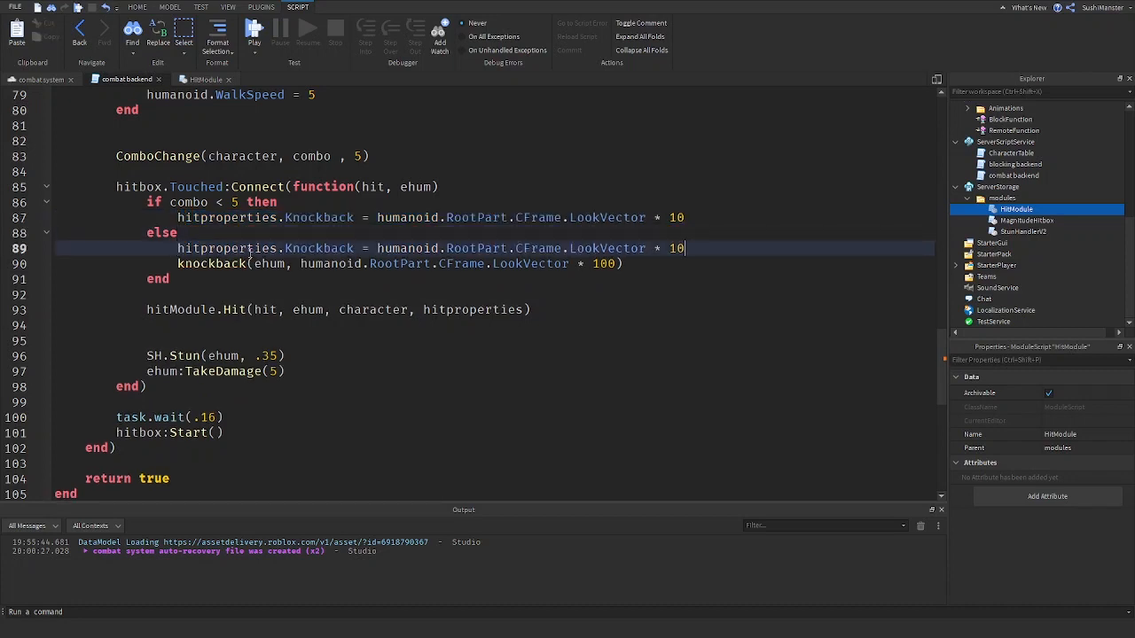
{"action": "type", "text": "0"}
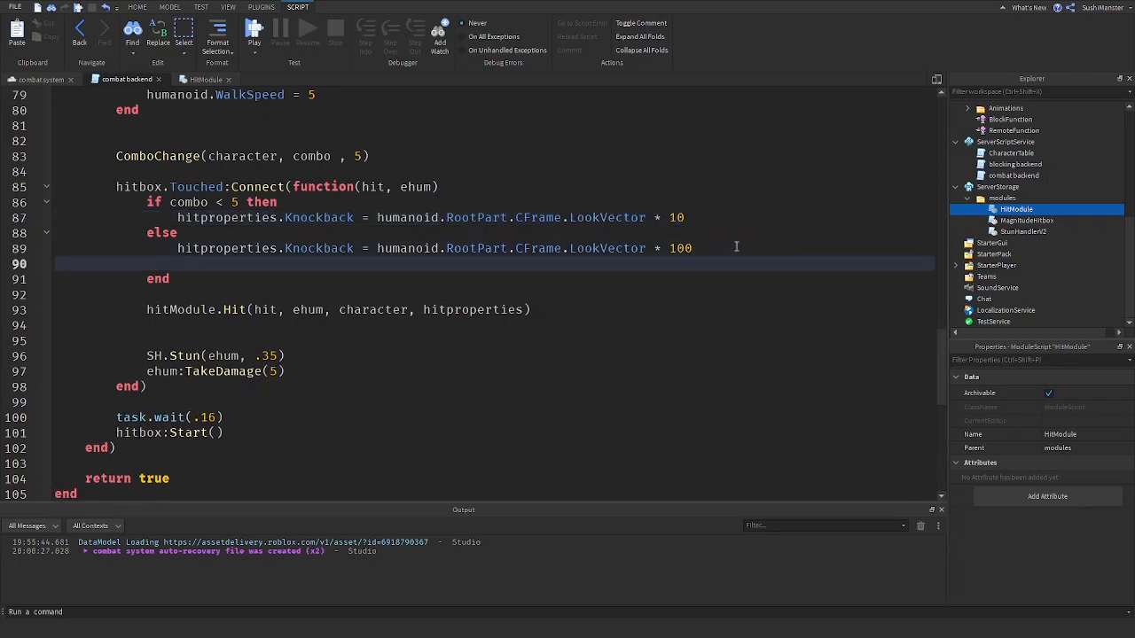
- Set hitproperties.GuardBreak = true in the finisher branch
{"action": "type", "text": "hitproperties"}
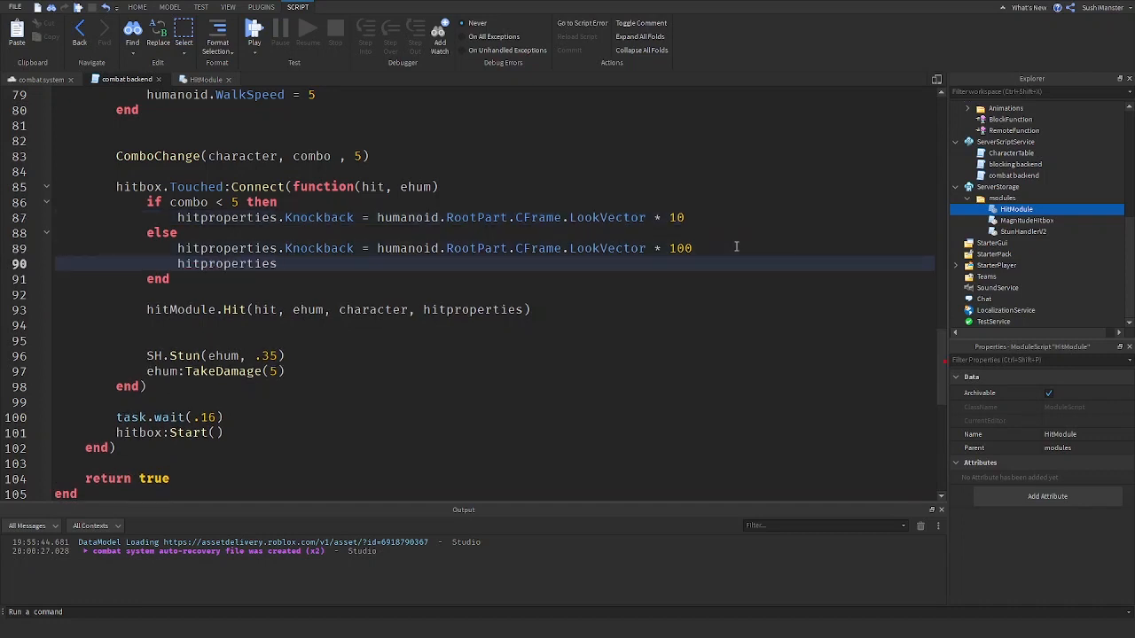
{"action": "type", "text": ".Guardbreak"}
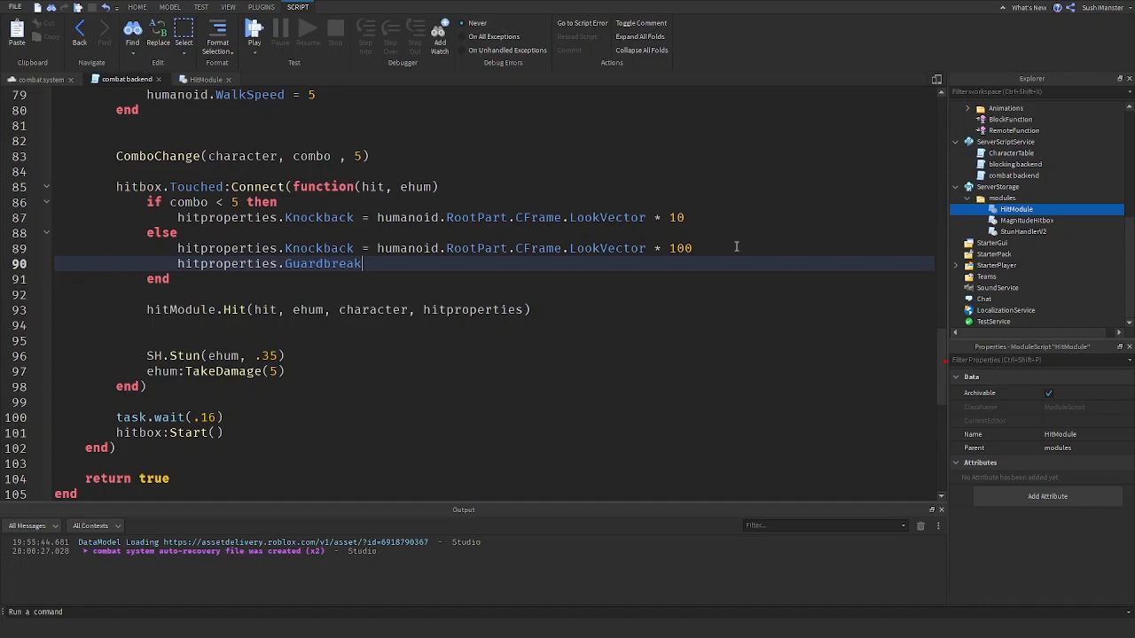
{"action": "type", "text": "="}
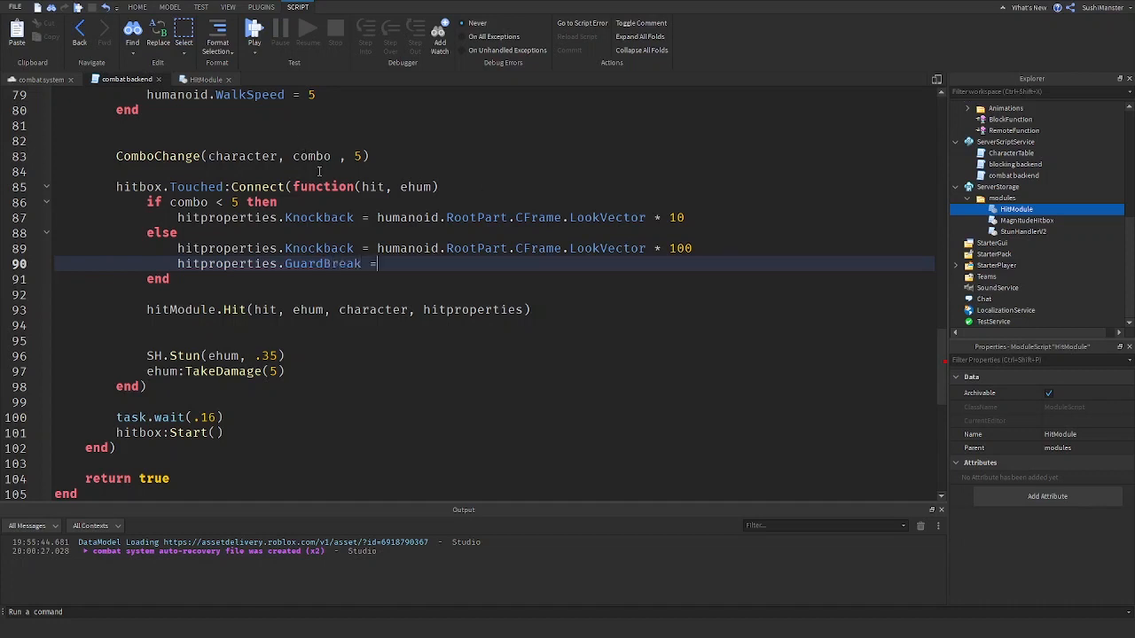
{"action": "type", "text": "true"}
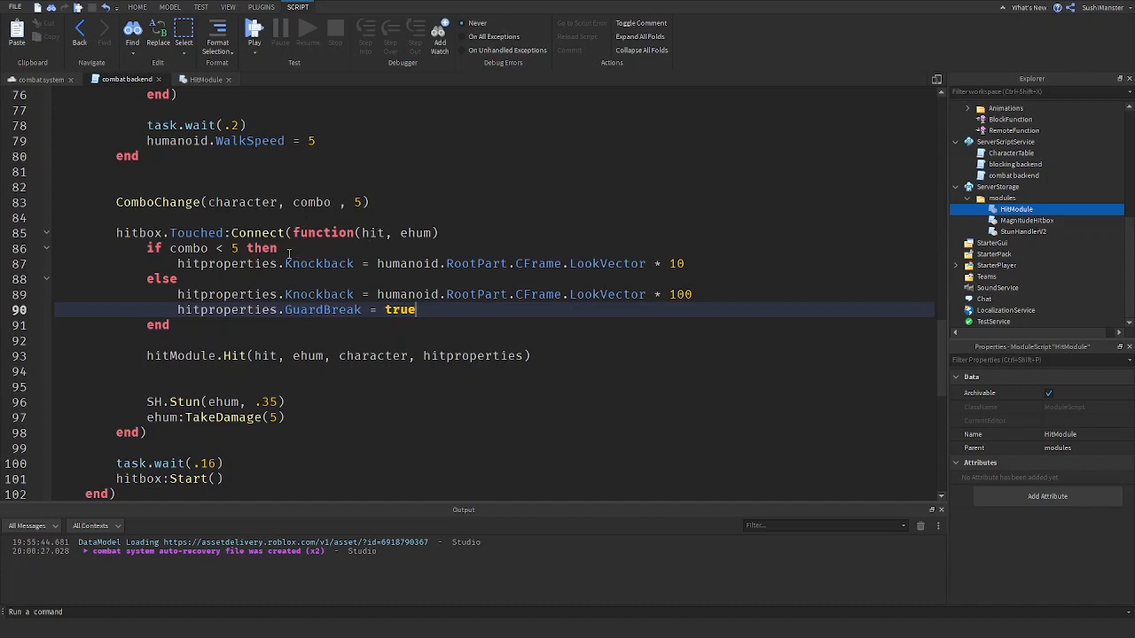
{"action": "mouse_move", "coordinate": [475, 277]}
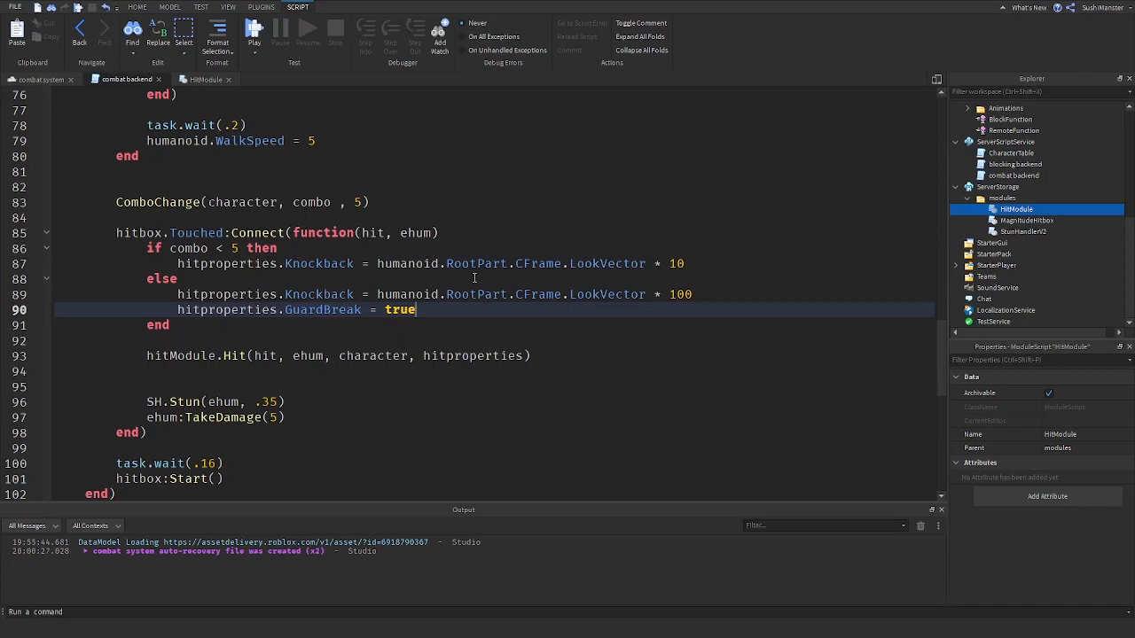
{"action": "scroll", "scroll_direction": "up", "scroll_amount": 3}
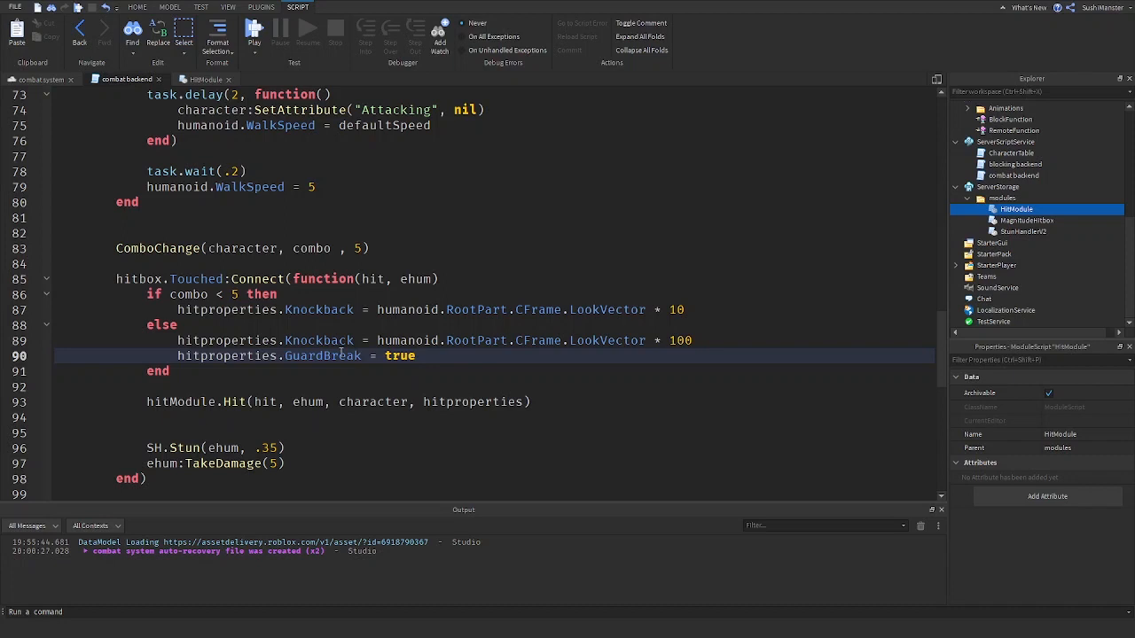
{"action": "mouse_move", "coordinate": [399, 332]}
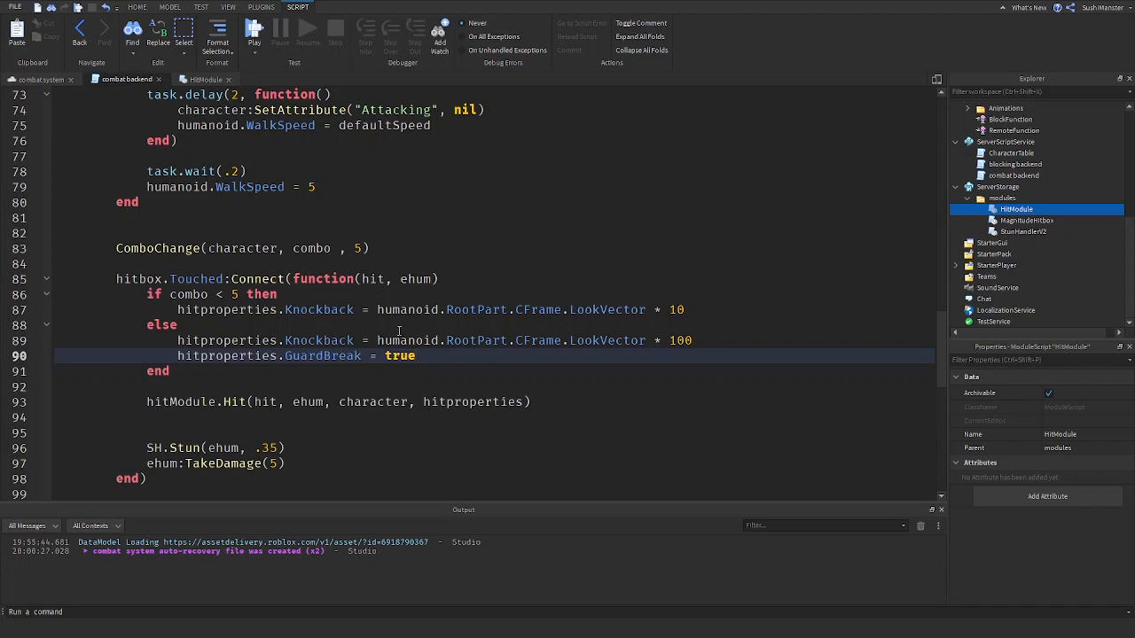
{"action": "mouse_move", "coordinate": [531, 299]}
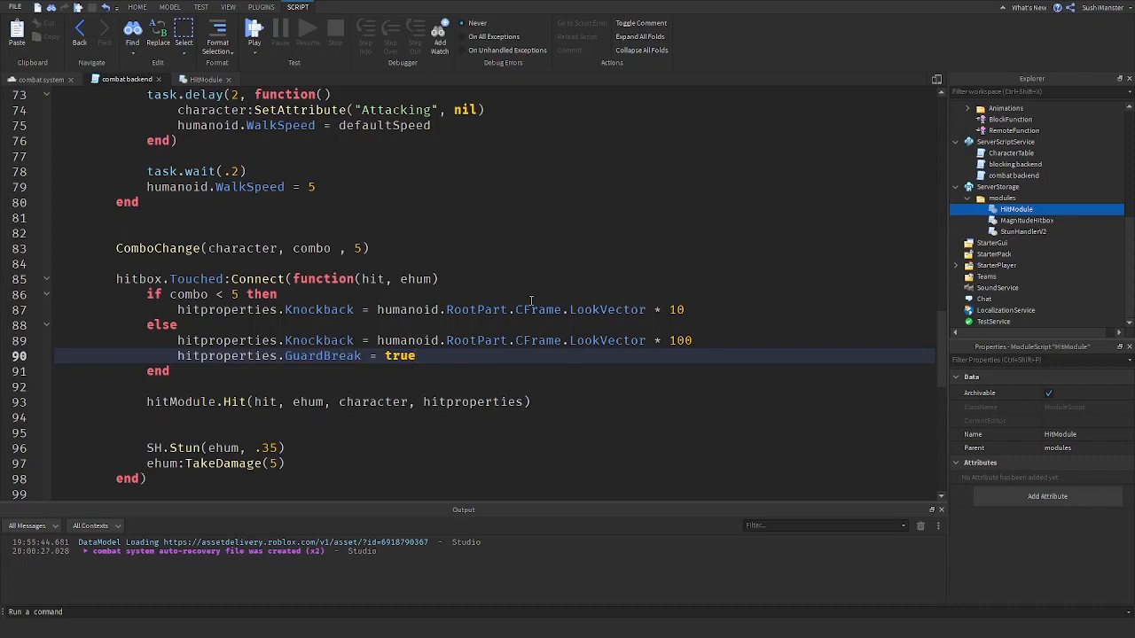
{"action": "mouse_move", "coordinate": [731, 371]}
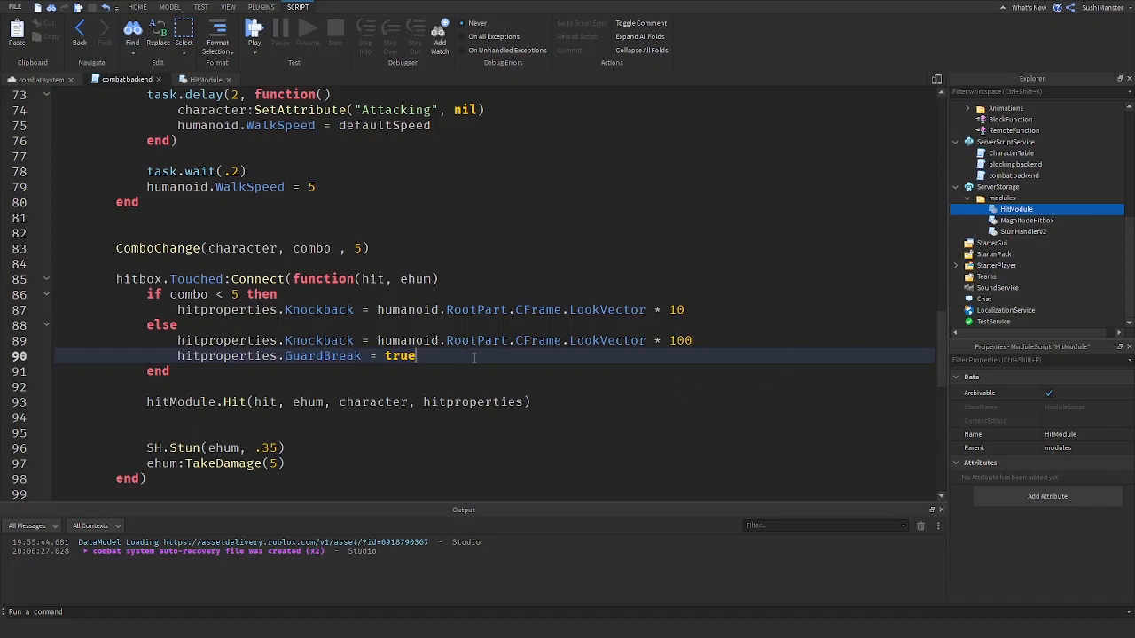
{"action": "mouse_move", "coordinate": [745, 405]}
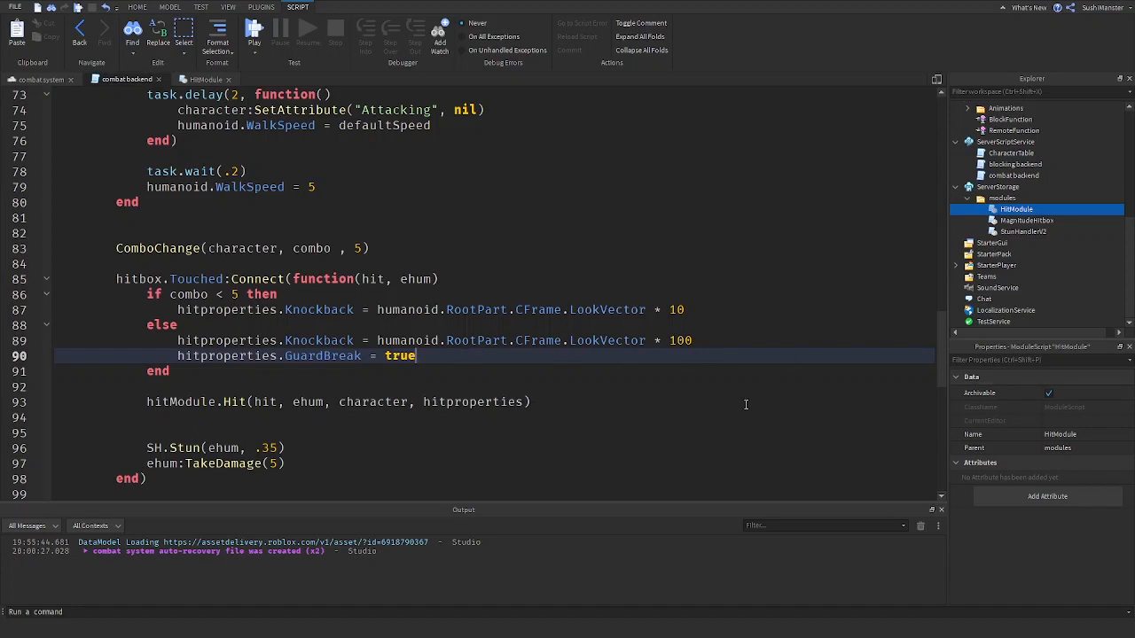
{"action": "scroll", "scroll_direction": "down", "scroll_amount": 3}
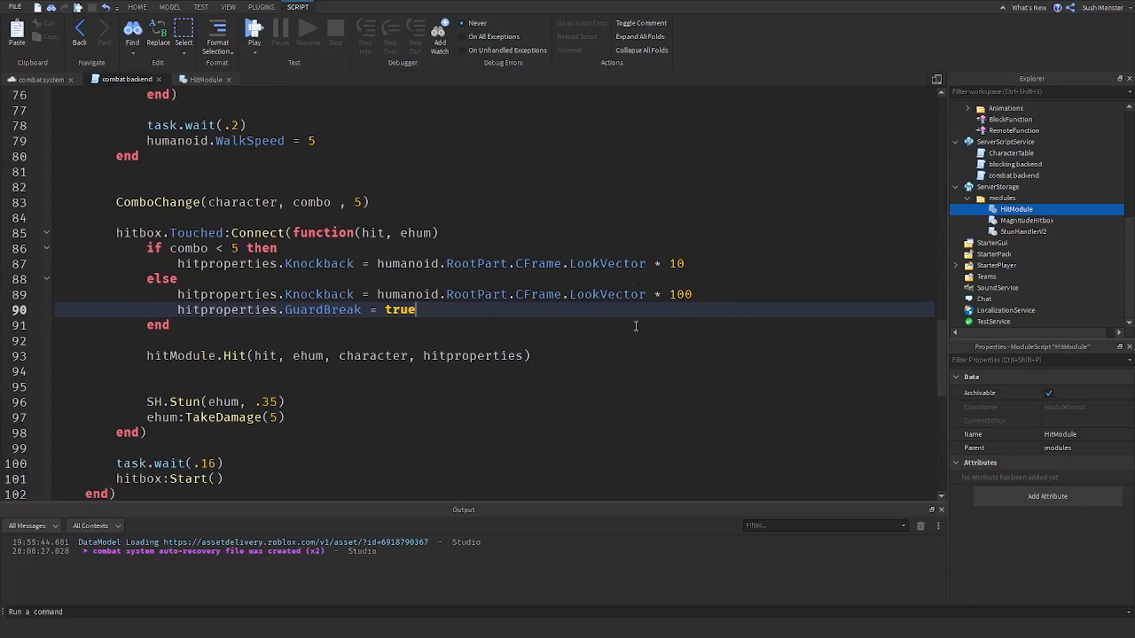
- Playtest to confirm HitModule logs a HIT, then return to the line after hitproperties
{"action": "left_click", "coordinate": [256, 34]}
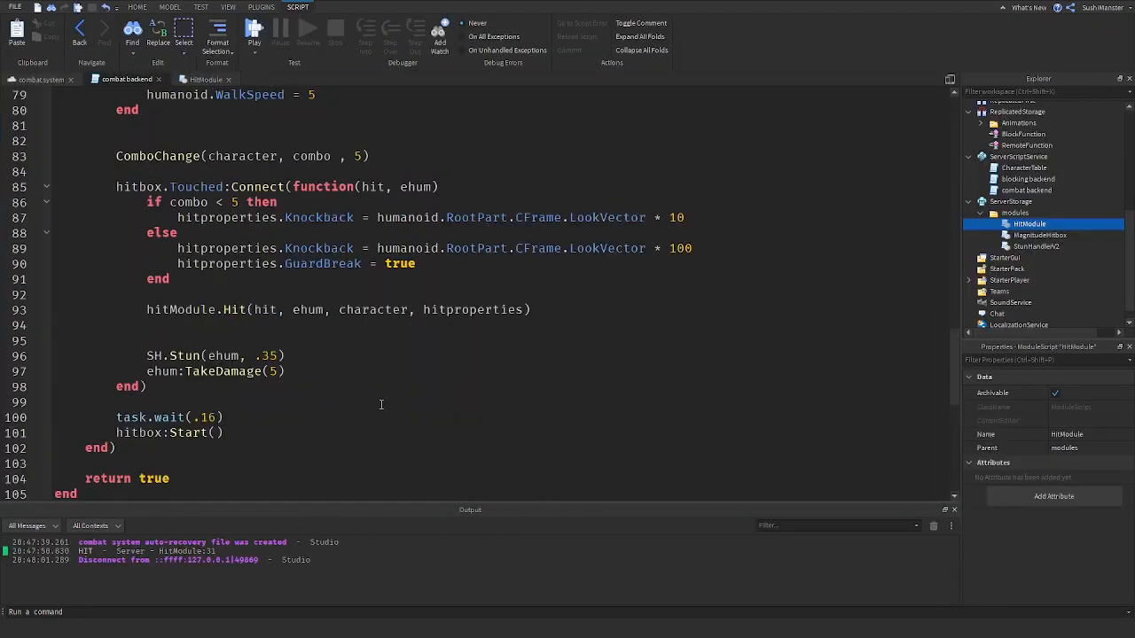
{"action": "left_click", "coordinate": [49, 371]}
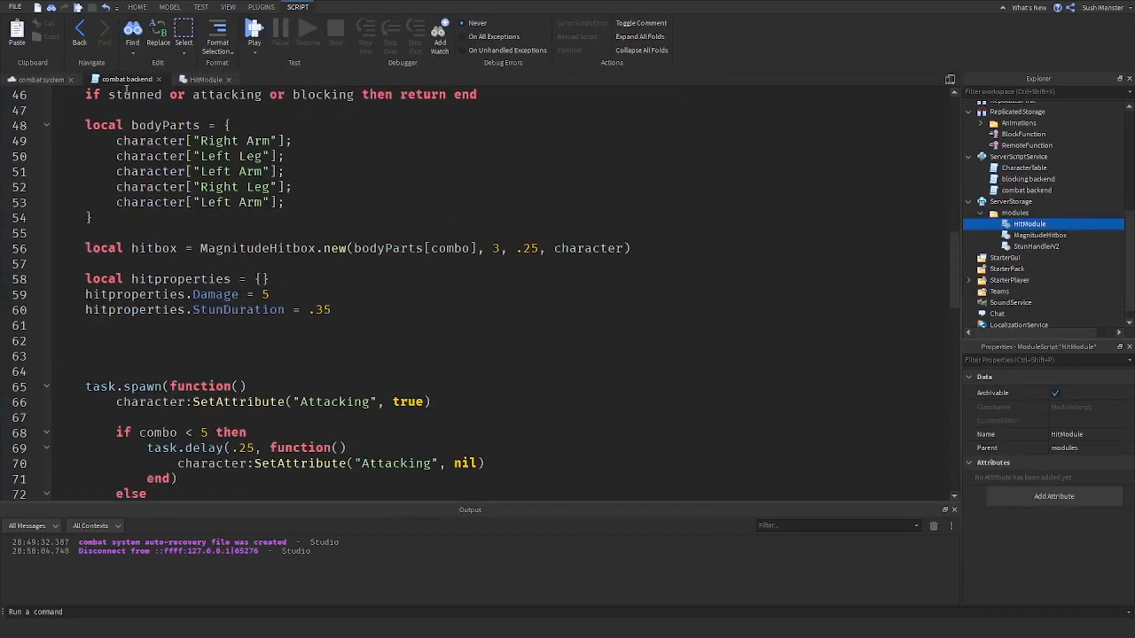
{"action": "left_click", "coordinate": [354, 202]}
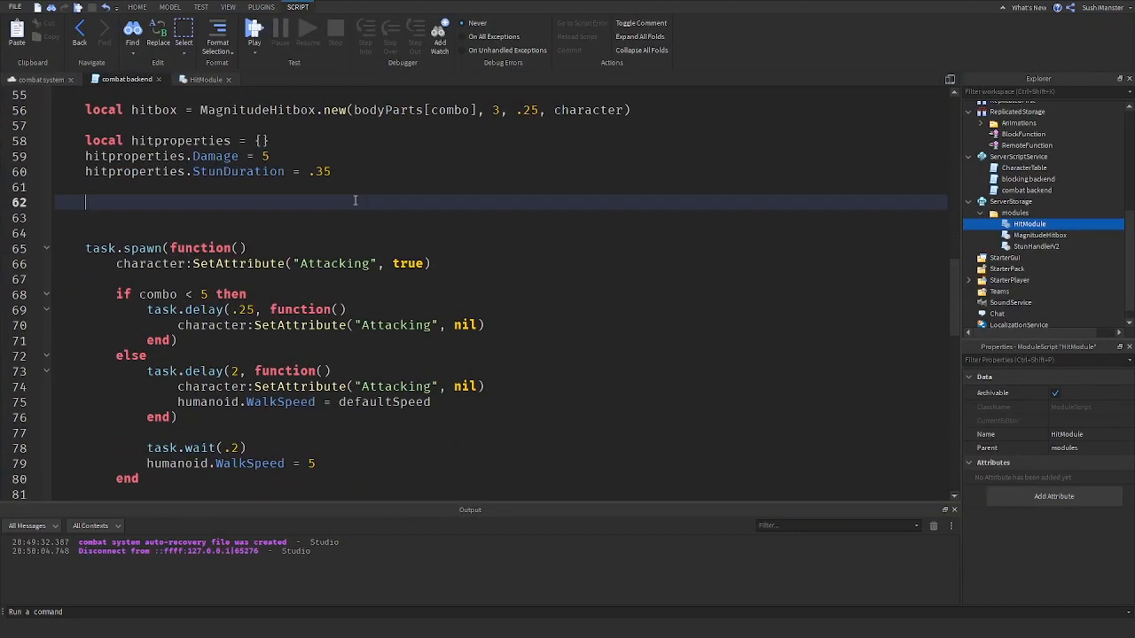
- Remove the direct SH.Stun and ehum:TakeDamage calls, leaving hitModule.Hit alone
{"action": "scroll", "scroll_direction": "down", "scroll_amount": 3}
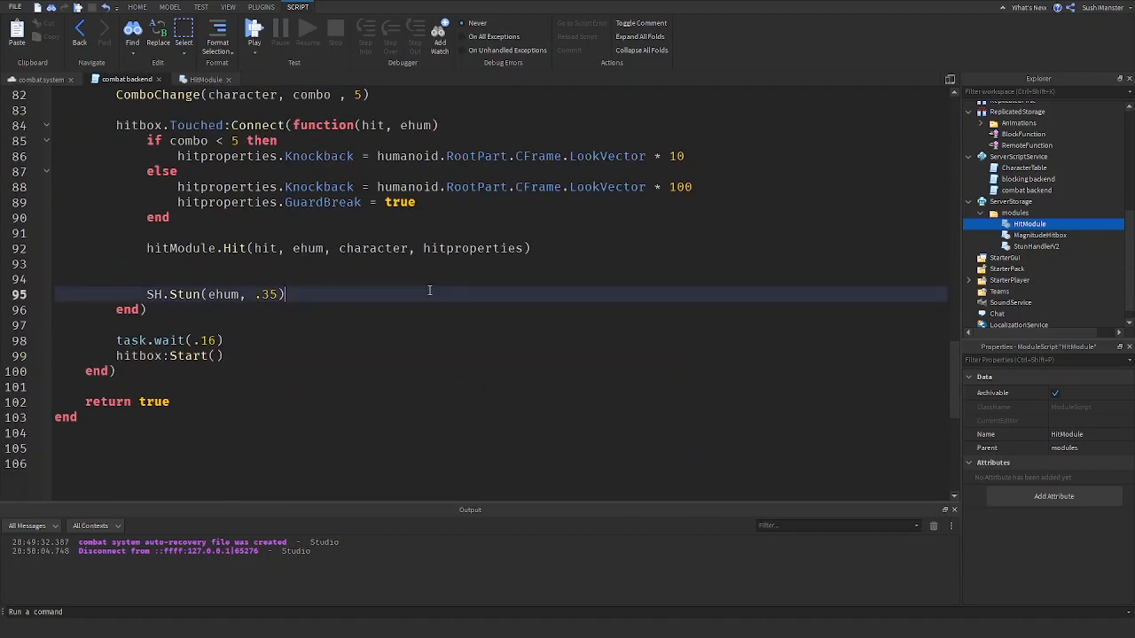
{"action": "scroll", "scroll_direction": "up", "scroll_amount": 3}
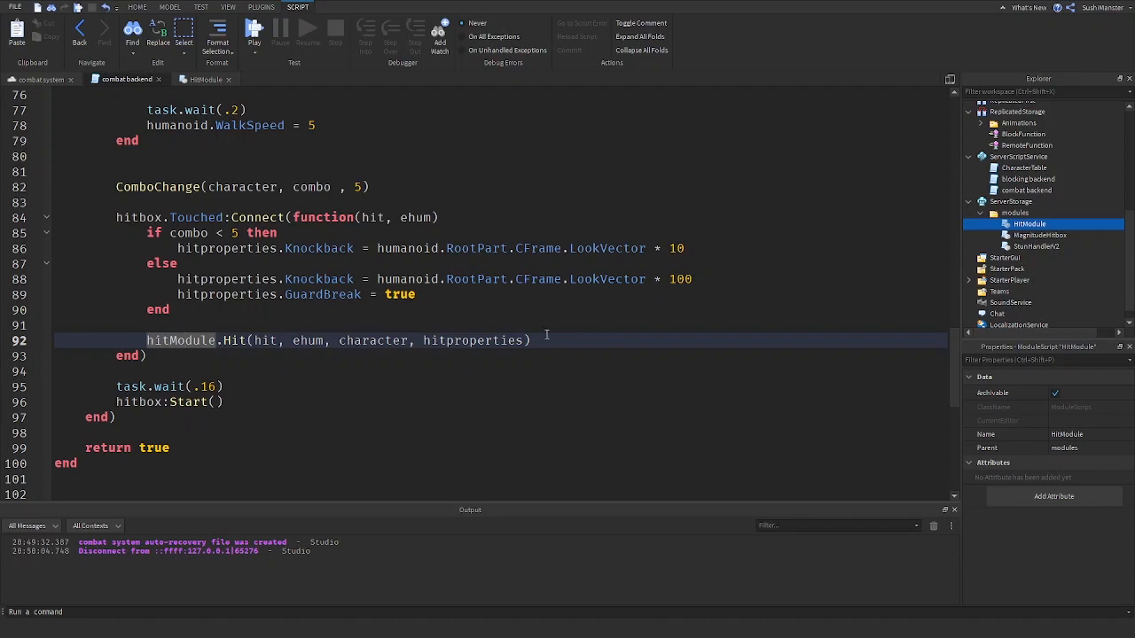
{"action": "type", "text": ","}
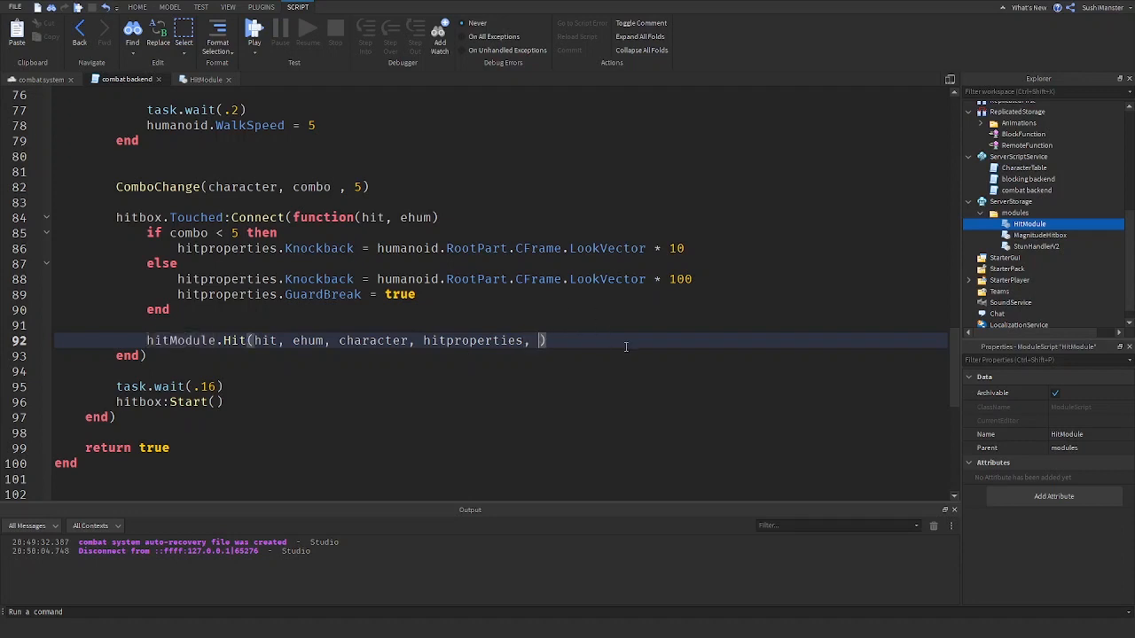
{"action": "key", "text": "Backspace"}
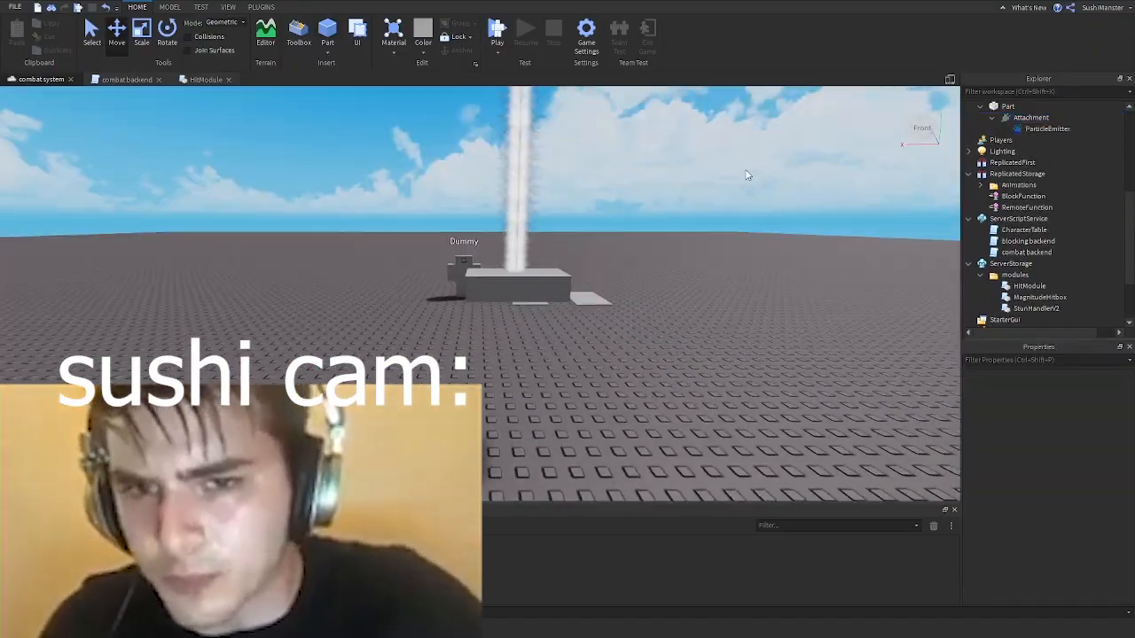
- Set the red ParticleEmitter's RotSpeed to 0 in the Properties panel
{"action": "left_click", "coordinate": [1046, 128]}
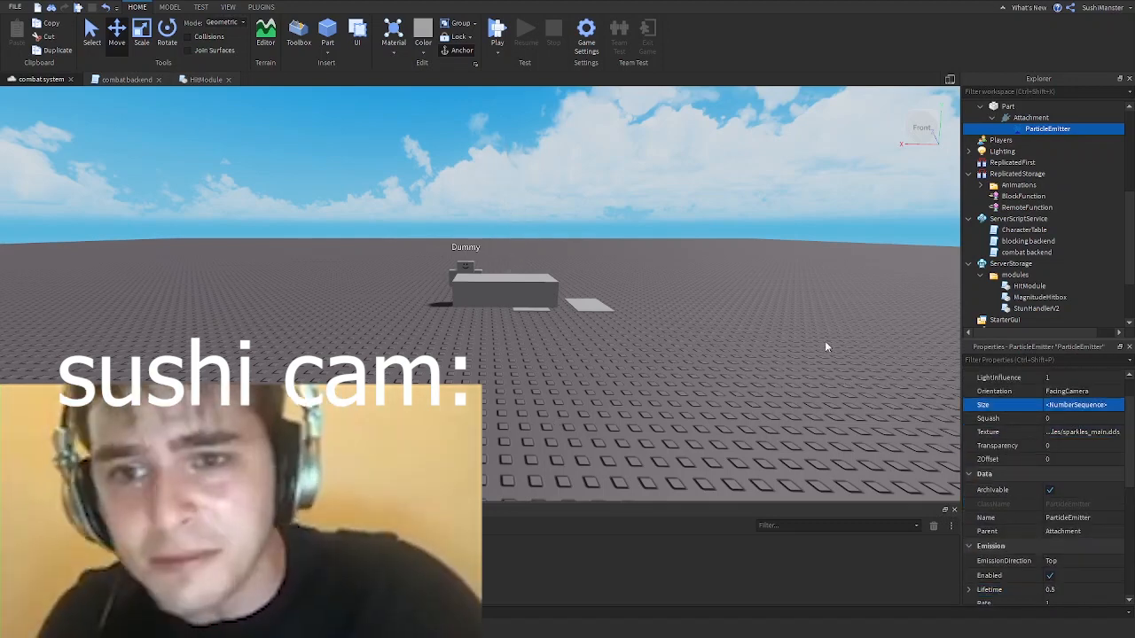
{"action": "left_click", "coordinate": [1071, 488]}
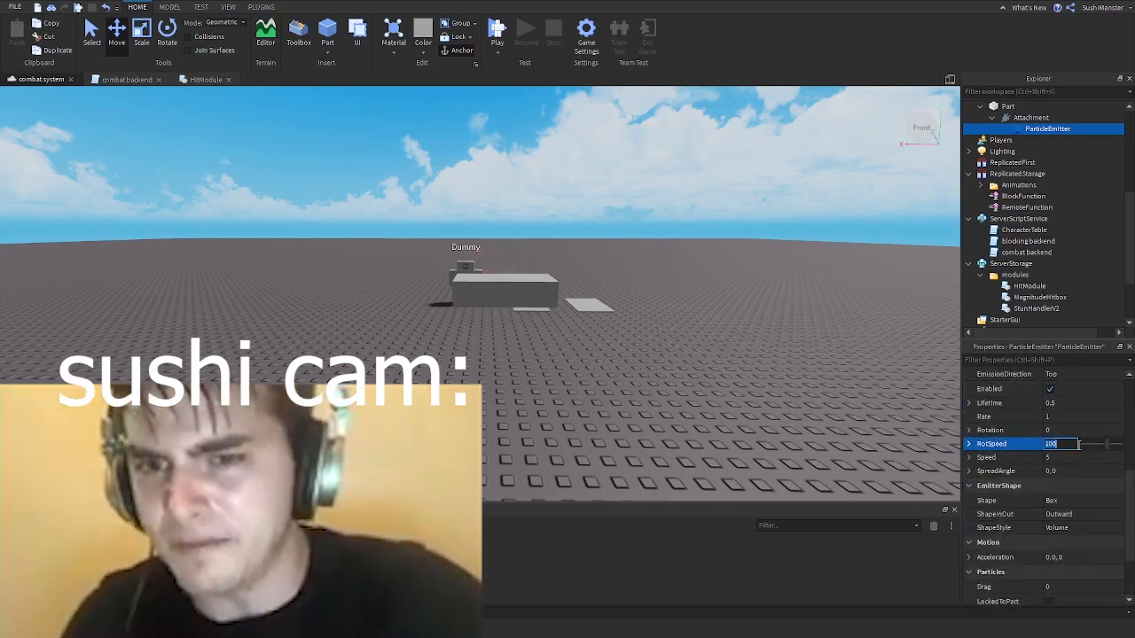
{"action": "type", "text": "0"}
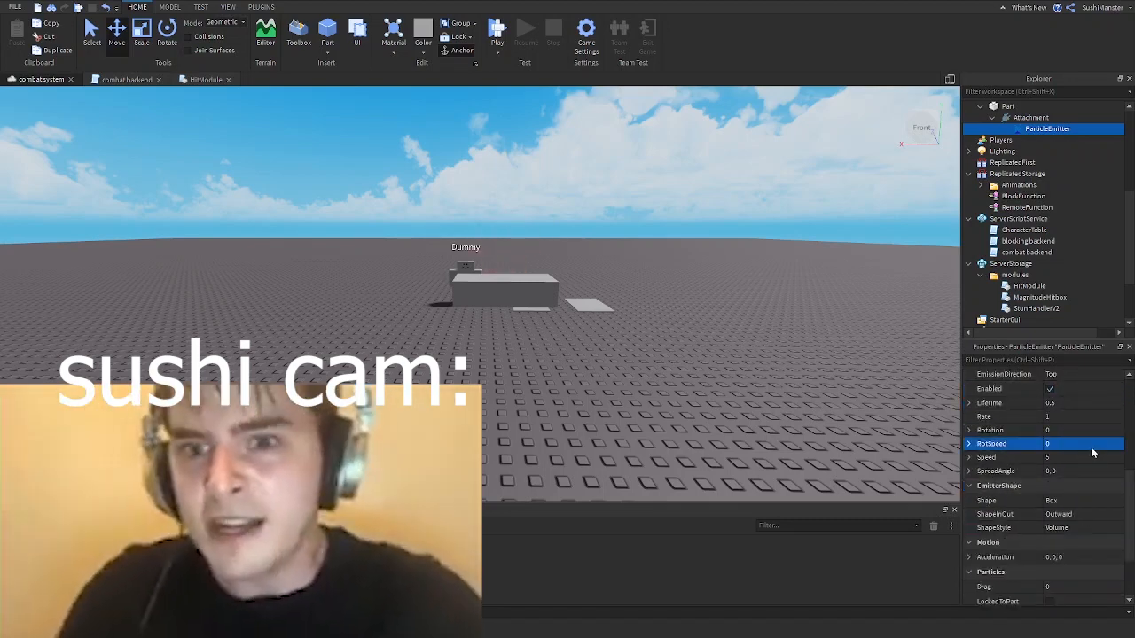
{"action": "left_click", "coordinate": [1007, 106]}
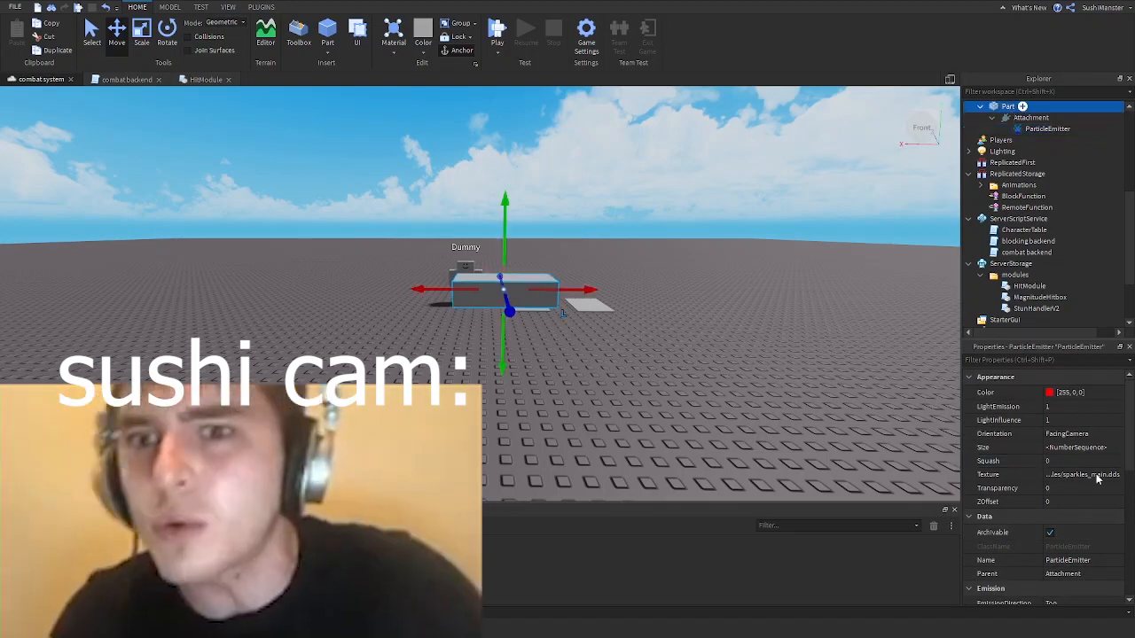
- Move the particle emitter under the combatbackend script
{"action": "left_click", "coordinate": [1050, 127]}
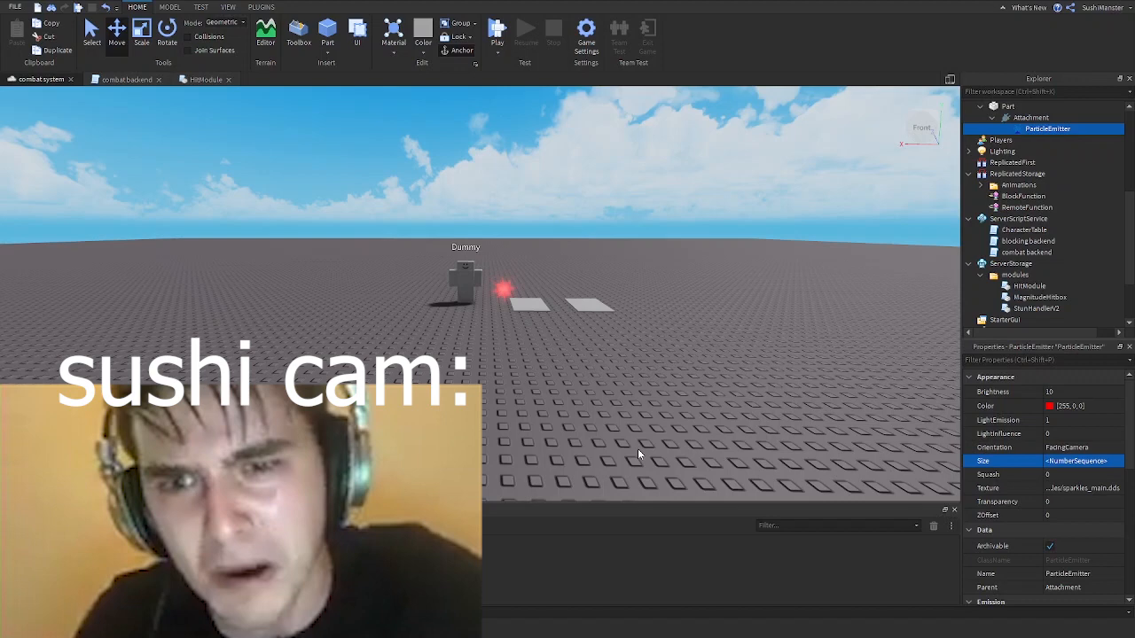
{"action": "scroll", "scroll_direction": "down", "scroll_amount": 3}
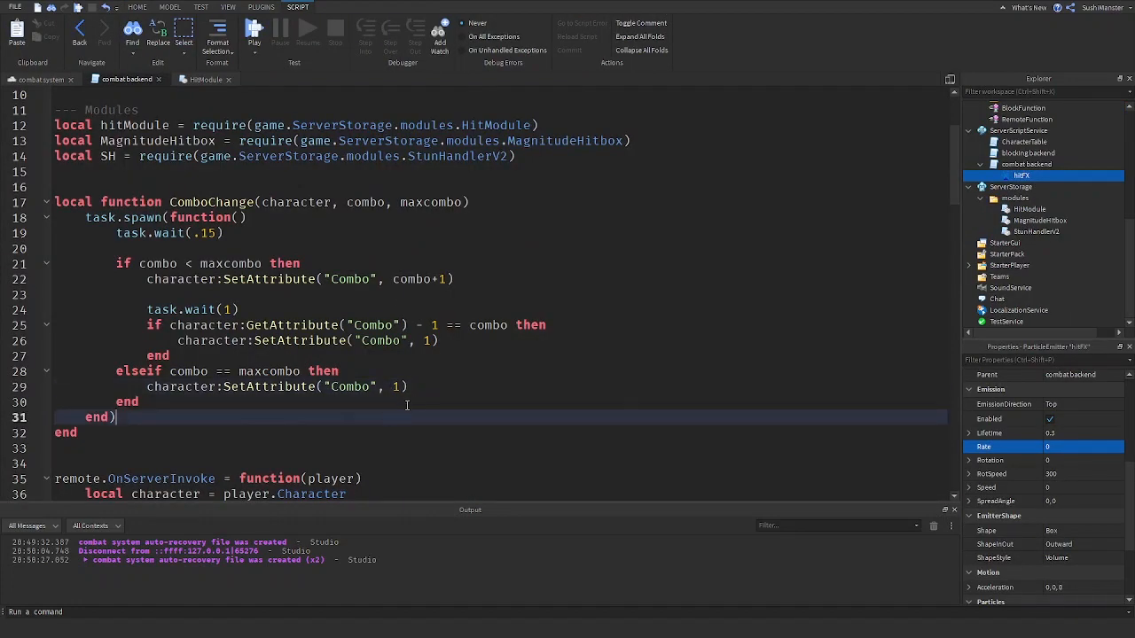
- Define local function hitFX(hit) creating an Attachment parented to hit
{"action": "scroll", "scroll_direction": "down", "scroll_amount": 3}
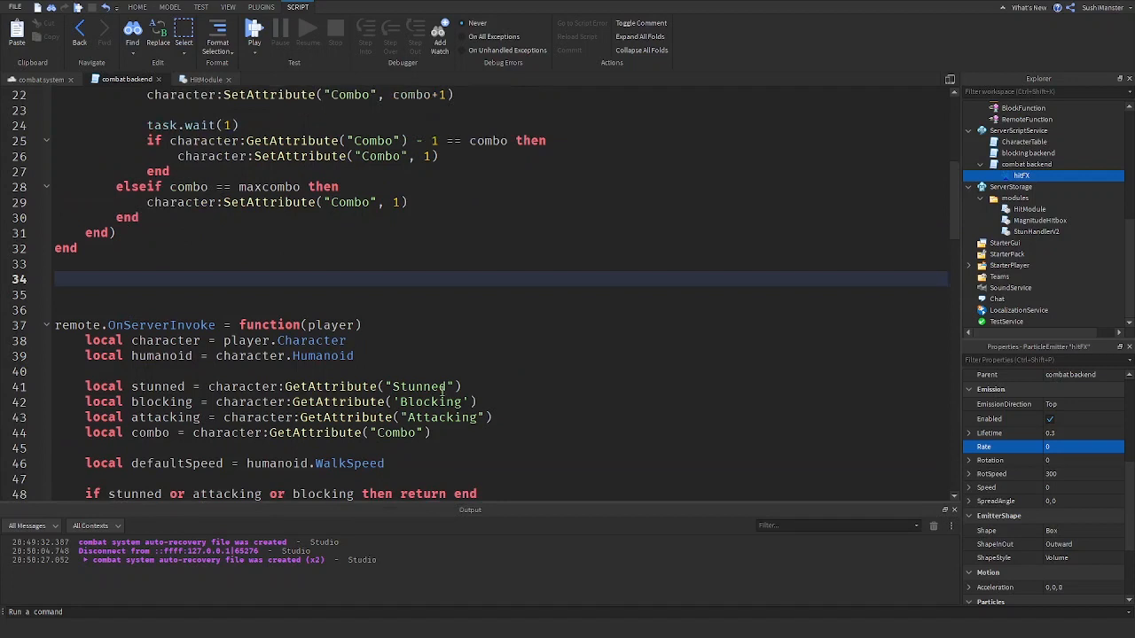
{"action": "type", "text": "local hit"}
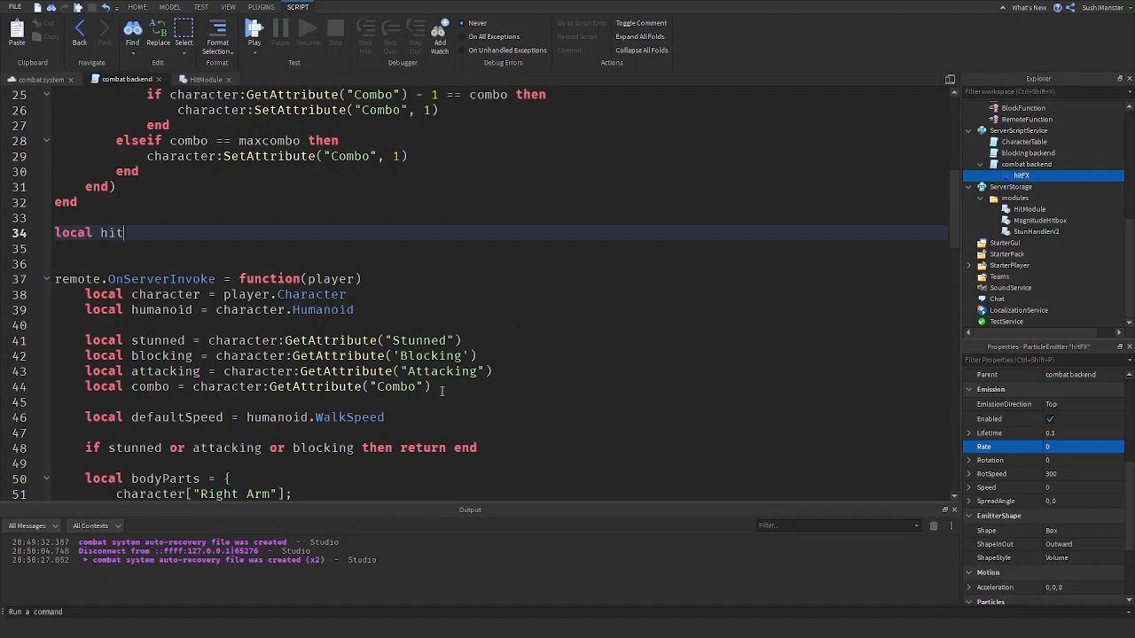
{"action": "type", "text": "FX"}
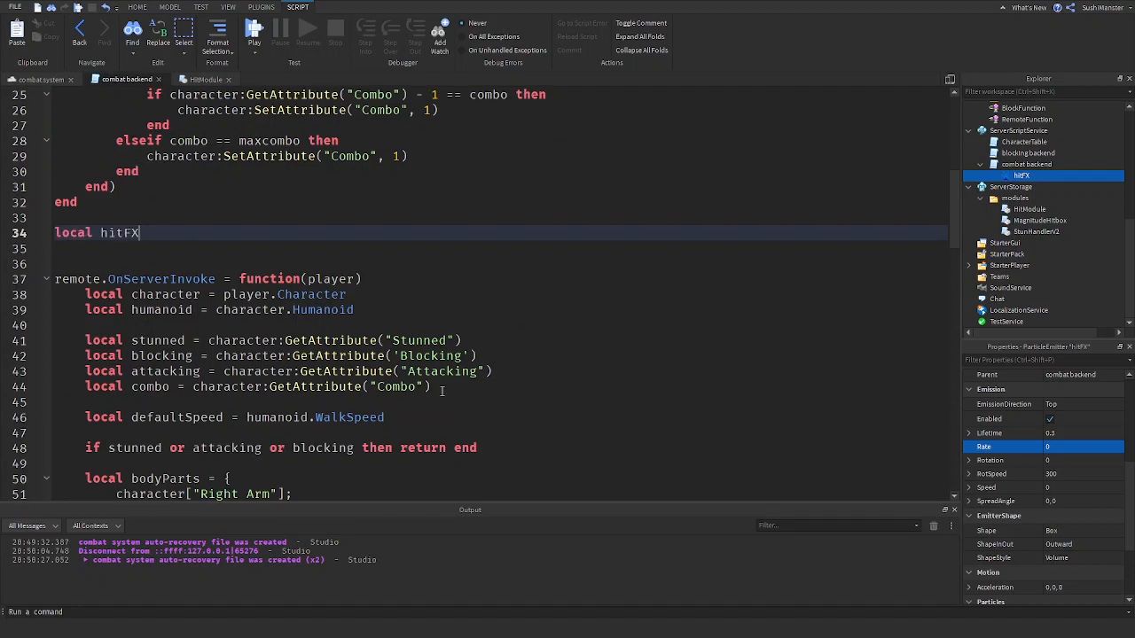
{"action": "type", "text": "function hit"}
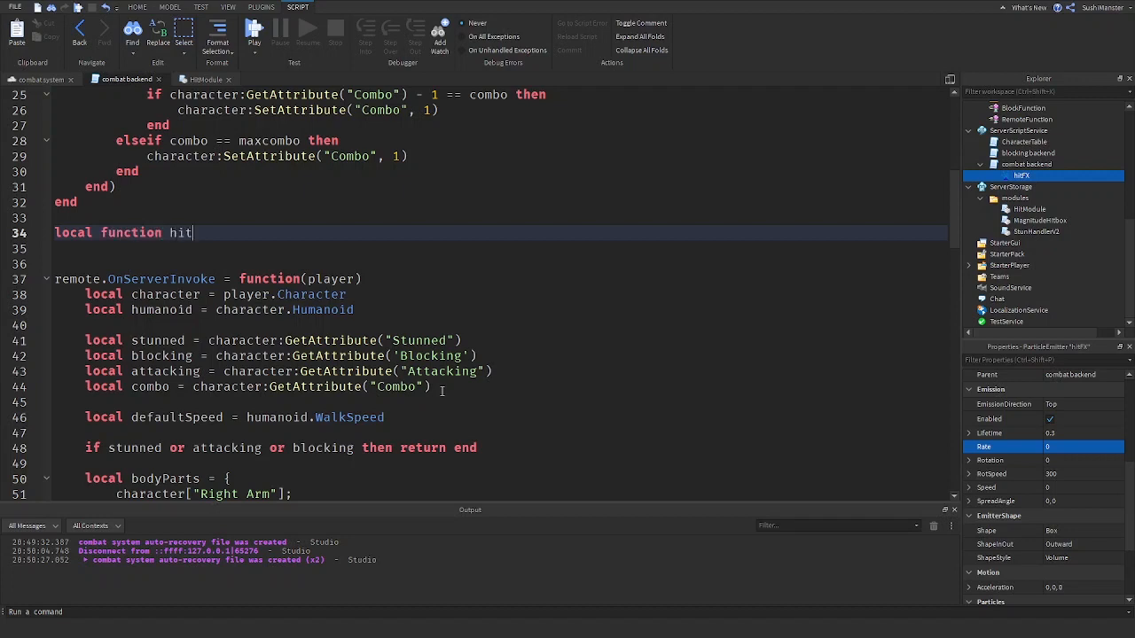
{"action": "type", "text": "FX(hit)"}
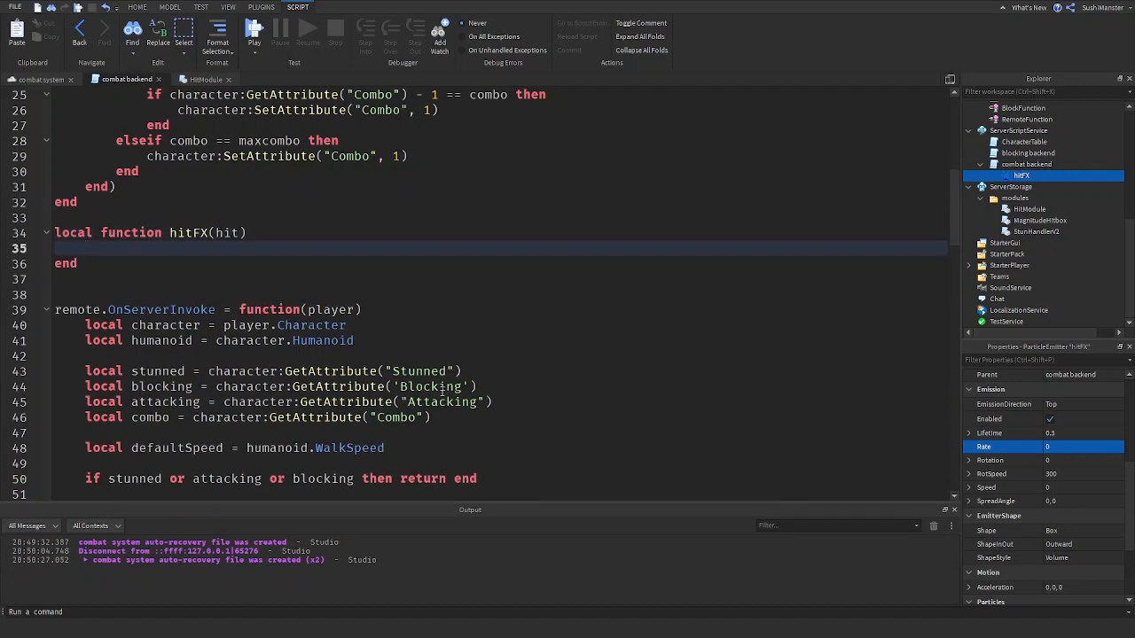
{"action": "type", "text": "local at"}
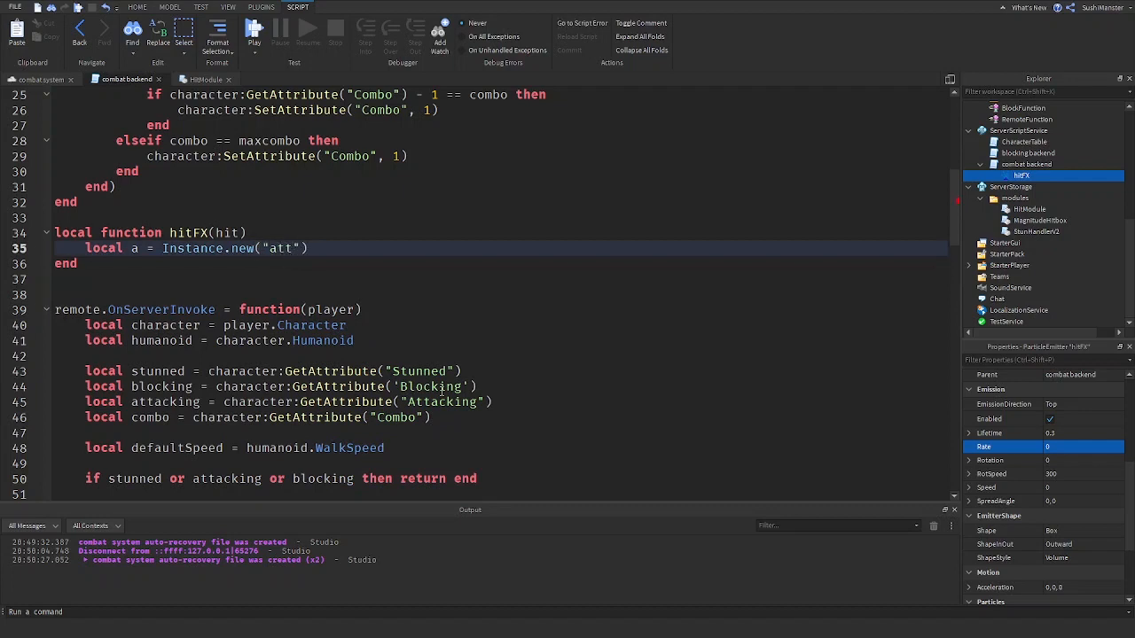
{"action": "type", "text": "Attachment"}
{"action": "type", "text": "a.Pa"}
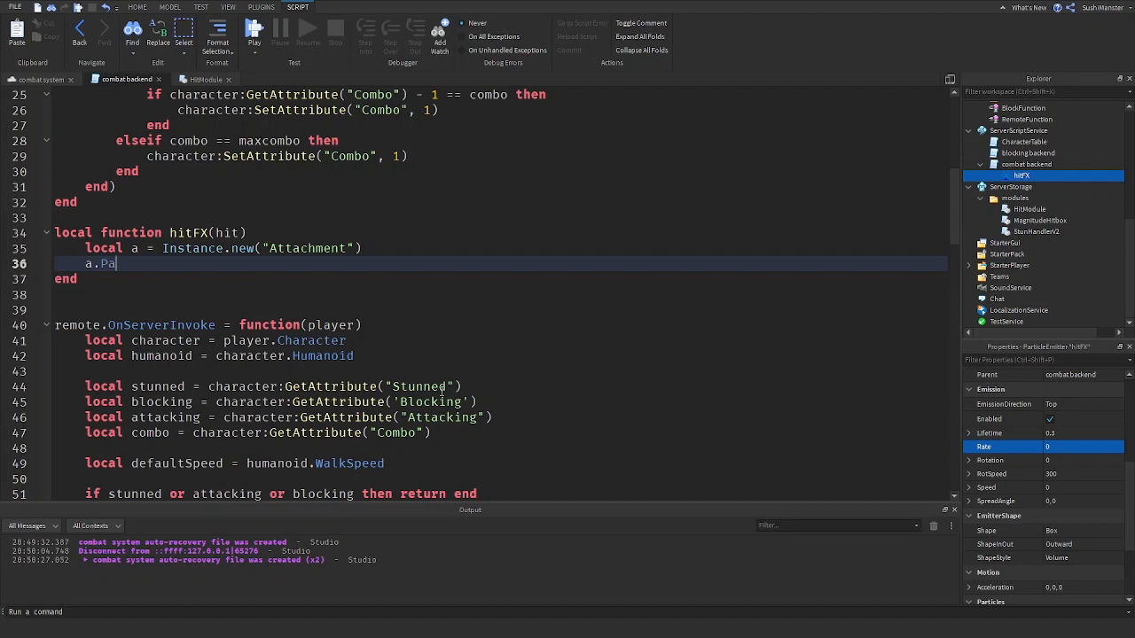
{"action": "type", "text": "rent = hit"}
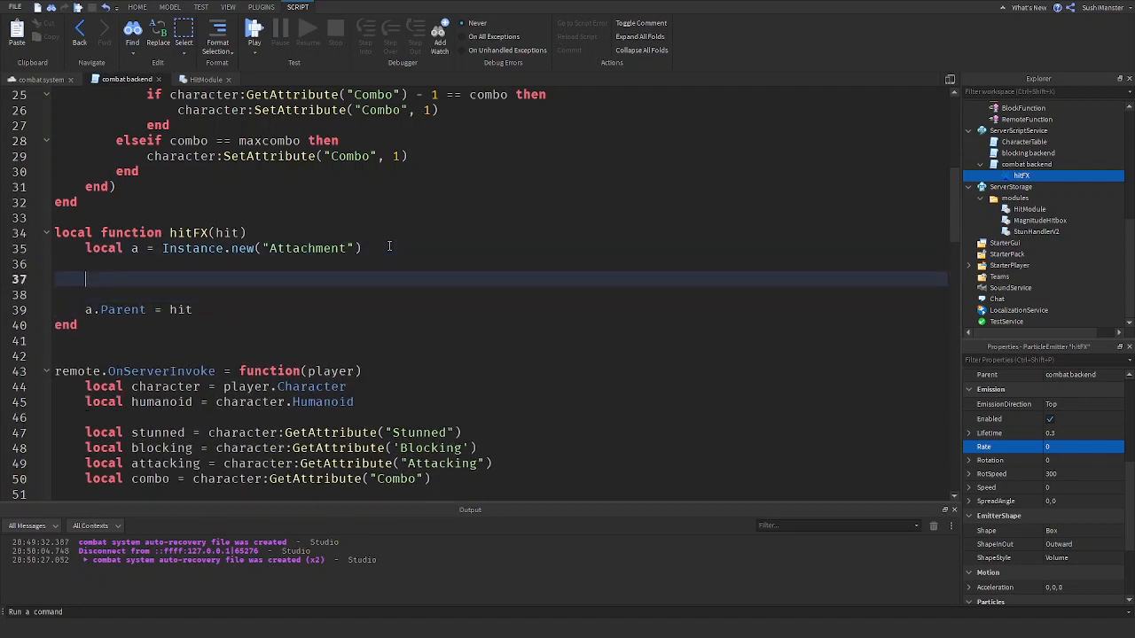
- Clone script.hitFX into the attachment and call particle:Emit(1)
{"action": "type", "text": "local par"}
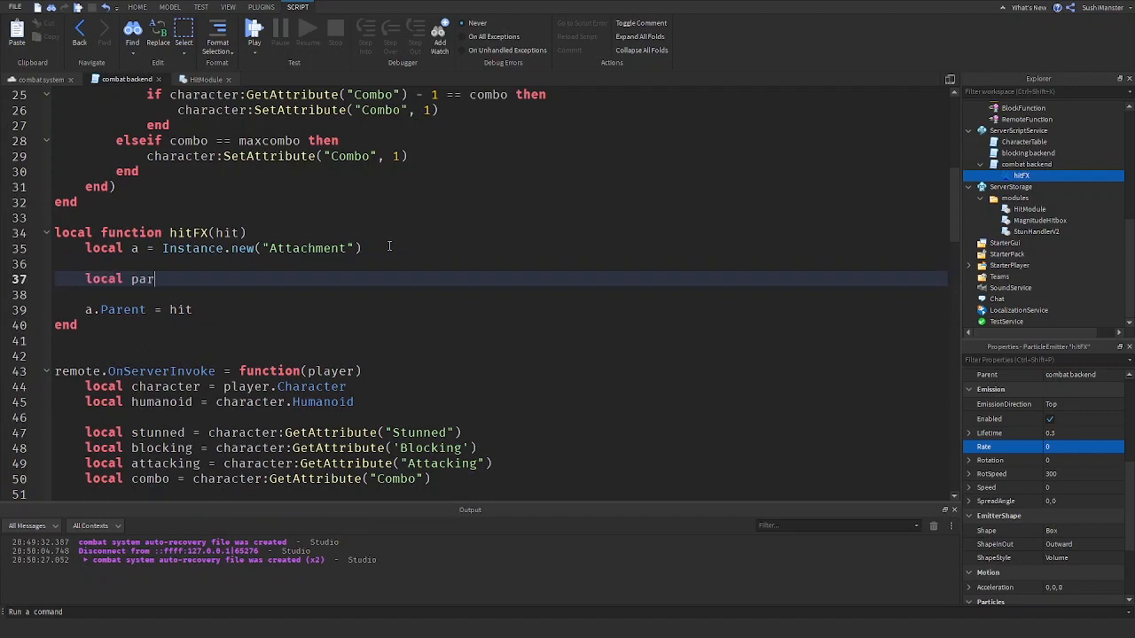
{"action": "key", "text": "Backspace"}
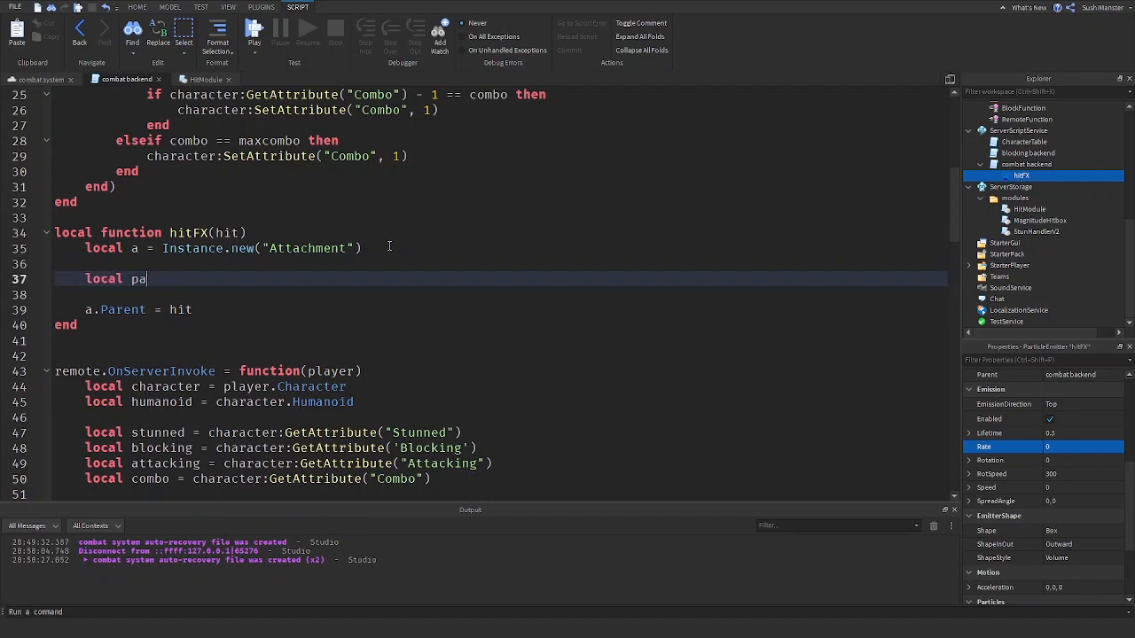
{"action": "type", "text": "hit"}
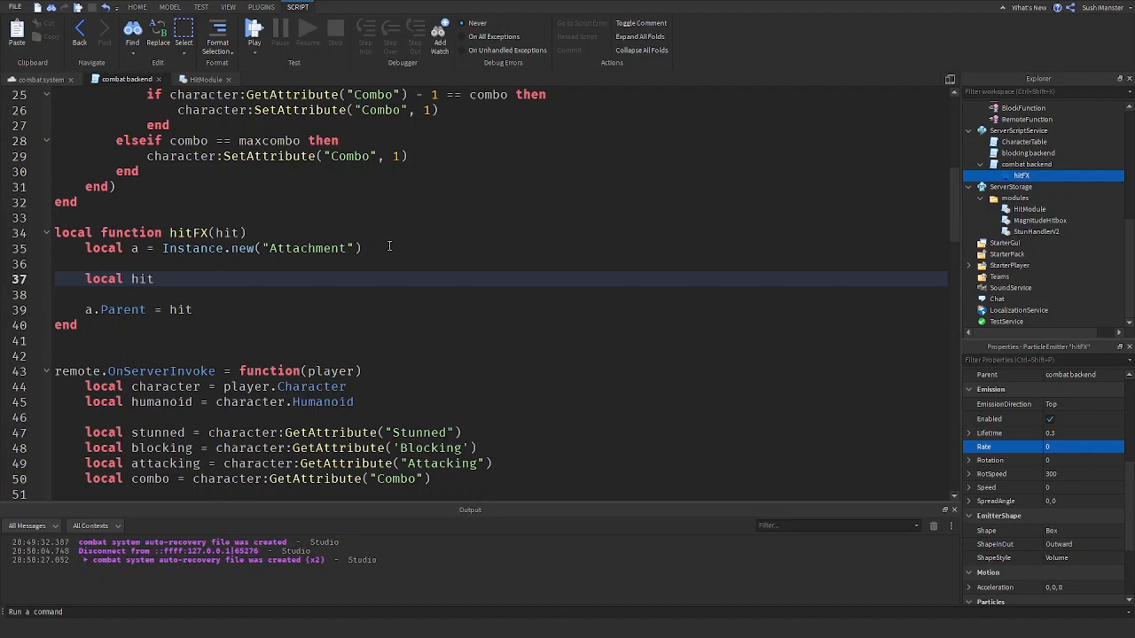
{"action": "type", "text": "particle ="}
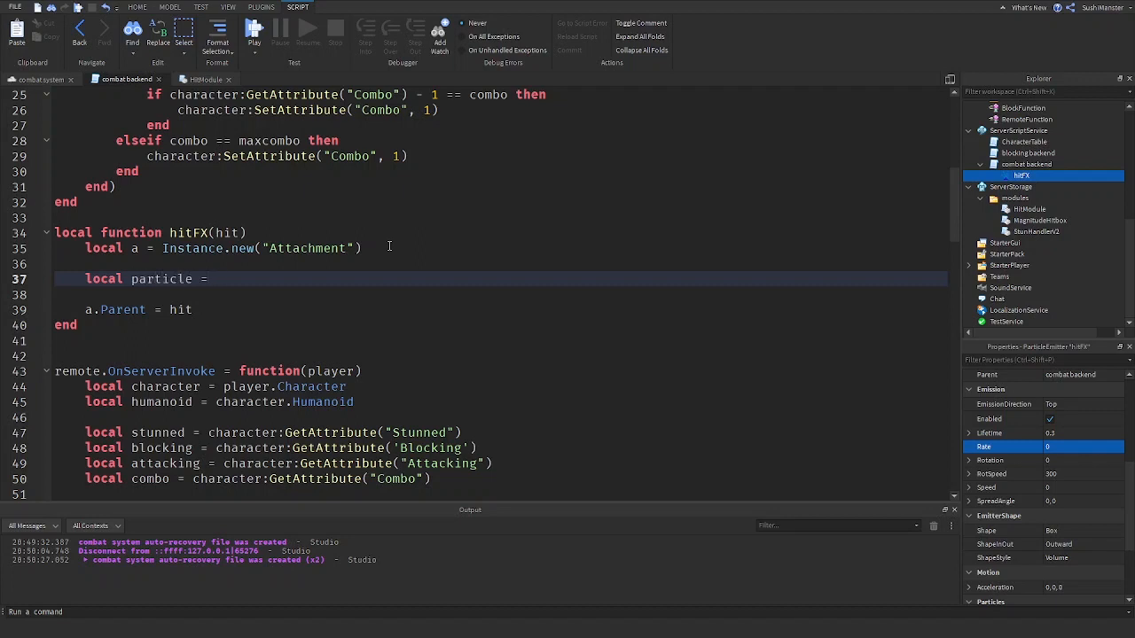
{"action": "type", "text": "script.hi"}
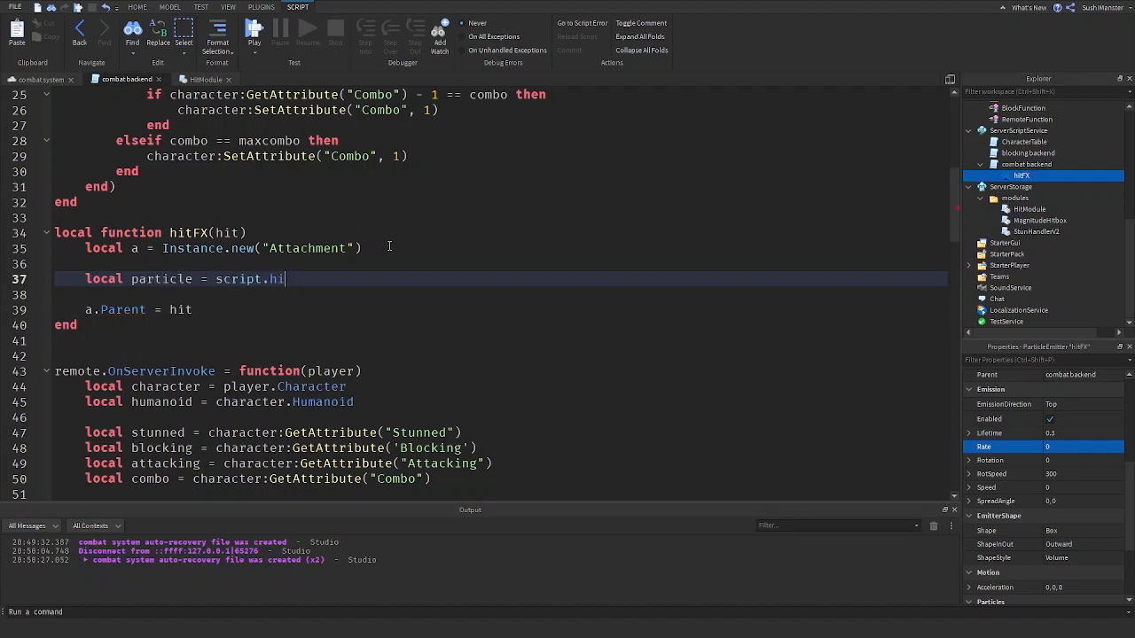
{"action": "type", "text": "tFX:Clone()"}
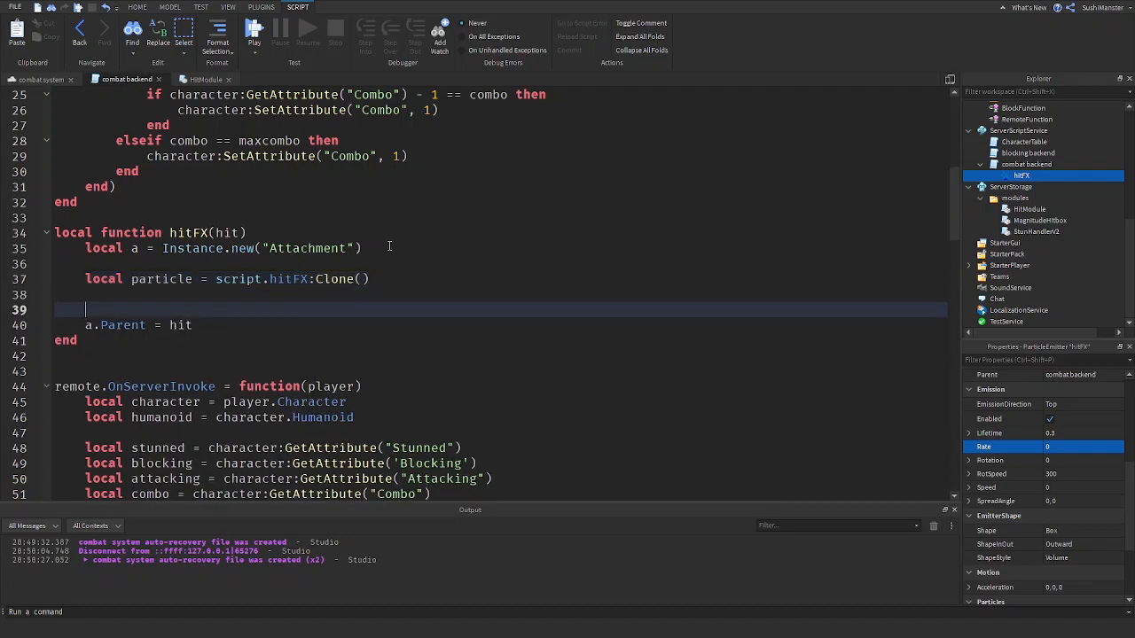
{"action": "type", "text": "particle.Parent = a"}
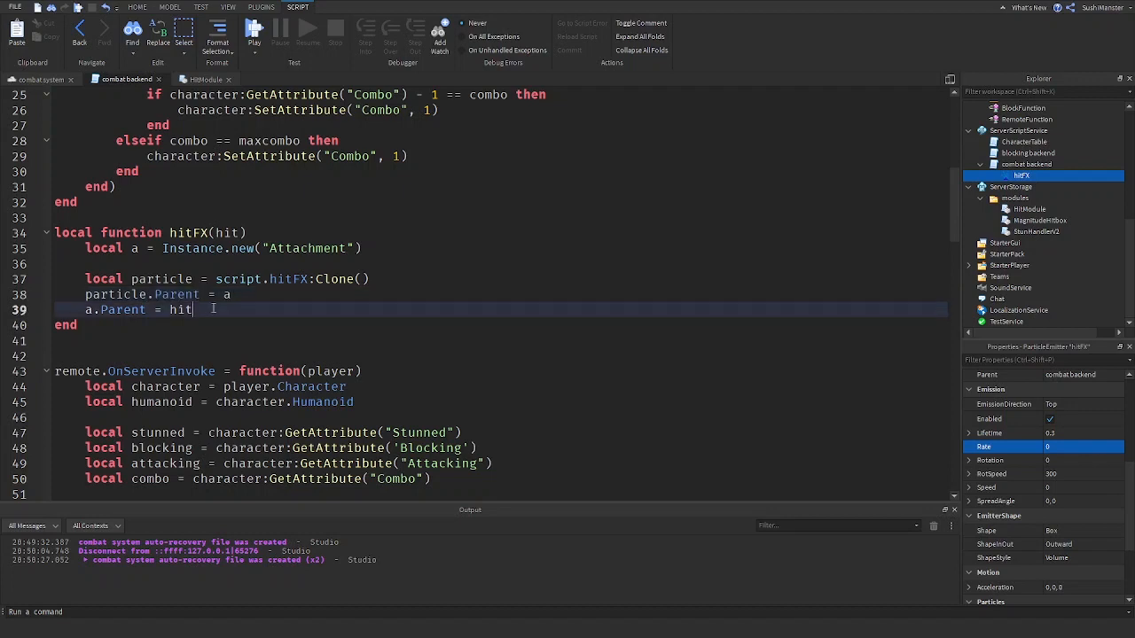
{"action": "type", "text": "particle:Emit"}
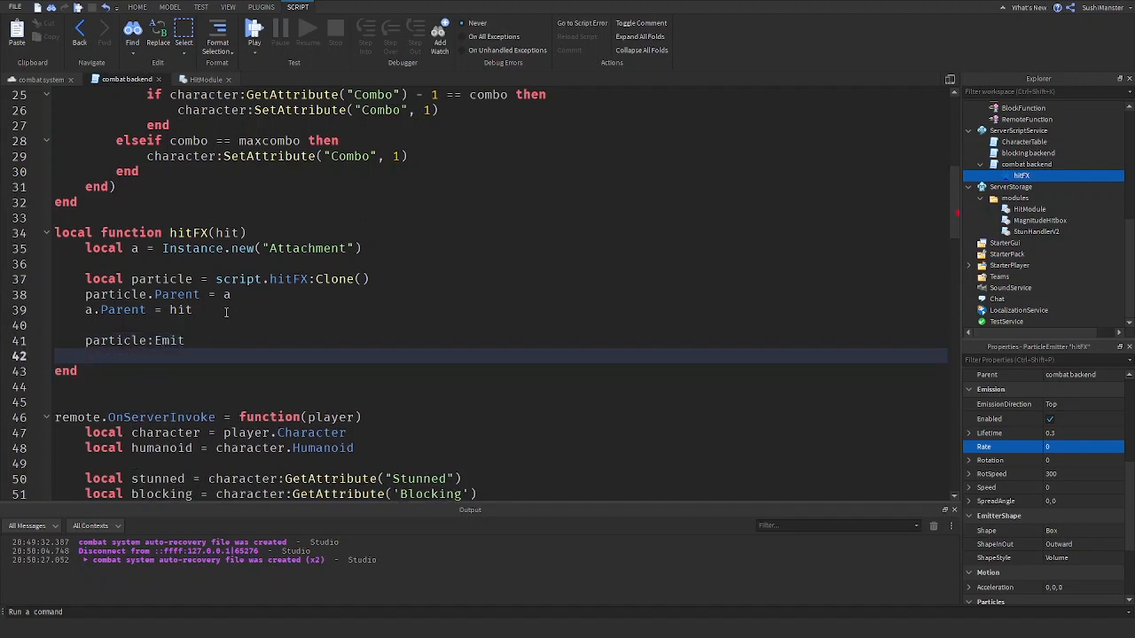
{"action": "type", "text": "()"}
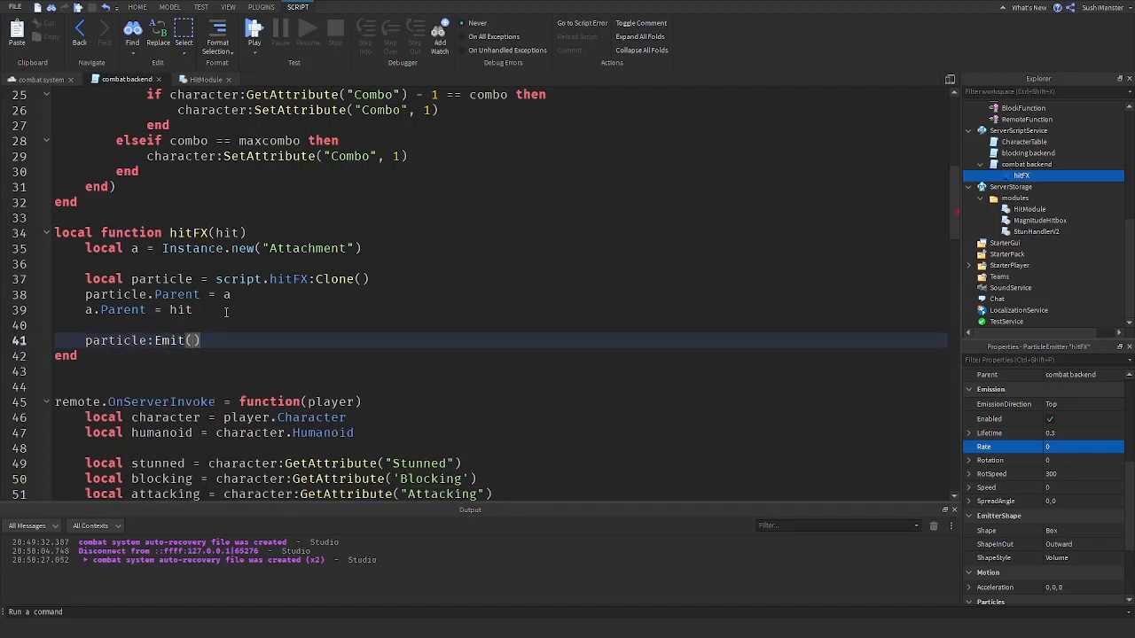
{"action": "type", "text": "1"}
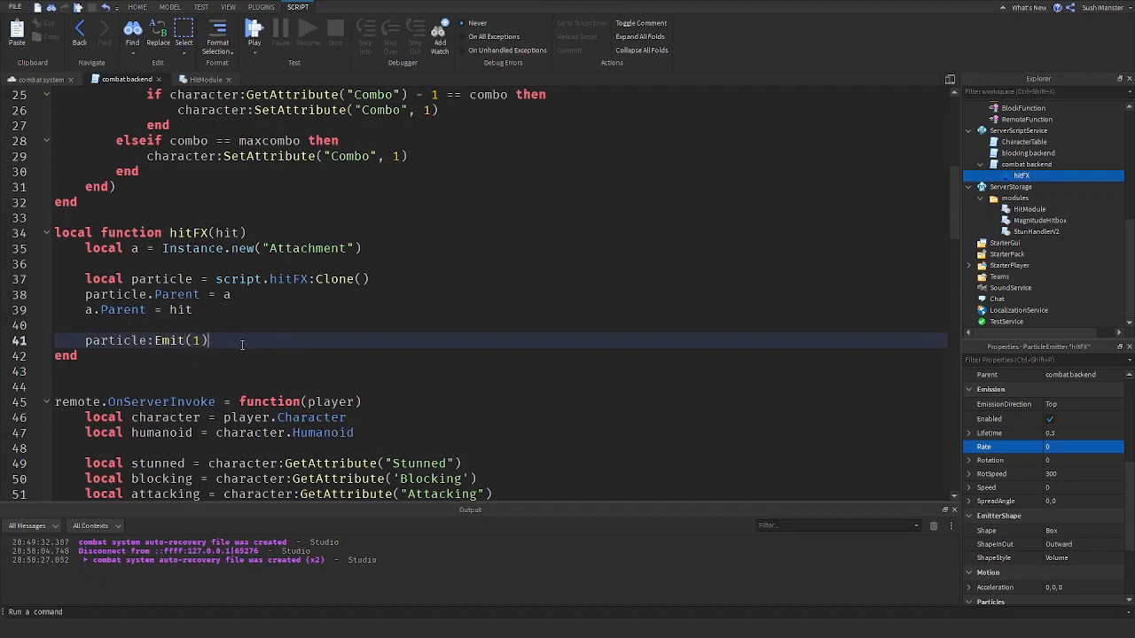
- Add game.Debris:AddItem(a, .5) to clean up the attachment
{"action": "key", "text": "Return"}
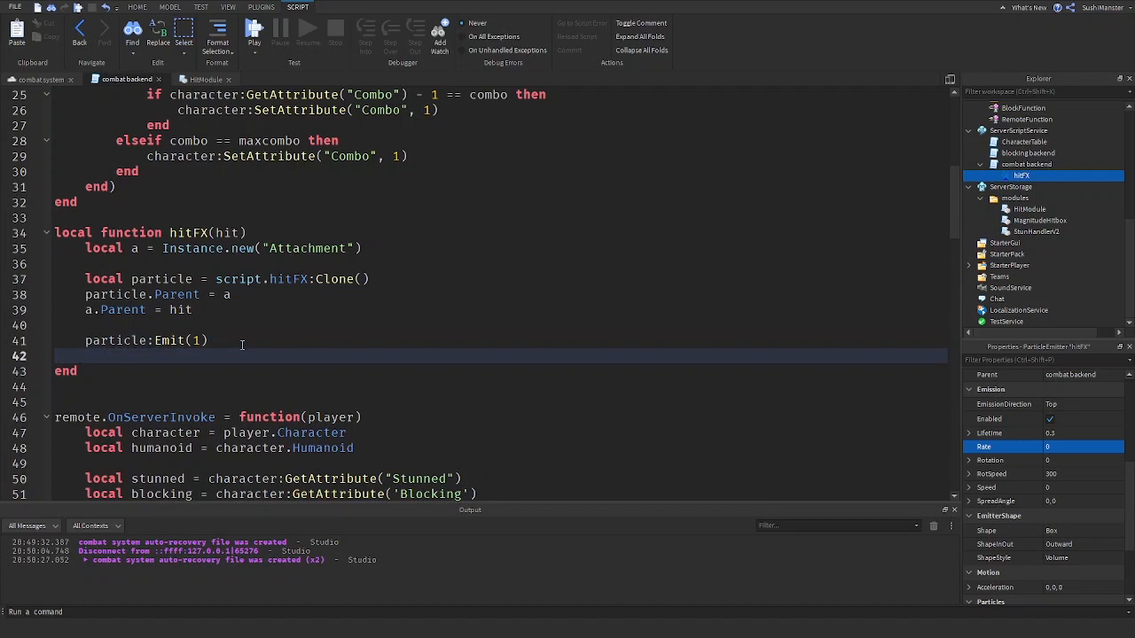
{"action": "type", "text": "game."}
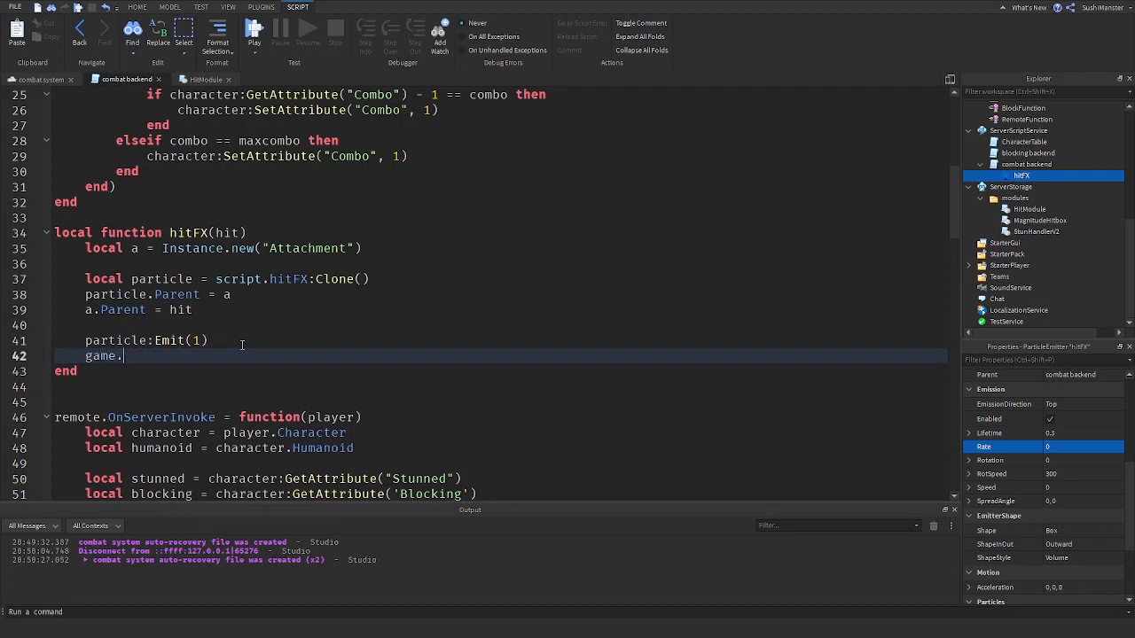
{"action": "type", "text": "Debris:AddItem()"}
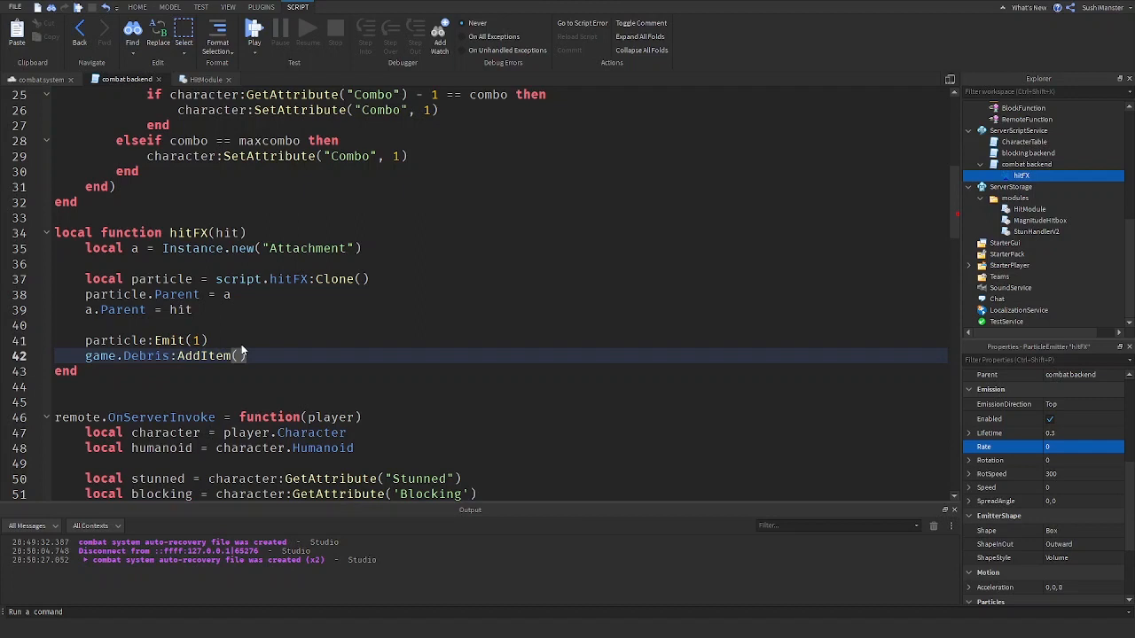
{"action": "type", "text": "particle,"}
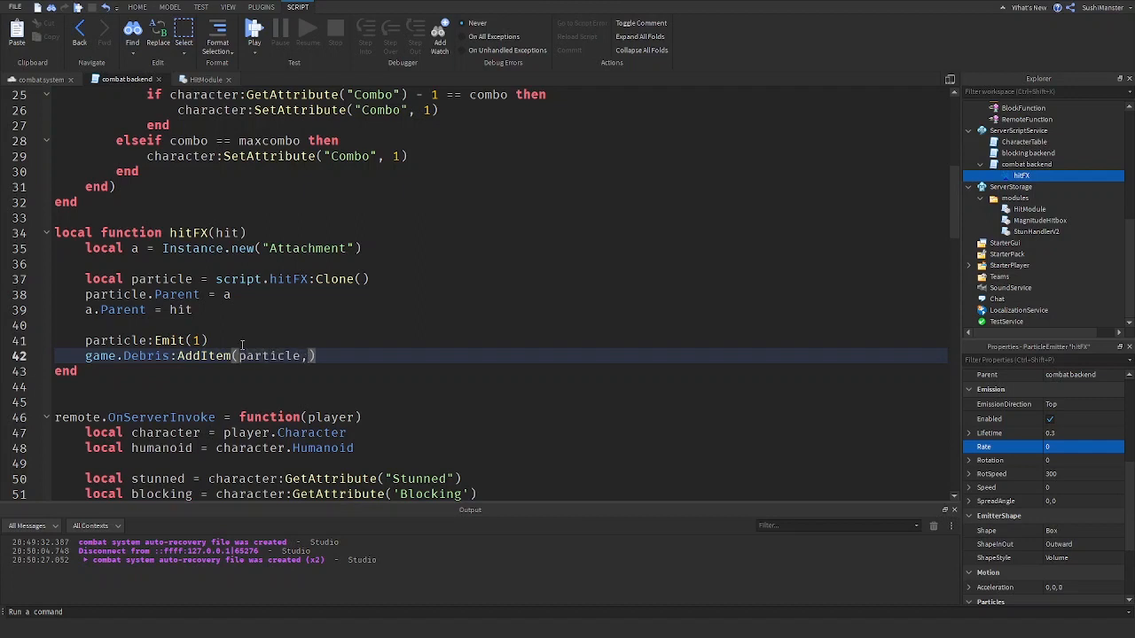
{"action": "double_click", "coordinate": [270, 355]}
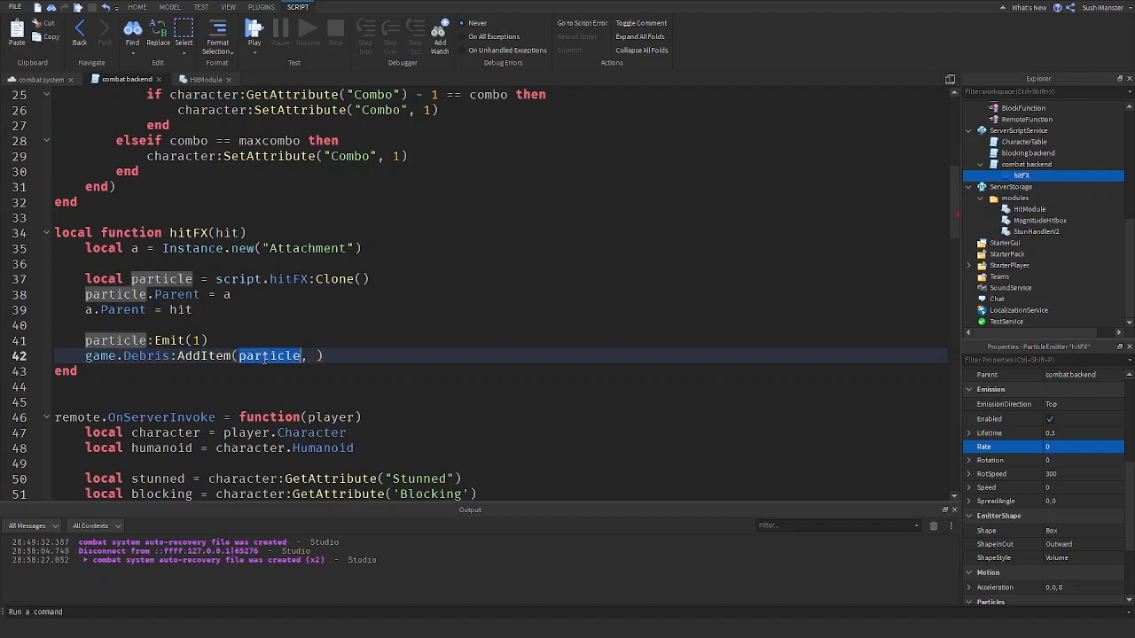
{"action": "type", "text": "a"}
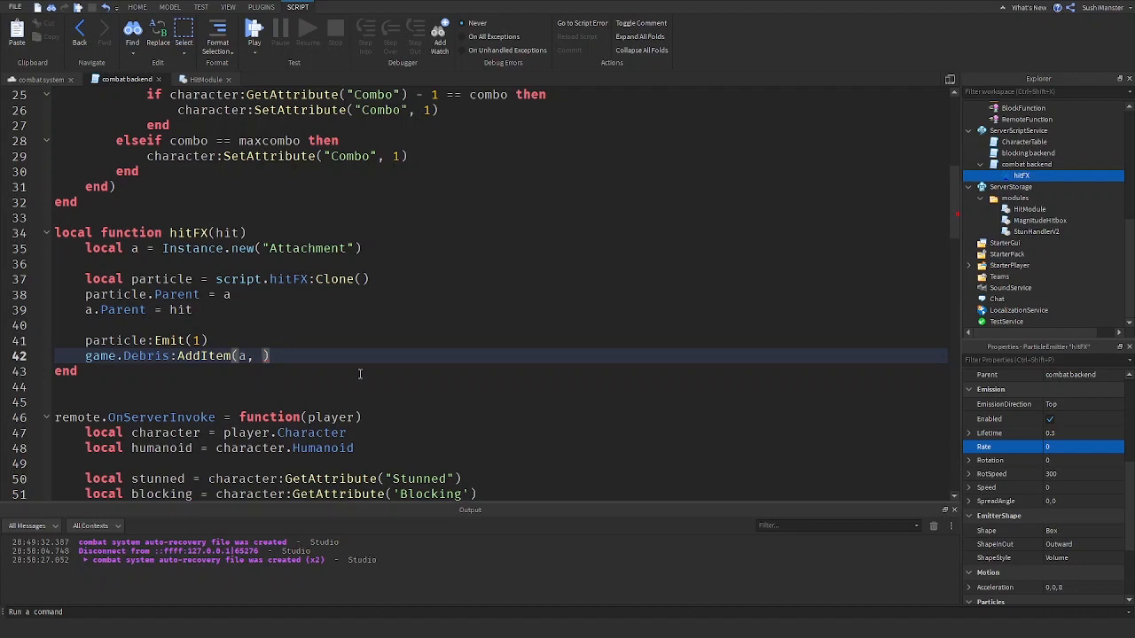
{"action": "type", "text": ".5"}
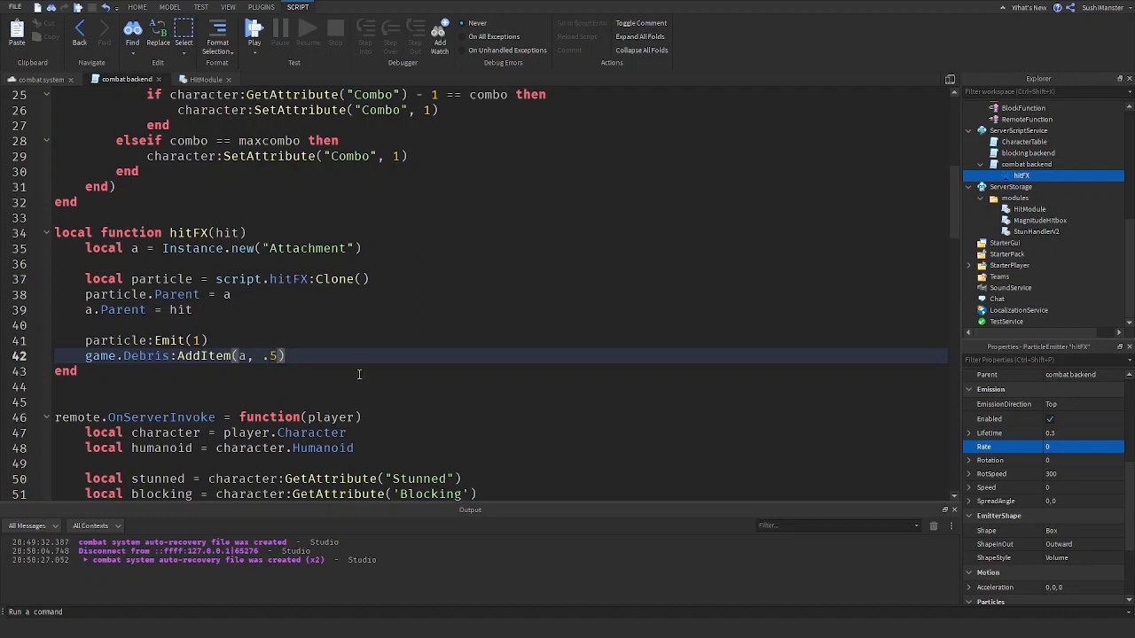
{"action": "scroll", "scroll_direction": "up", "scroll_amount": 3}
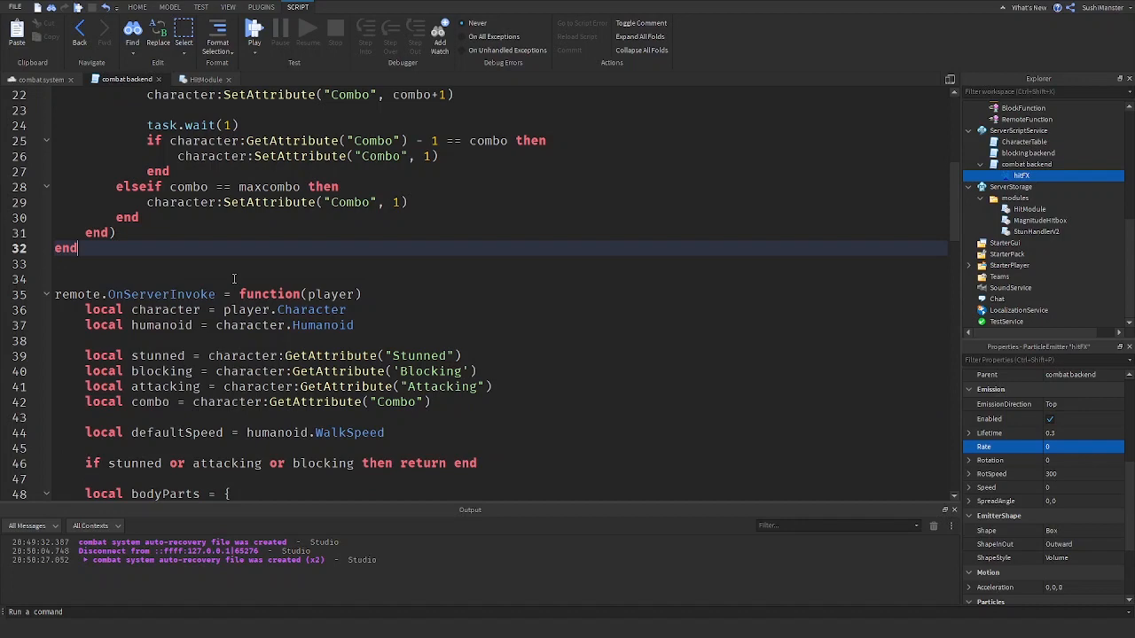
- Paste hitFX inside hitbox.Touched:Connect and pass it as an extra hitModule.Hit argument
{"action": "scroll", "scroll_direction": "down", "scroll_amount": 3}
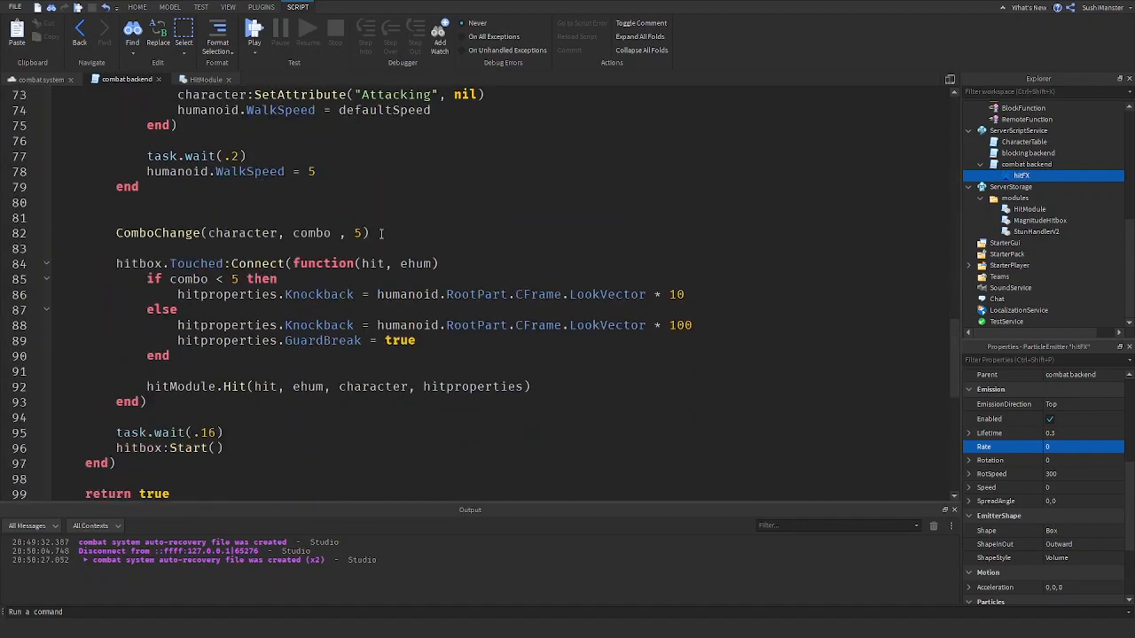
{"action": "left_click", "coordinate": [115, 218]}
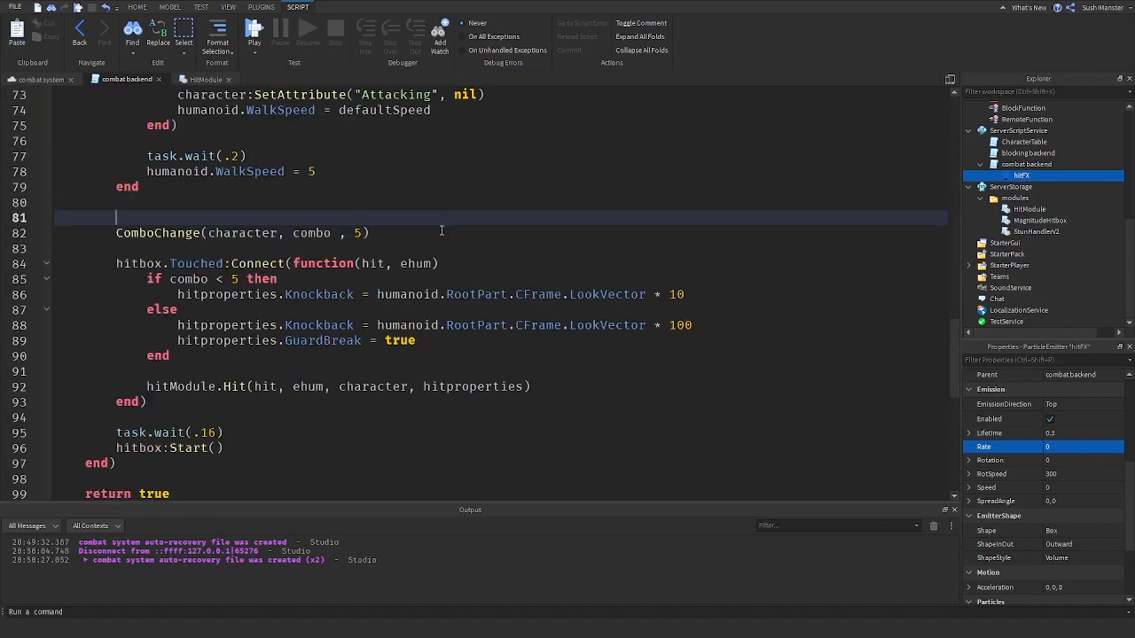
{"action": "scroll", "scroll_direction": "up", "scroll_amount": 3}
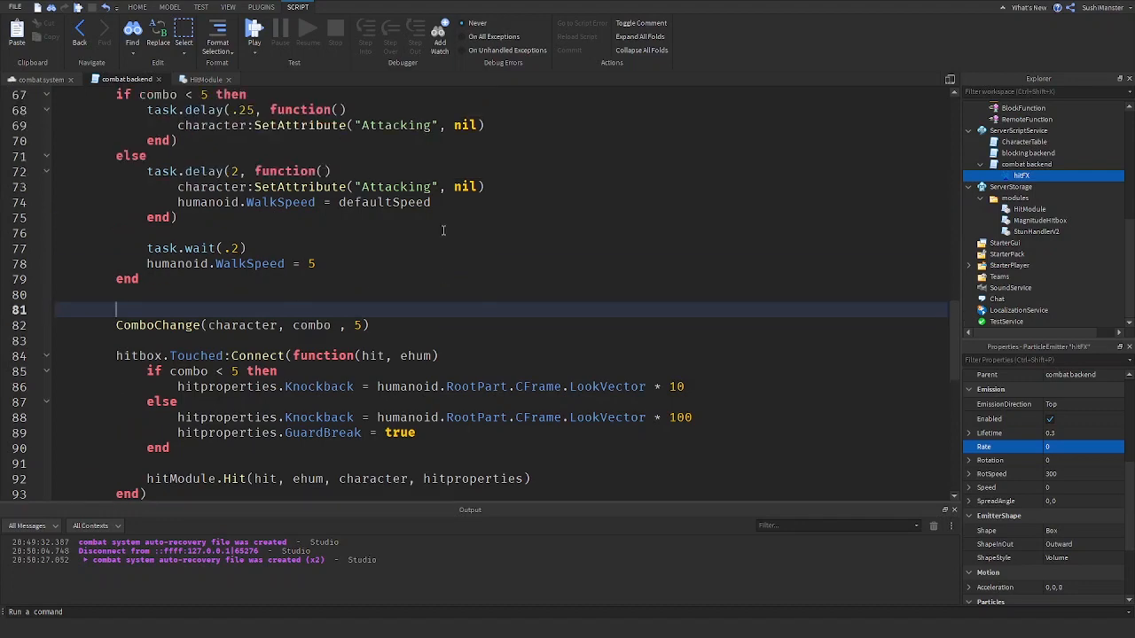
{"action": "scroll", "scroll_direction": "up", "scroll_amount": 3}
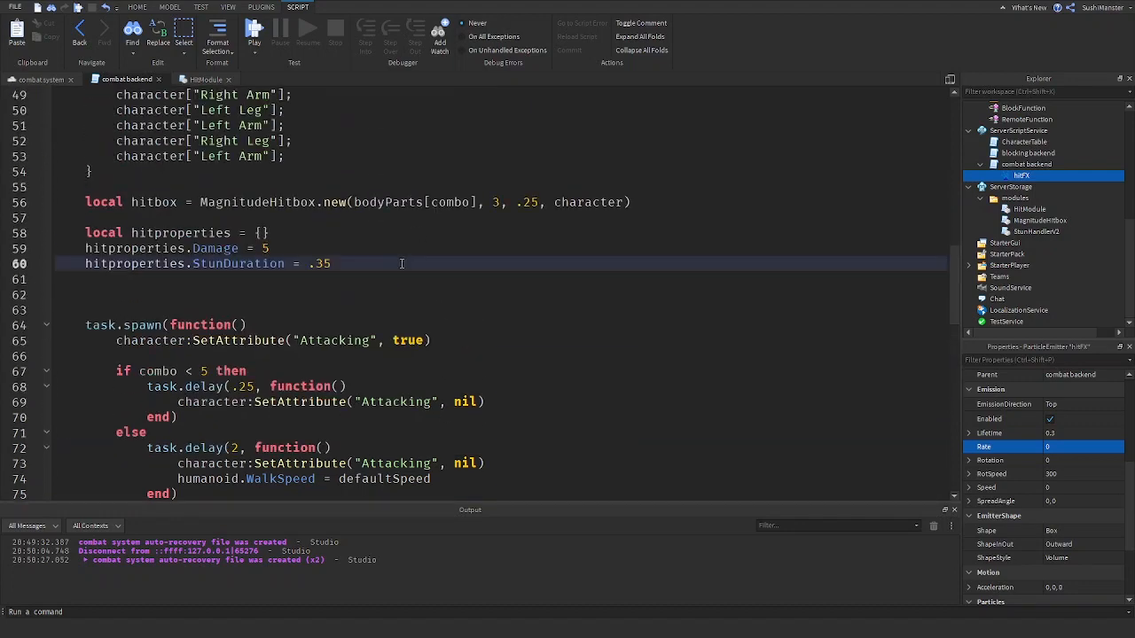
{"action": "scroll", "scroll_direction": "down", "scroll_amount": 3}
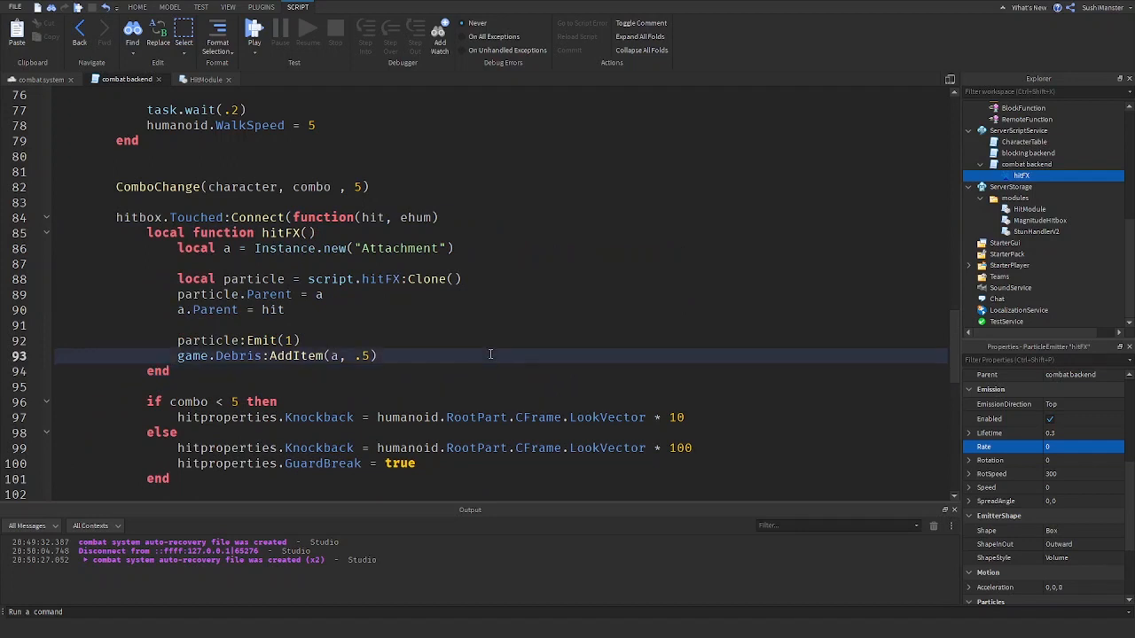
{"action": "scroll", "scroll_direction": "down", "scroll_amount": 3}
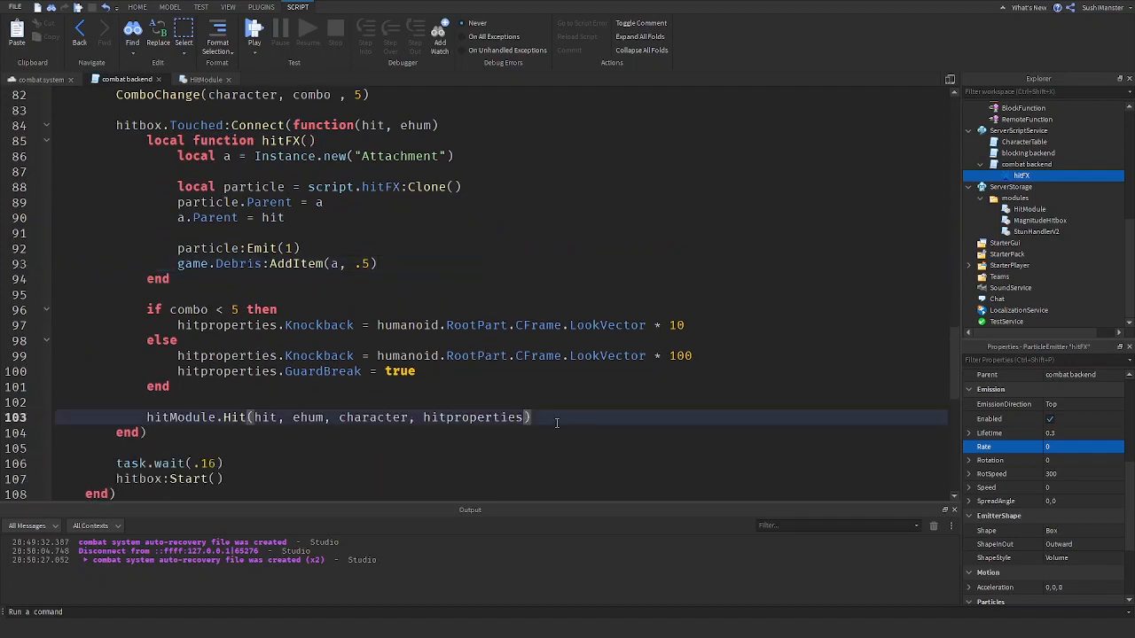
{"action": "type", "text": ", hitf"}
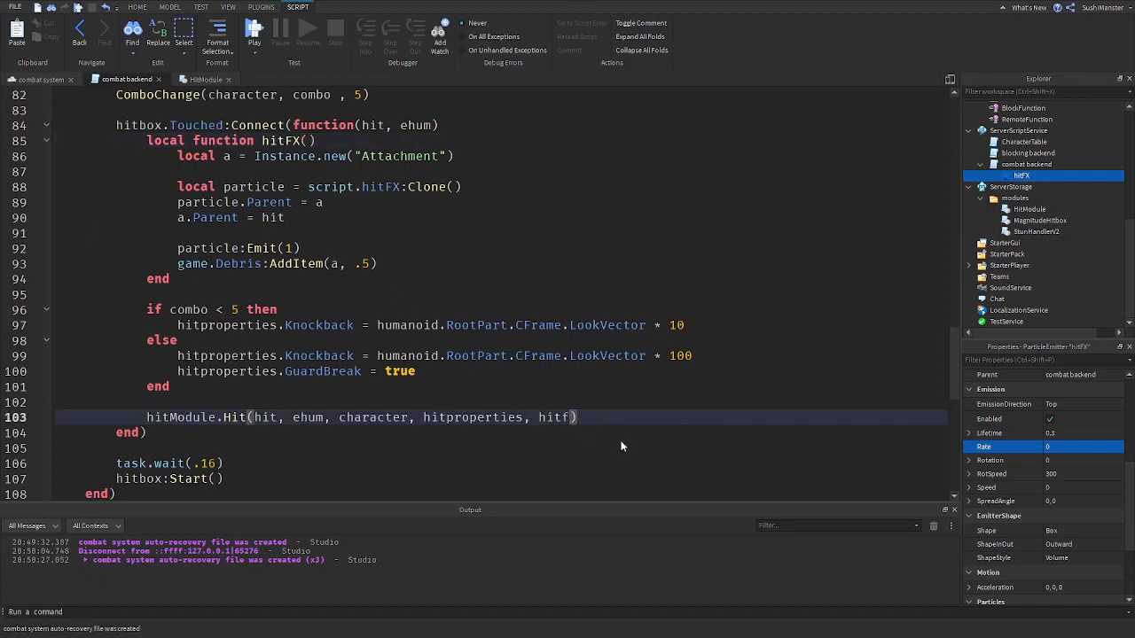
{"action": "scroll", "scroll_direction": "up", "scroll_amount": 3}
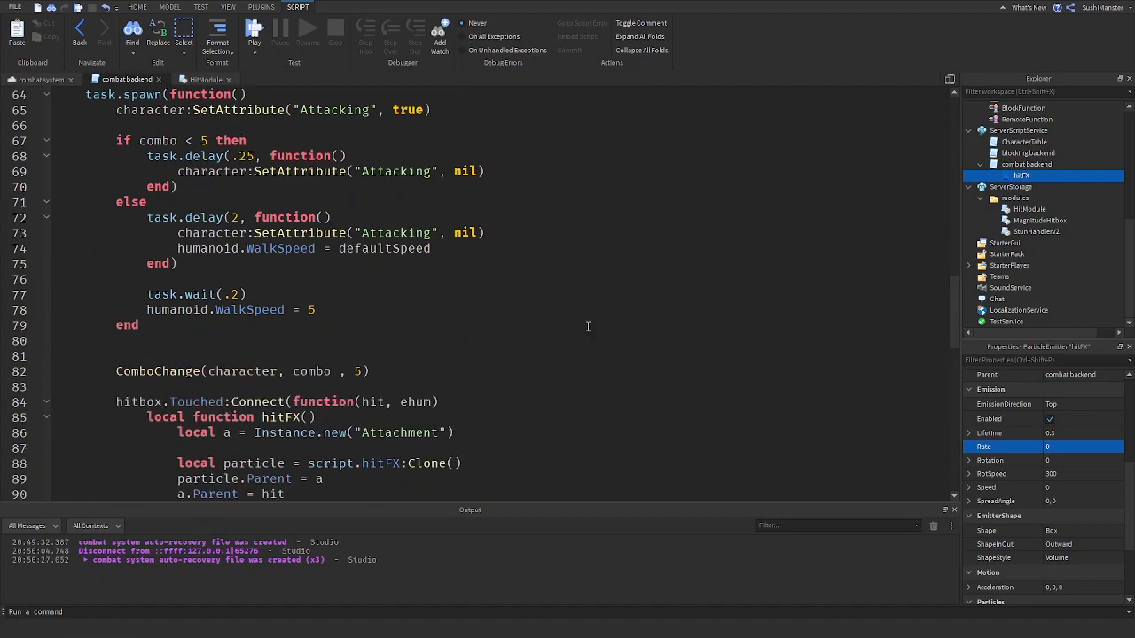
- Move the if combo < 5 delay block into a new local function ComboDelay(combo, character, humanoid)
{"action": "scroll", "scroll_direction": "down", "scroll_amount": 3}
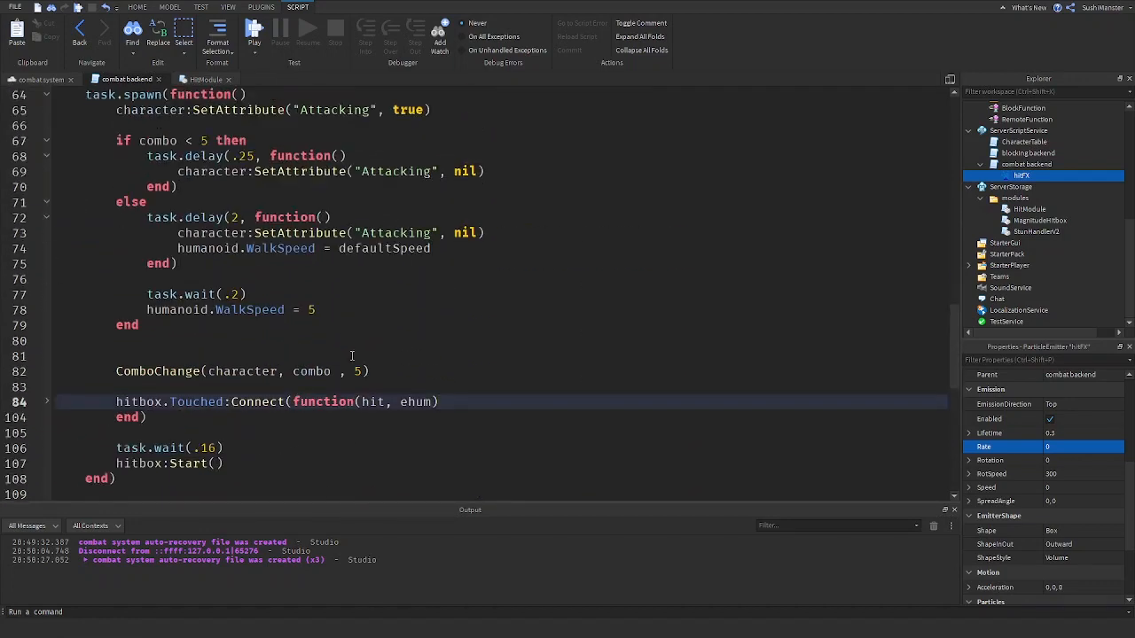
{"action": "scroll", "scroll_direction": "up", "scroll_amount": 3}
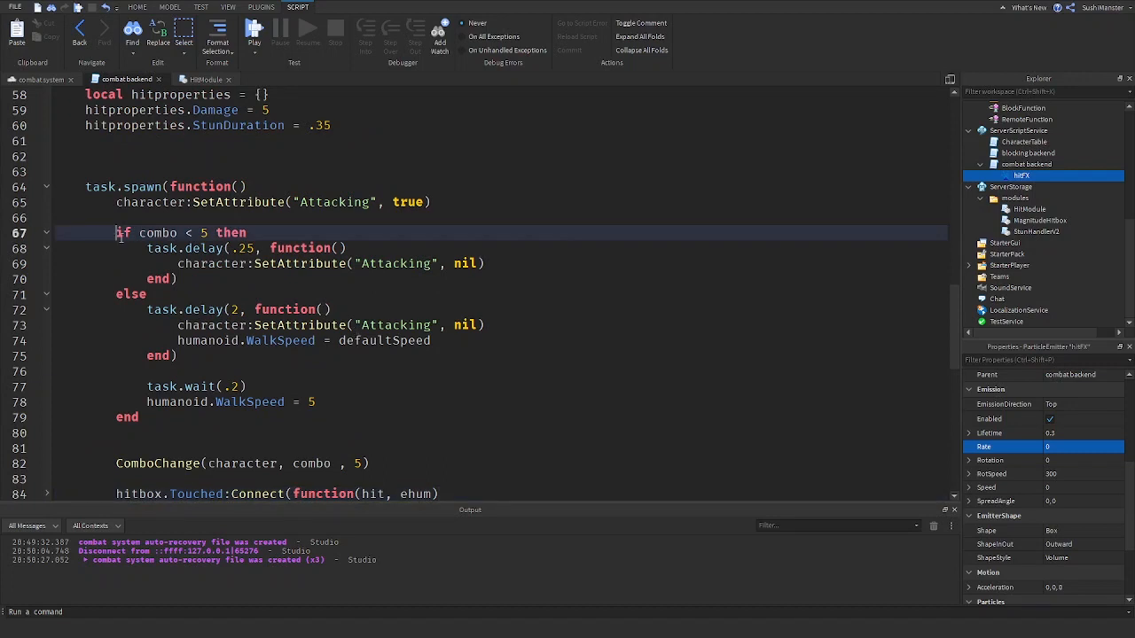
{"action": "left_click_drag", "start_coordinate": [115, 232], "coordinate": [135, 262]}
{"action": "type", "text": "local fun"}
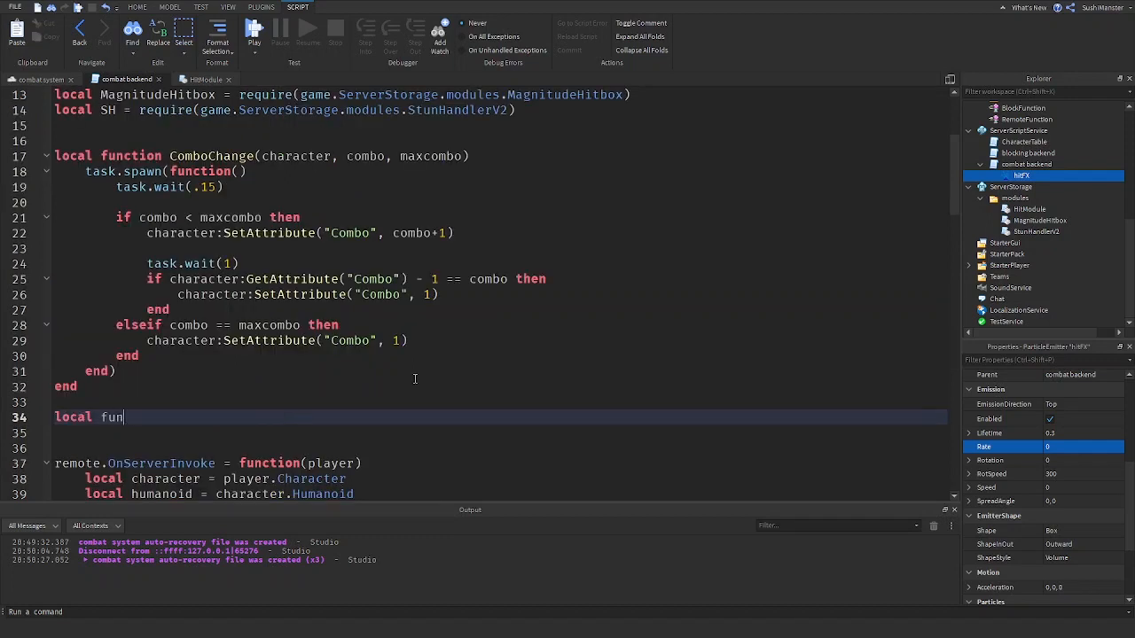
{"action": "type", "text": "ction ComboSpe"}
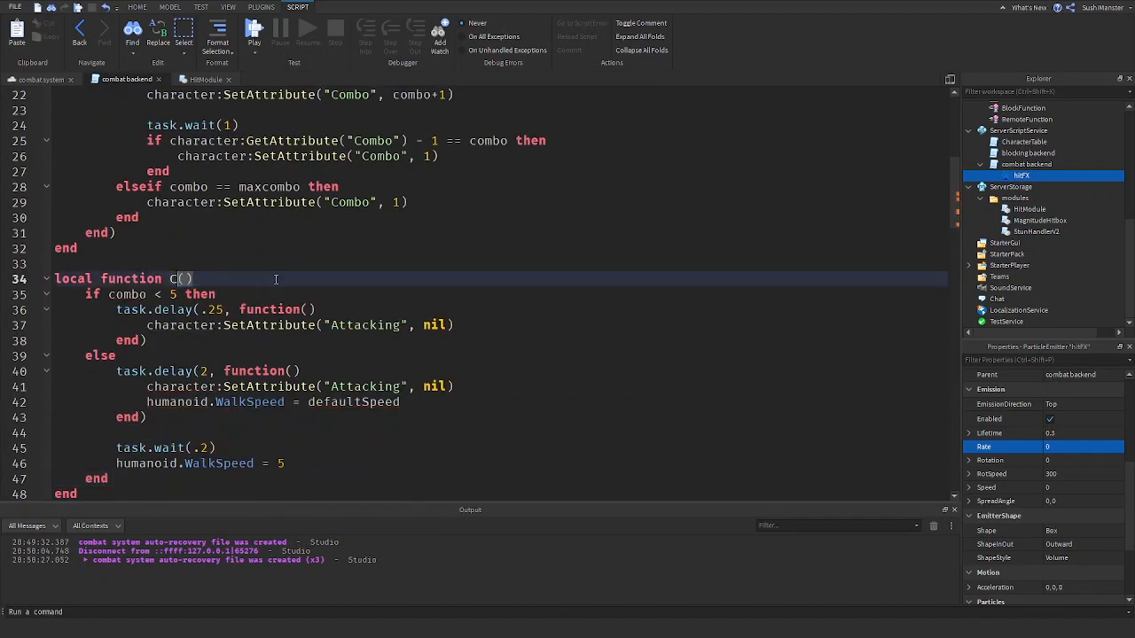
{"action": "type", "text": "omboDelay"}
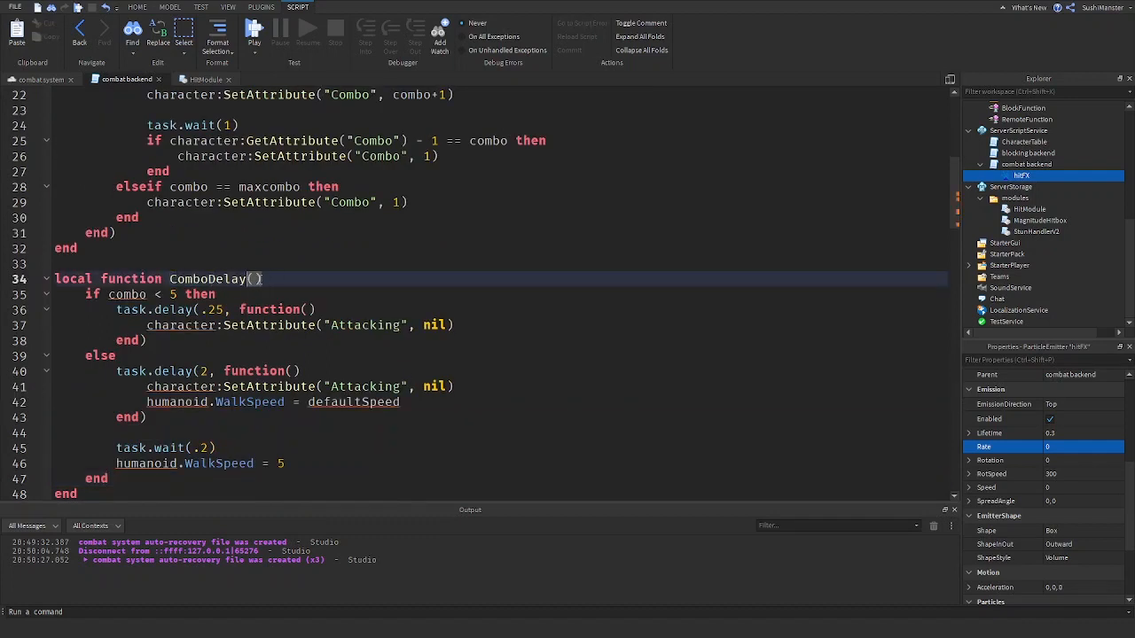
{"action": "type", "text": "combo"}
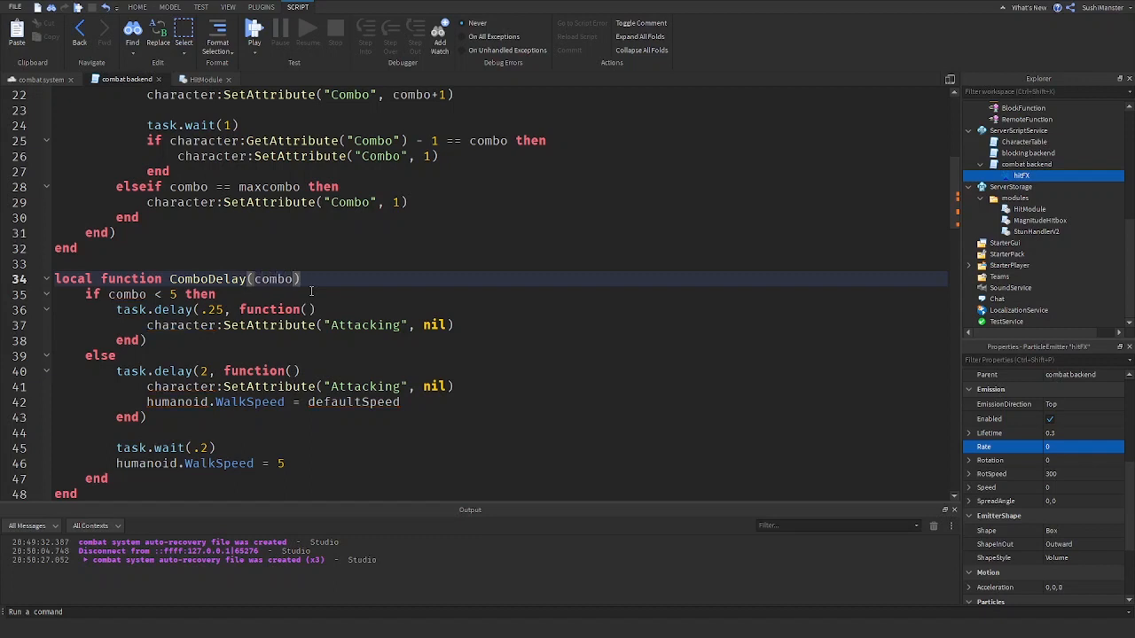
{"action": "type", "text": ", character"}
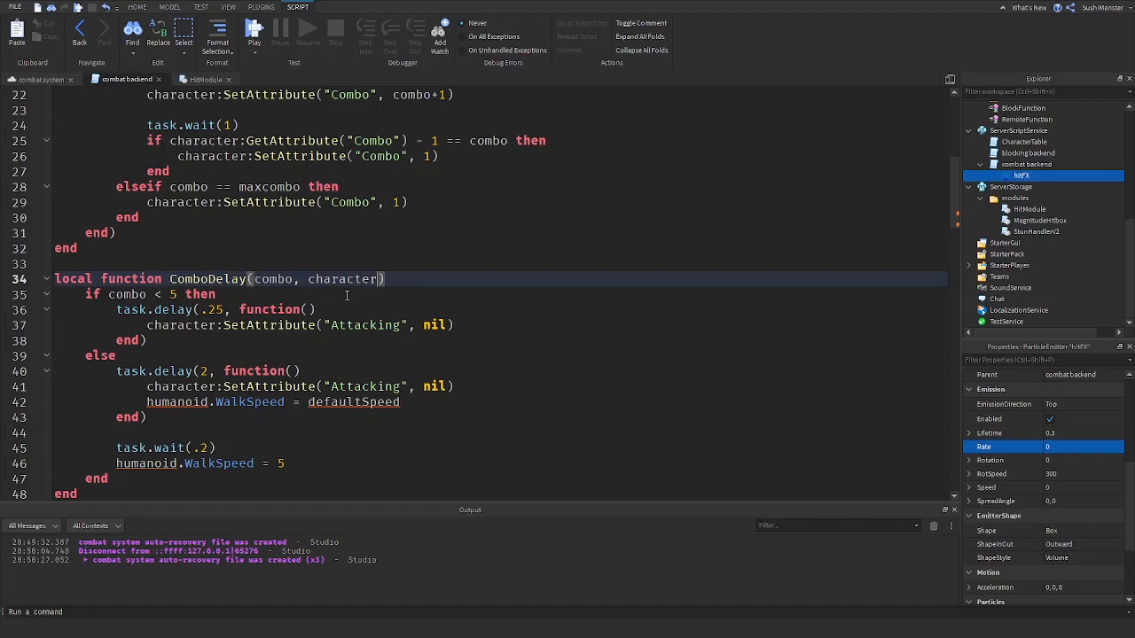
{"action": "type", "text": ", humanoid"}
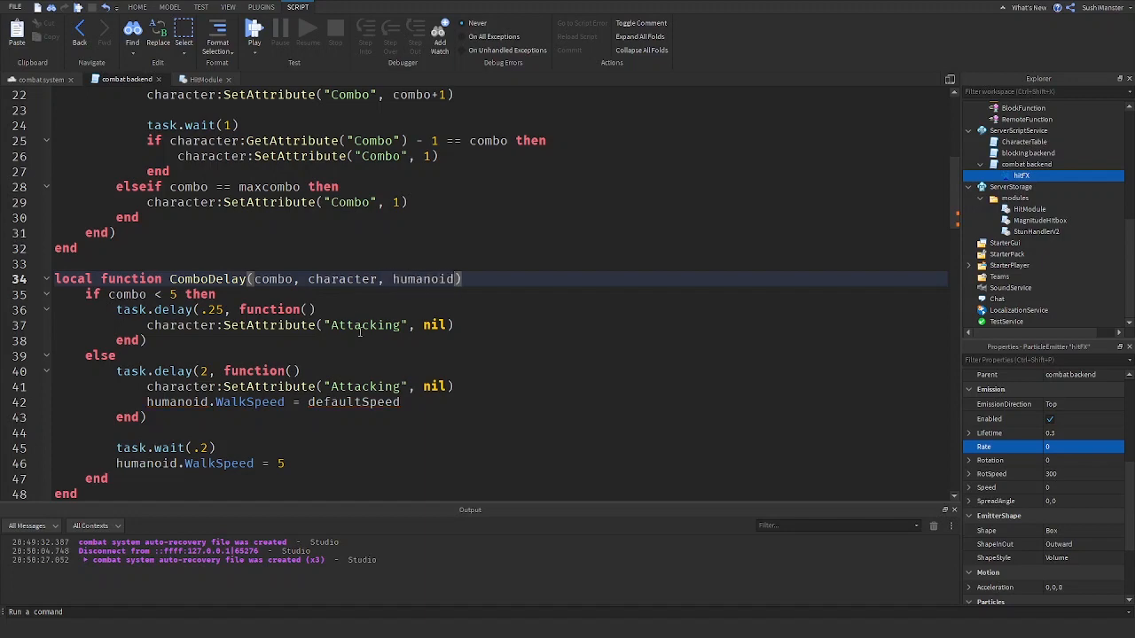
{"action": "scroll", "scroll_direction": "down", "scroll_amount": 3}
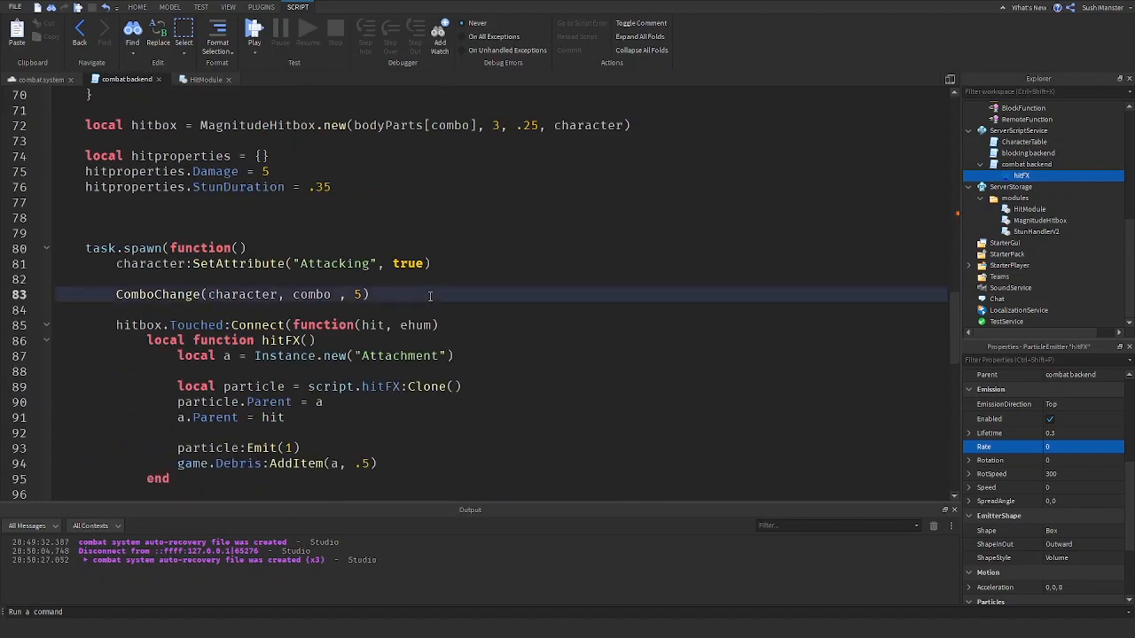
- Pass combo to the ComboDelay call and restore WalkSpeed to 16 in the first delay branch
{"action": "type", "text": "comboDelay(ch"}
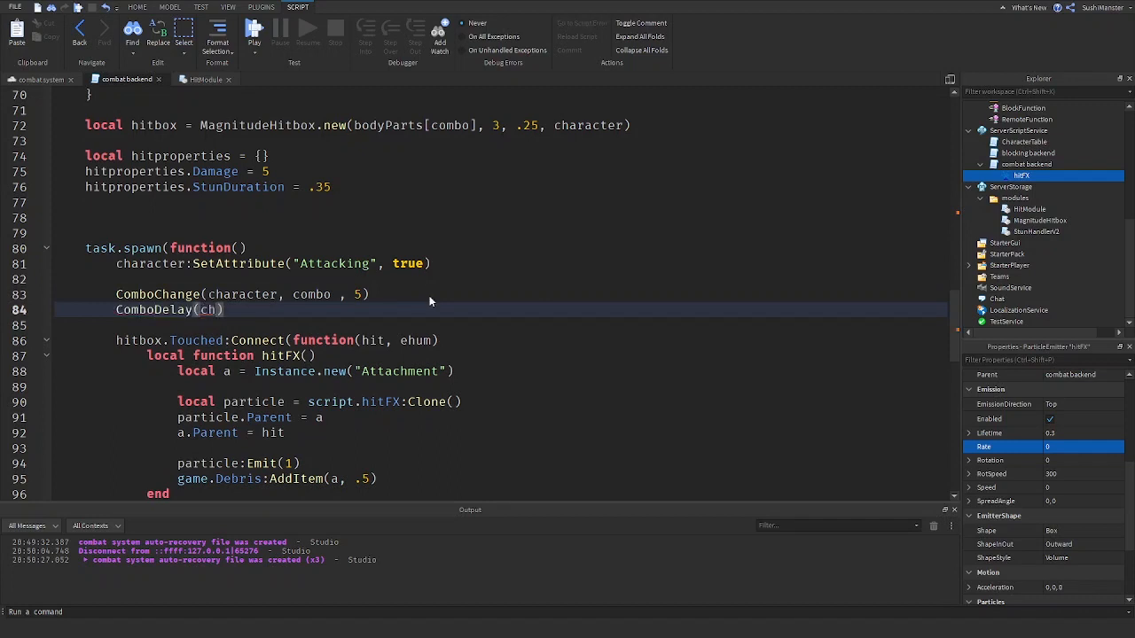
{"action": "type", "text": "combo, character, humanoid)"}
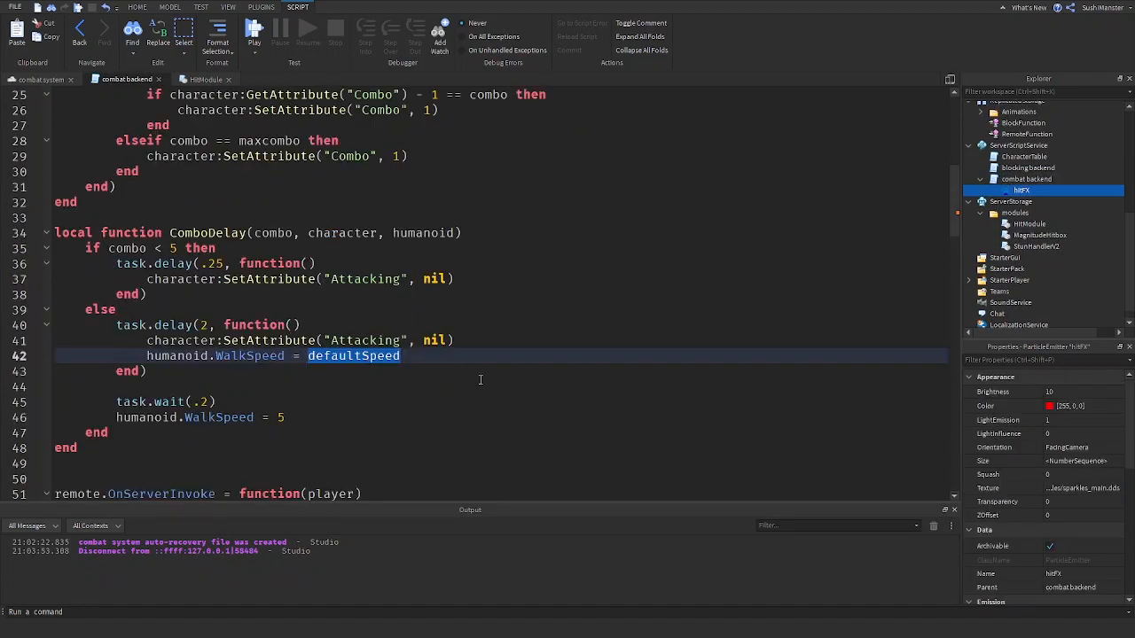
{"action": "type", "text": "16"}
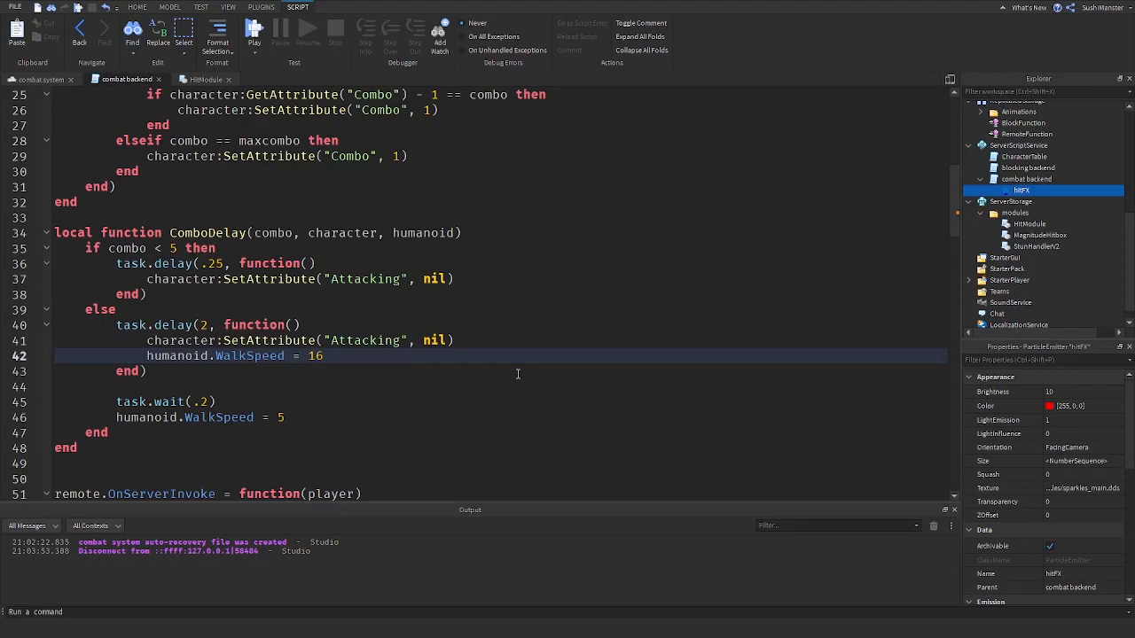
{"action": "scroll", "scroll_direction": "down", "scroll_amount": 3}
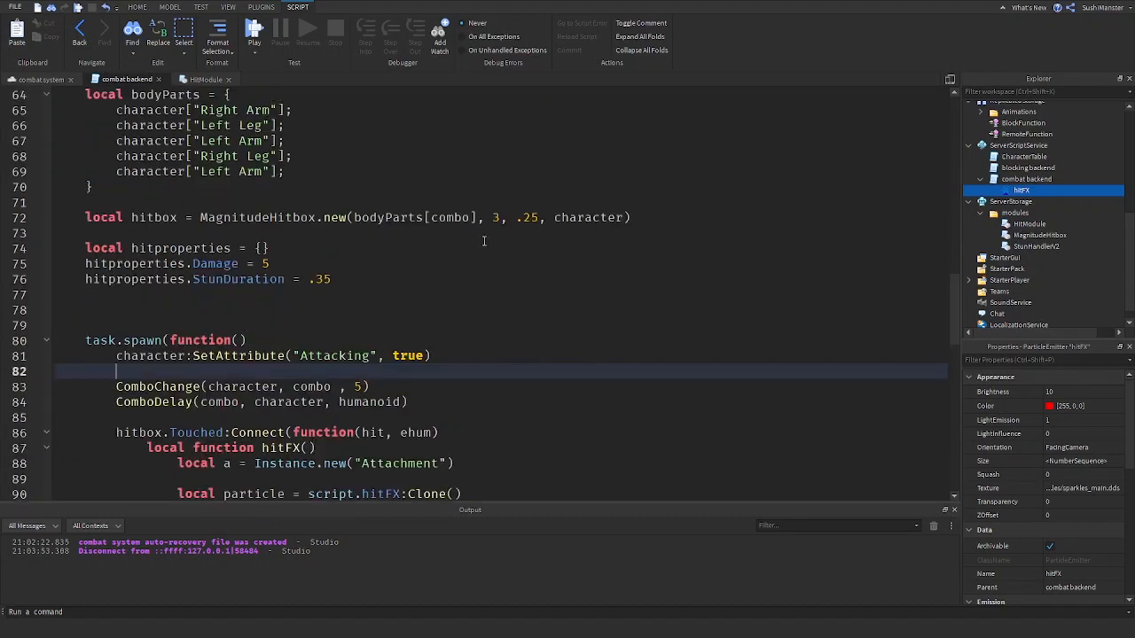
{"action": "scroll", "scroll_direction": "up", "scroll_amount": 3}
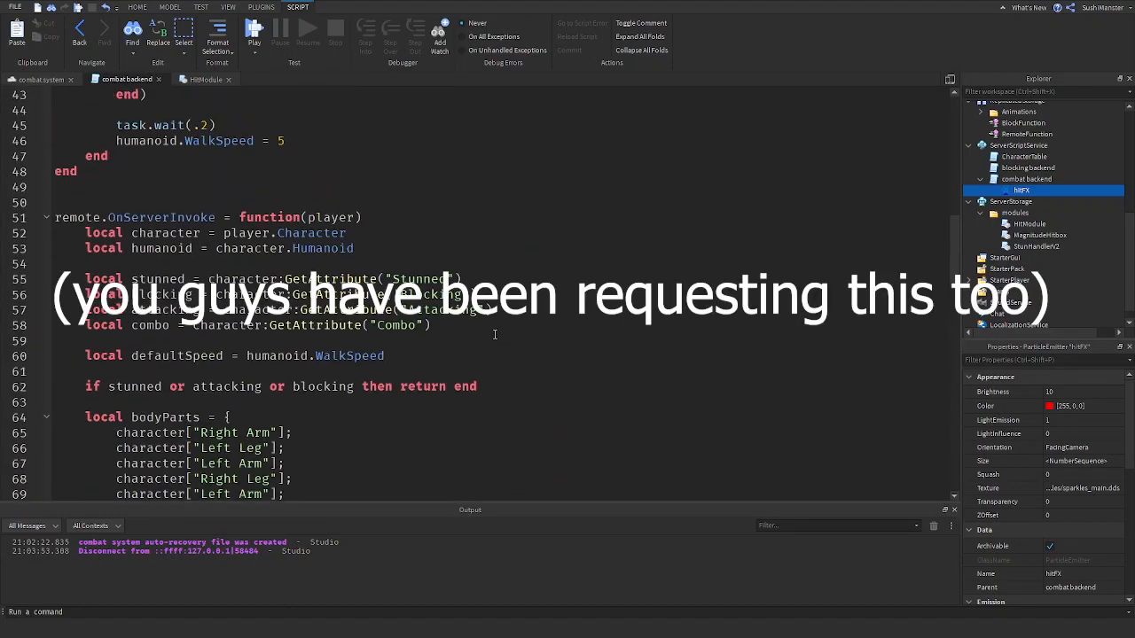
- Set humanoid.WalkSpeed = 7 at attack start and restore 16 in the other branch
{"action": "scroll", "scroll_direction": "down", "scroll_amount": 3}
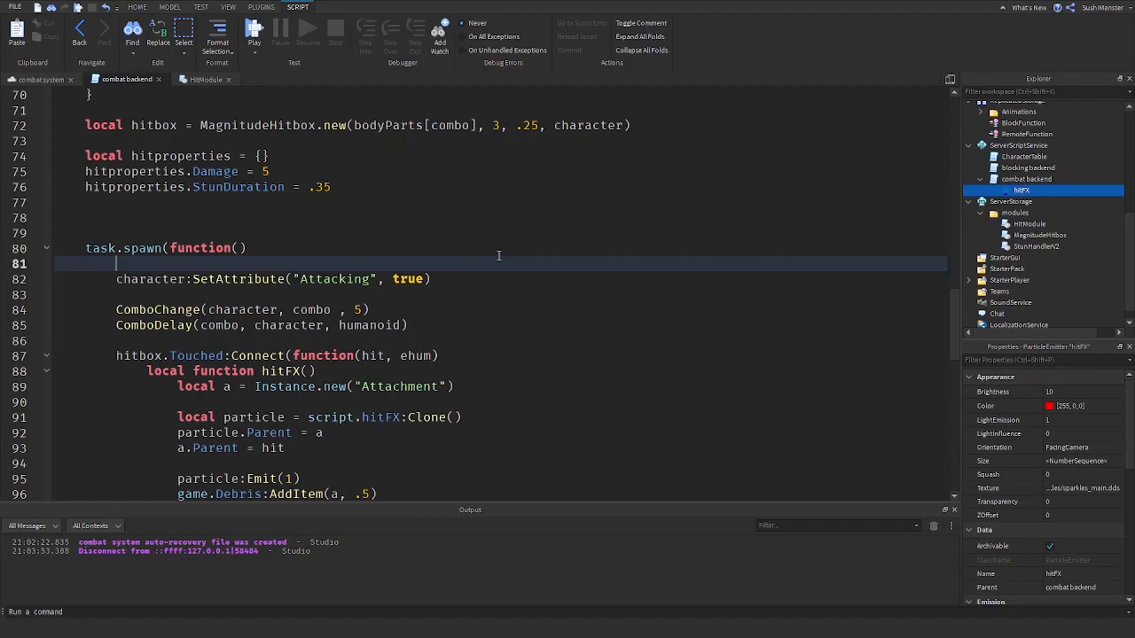
{"action": "type", "text": "humanoid.WalkS"}
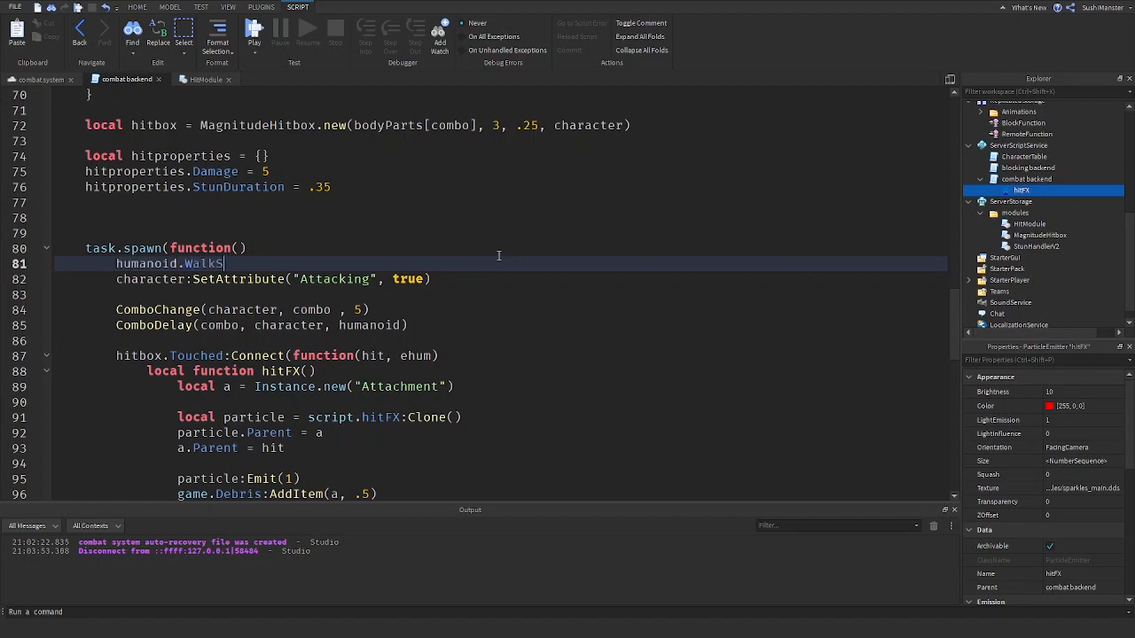
{"action": "type", "text": "peed = 7"}
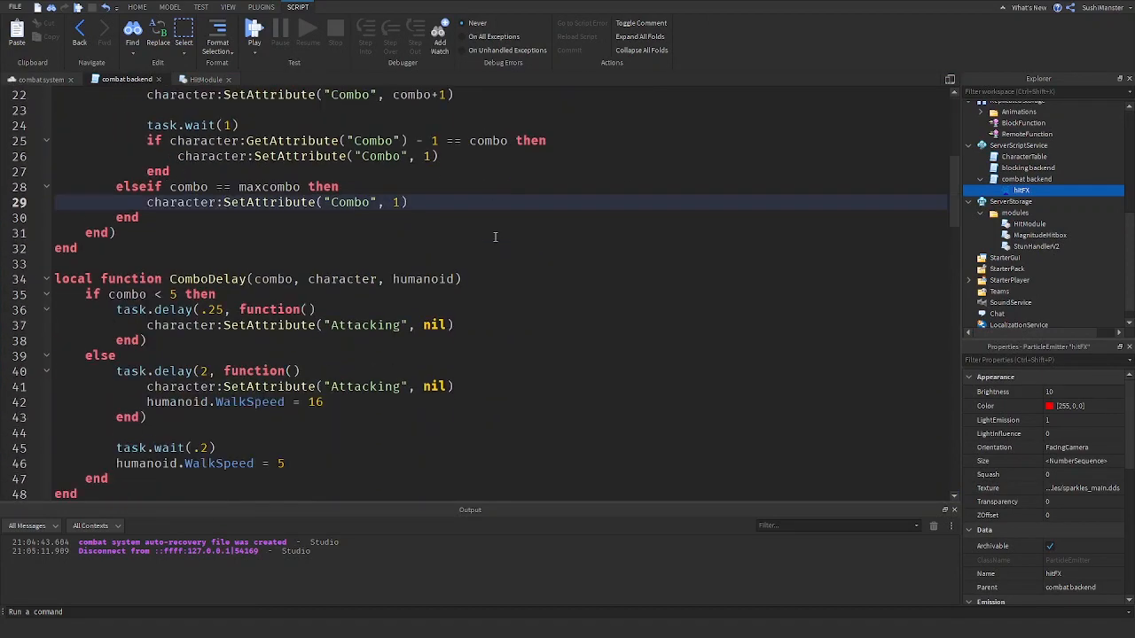
{"action": "scroll", "scroll_direction": "down", "scroll_amount": 3}
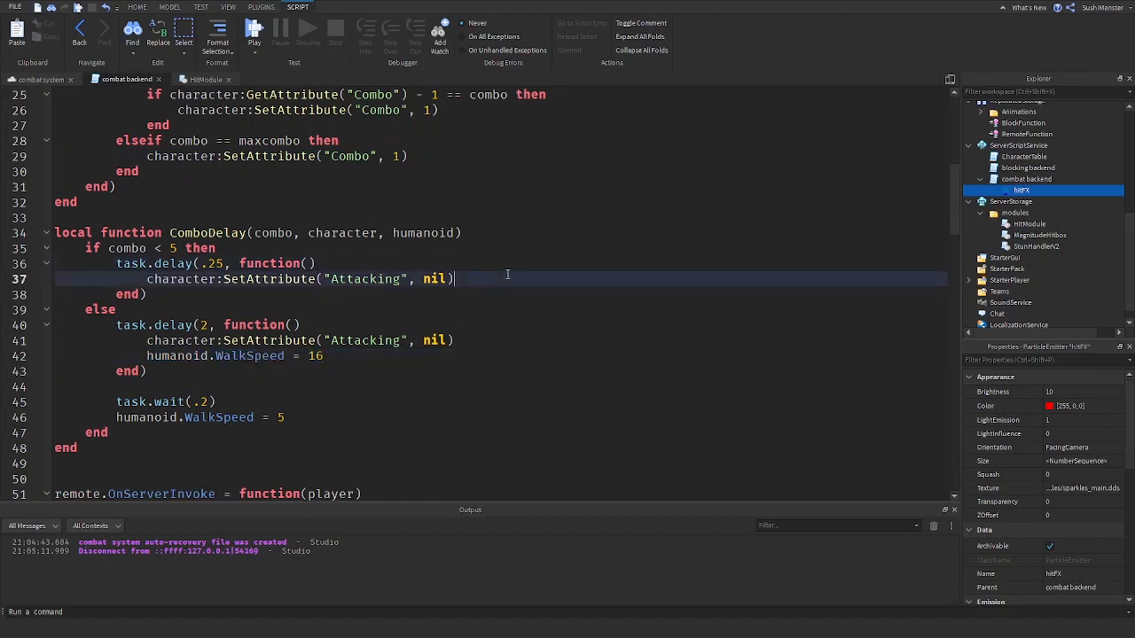
{"action": "type", "text": "humanoid.WalkSpeed = 16"}
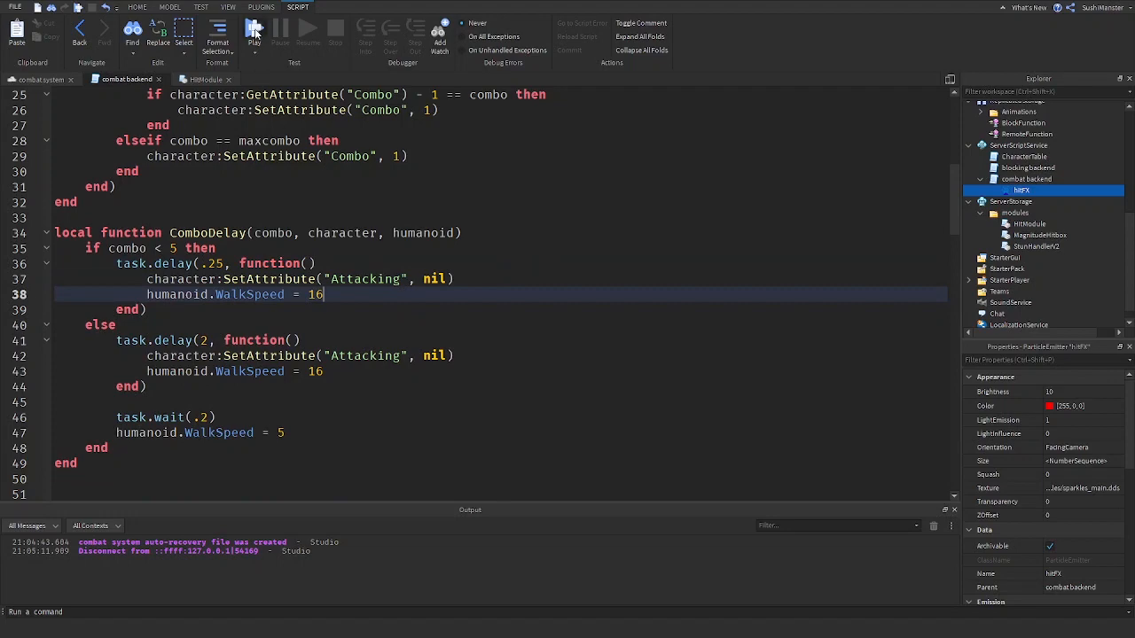
- Change the MagnitudeHitbox.new size argument from 3 to 4
{"action": "left_click", "coordinate": [255, 29]}
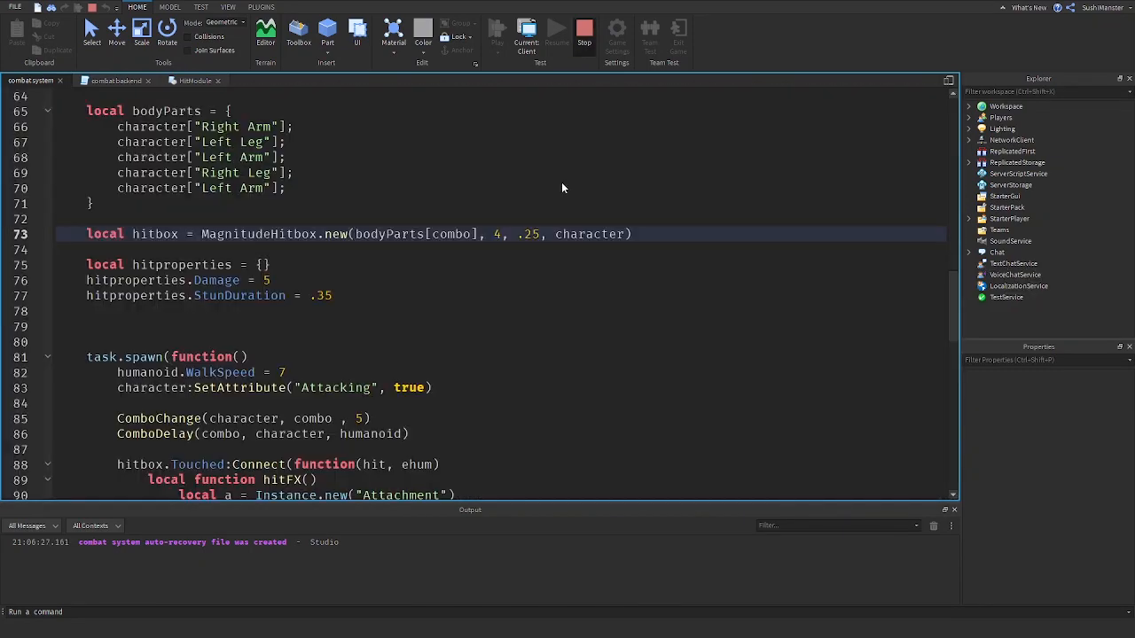
- Review the hitFX code in combatbackend, then return to the place's 3D viewport
{"action": "left_click", "coordinate": [1021, 190]}
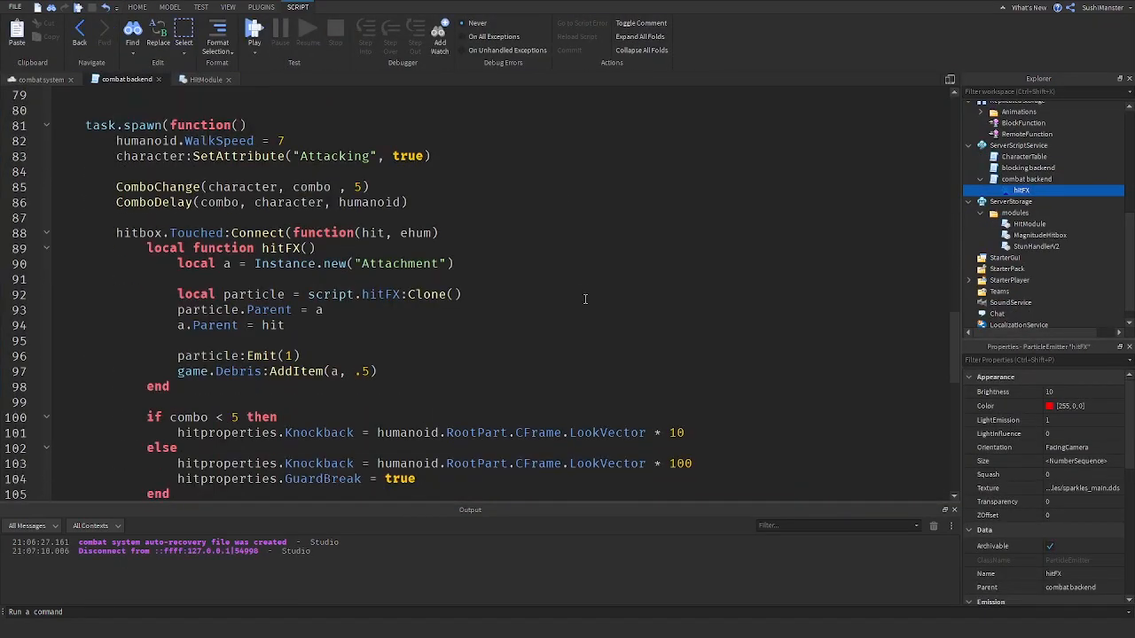
{"action": "scroll", "scroll_direction": "down", "scroll_amount": 3}
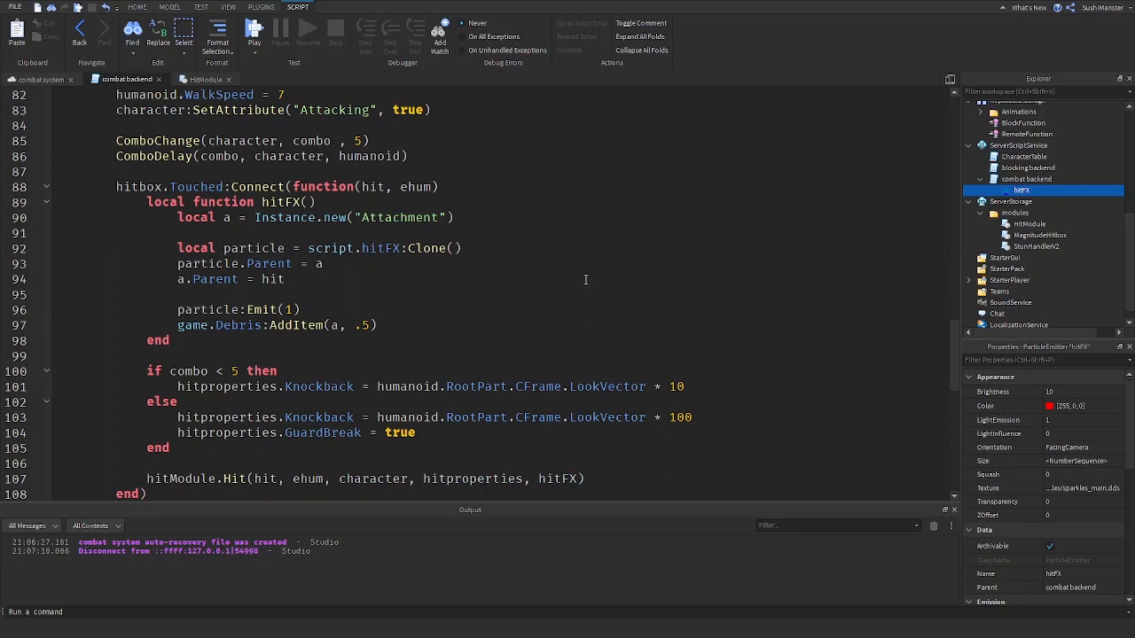
{"action": "scroll", "scroll_direction": "down", "scroll_amount": 3}
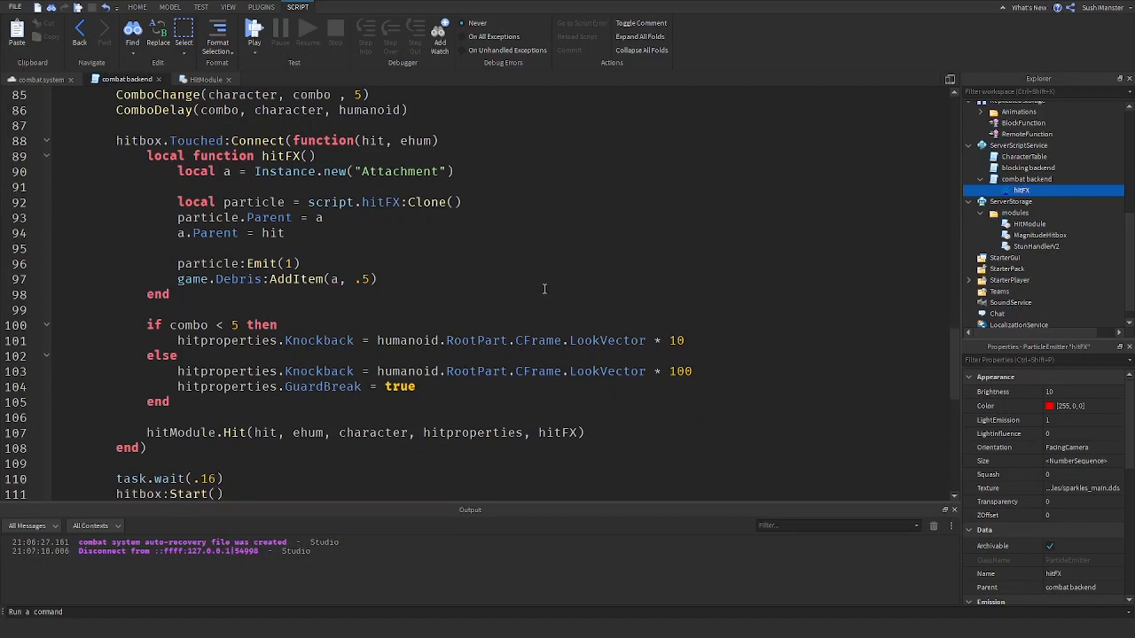
{"action": "mouse_move", "coordinate": [229, 7]}
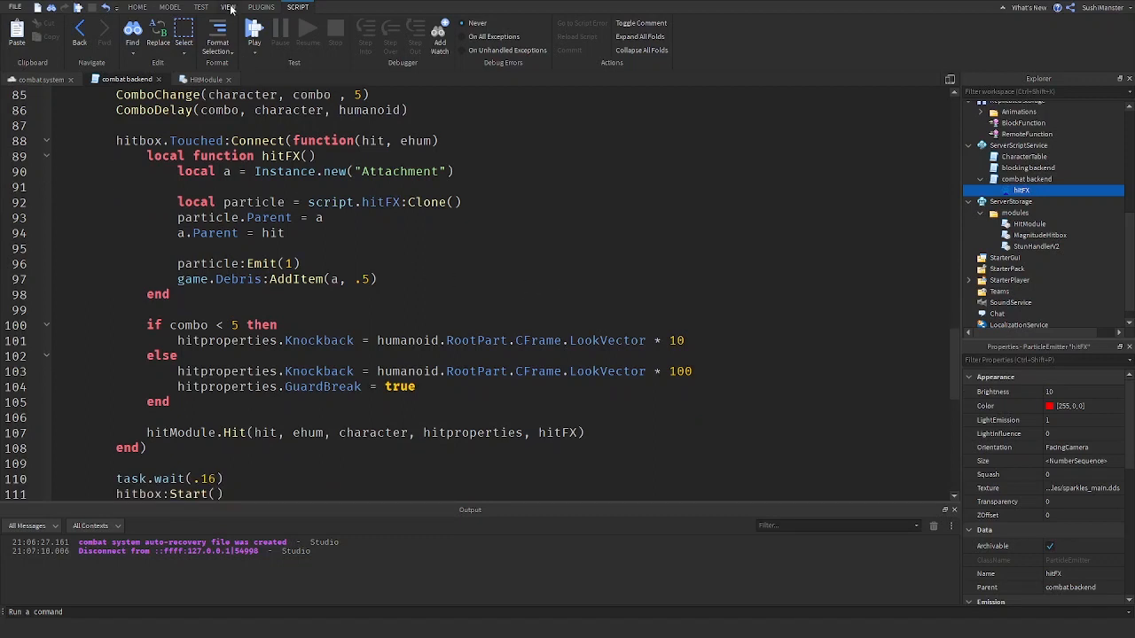
{"action": "left_click", "coordinate": [227, 7]}
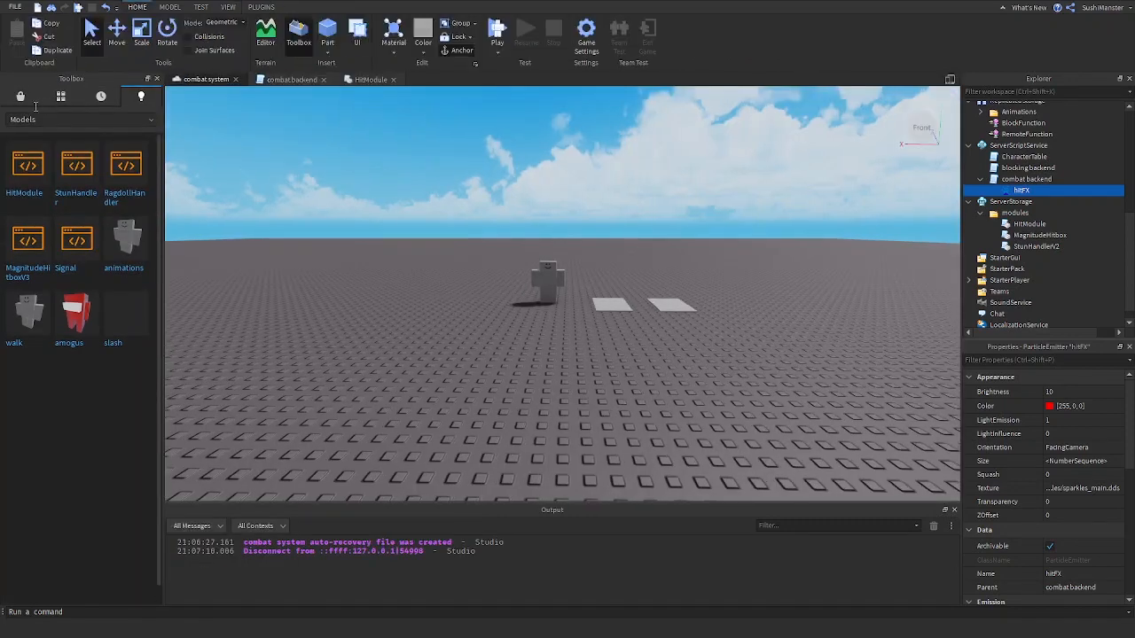
- Insert the Silenced Pistol 1 (SFX) sound under combatbackend and reopen the script
{"action": "left_click", "coordinate": [21, 96]}
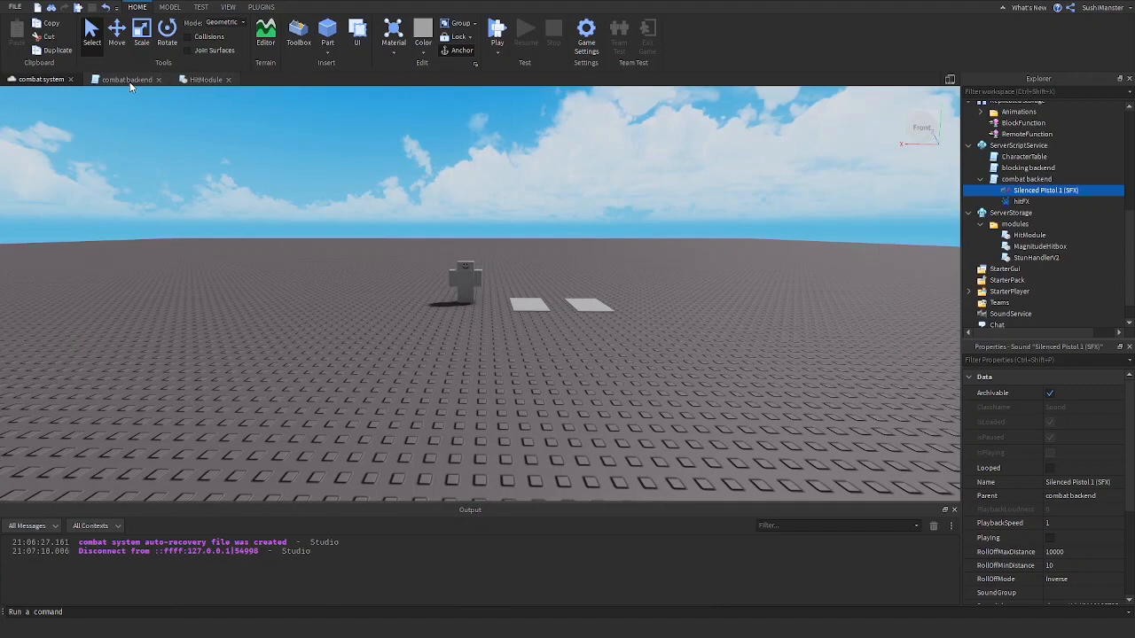
{"action": "double_click", "coordinate": [128, 78]}
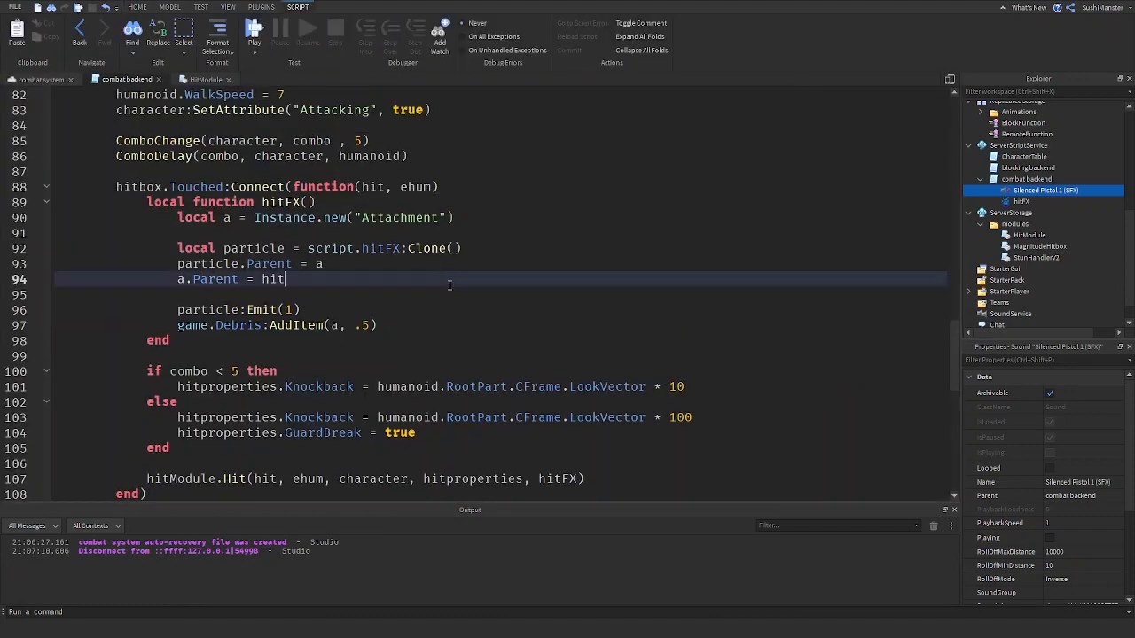
- Add local sfx = script["Silenced Pistol 1 (SFX)"]:Clone() and sfx.Parent = hit in hitFX
{"action": "key", "text": "Return"}
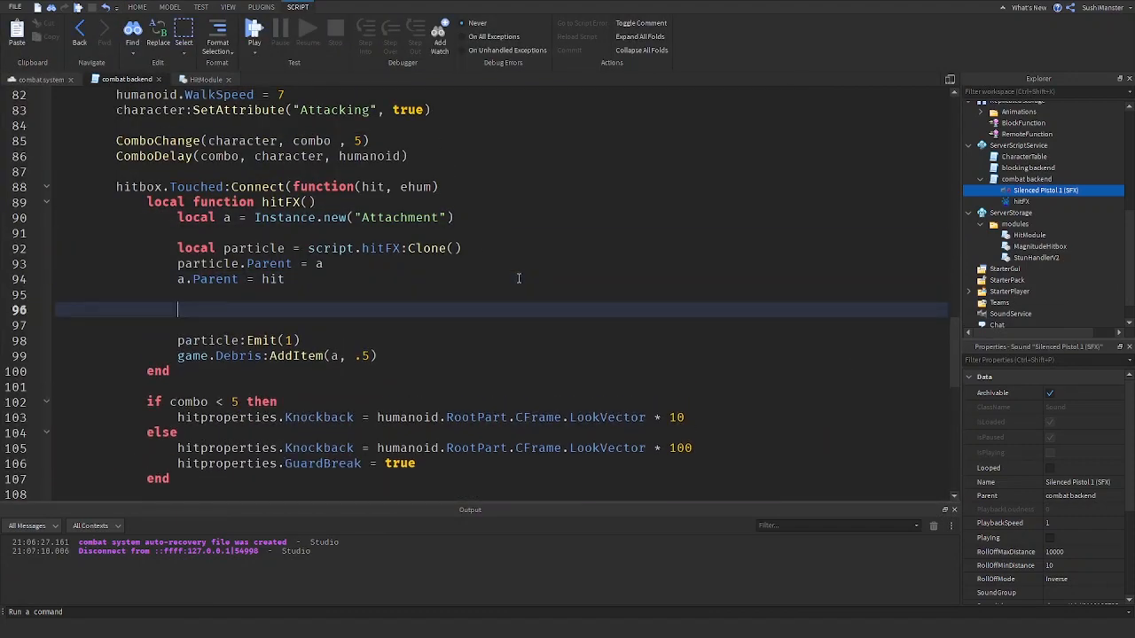
{"action": "type", "text": "local sfx"}
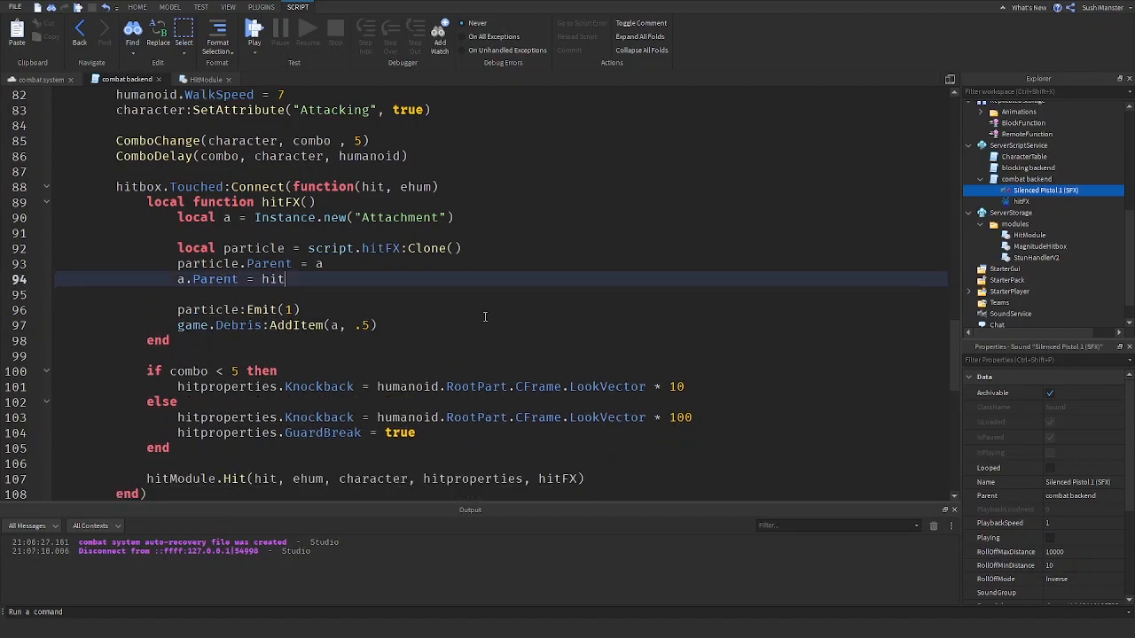
{"action": "type", "text": "local sfx ="}
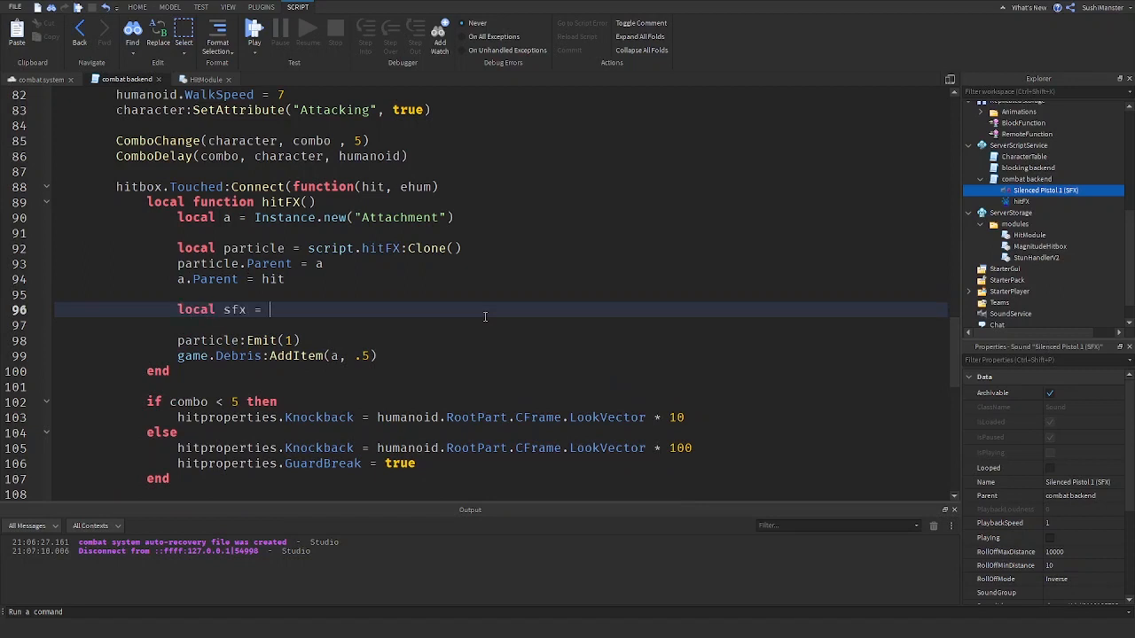
{"action": "type", "text": "script."}
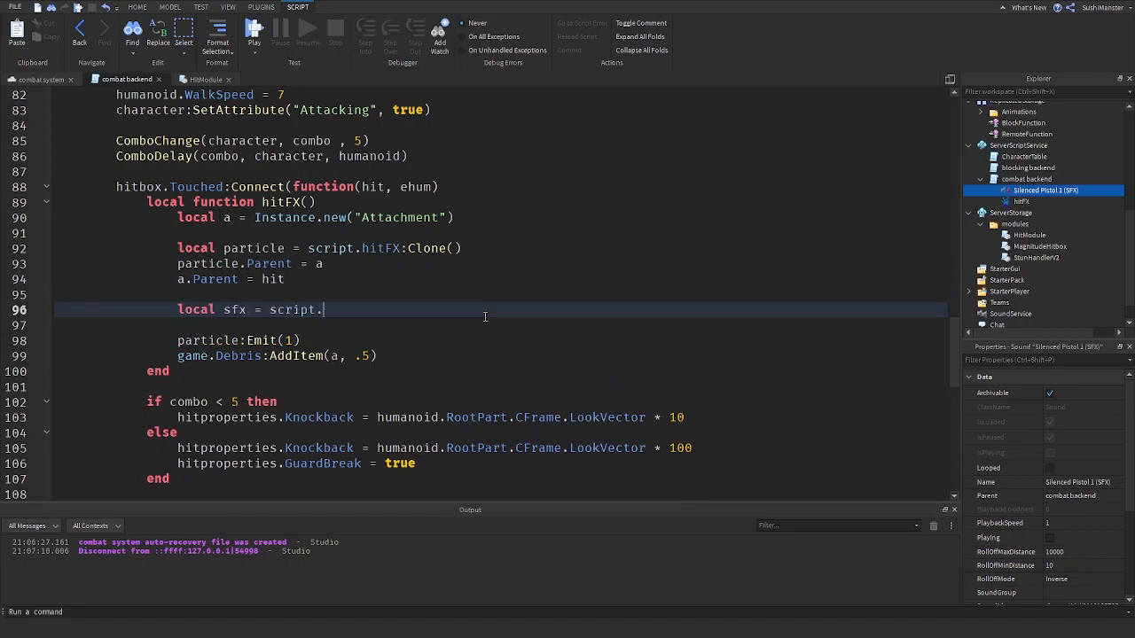
{"action": "type", "text": "si"}
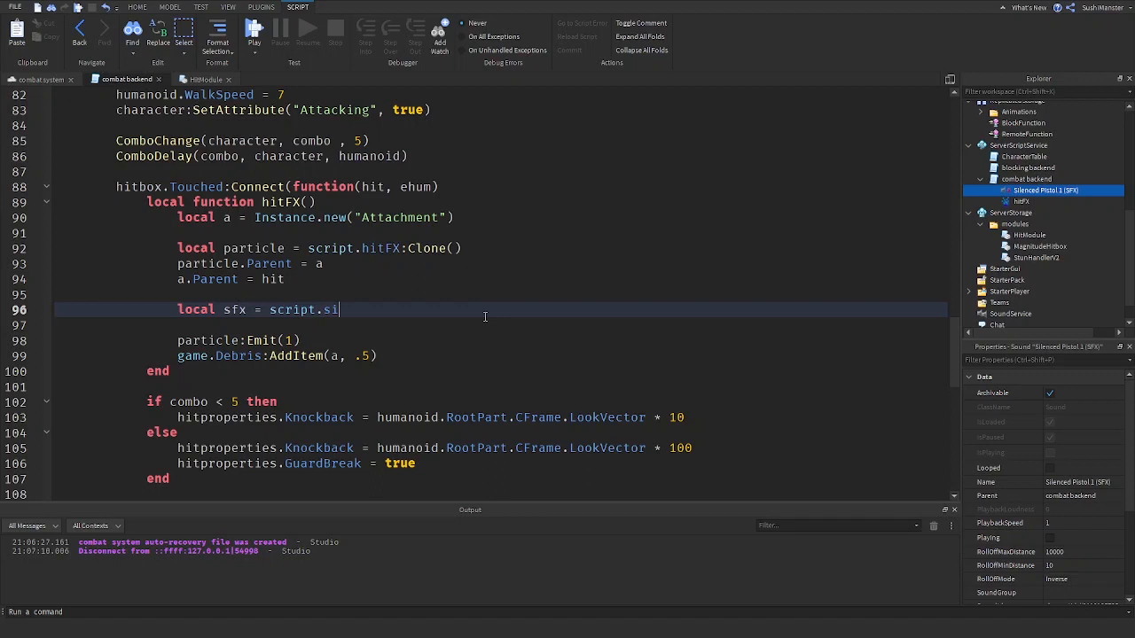
{"action": "type", "text": "[\"Silenced Pistol 1 (SFX)\"]:Clone()"}
{"action": "left_click", "coordinate": [500, 326]}
{"action": "type", "text": "sfx."}
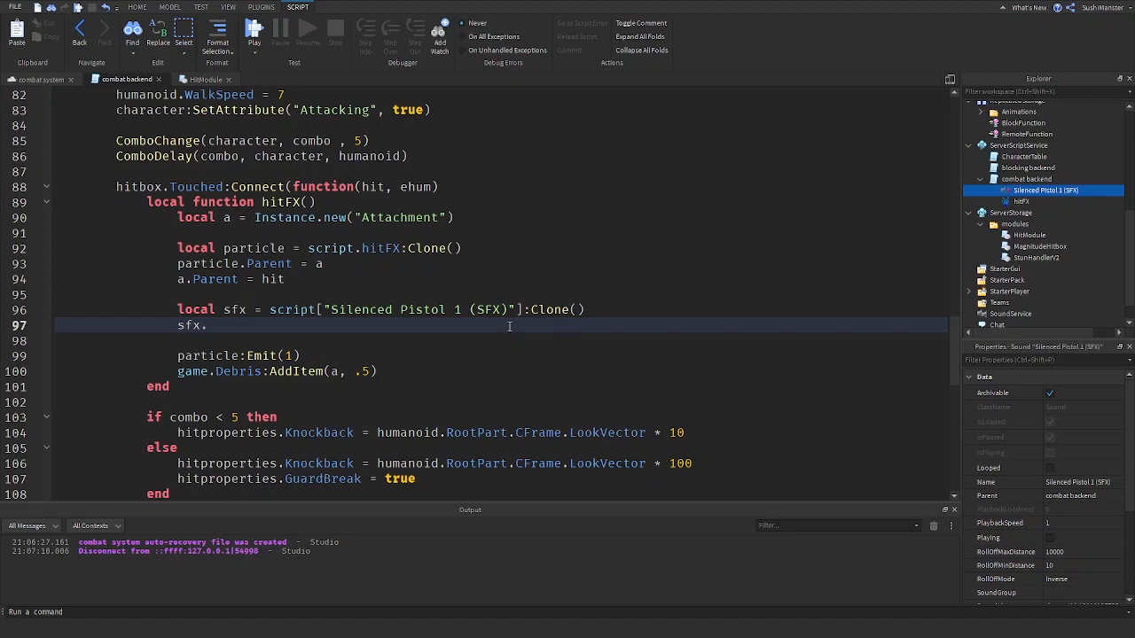
{"action": "type", "text": "Parent = i"}
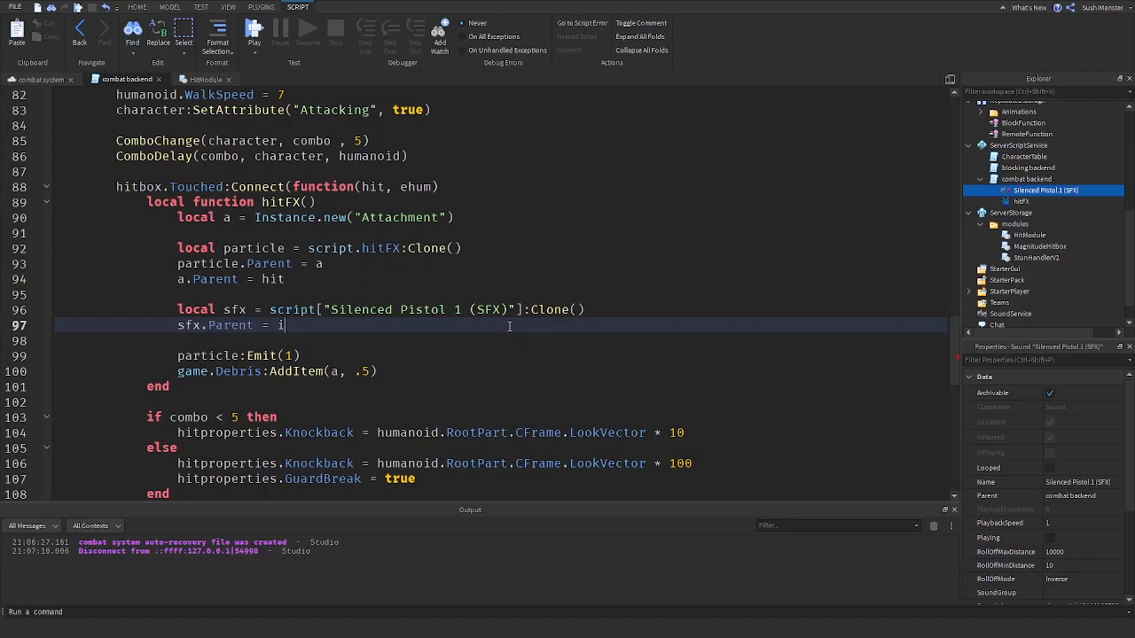
{"action": "type", "text": "hit"}
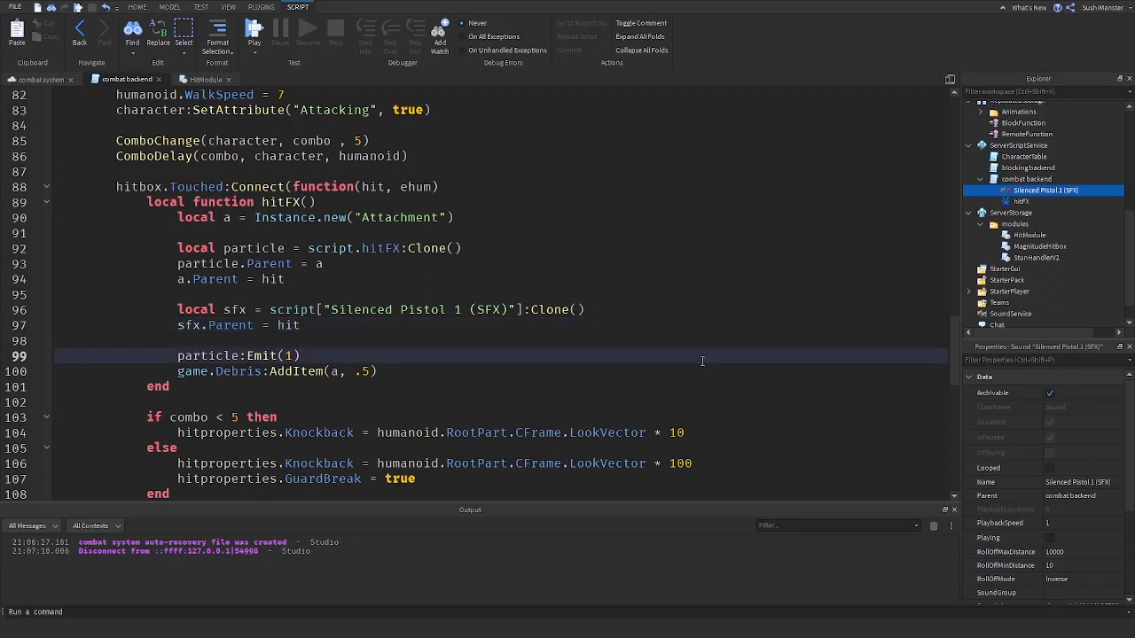
- Add sfx:Play() and game.Debris:AddItem(sfx, .5), then start a playtest
{"action": "key", "text": "Return"}
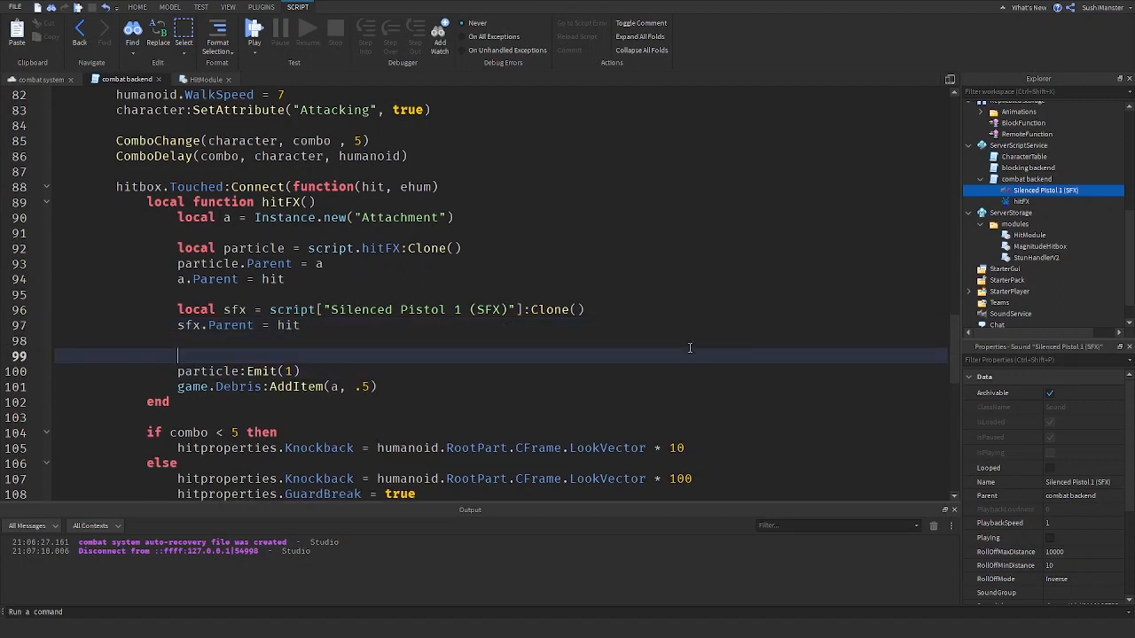
{"action": "type", "text": "sfx:Play()"}
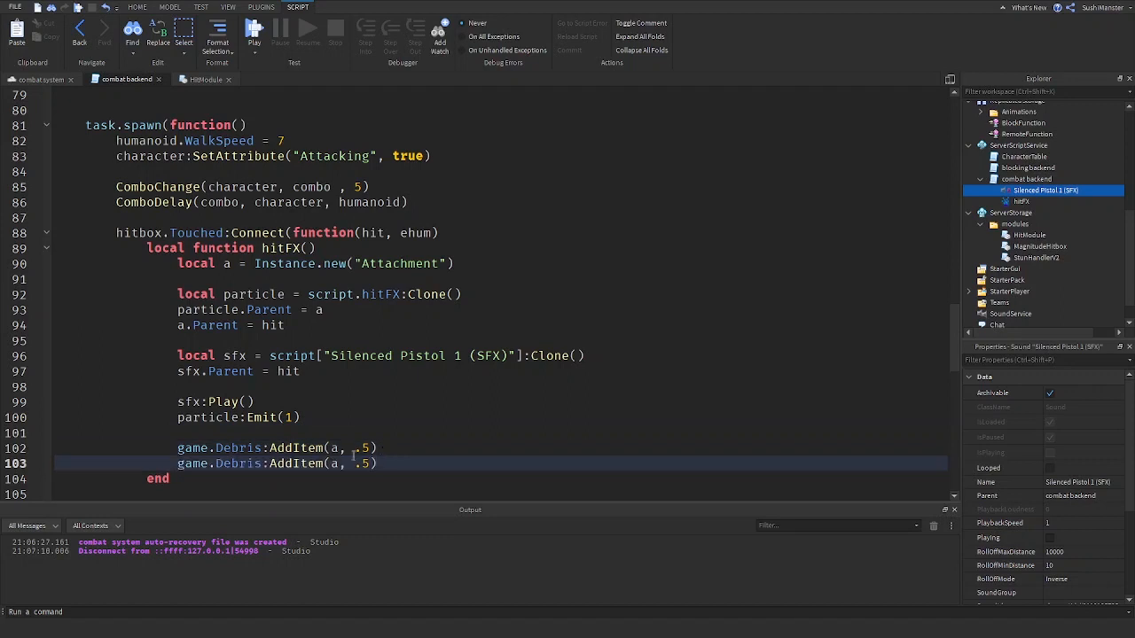
{"action": "type", "text": "sfx"}
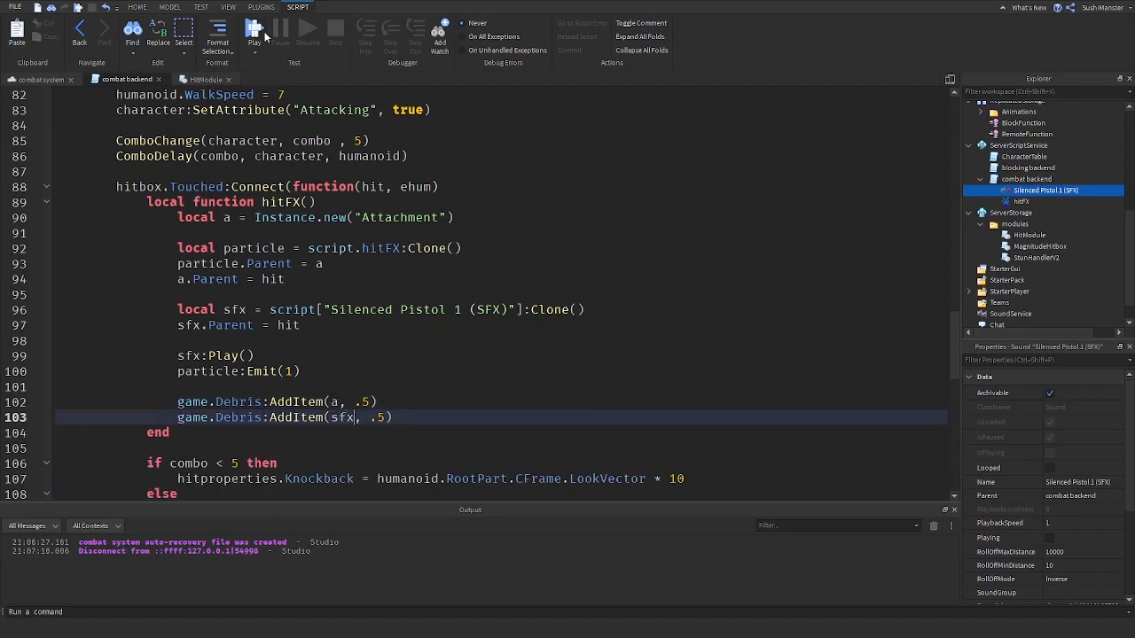
{"action": "left_click", "coordinate": [255, 34]}
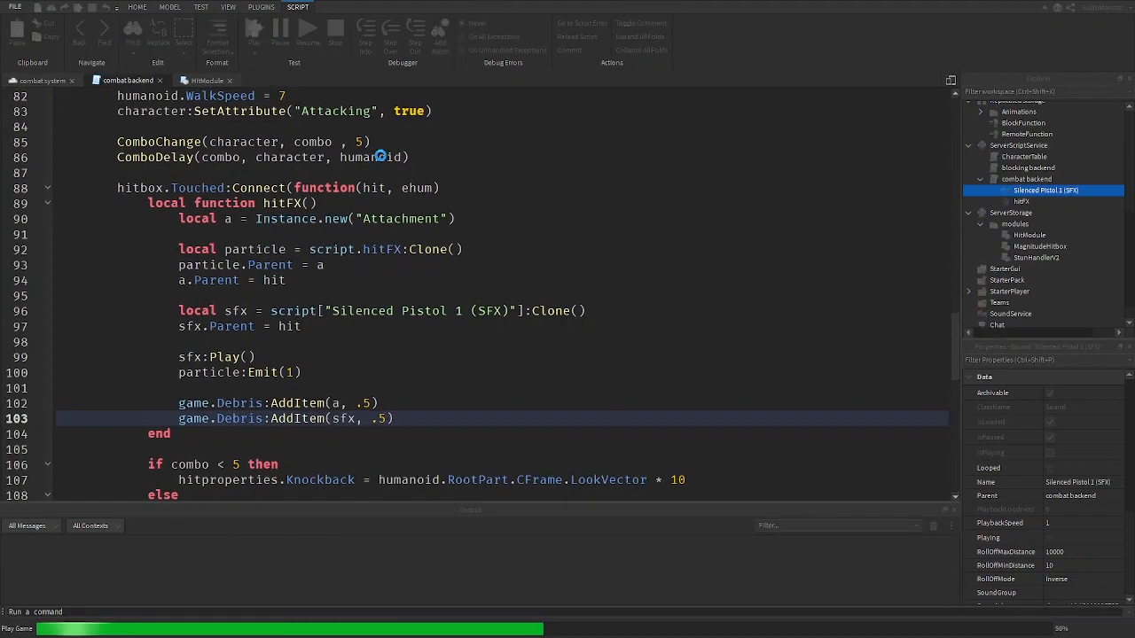